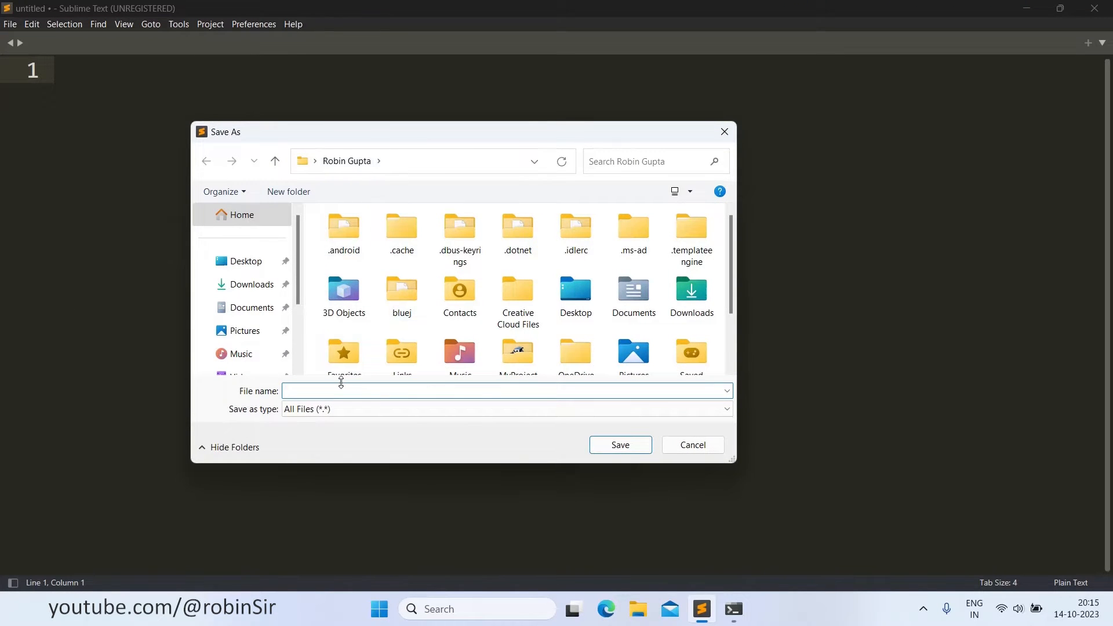
- Save the new empty file as SnowBall.java
{"action": "type", "text": "S"}
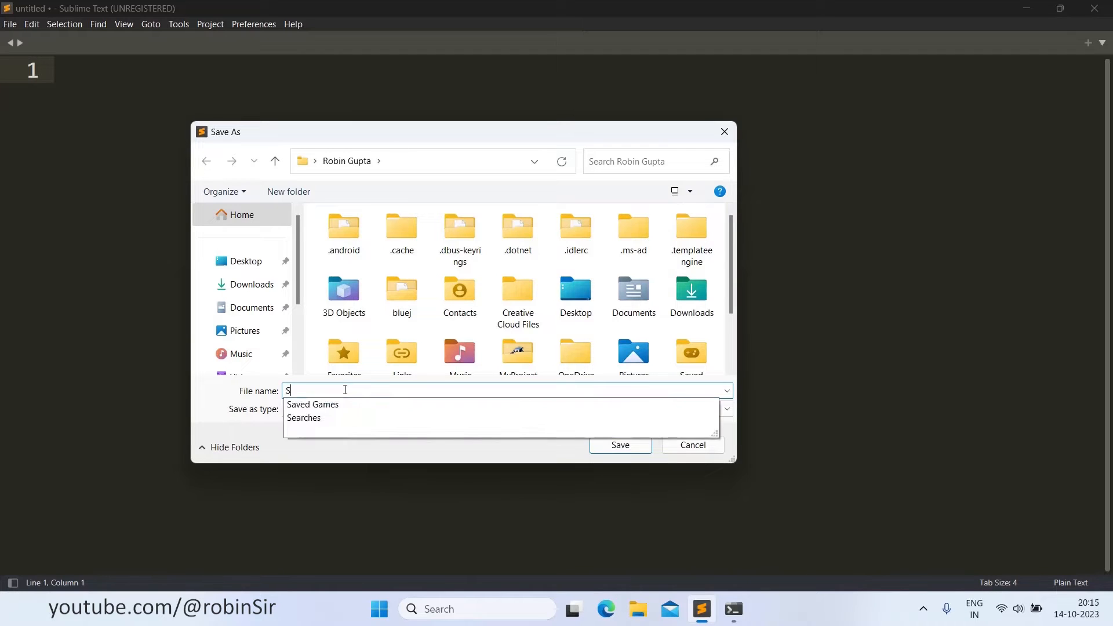
{"action": "type", "text": "nowBall.j"}
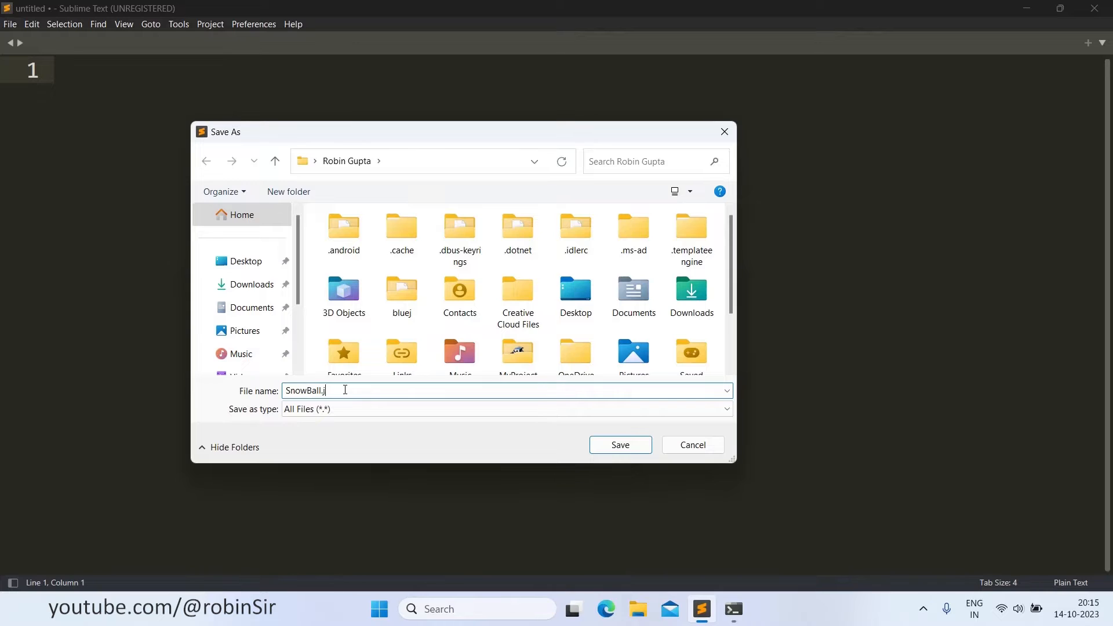
{"action": "left_click", "coordinate": [620, 445]}
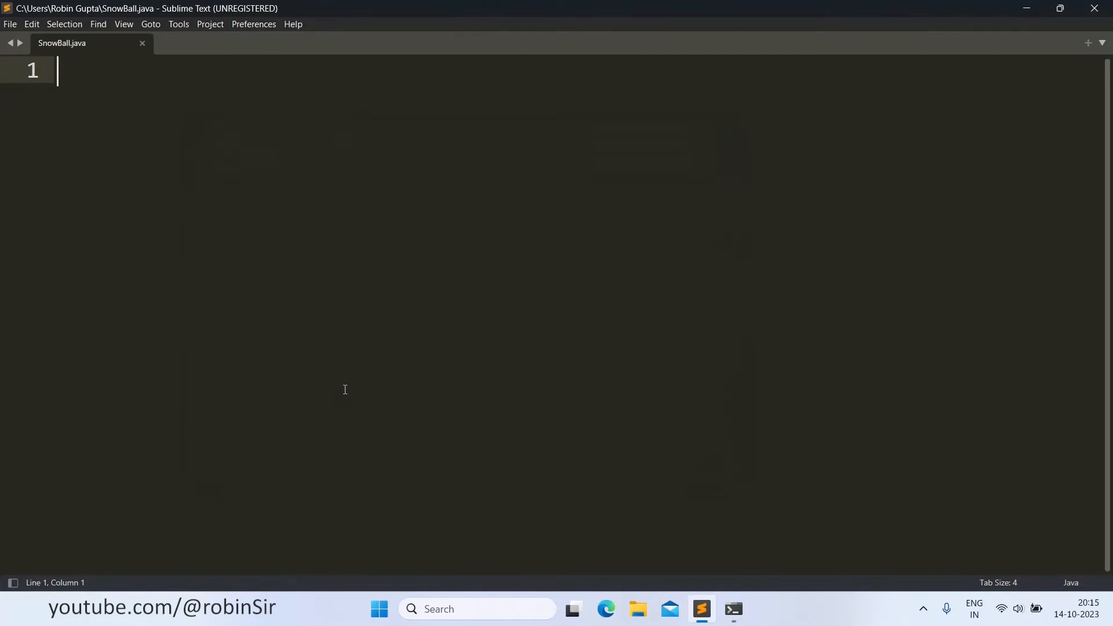
- Write two // comment lines: a snowball string is a sentence where each word is in ascending order of length and consecutive
{"action": "type", "text": "//"}
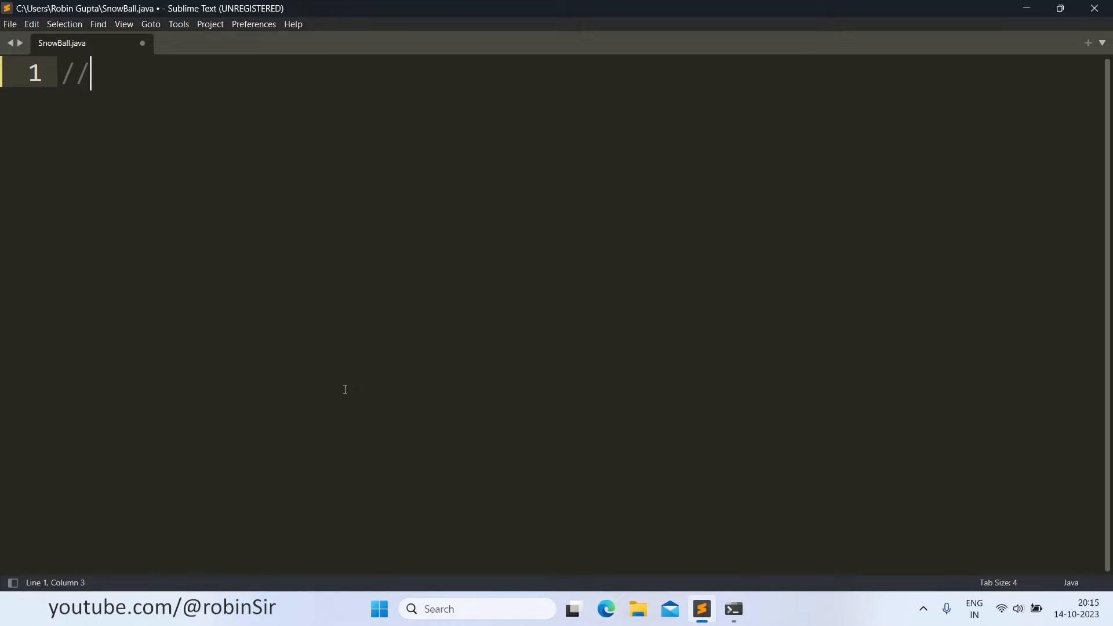
{"action": "type", "text": "A snowball"}
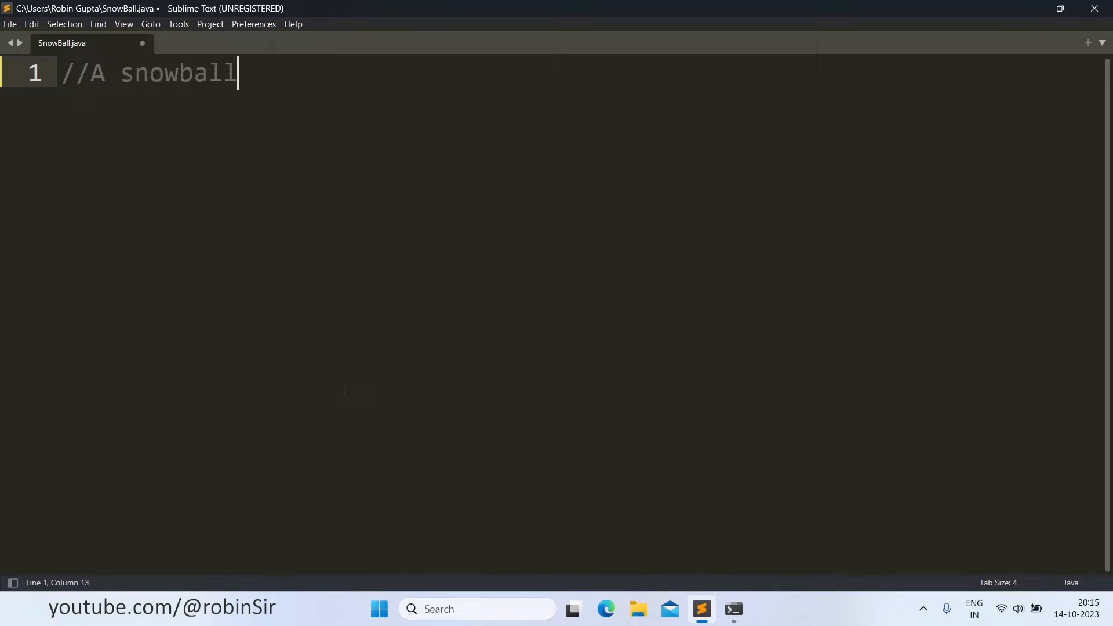
{"action": "type", "text": "string is"}
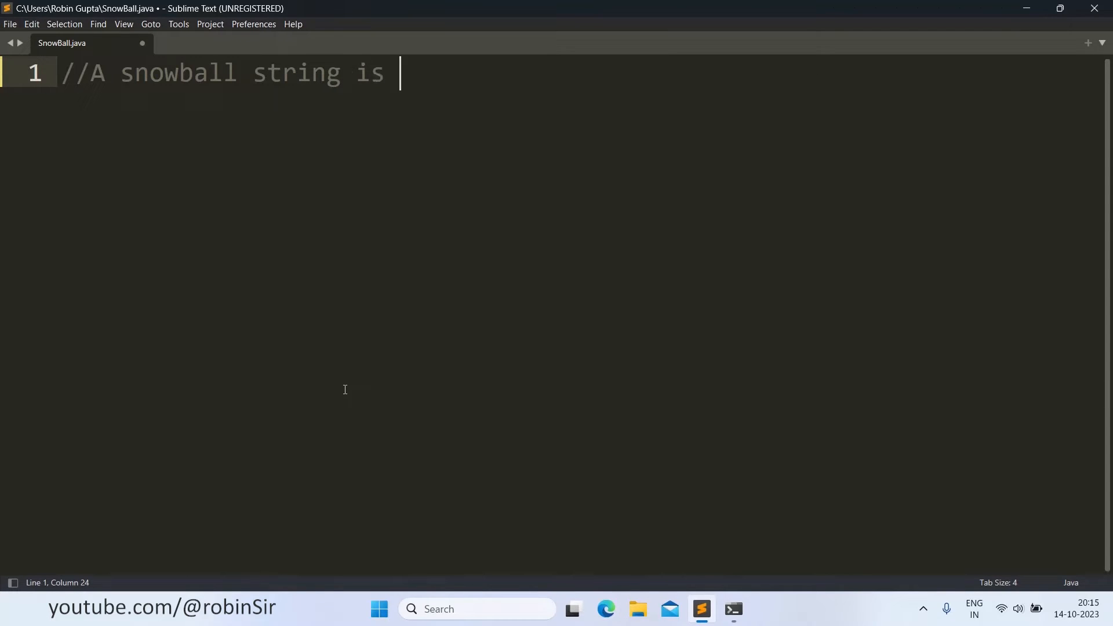
{"action": "type", "text": "a sentence w"}
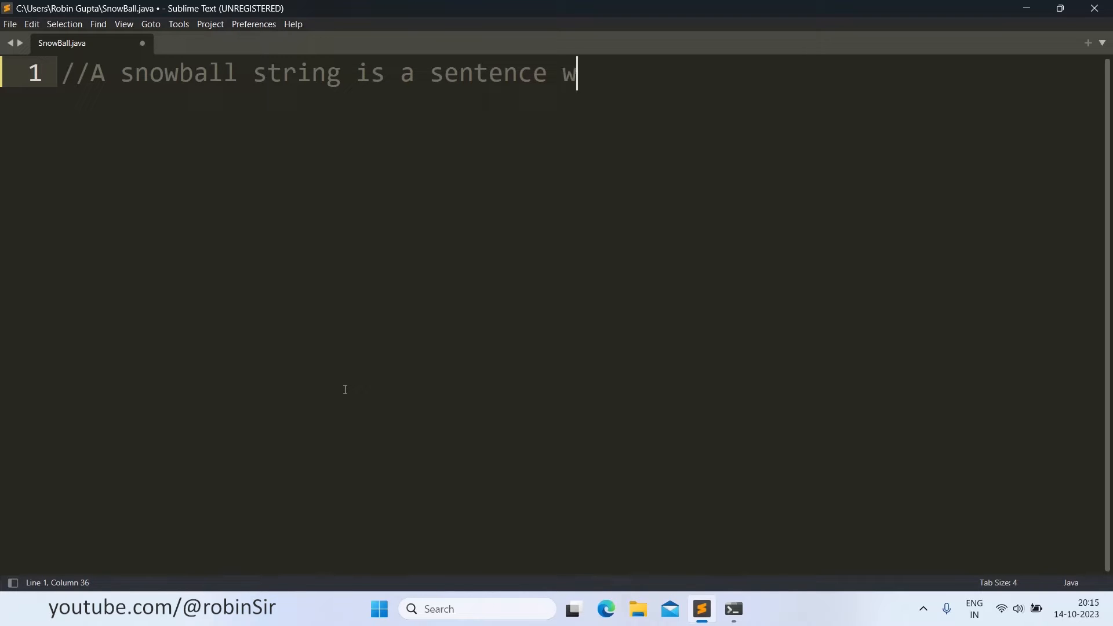
{"action": "type", "text": "here each"}
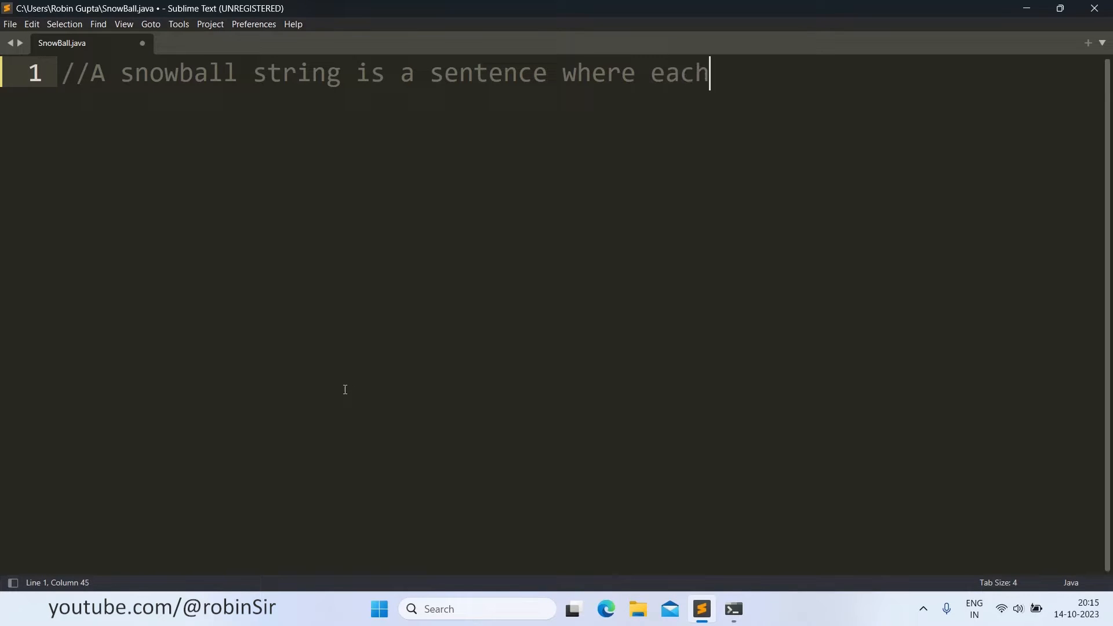
{"action": "type", "text": "word is arranged"}
{"action": "type", "text": "//"}
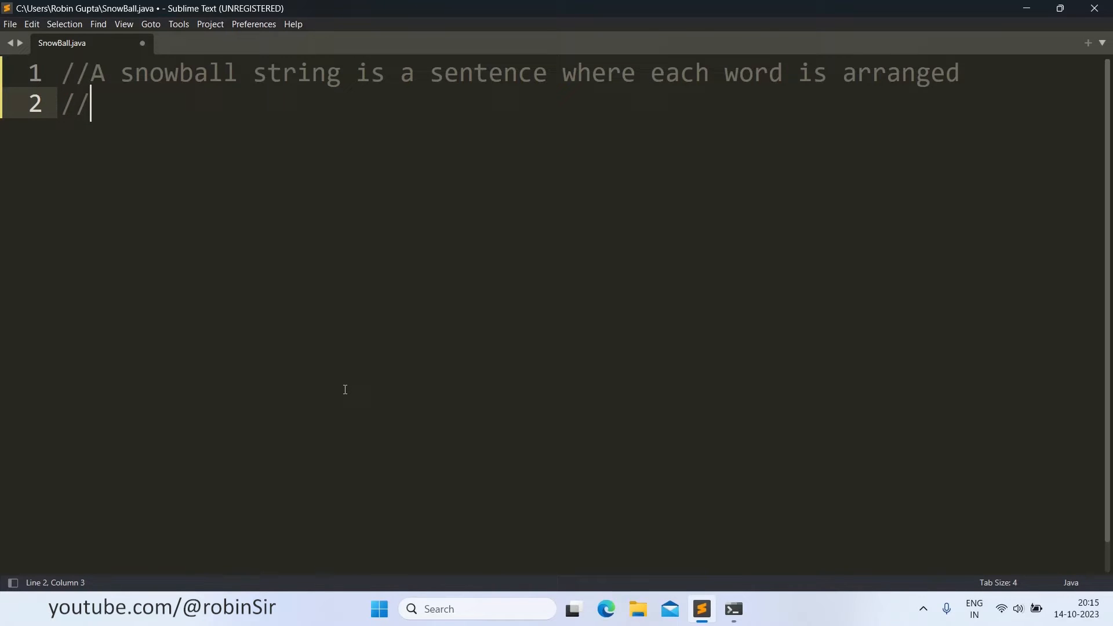
{"action": "type", "text": "in asc"}
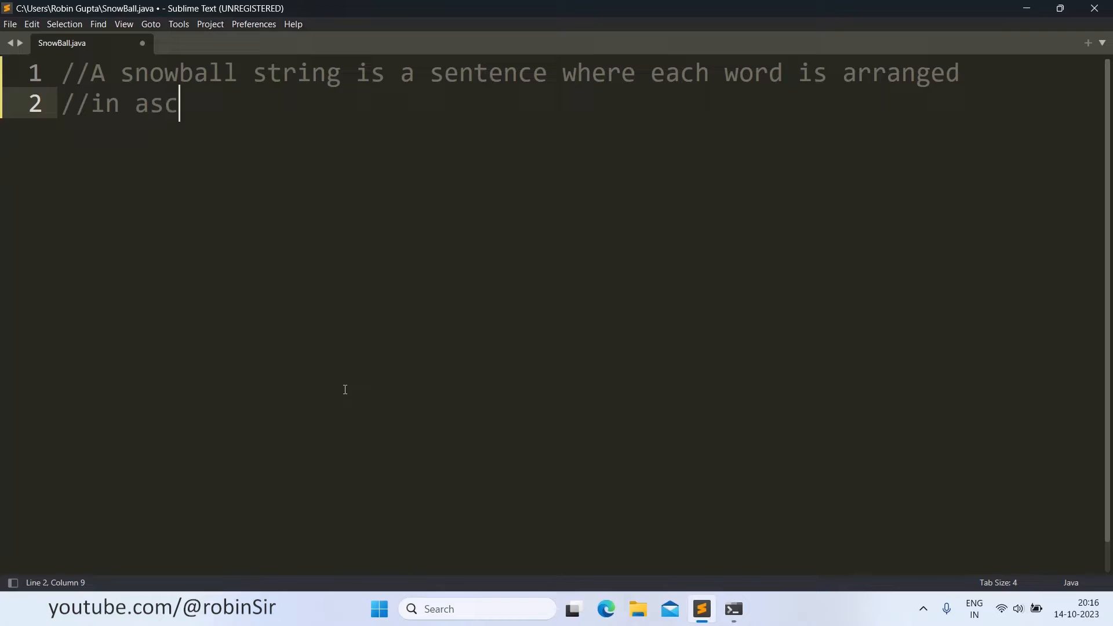
{"action": "type", "text": "ending"}
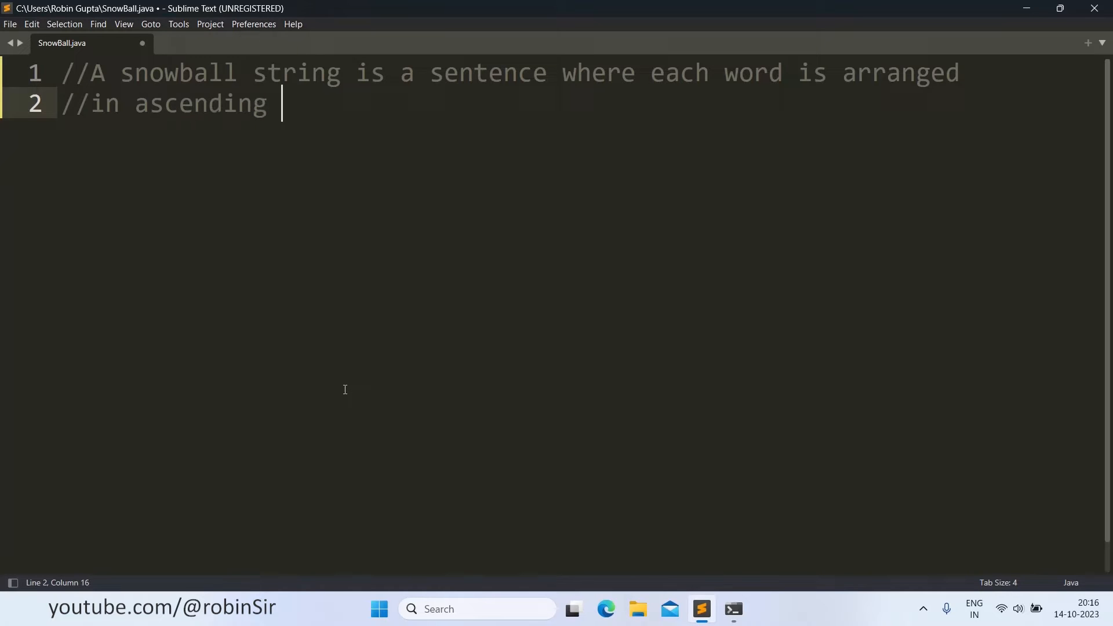
{"action": "type", "text": "order"}
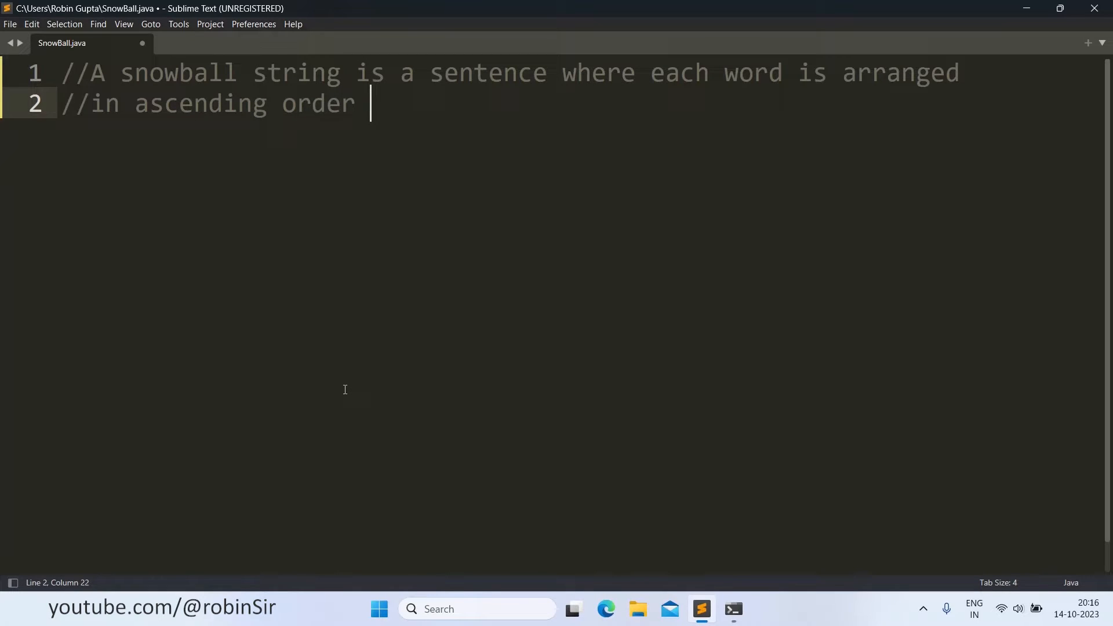
{"action": "type", "text": "of the"}
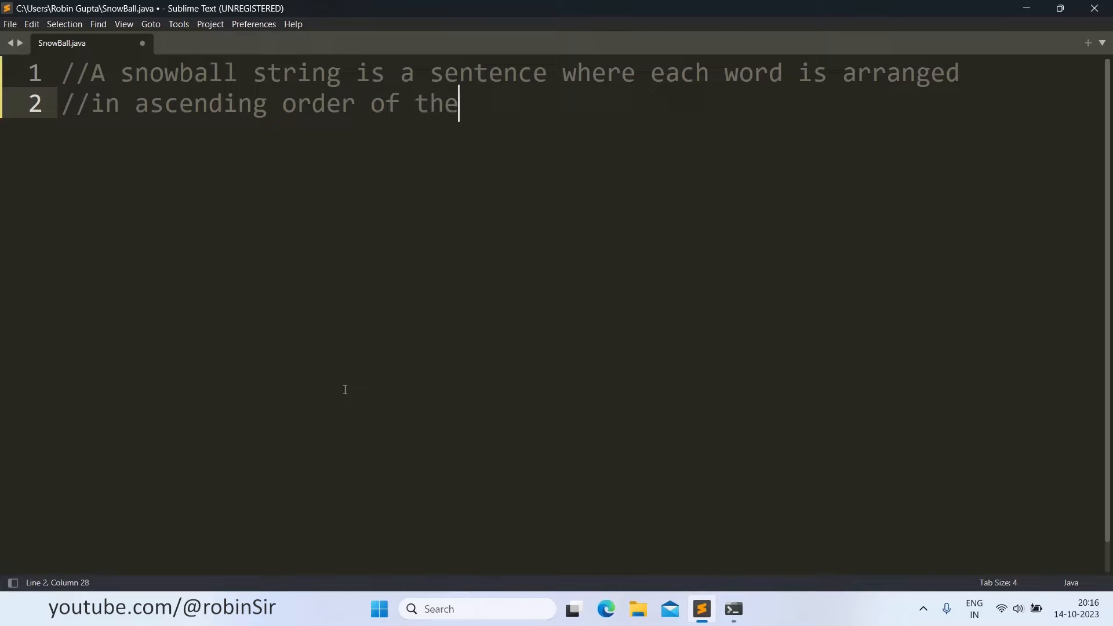
{"action": "type", "text": "ir length"}
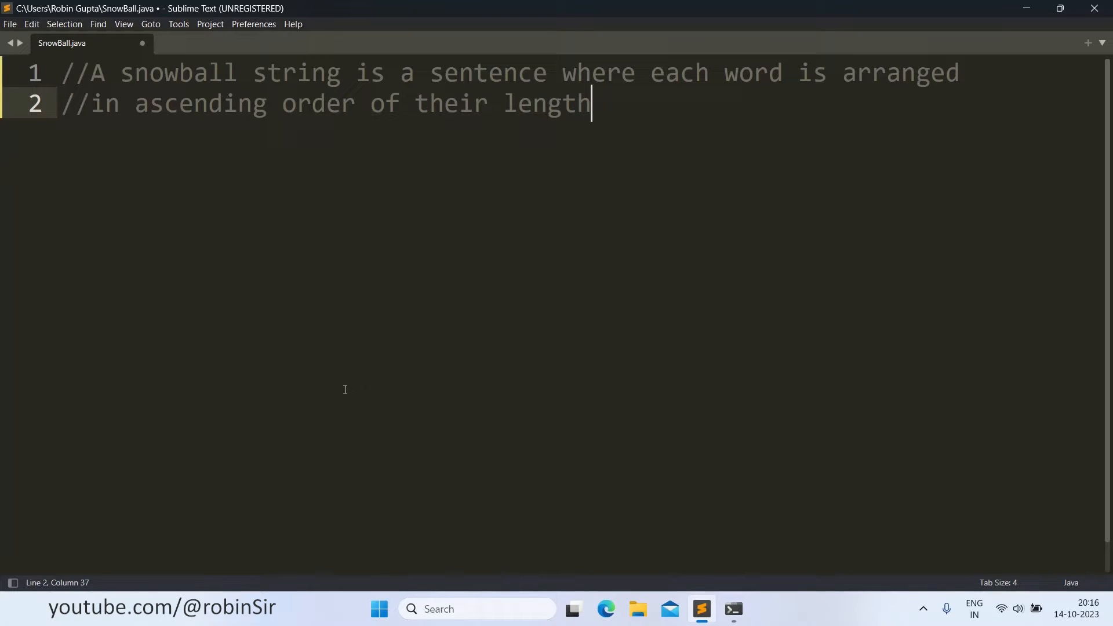
{"action": "type", "text": "and"}
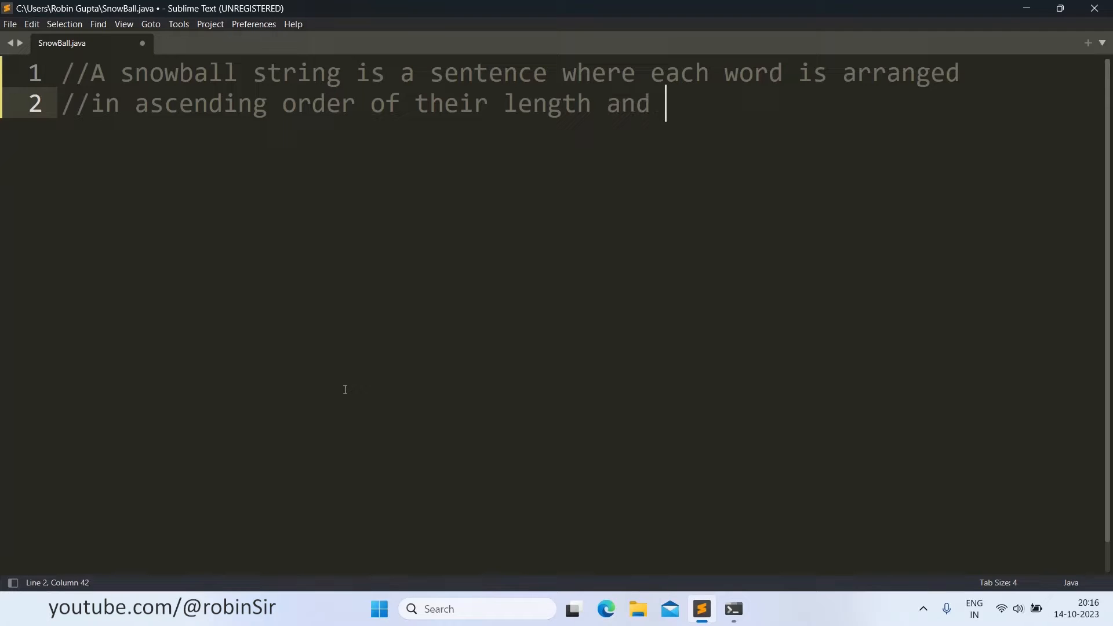
{"action": "type", "text": "is also co"}
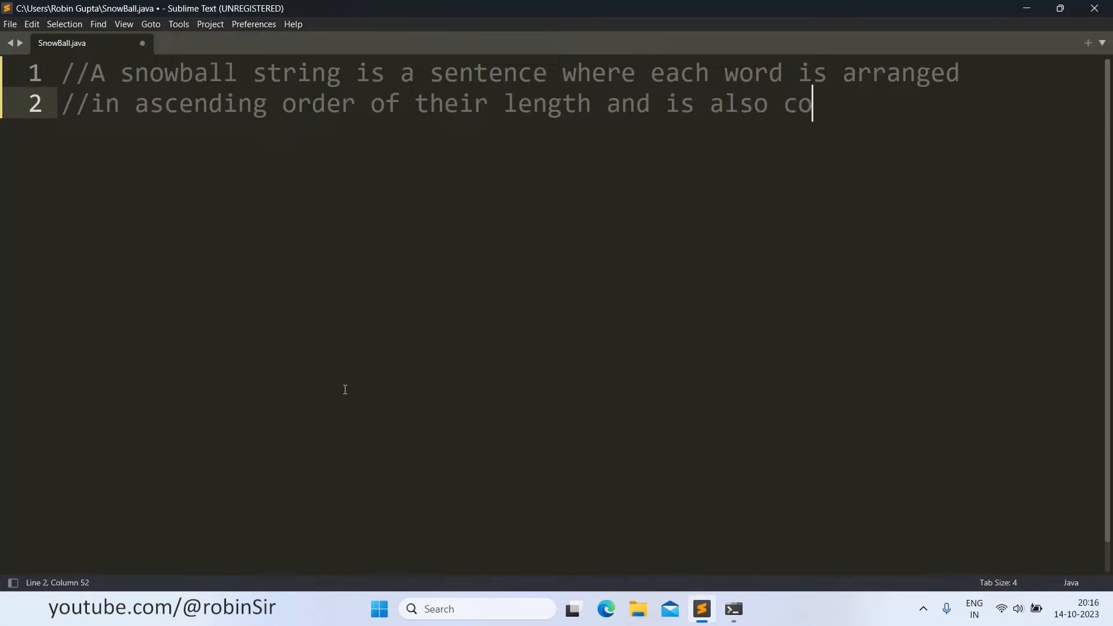
{"action": "type", "text": "nsecutive"}
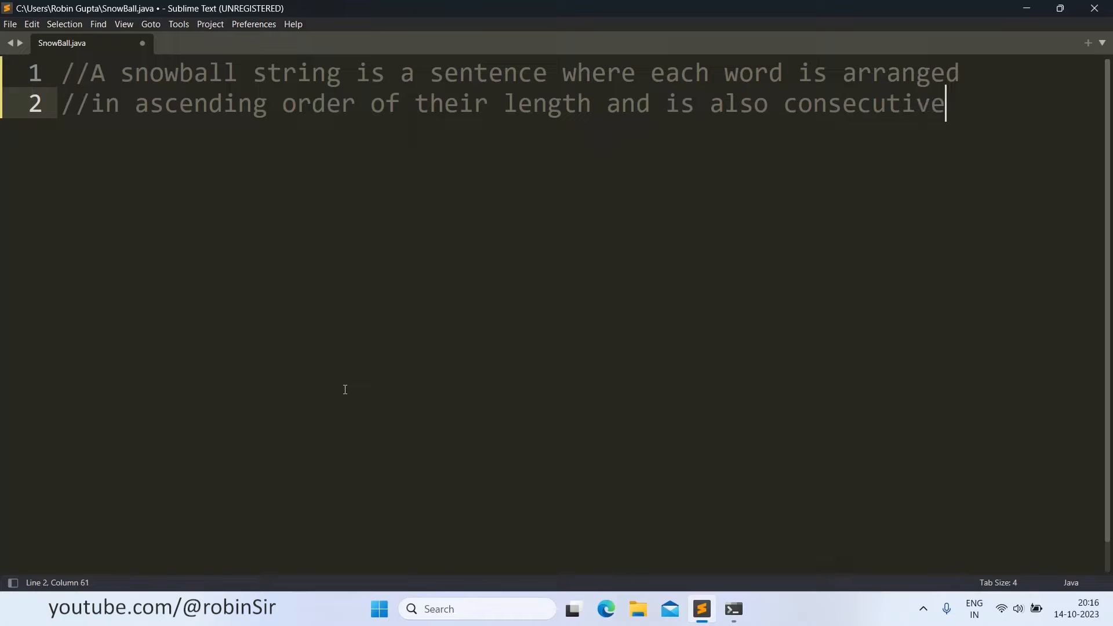
{"action": "type", "text": "."}
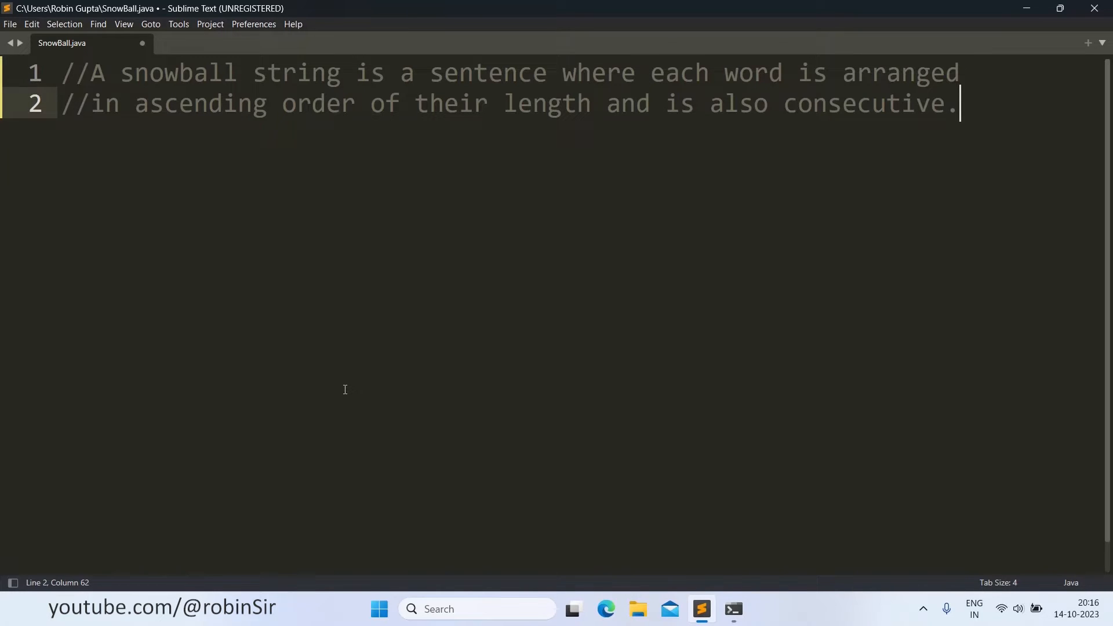
- Add a third comment line: //Example: I am the Lord
{"action": "key", "text": "Enter"}
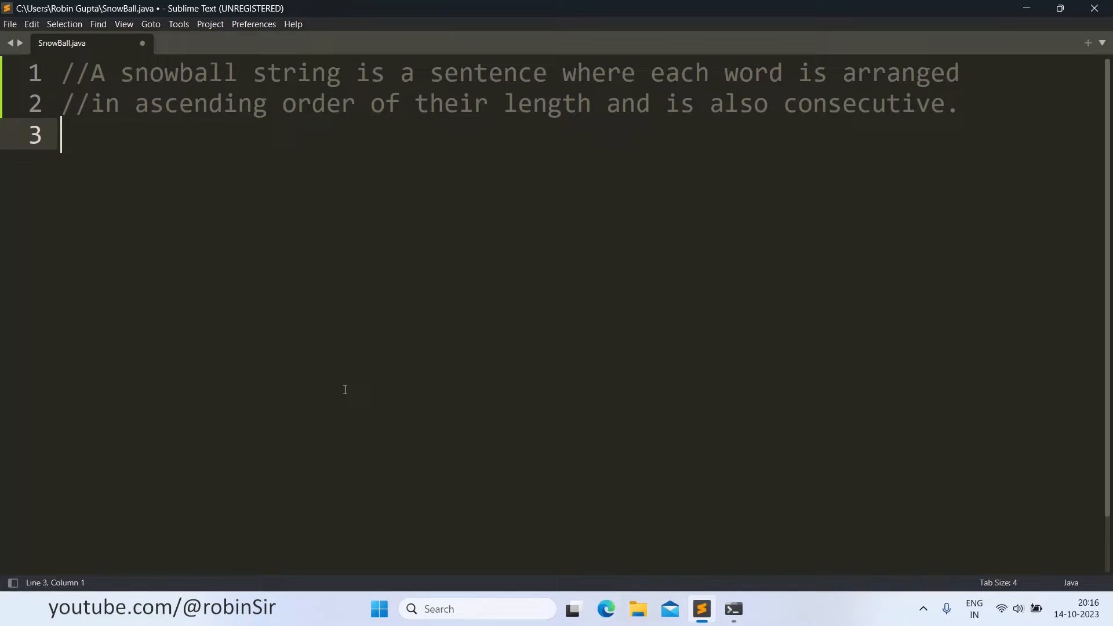
{"action": "type", "text": "//Examp"}
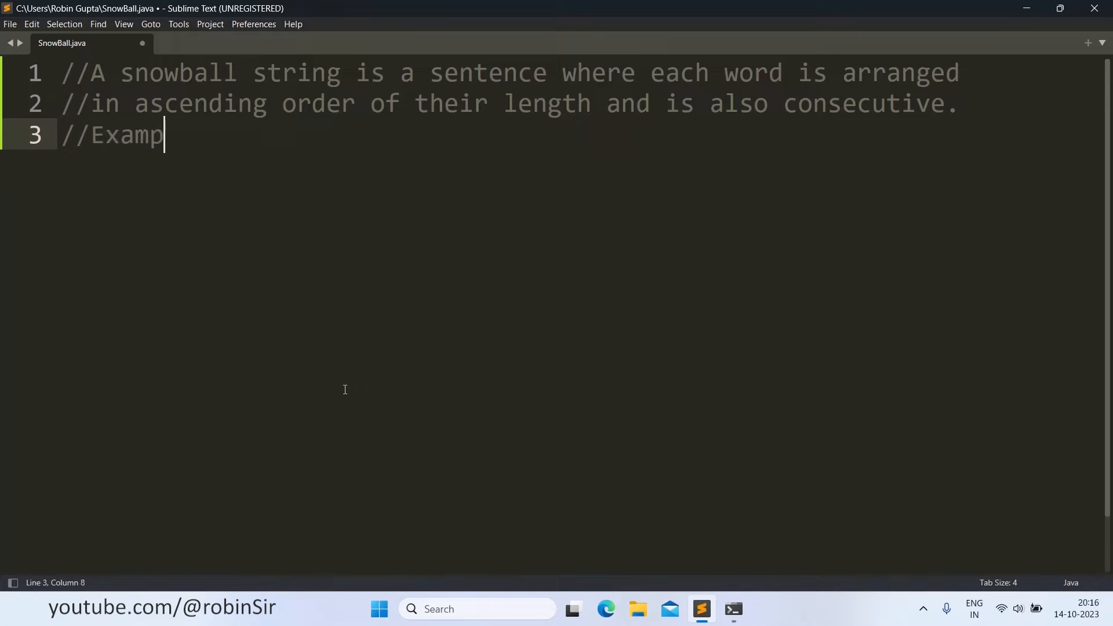
{"action": "type", "text": "le: I am the Lo"}
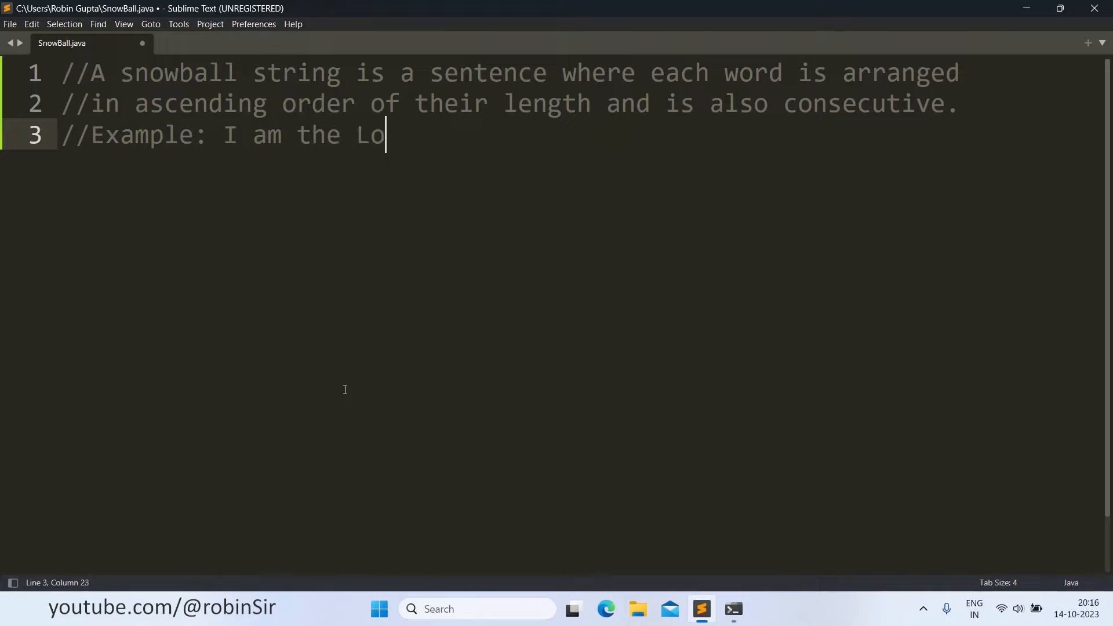
{"action": "type", "text": "rd."}
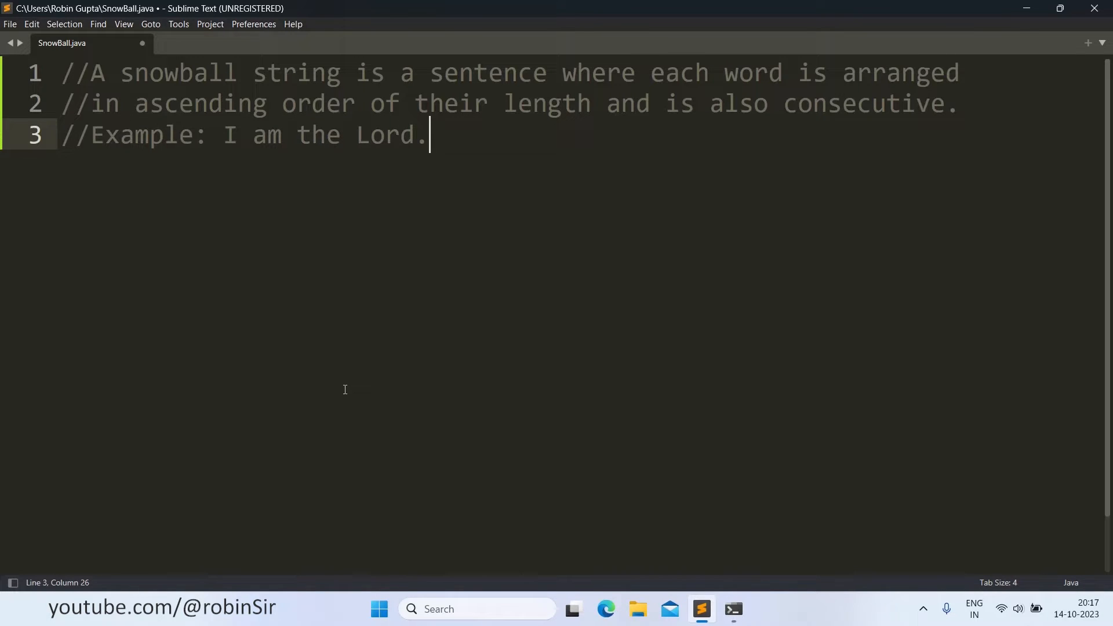
{"action": "mouse_move", "coordinate": [253, 136]}
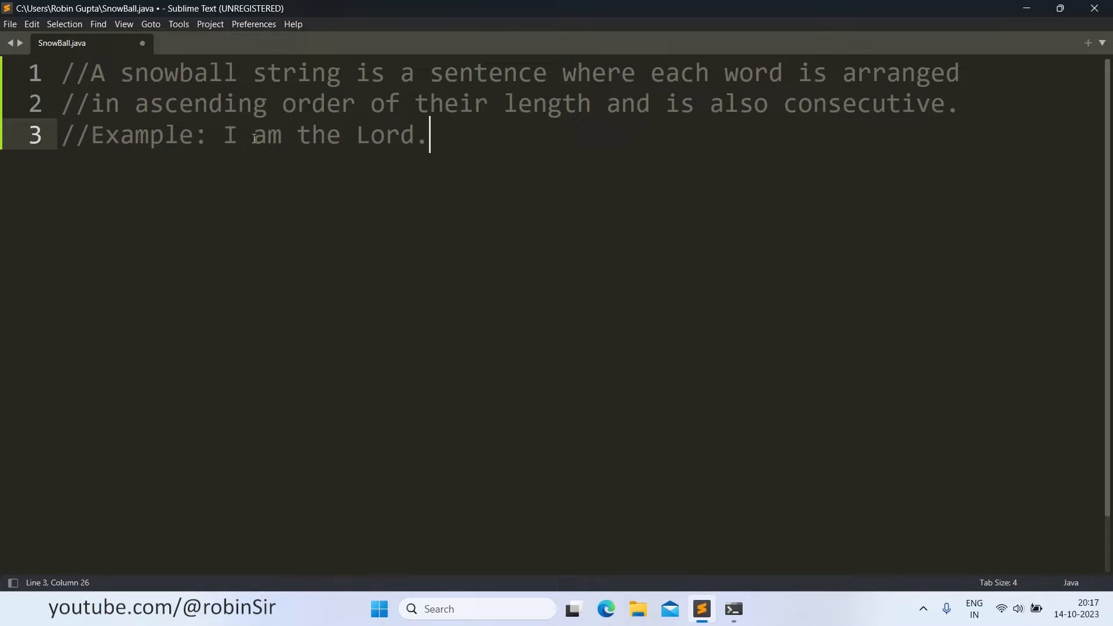
- Select the words "the" and "Lord" to check their lengths, then return to the line end
{"action": "double_click", "coordinate": [266, 135]}
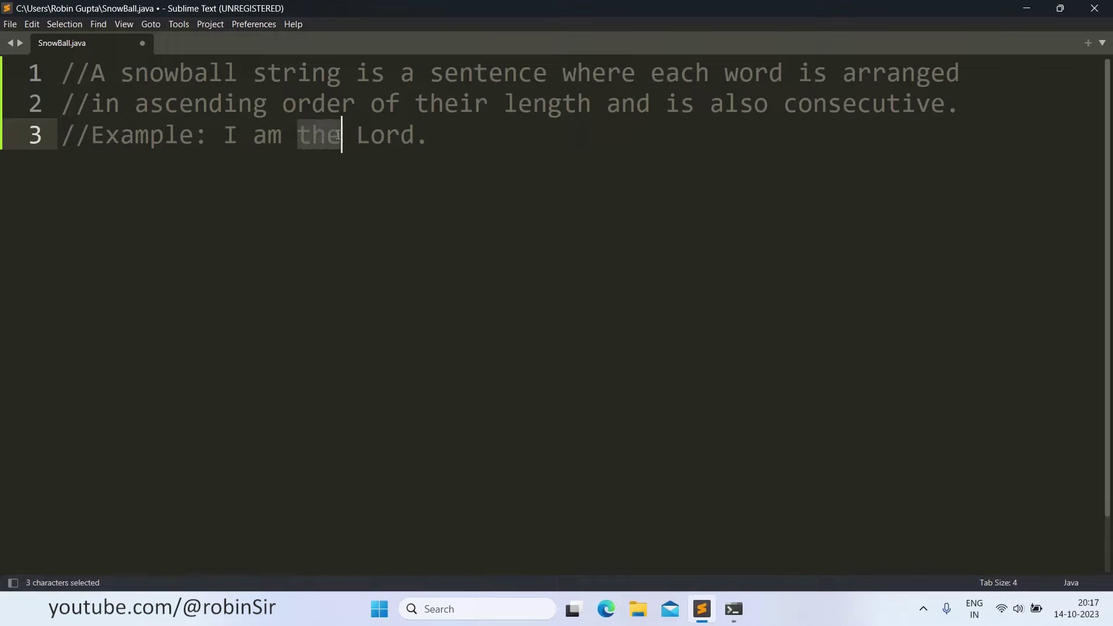
{"action": "double_click", "coordinate": [380, 135]}
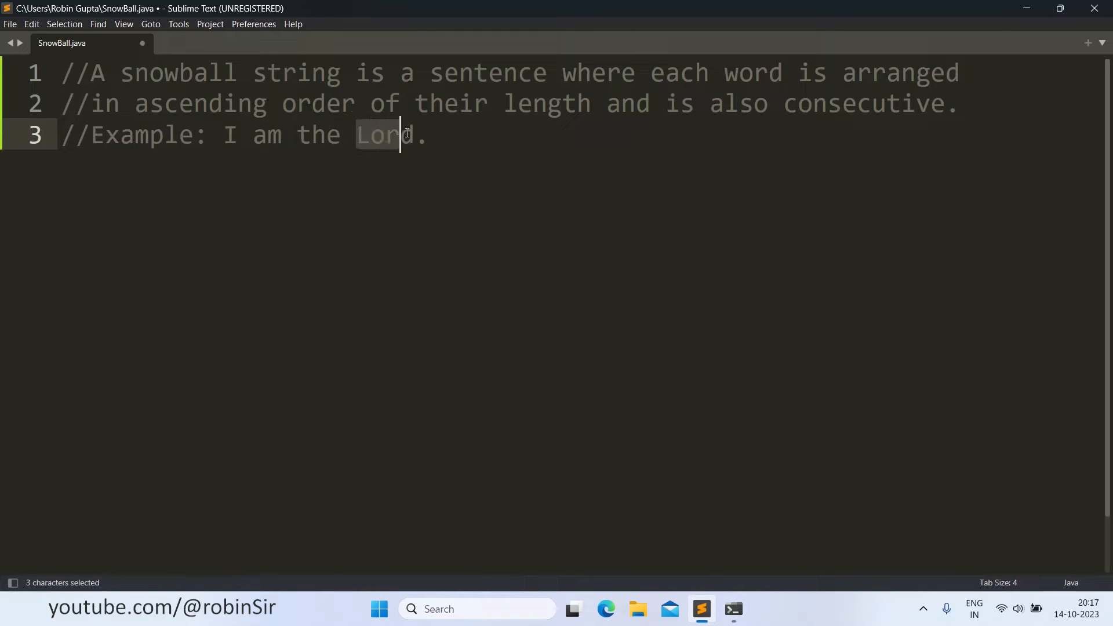
{"action": "left_click", "coordinate": [432, 134]}
{"action": "type", "text": "//"}
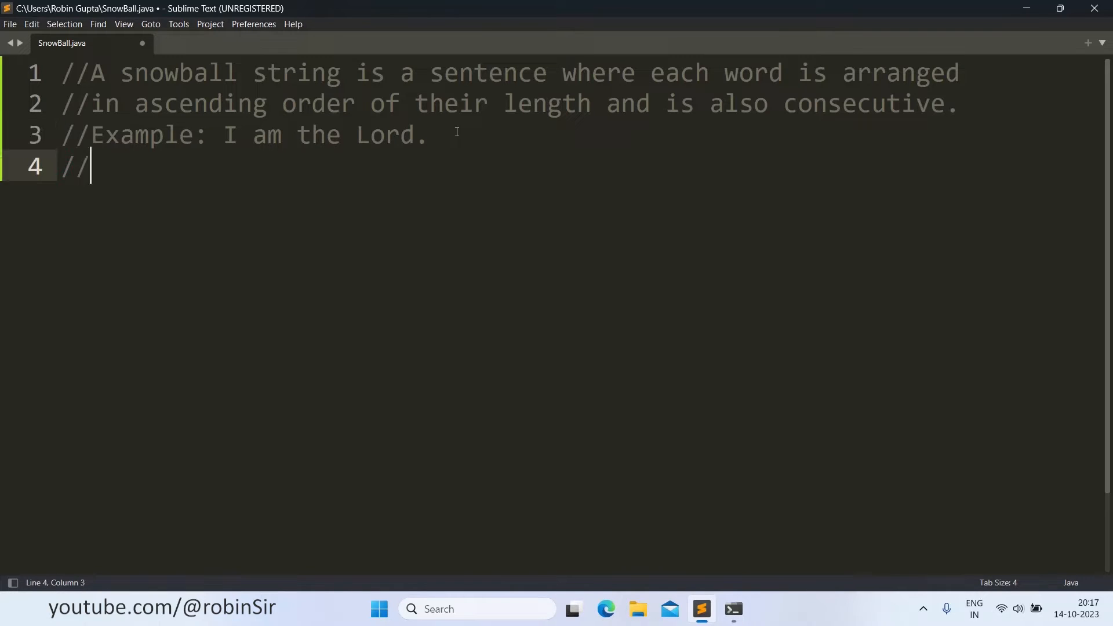
- Write a fourth comment "Example: He may give bonus." and begin a fifth // line
{"action": "type", "text": "Exampl"}
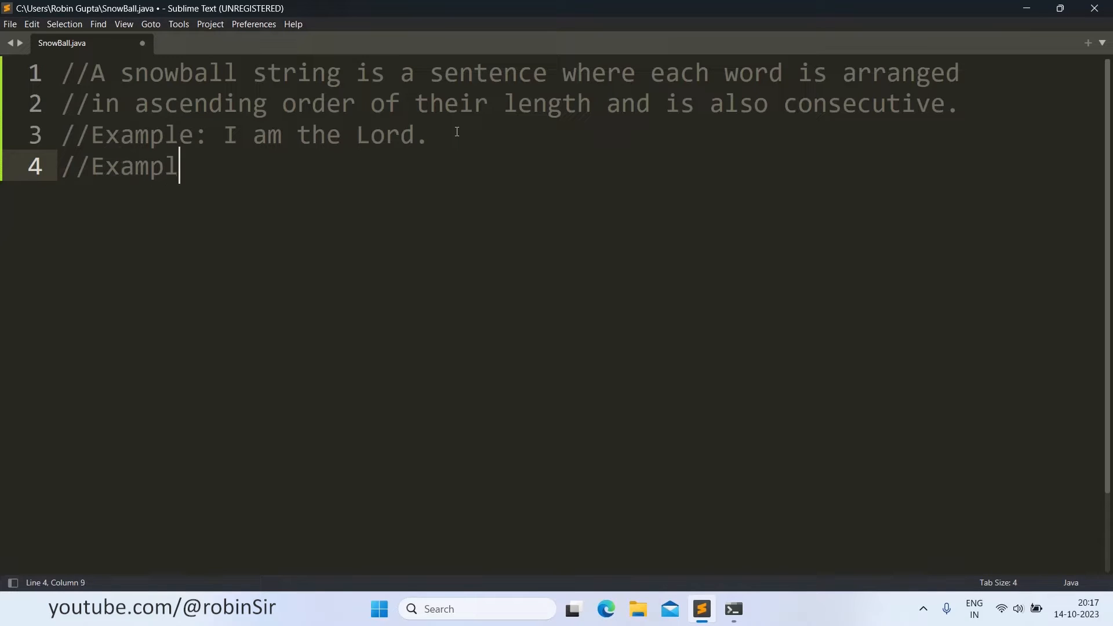
{"action": "type", "text": "e:"}
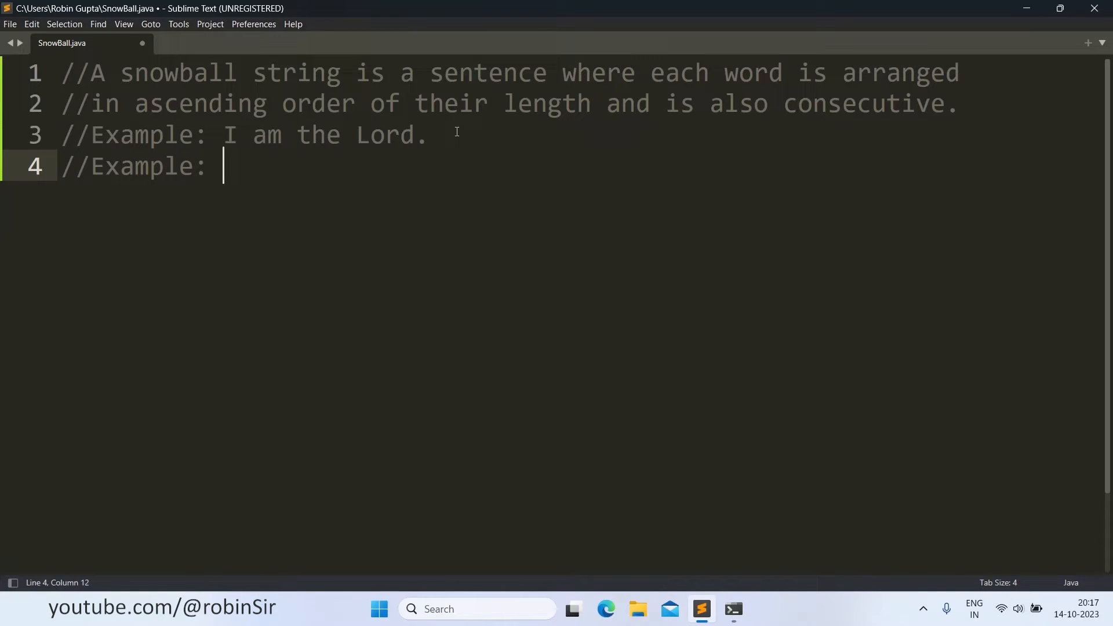
{"action": "type", "text": "He may giv"}
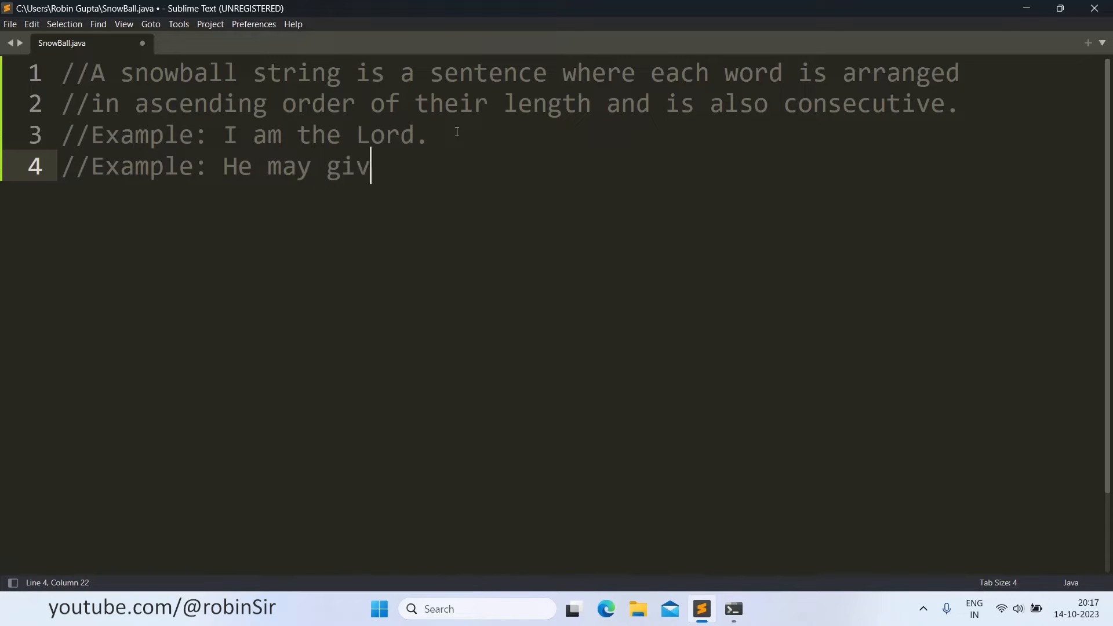
{"action": "type", "text": "e bonus"}
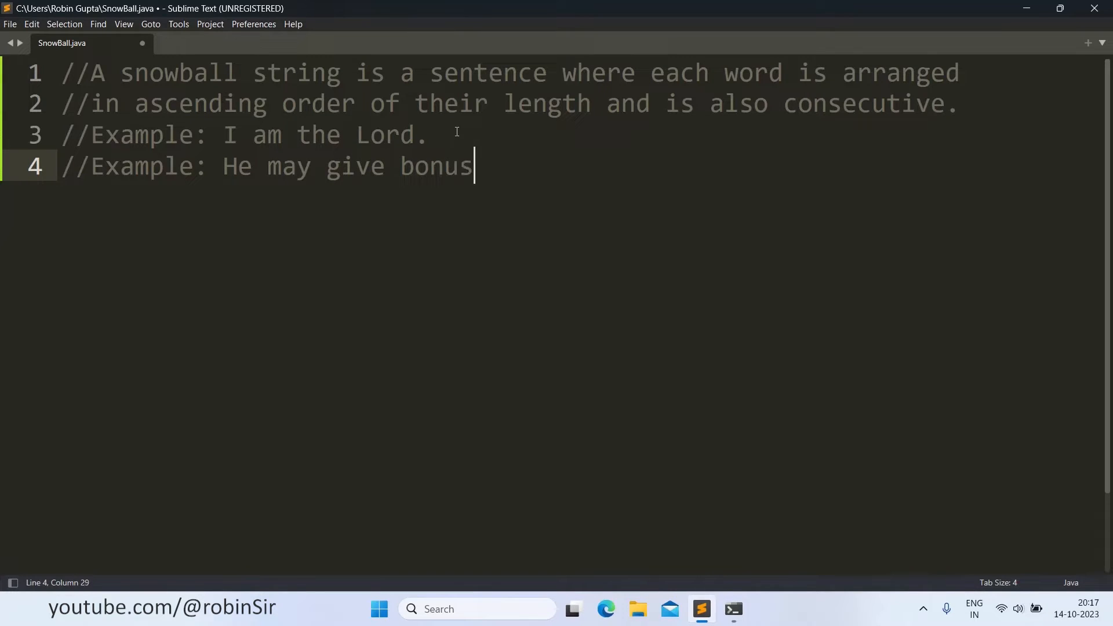
{"action": "type", "text": "."}
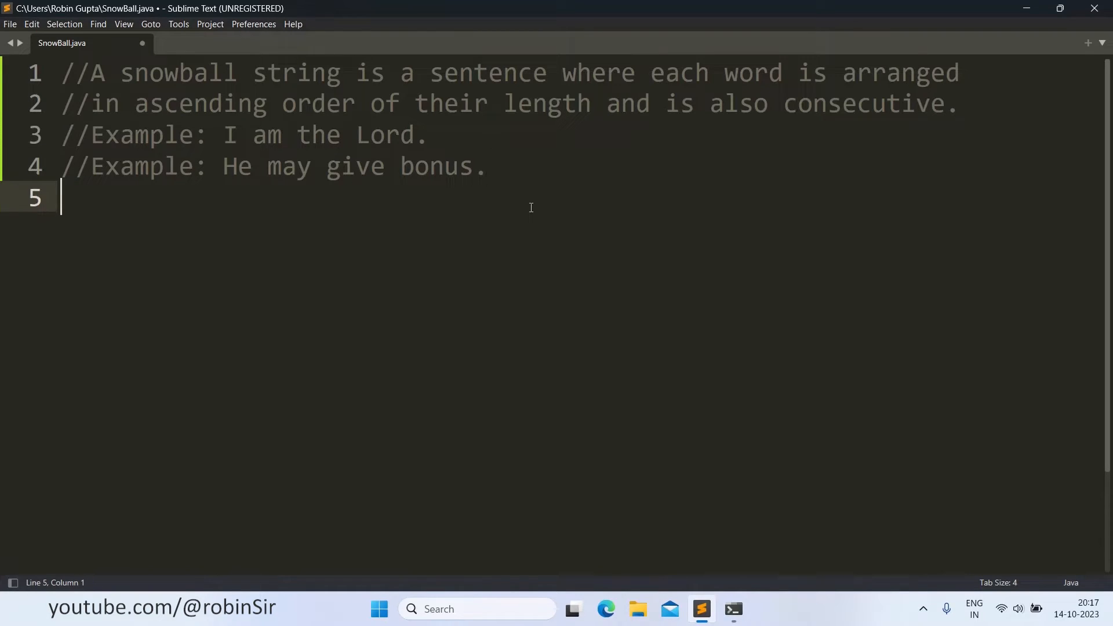
{"action": "type", "text": "//"}
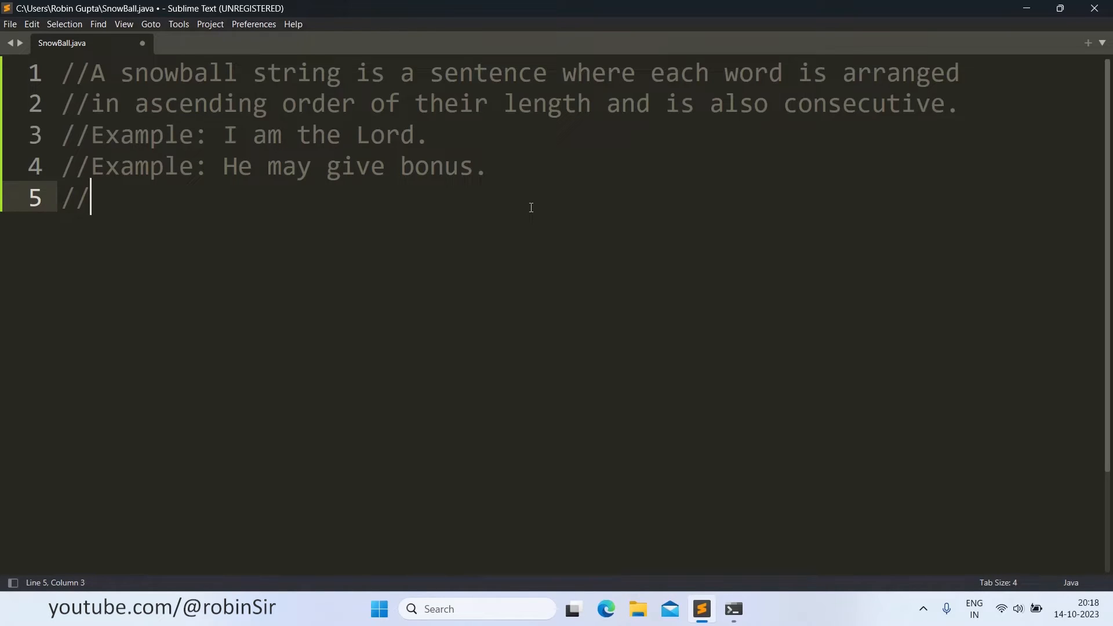
- Comment that the sentence must end with a full stop or question mark, then begin an import line
{"action": "type", "text": "The sentenc"}
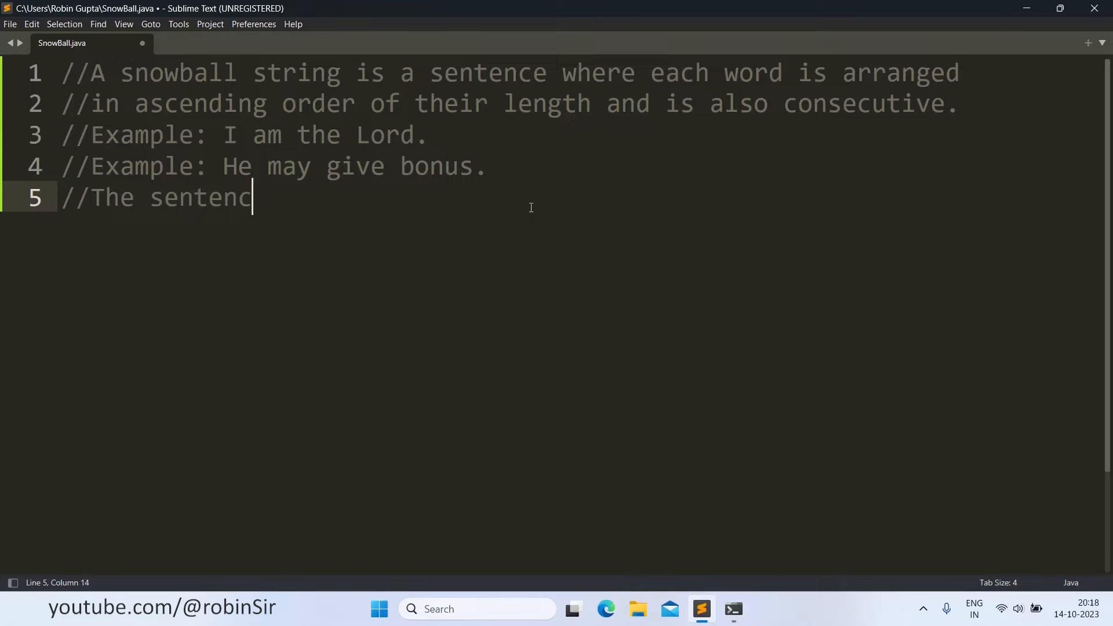
{"action": "type", "text": "e must end"}
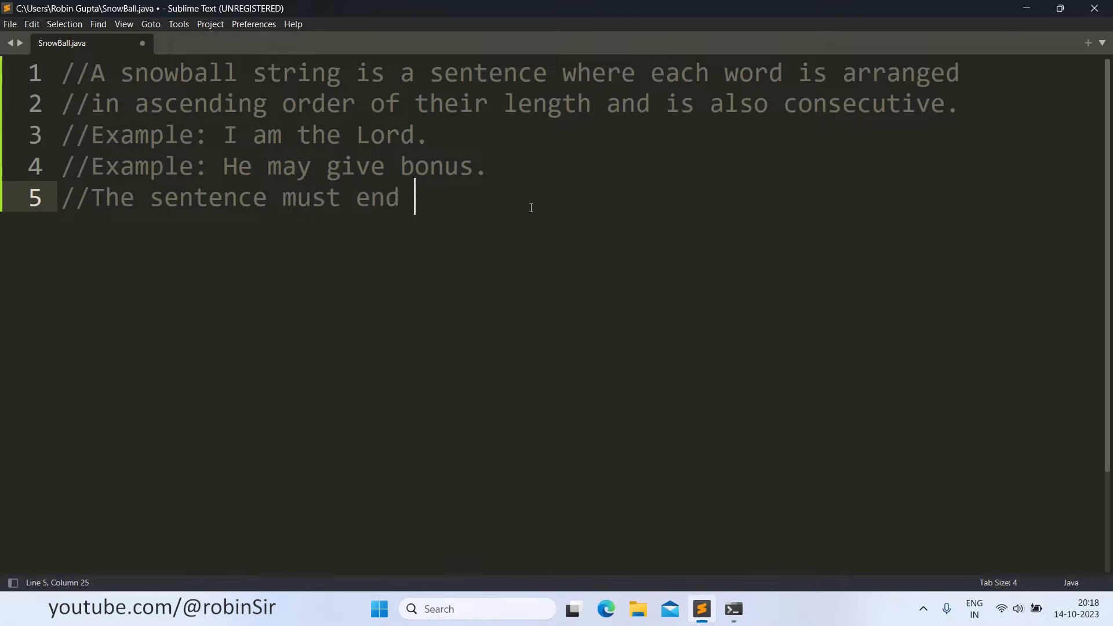
{"action": "type", "text": "with a"}
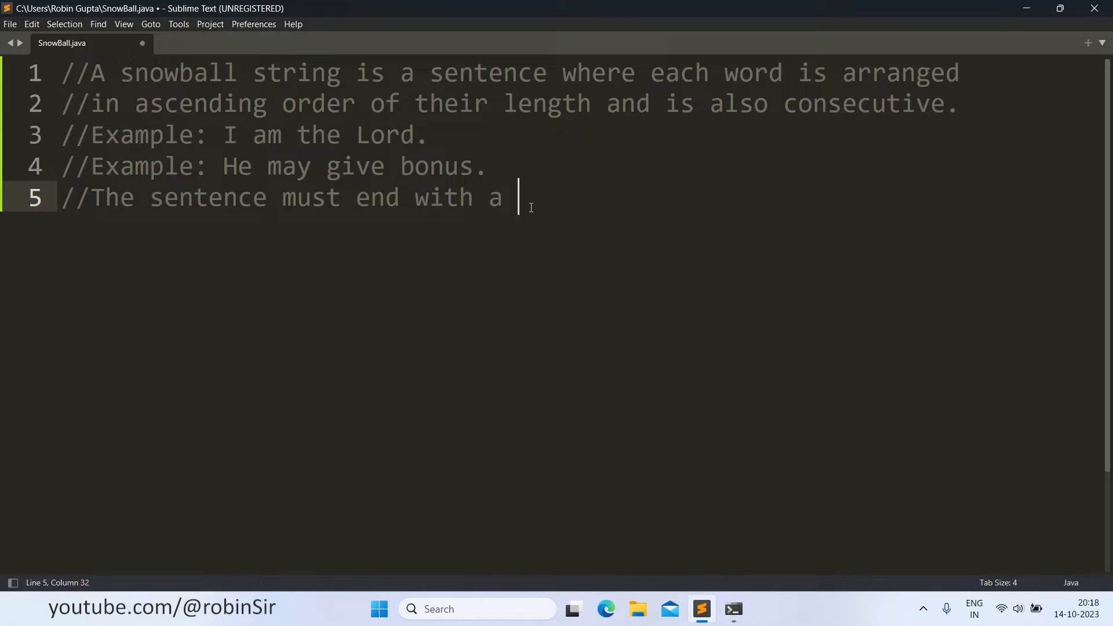
{"action": "type", "text": "fu"}
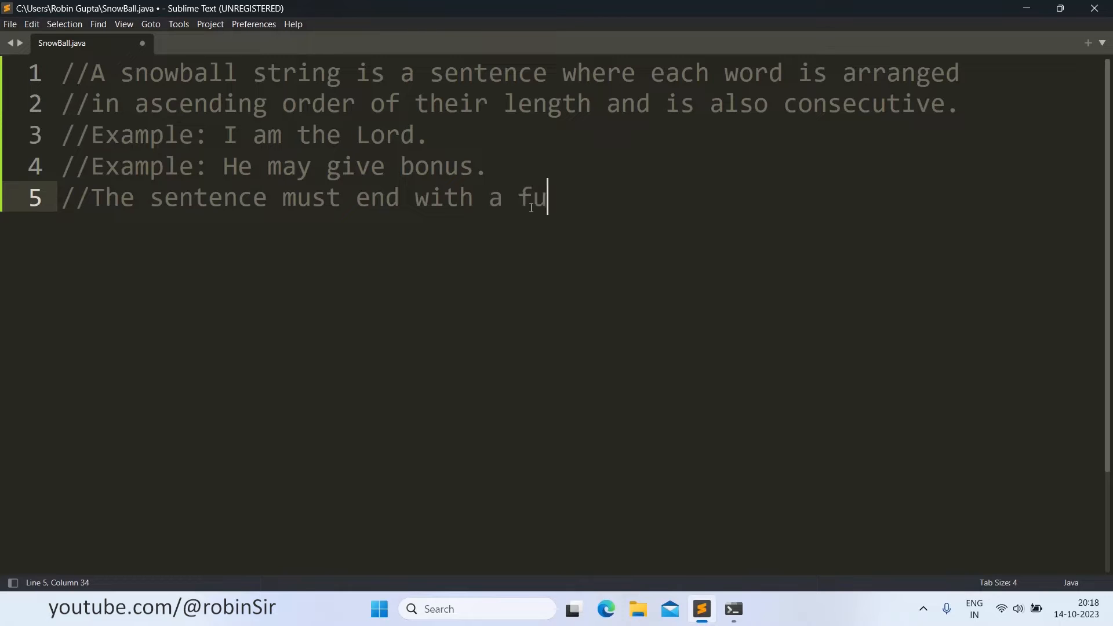
{"action": "type", "text": "ll ftop or a"}
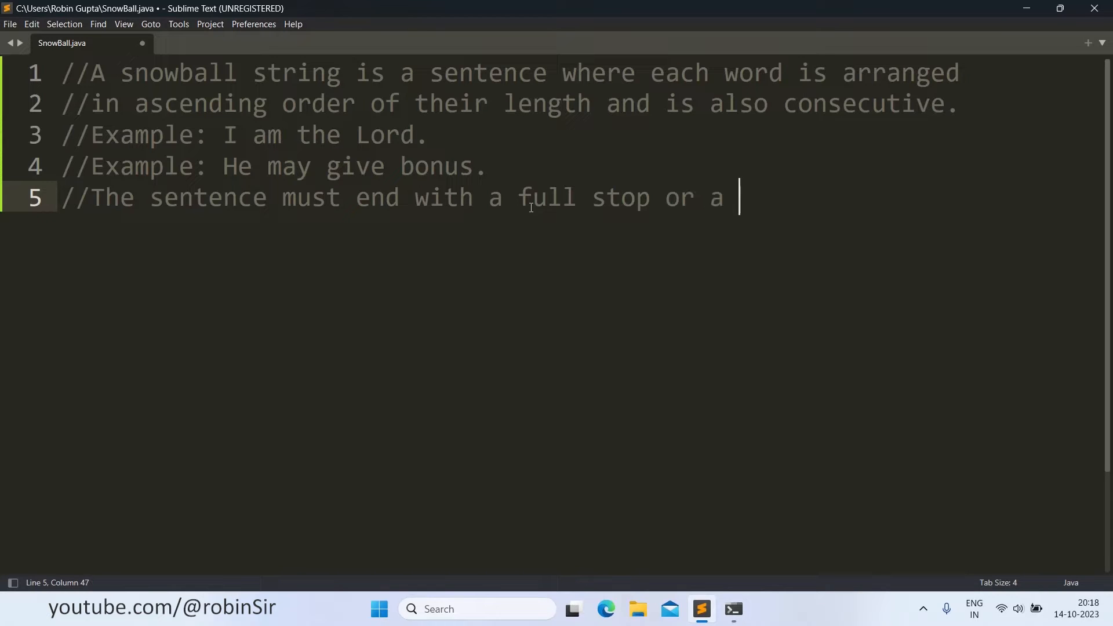
{"action": "type", "text": "question m"}
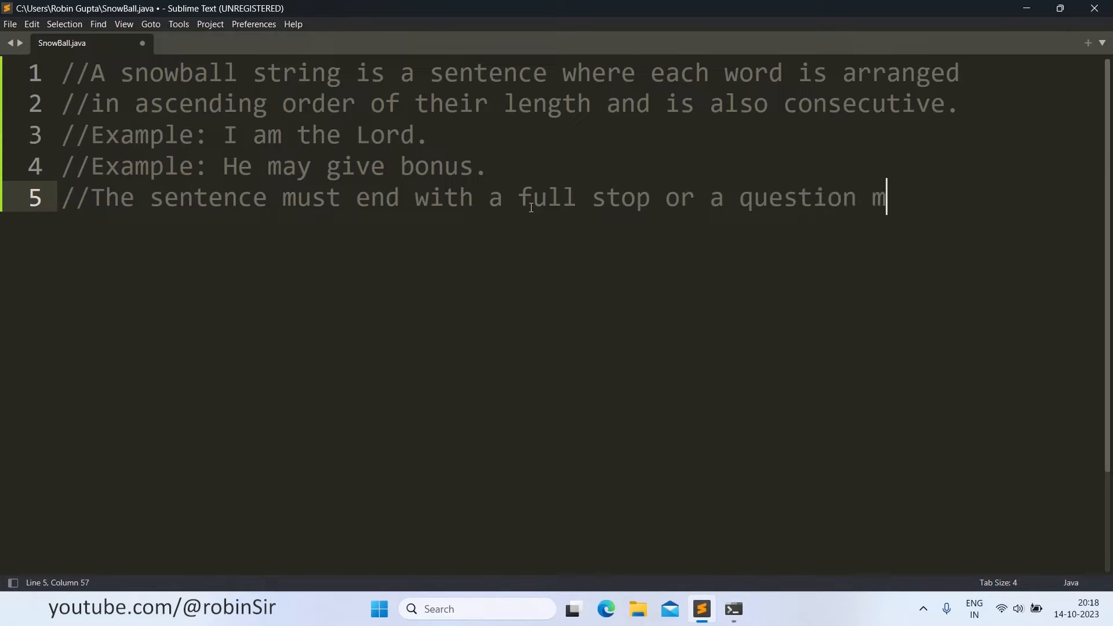
{"action": "type", "text": "ark."}
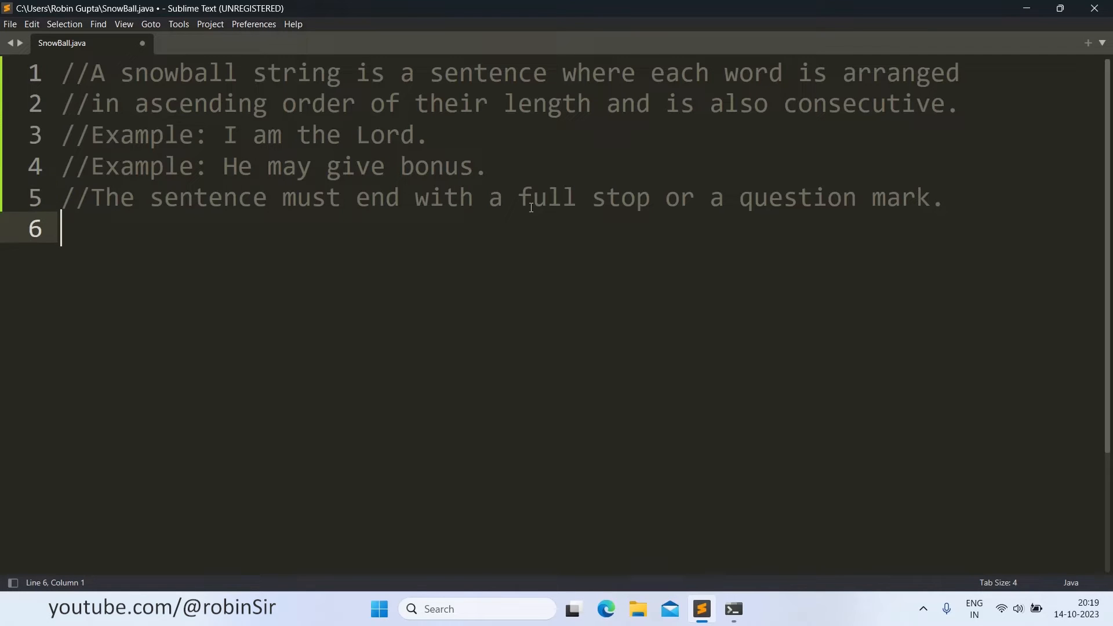
{"action": "type", "text": "import java."}
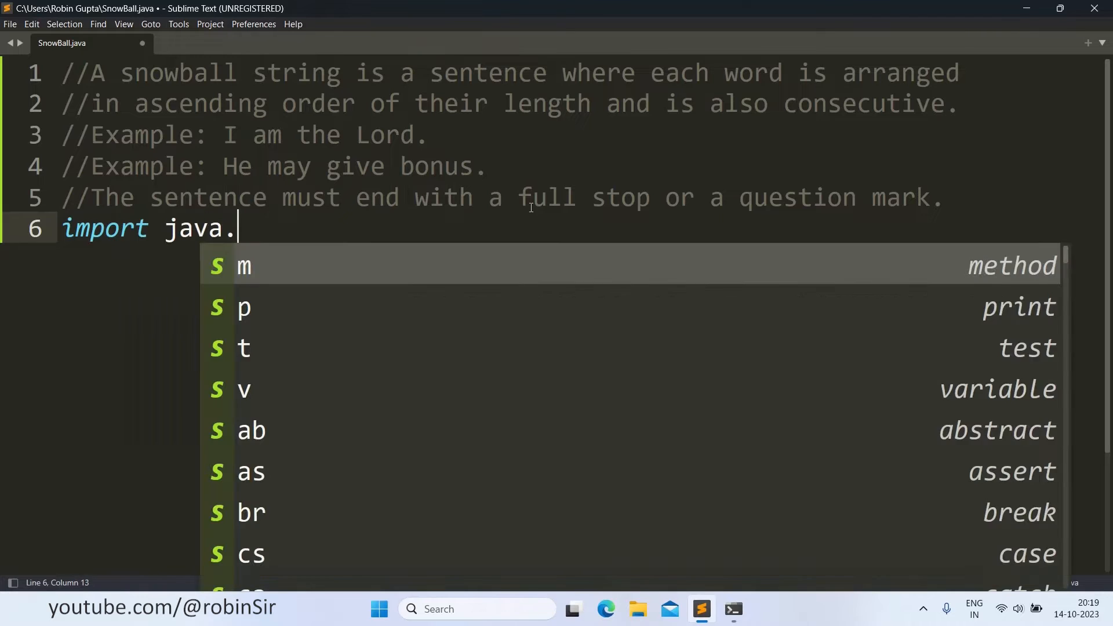
- Import java.util.Scanner and java.util.StringTokenizer on lines 6 and 7
{"action": "type", "text": "util.Scanne"}
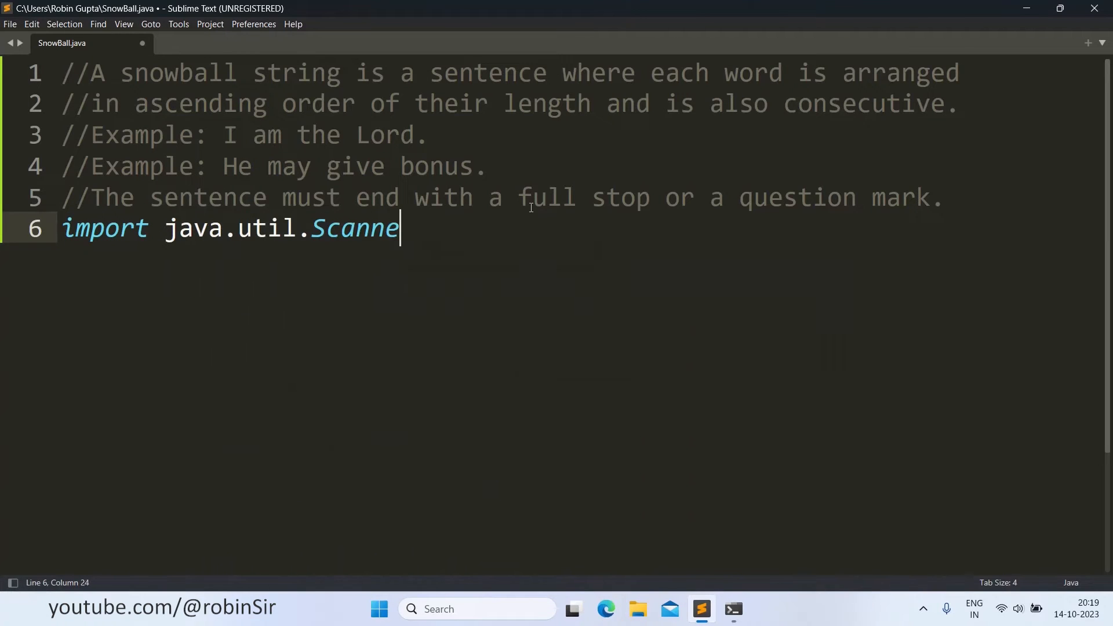
{"action": "type", "text": "r;\\n"}
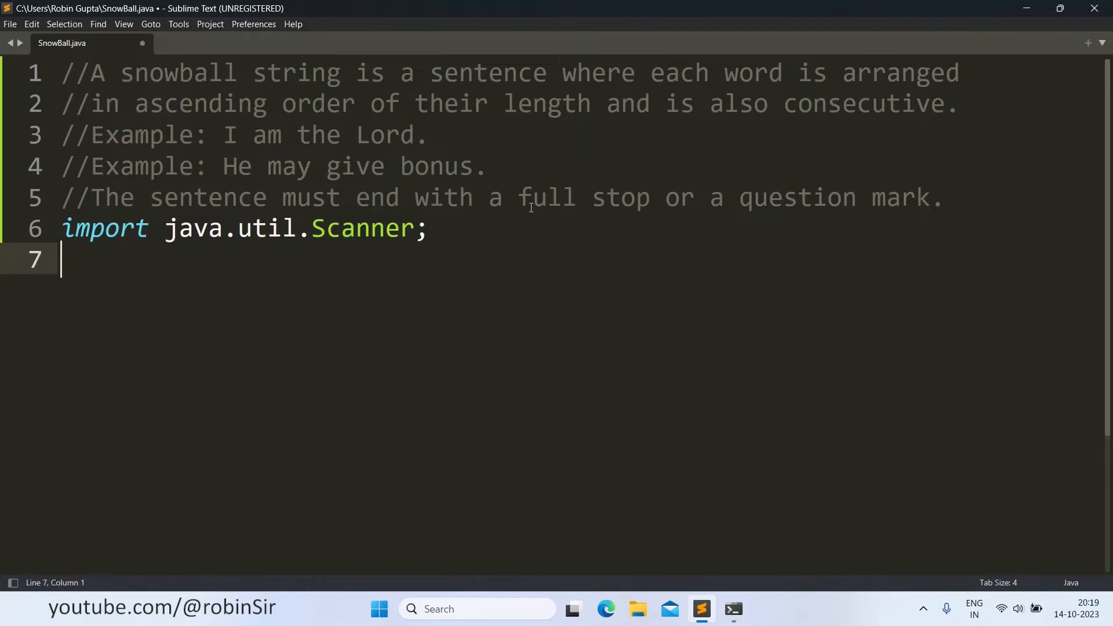
{"action": "type", "text": "import"}
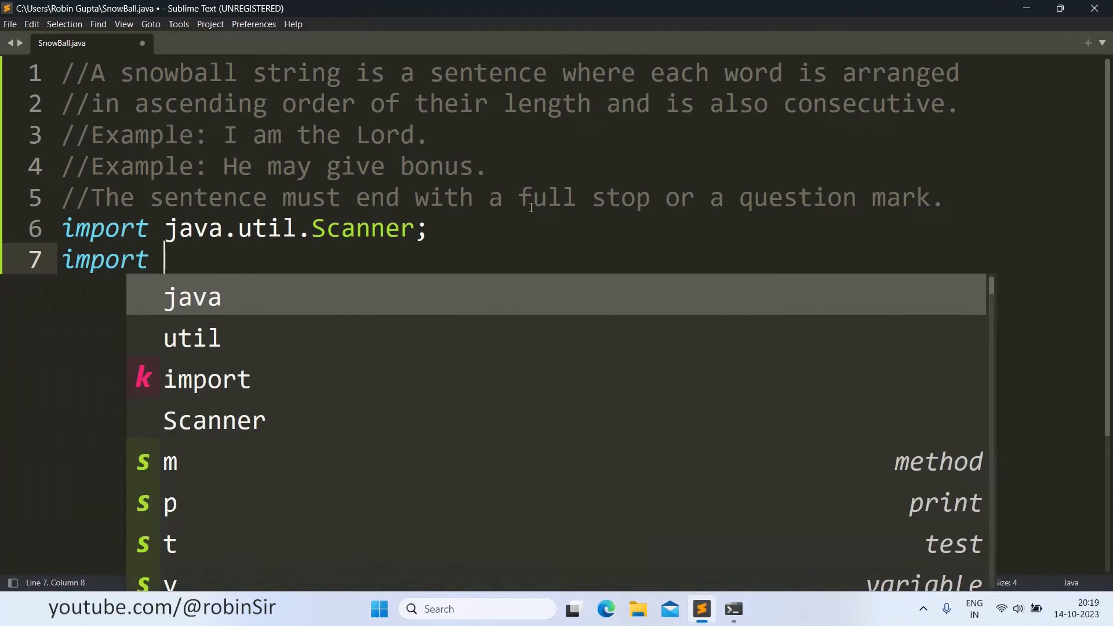
{"action": "type", "text": "java.uti"}
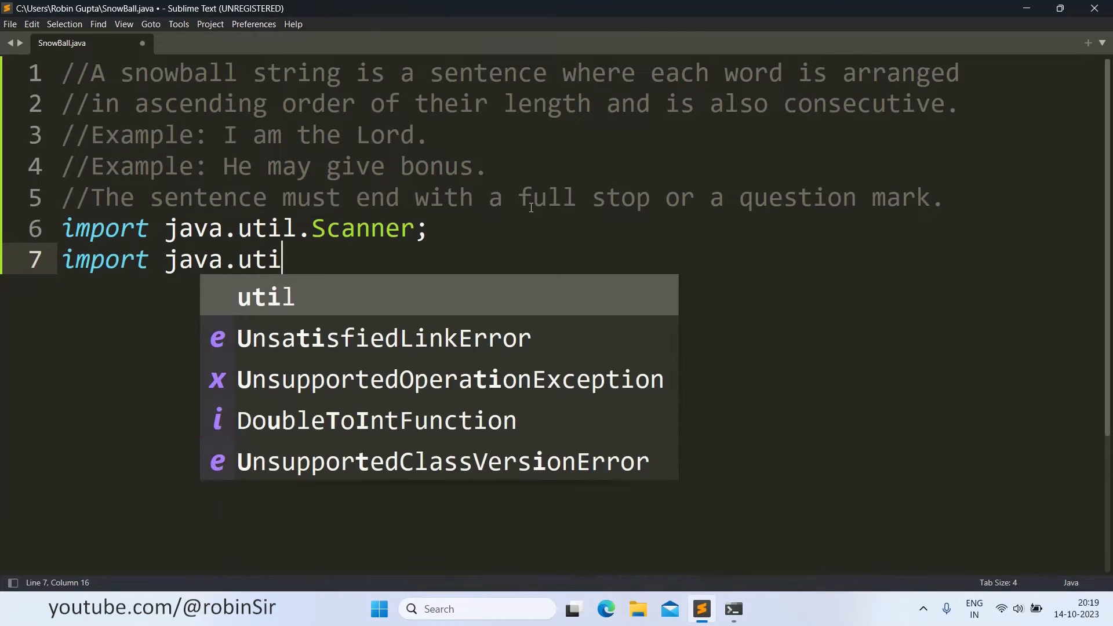
{"action": "type", "text": "l.St"}
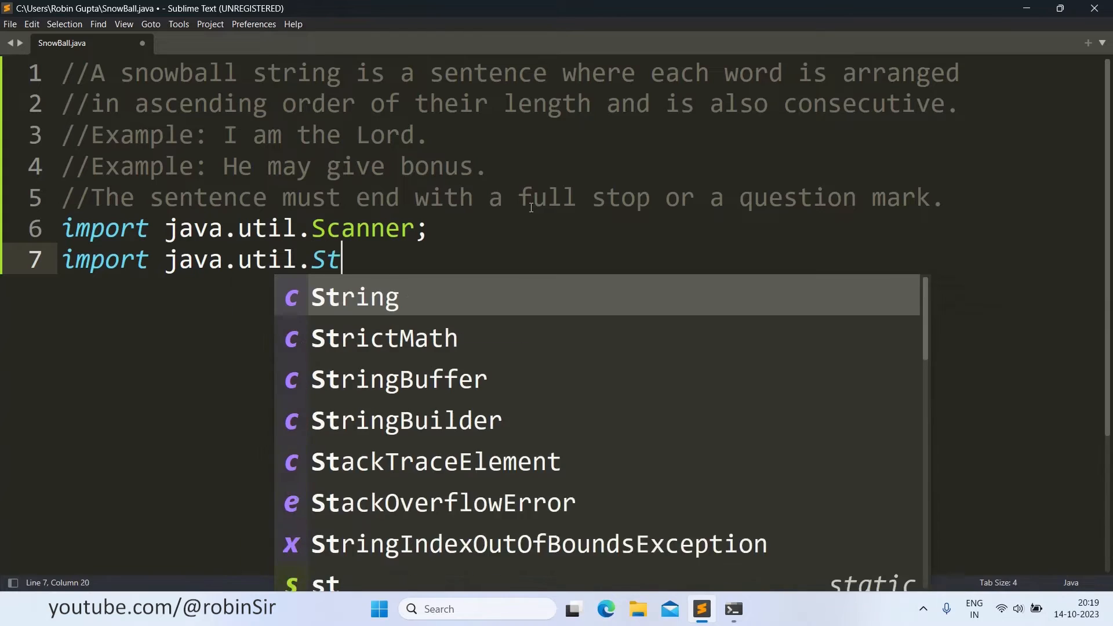
{"action": "type", "text": "ringTo"}
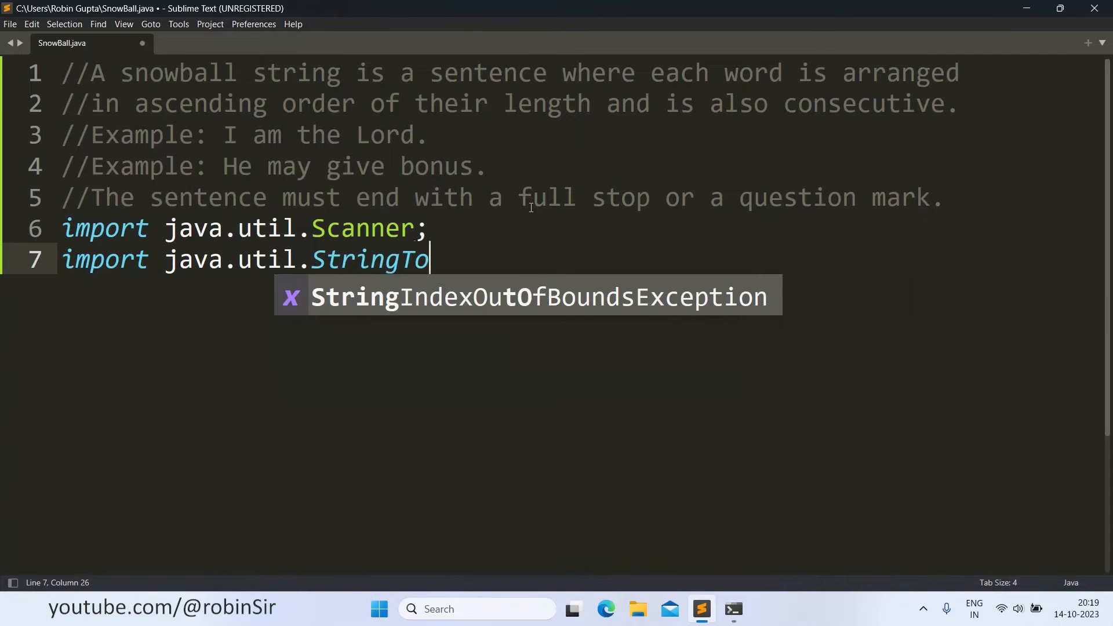
{"action": "type", "text": "kenizer"}
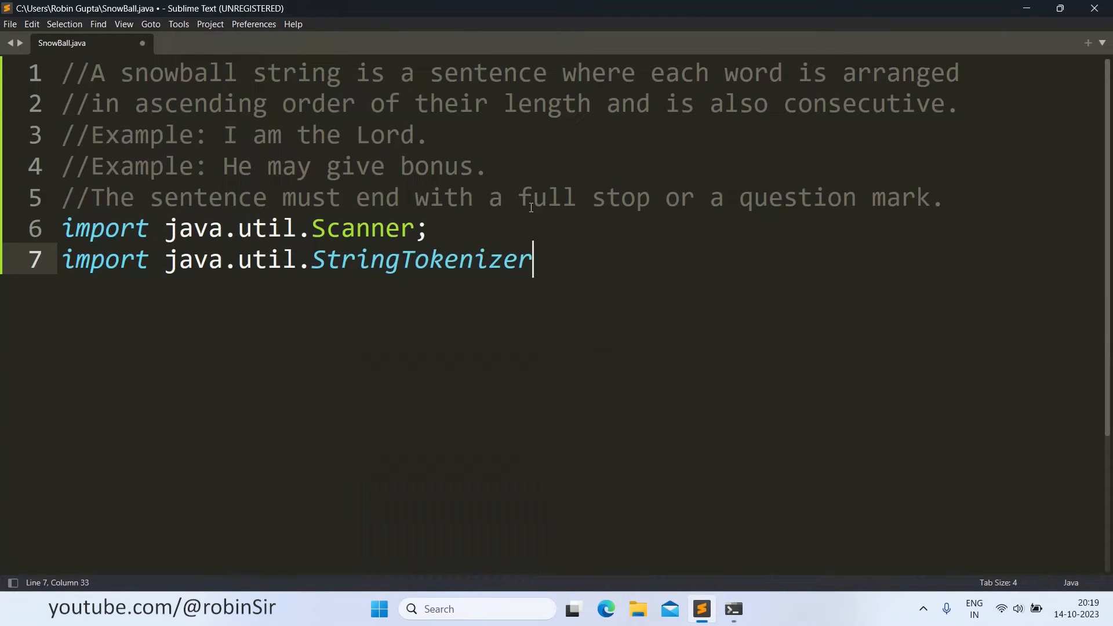
{"action": "type", "text": ";"}
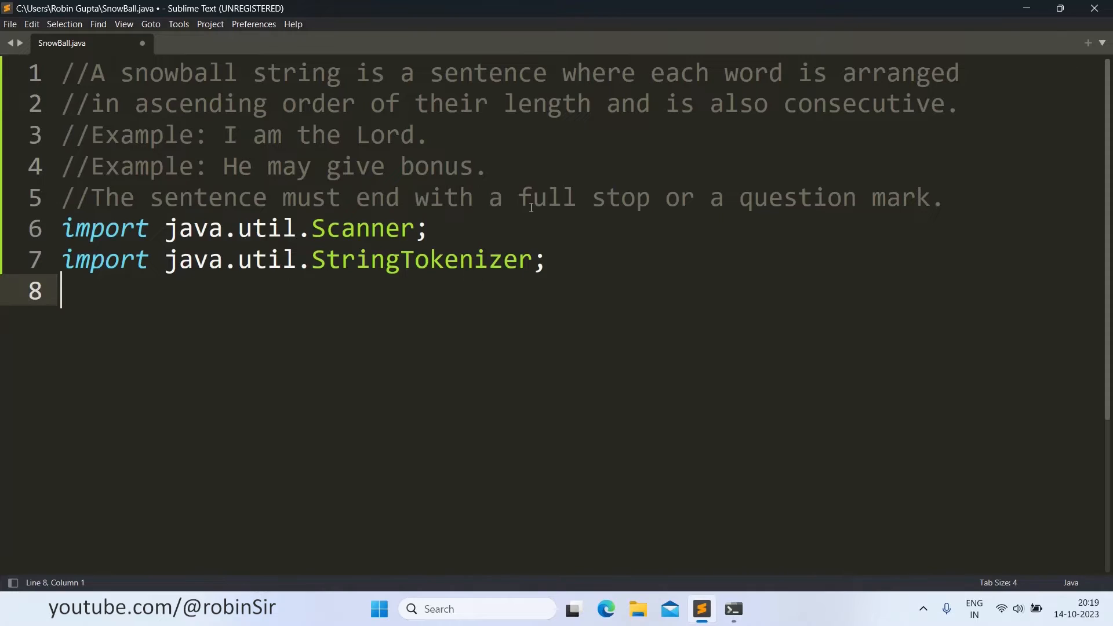
- Declare class SnowBall with a public static void main(String args[]) method
{"action": "type", "text": "class"}
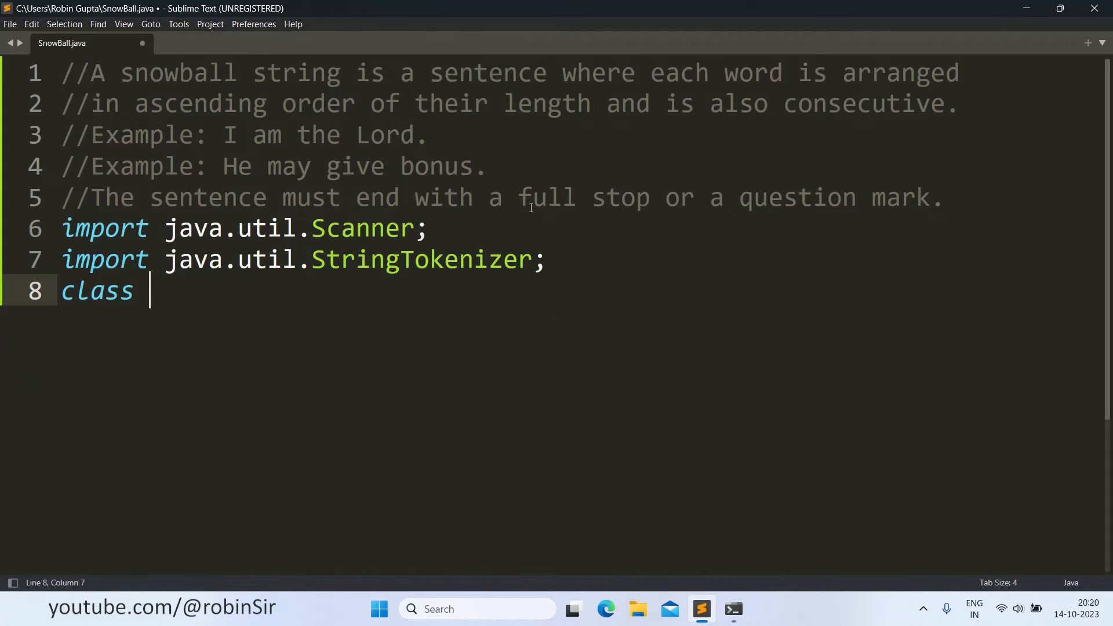
{"action": "type", "text": "SnowBall"}
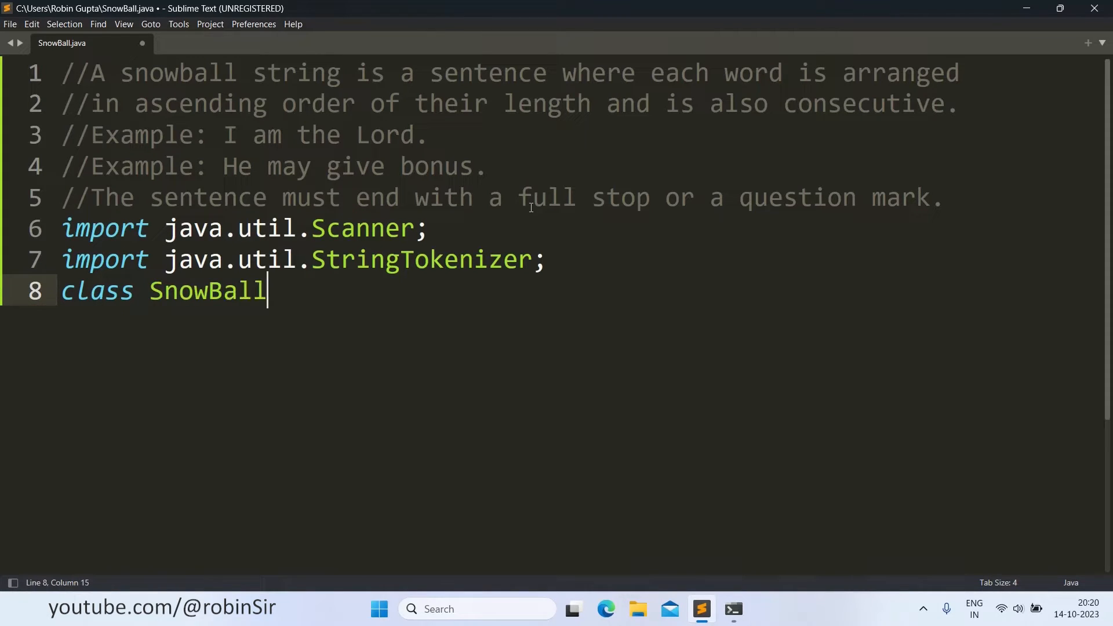
{"action": "type", "text": "{"}
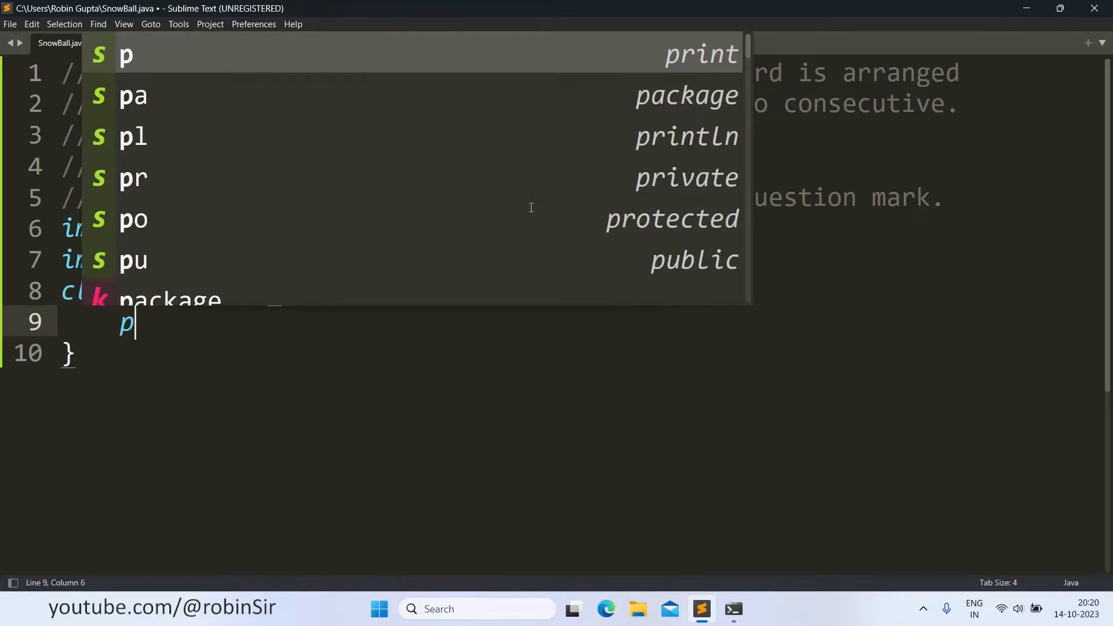
{"action": "type", "text": "ublic static"}
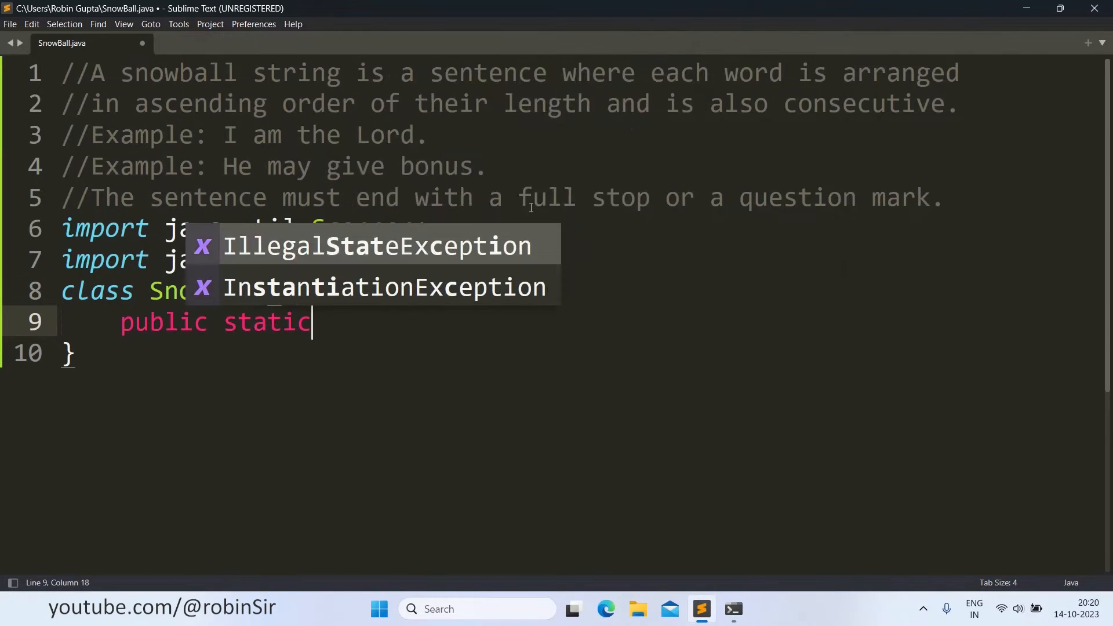
{"action": "type", "text": "void main("}
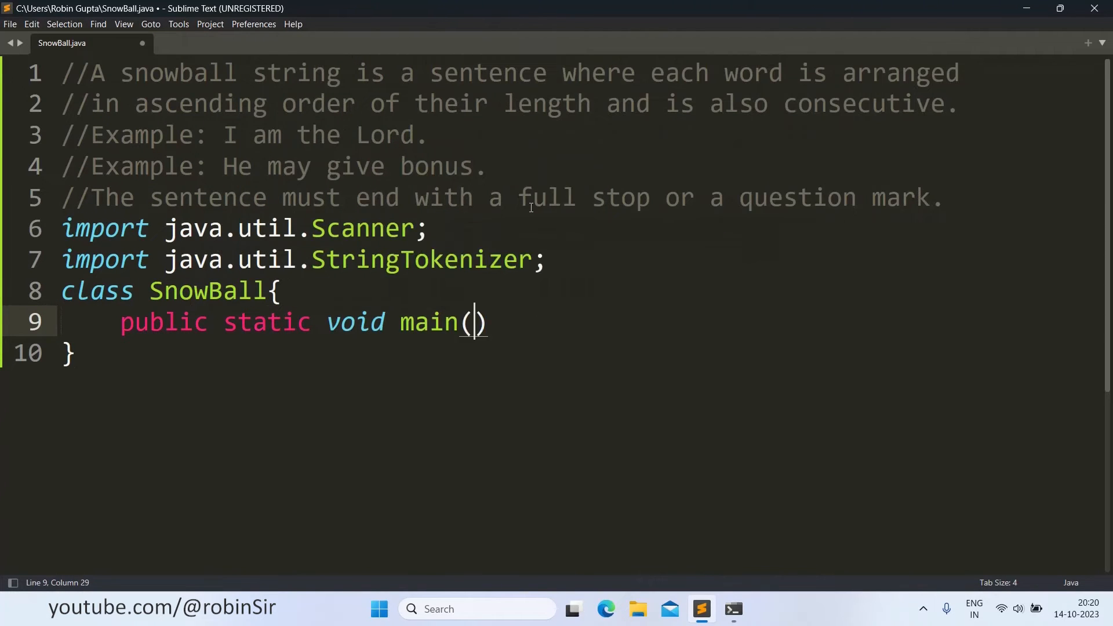
{"action": "type", "text": "String args[]"}
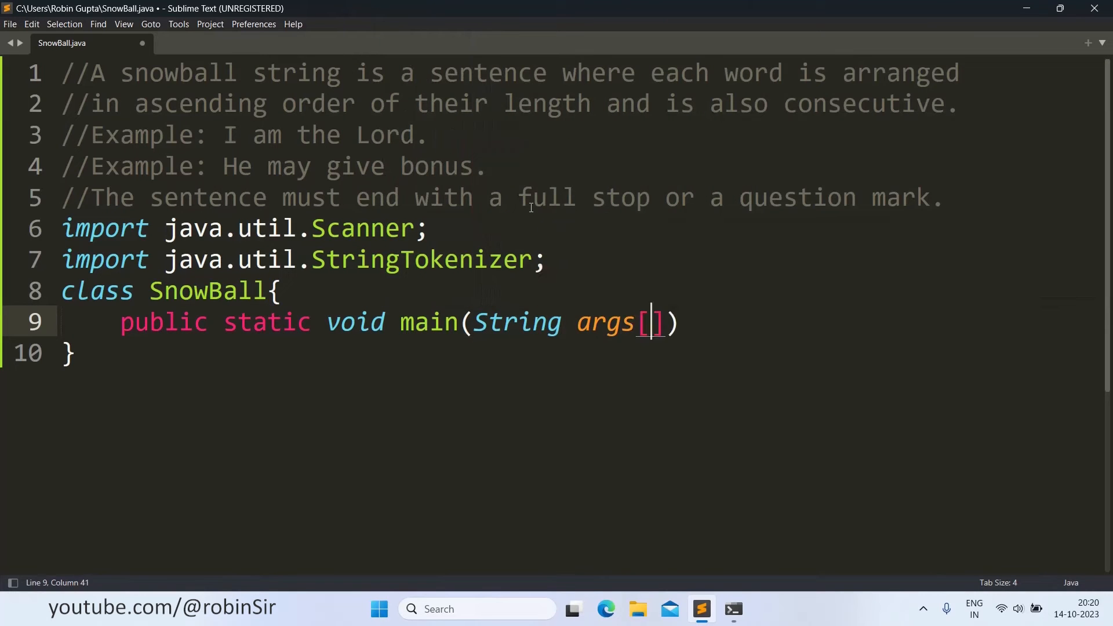
{"action": "type", "text": "{"}
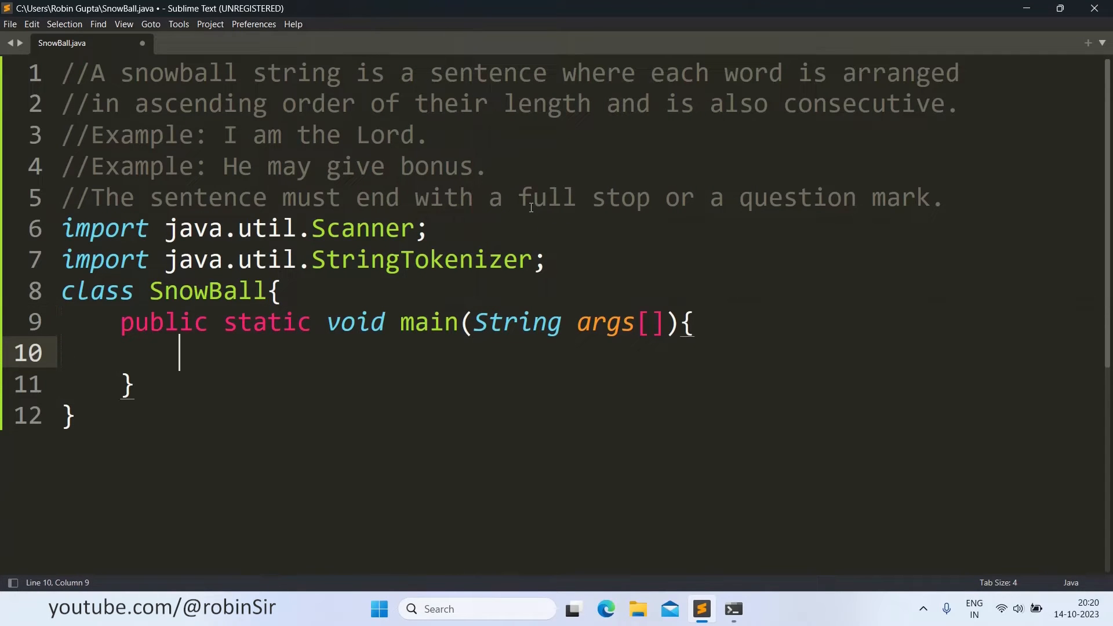
- Create Scanner in = new Scanner(System.in); inside main
{"action": "type", "text": "Scanner"}
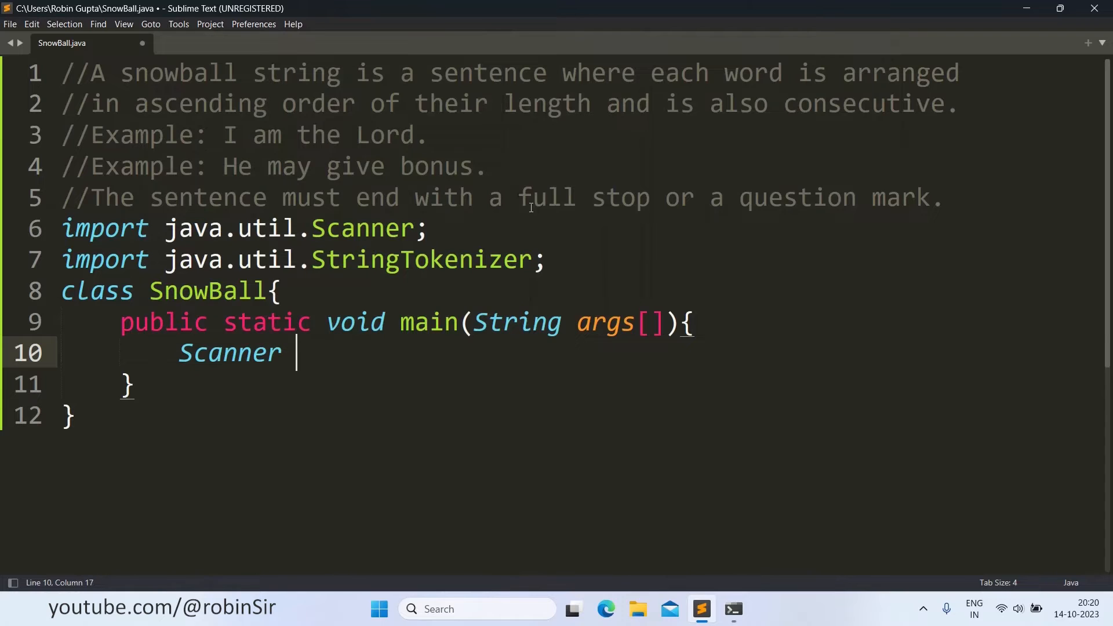
{"action": "type", "text": "in = new S"}
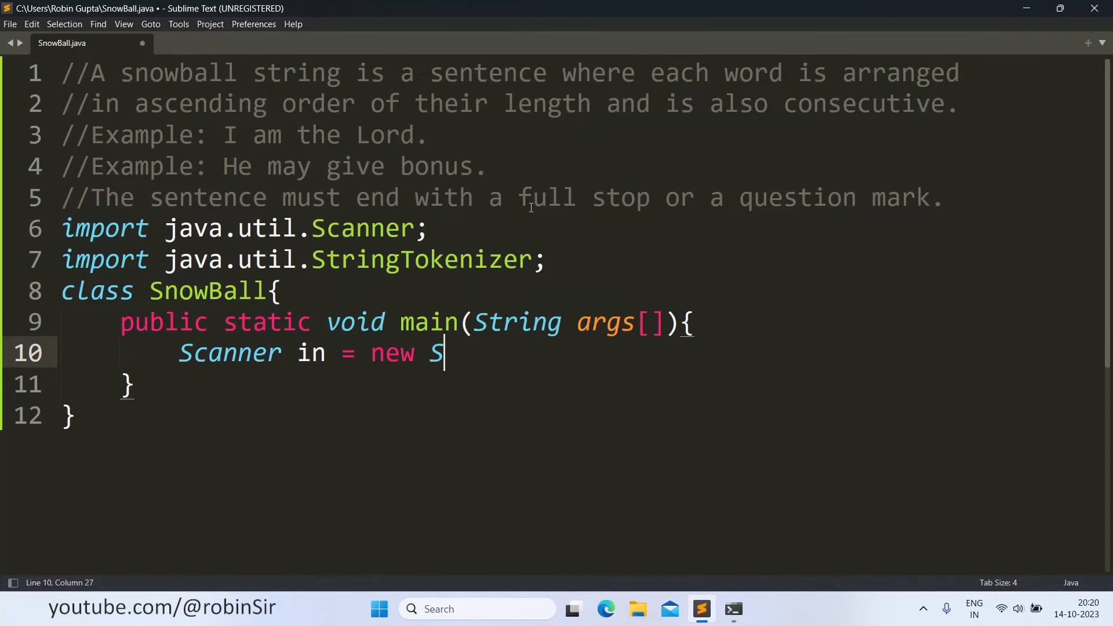
{"action": "type", "text": "canner(System.in"}
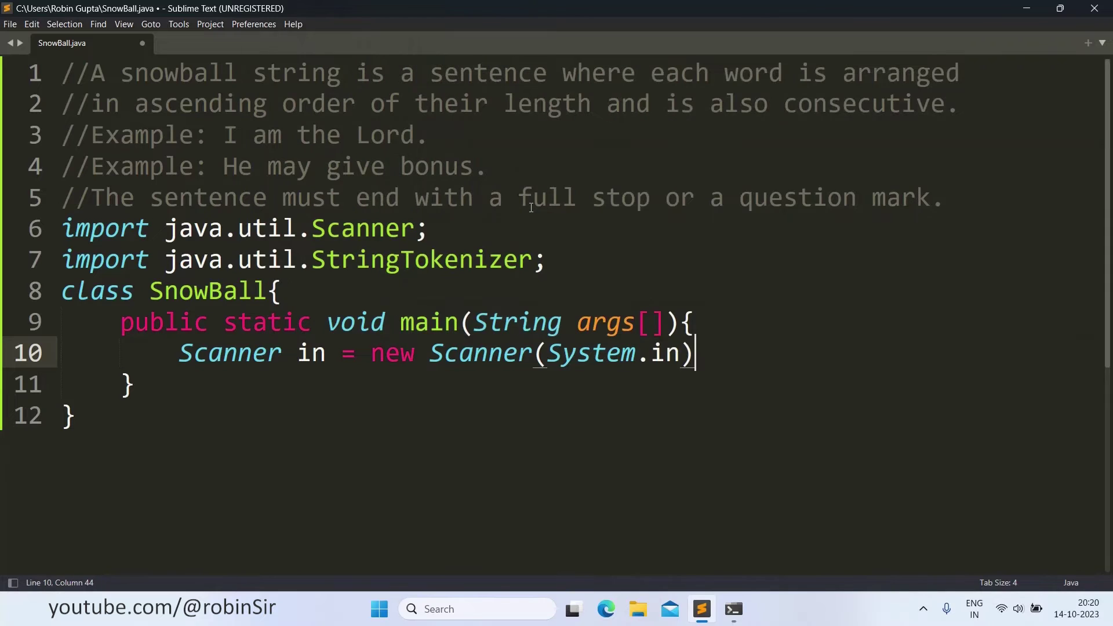
{"action": "type", "text": ";"}
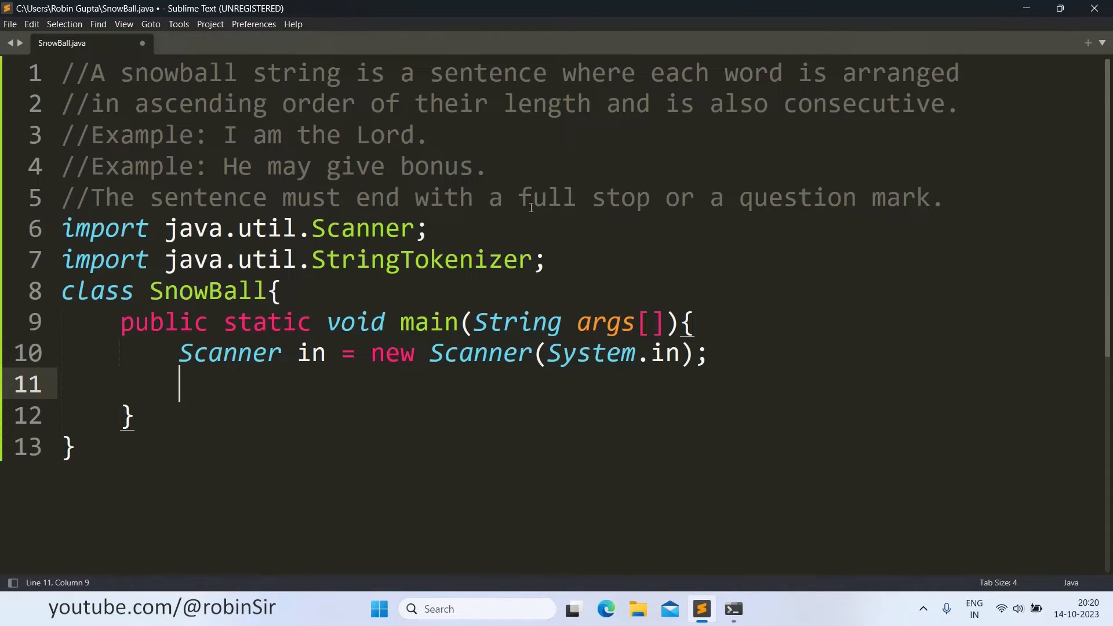
- Print the prompt "Enter the sentence: " with System.out.print
{"action": "type", "text": "System.o"}
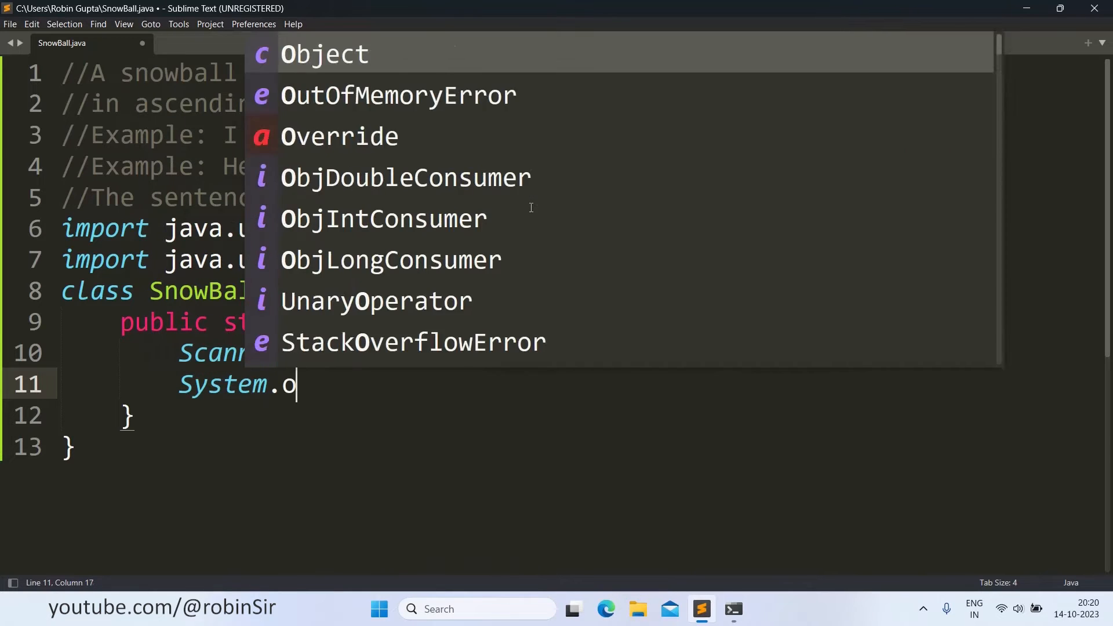
{"action": "type", "text": "ut.print("}
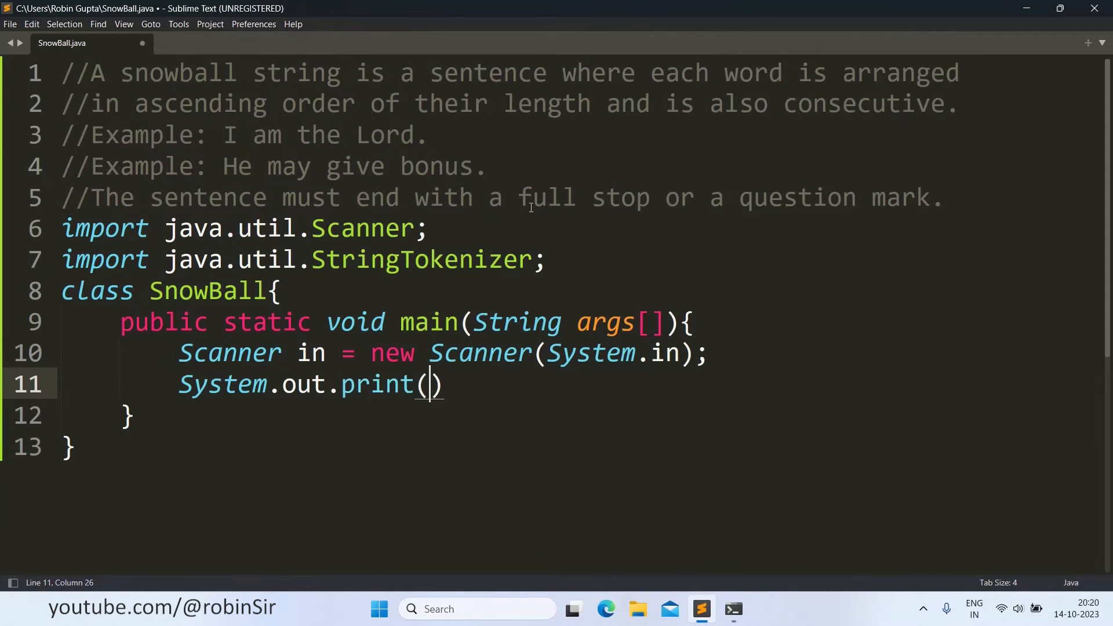
{"action": "type", "text": "\"Enter \""}
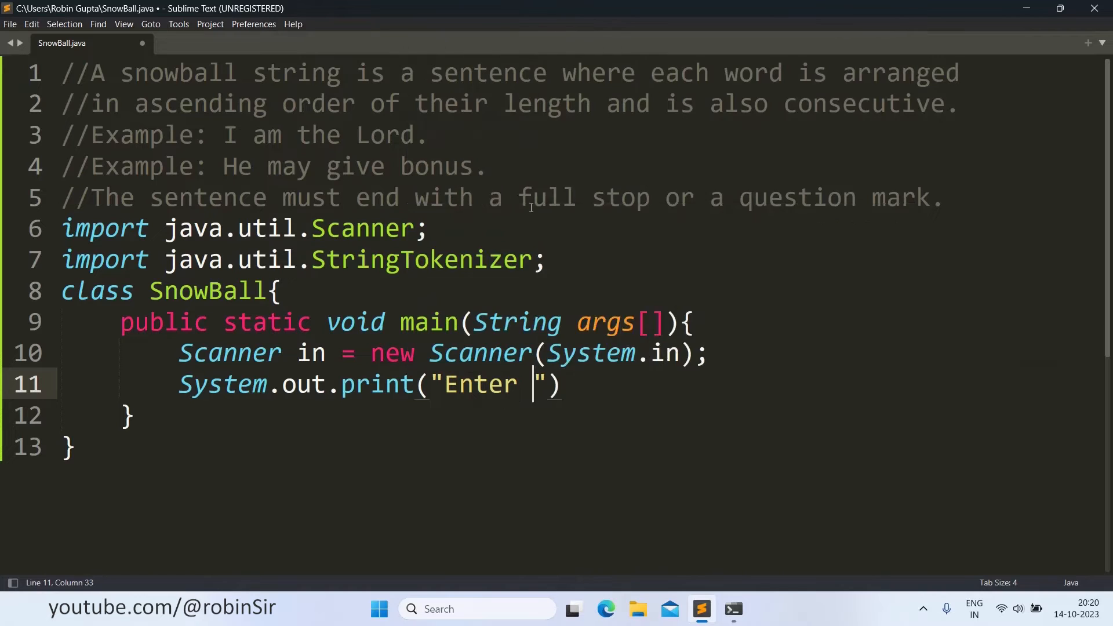
{"action": "type", "text": "the sentence:"}
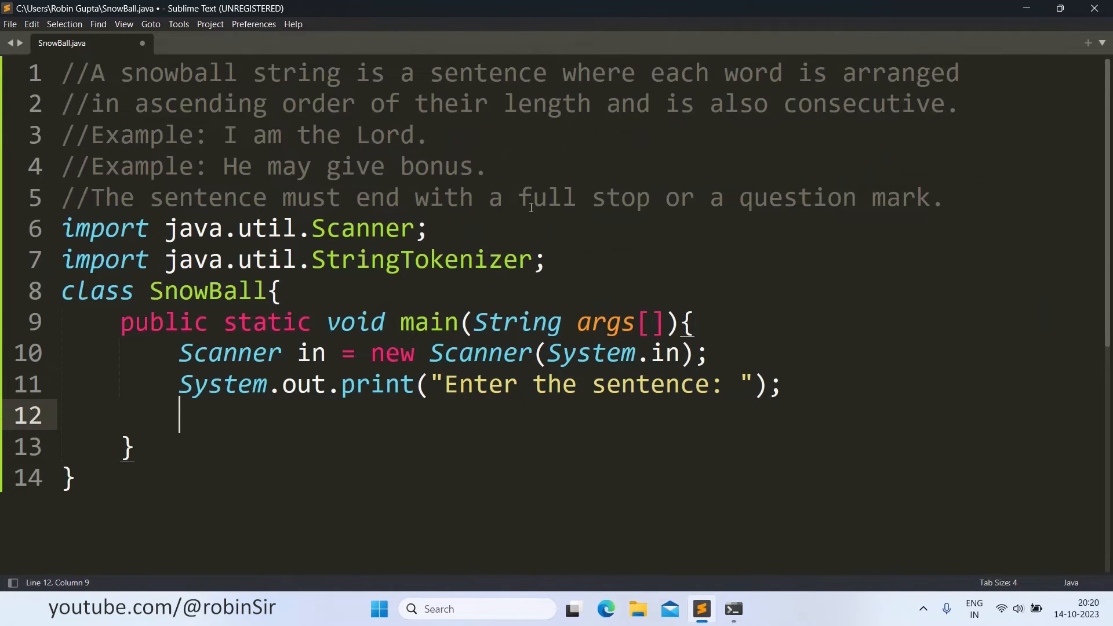
- Read the trimmed input line into String s = in.nextLine().trim();
{"action": "type", "text": "String s ="}
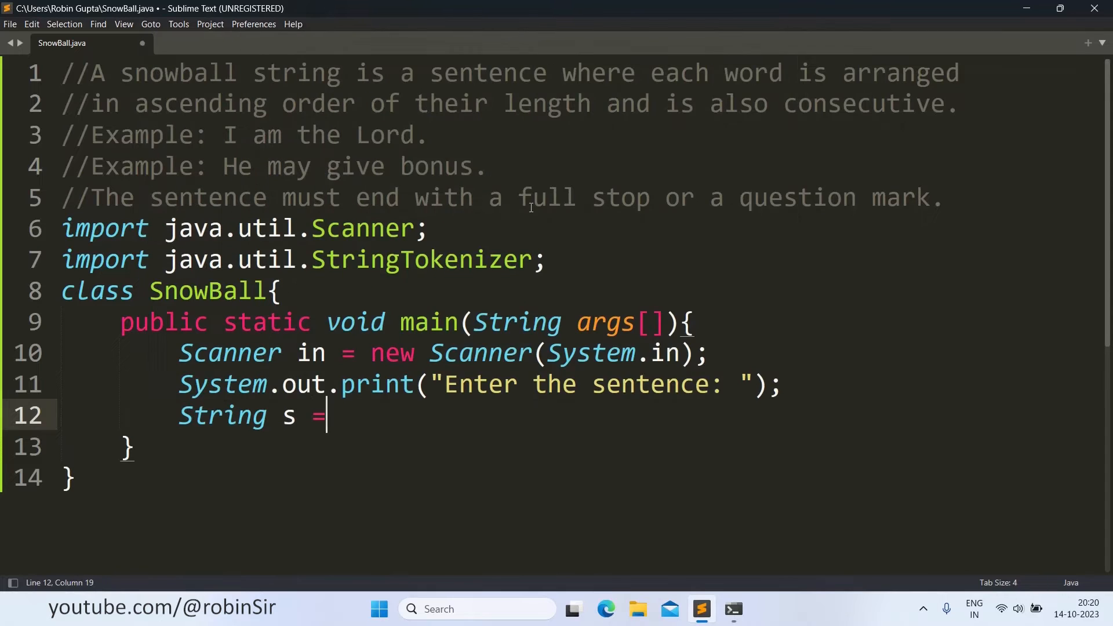
{"action": "type", "text": "in.next"}
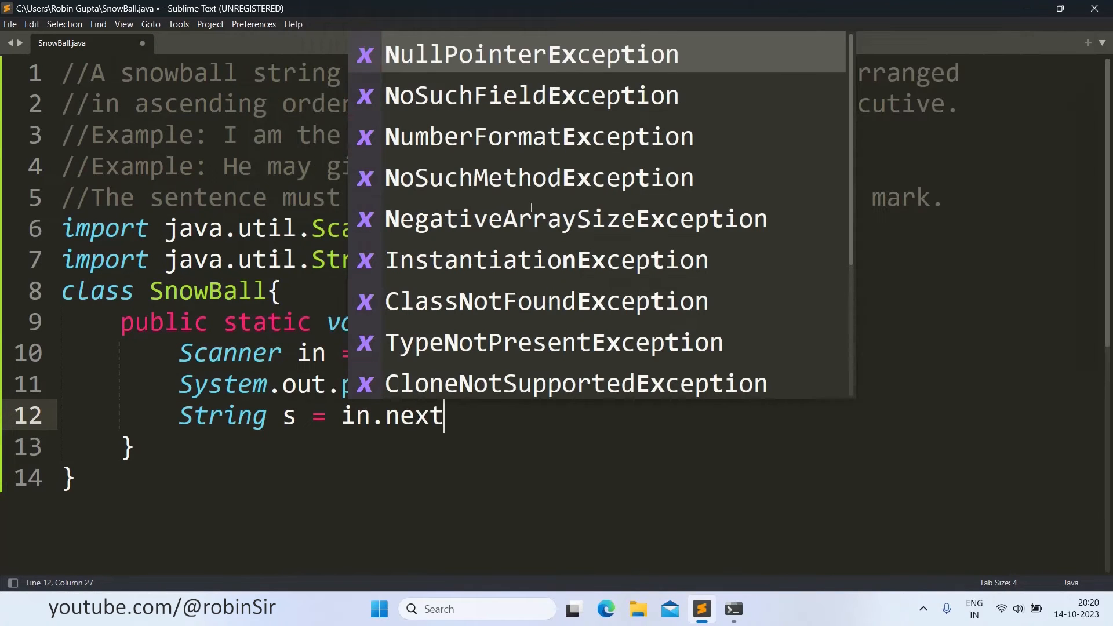
{"action": "type", "text": "Line();"}
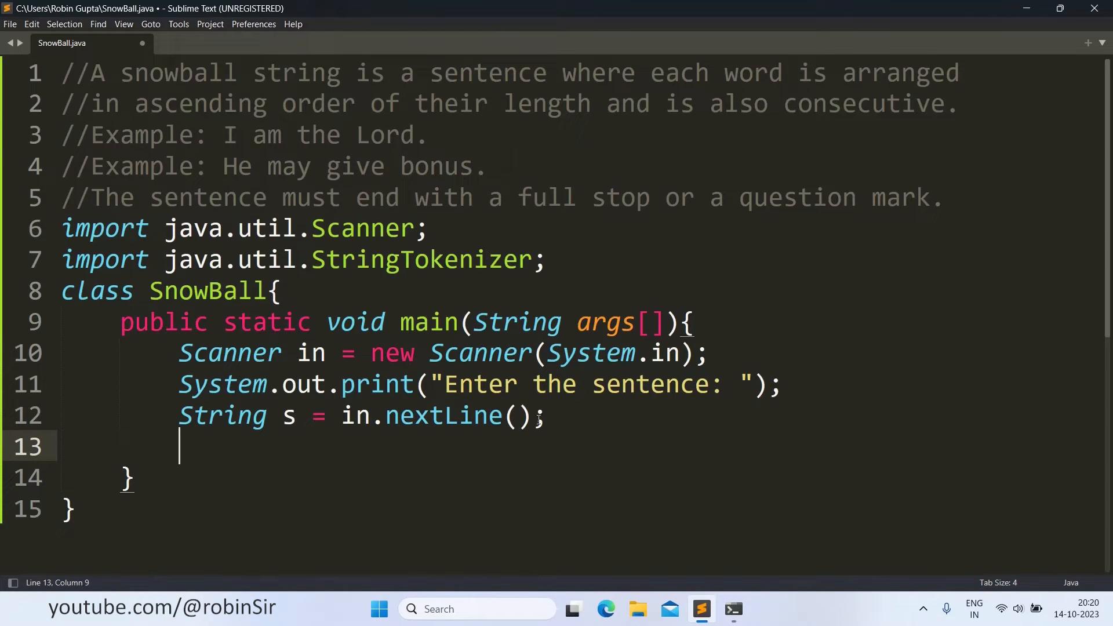
{"action": "type", "text": ".trim("}
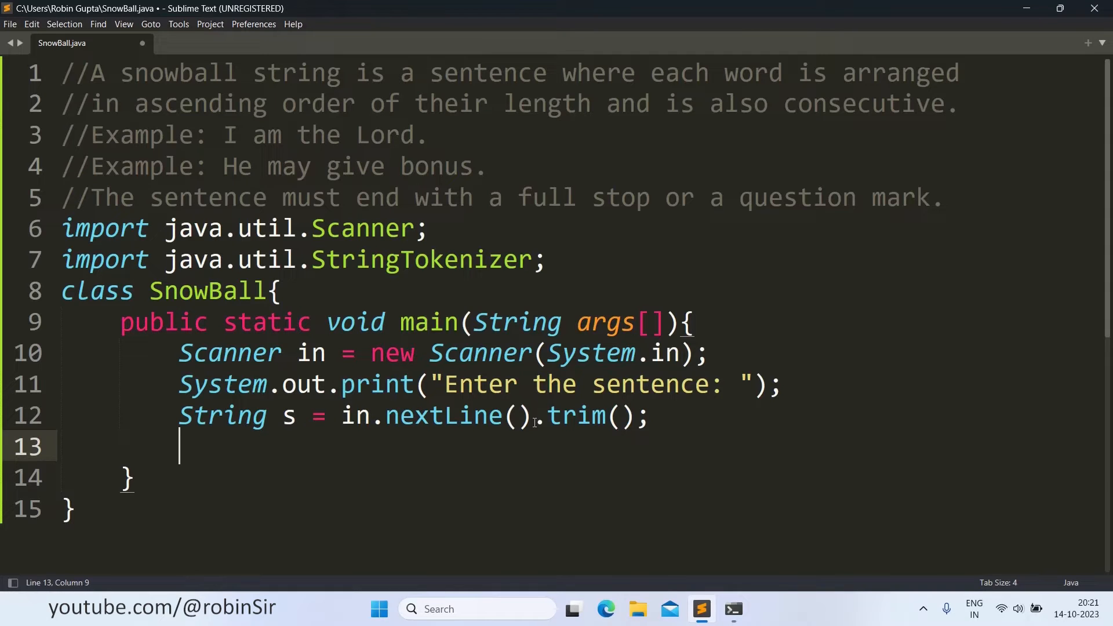
- Declare boolean result = true; with the comment //assuming to be true
{"action": "type", "text": "boolean re"}
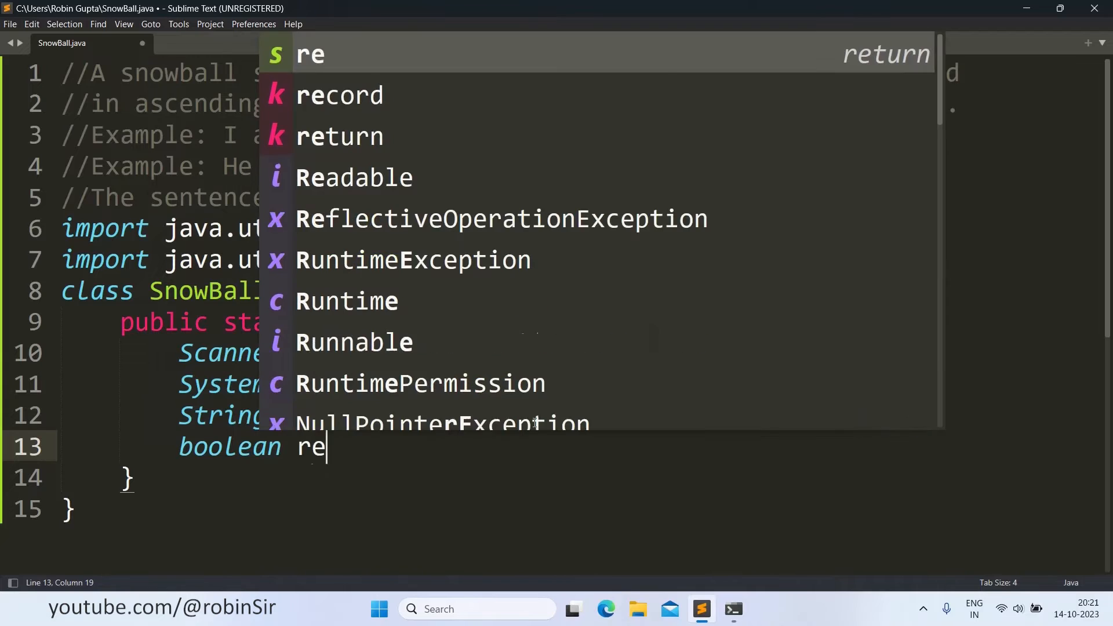
{"action": "type", "text": "sult ="}
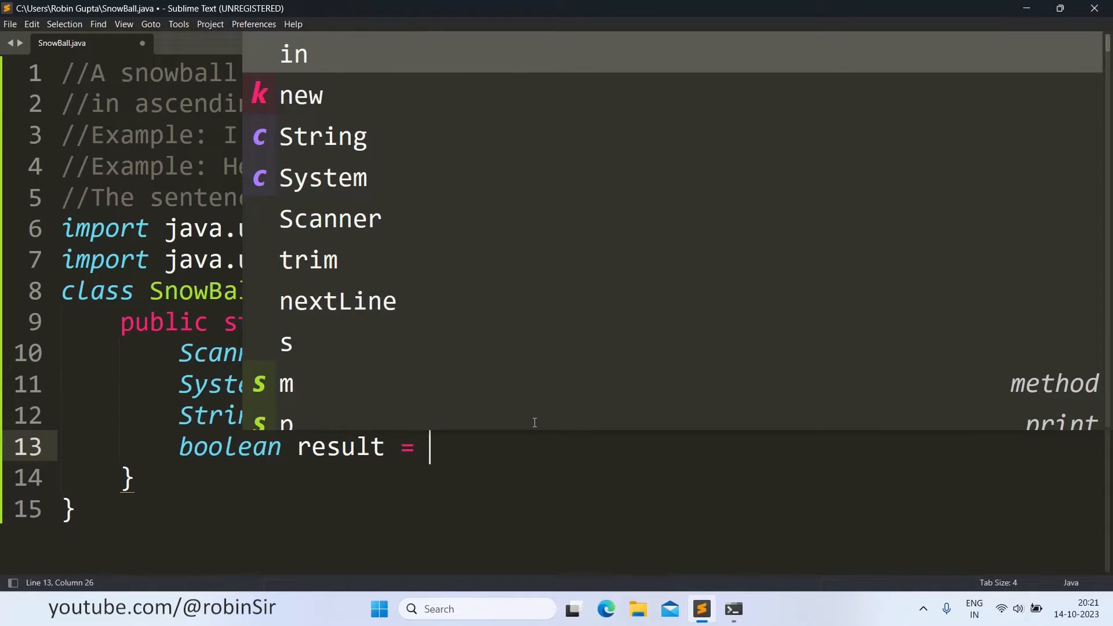
{"action": "type", "text": "true;"}
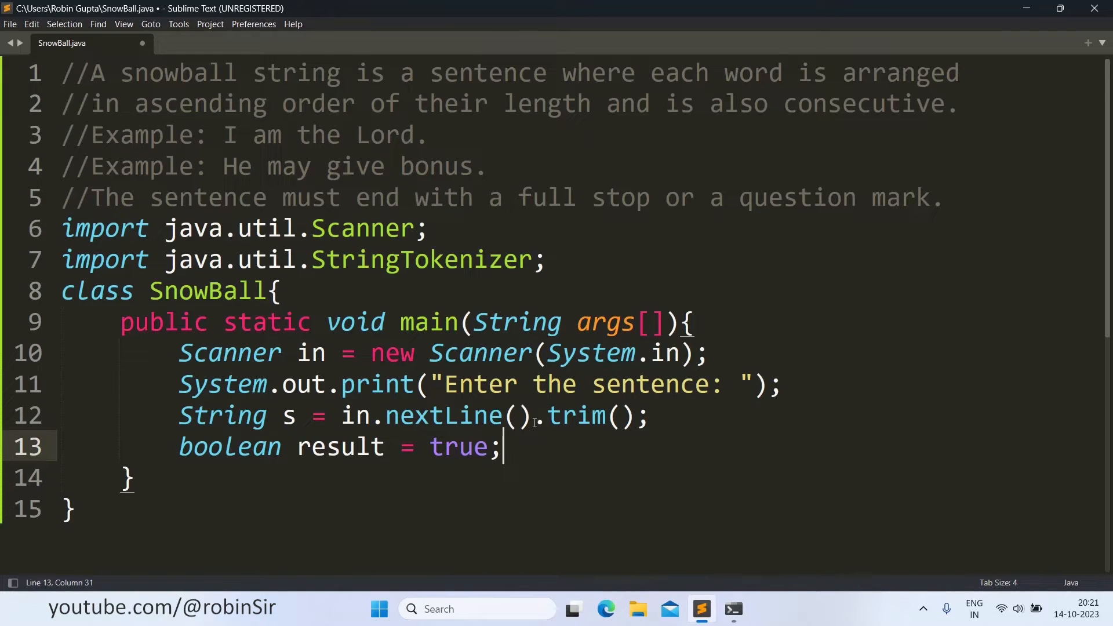
{"action": "type", "text": "/"}
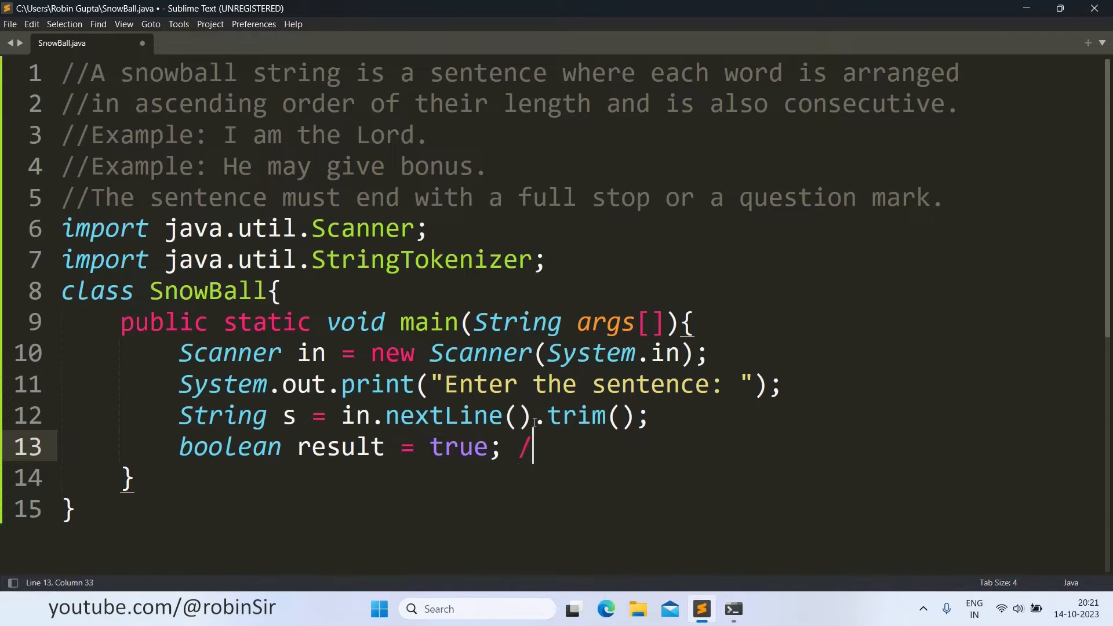
{"action": "type", "text": "/assum"}
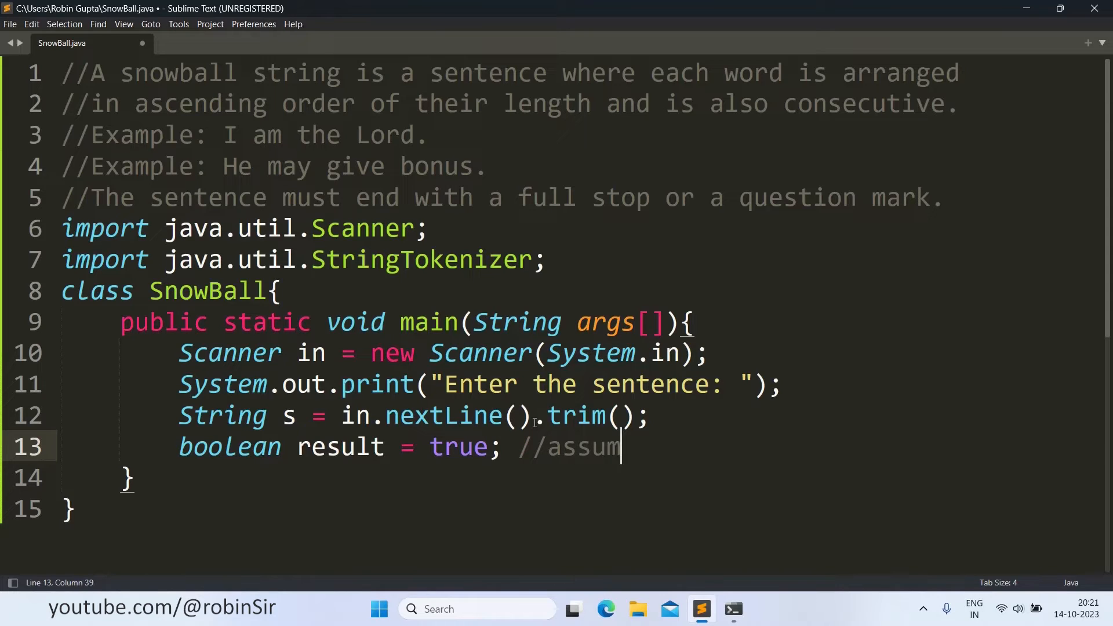
{"action": "type", "text": "ing to be true"}
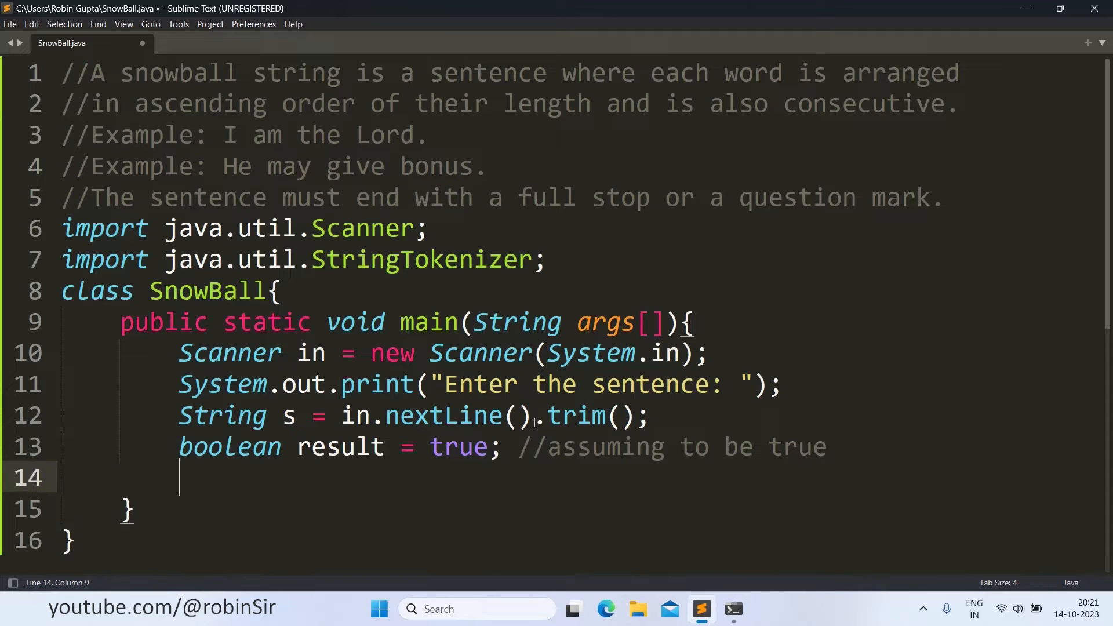
{"action": "scroll", "scroll_direction": "down", "scroll_amount": 3}
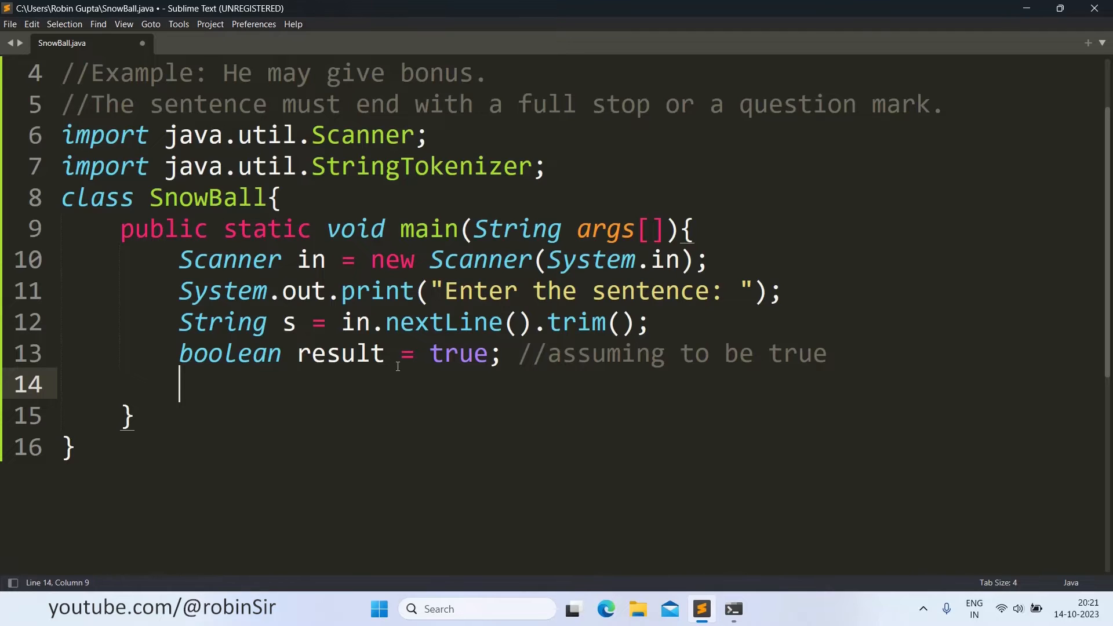
- Store the last character in char ch = s.charAt(s.length() - 1);
{"action": "type", "text": "char ch"}
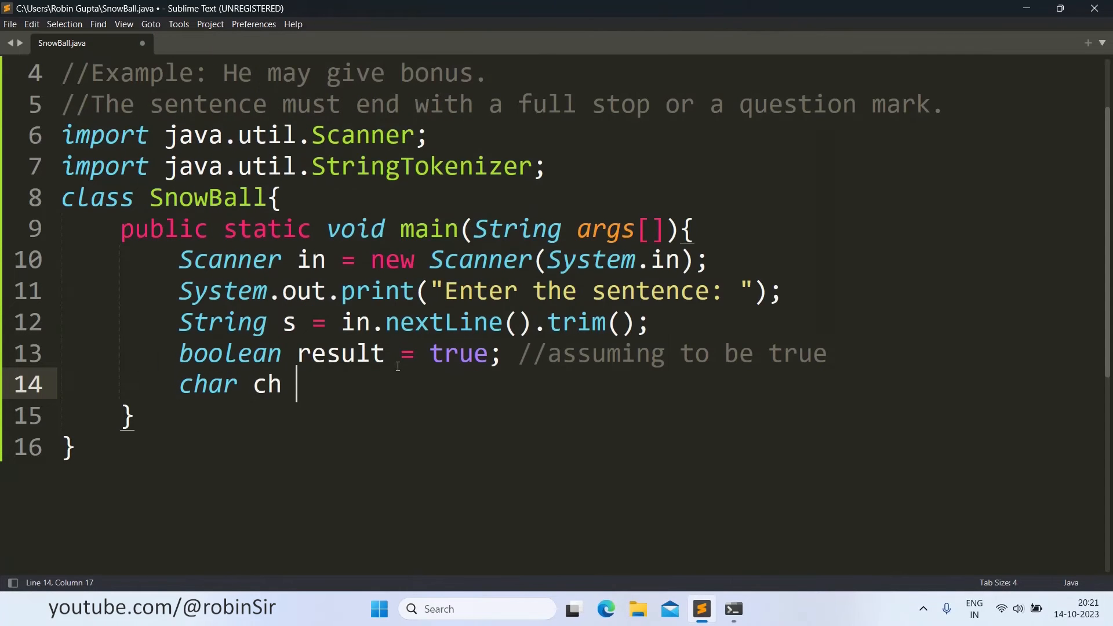
{"action": "type", "text": "= s.c"}
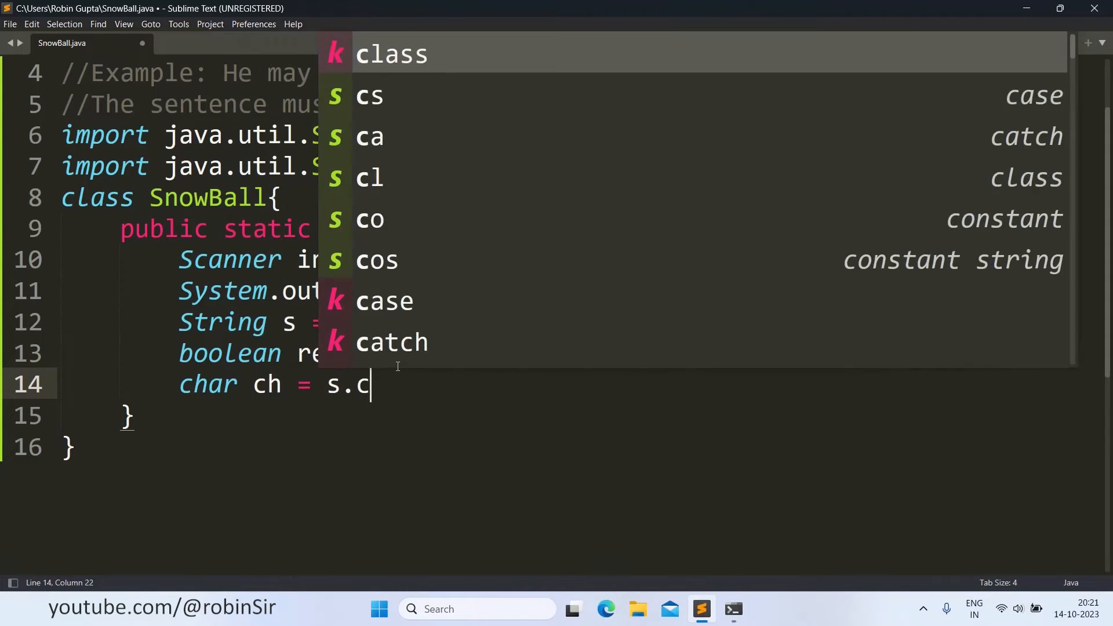
{"action": "type", "text": "harAt("}
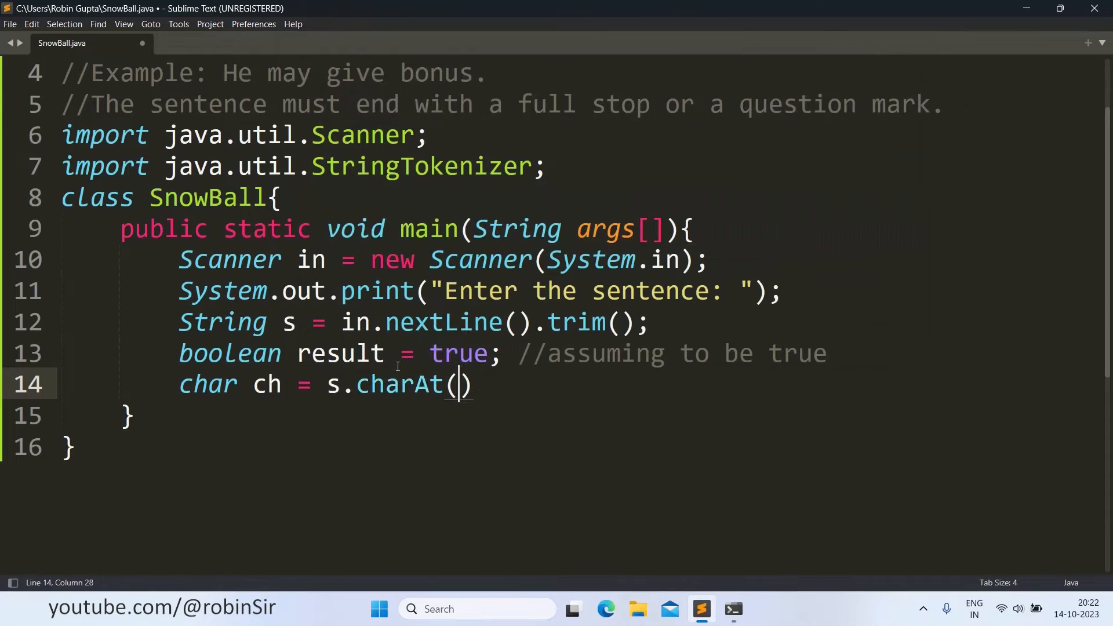
{"action": "type", "text": "s.length"}
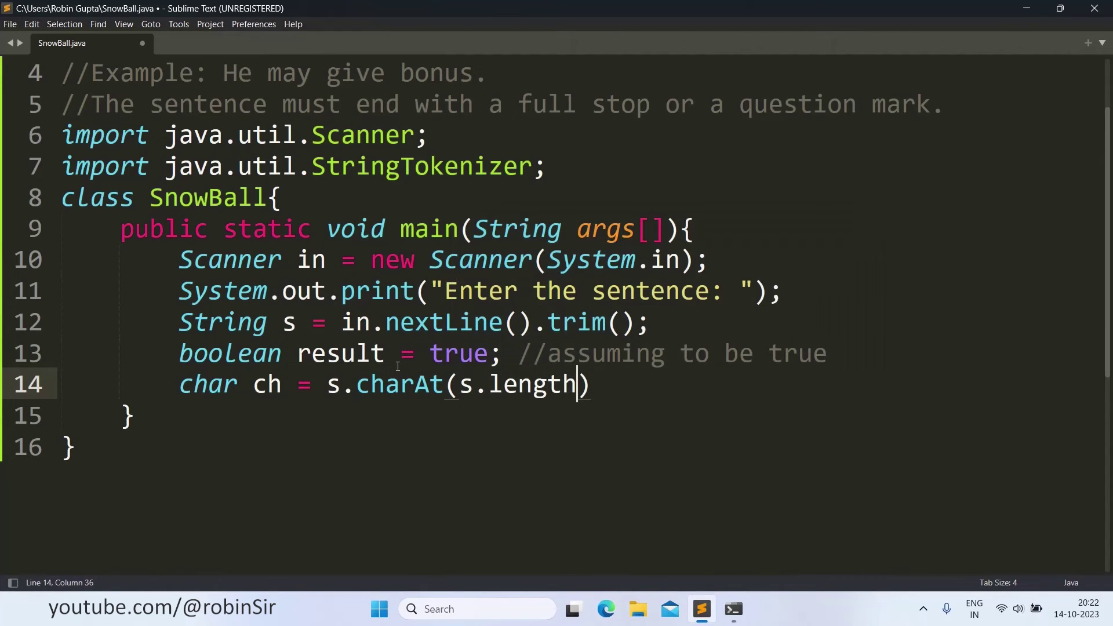
{"action": "type", "text": "() - 1"}
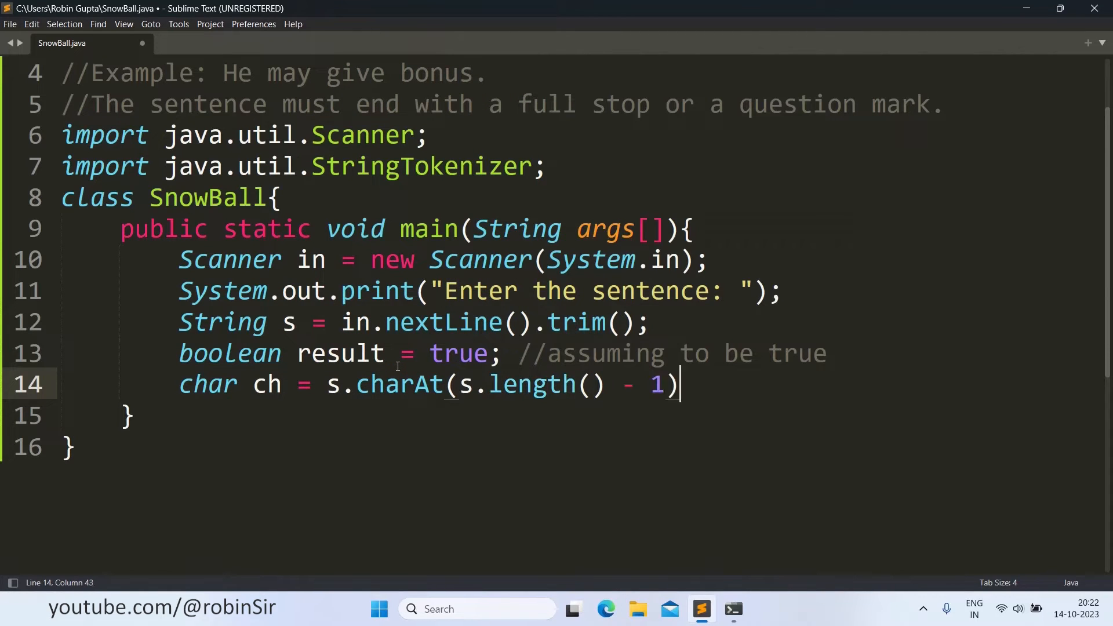
{"action": "type", "text": ";"}
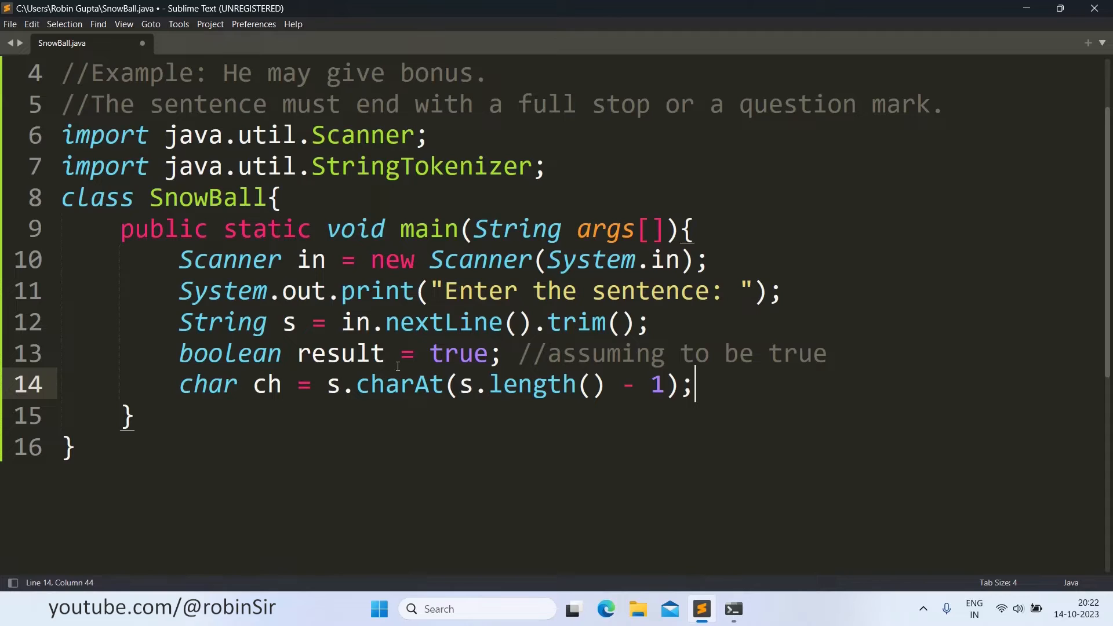
{"action": "key", "text": "Enter"}
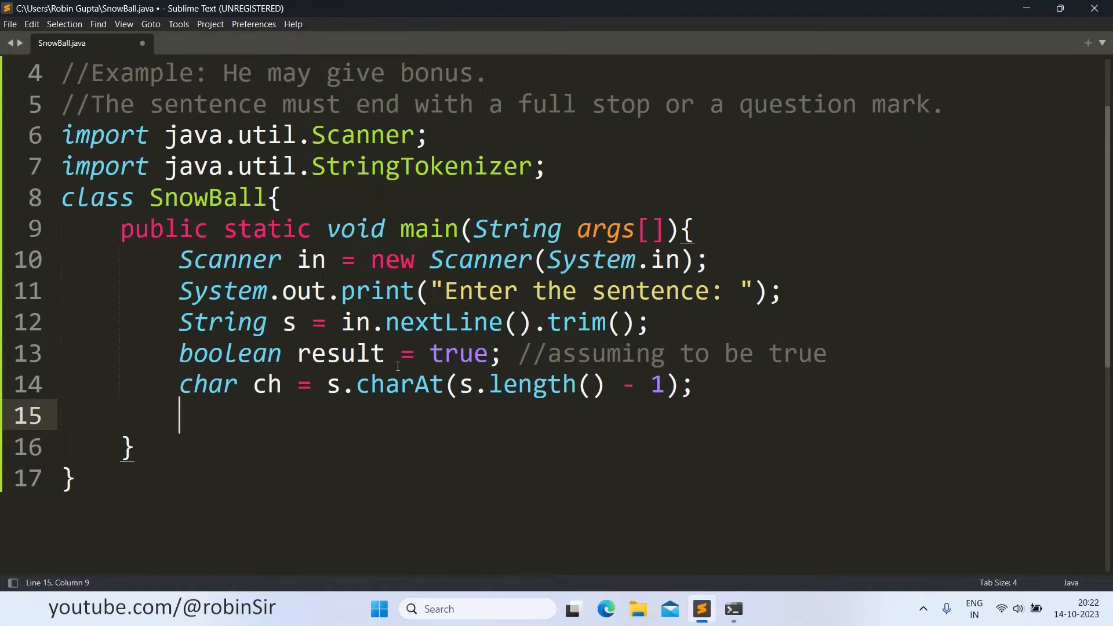
- Write the condition if(ch != '.' && ch != '?') and open its brace block
{"action": "type", "text": "if("}
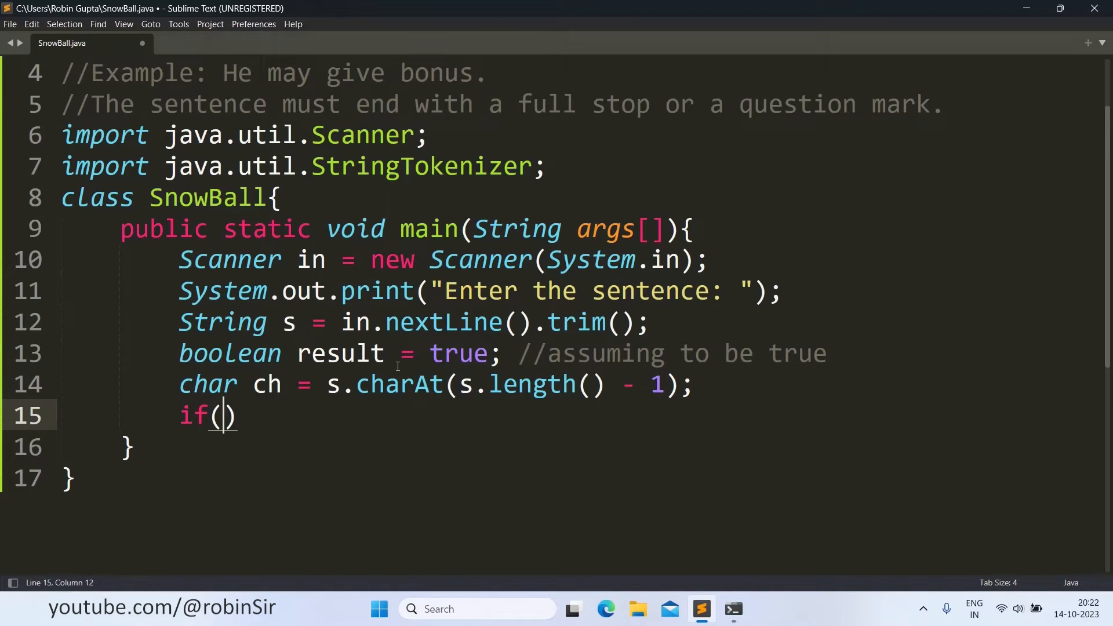
{"action": "type", "text": "c"}
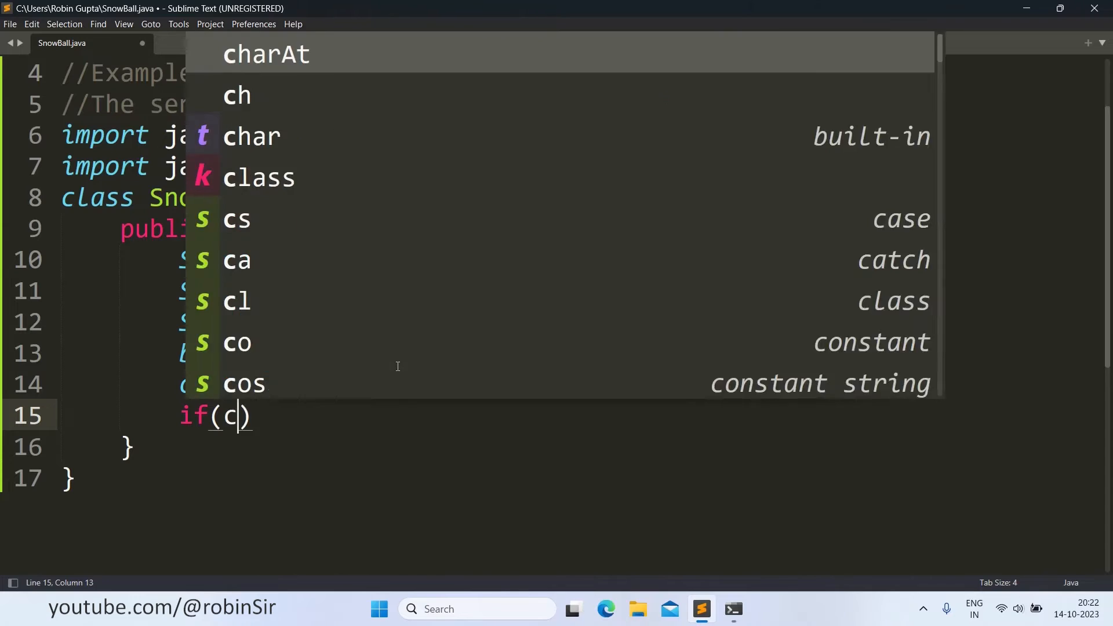
{"action": "type", "text": "h !="}
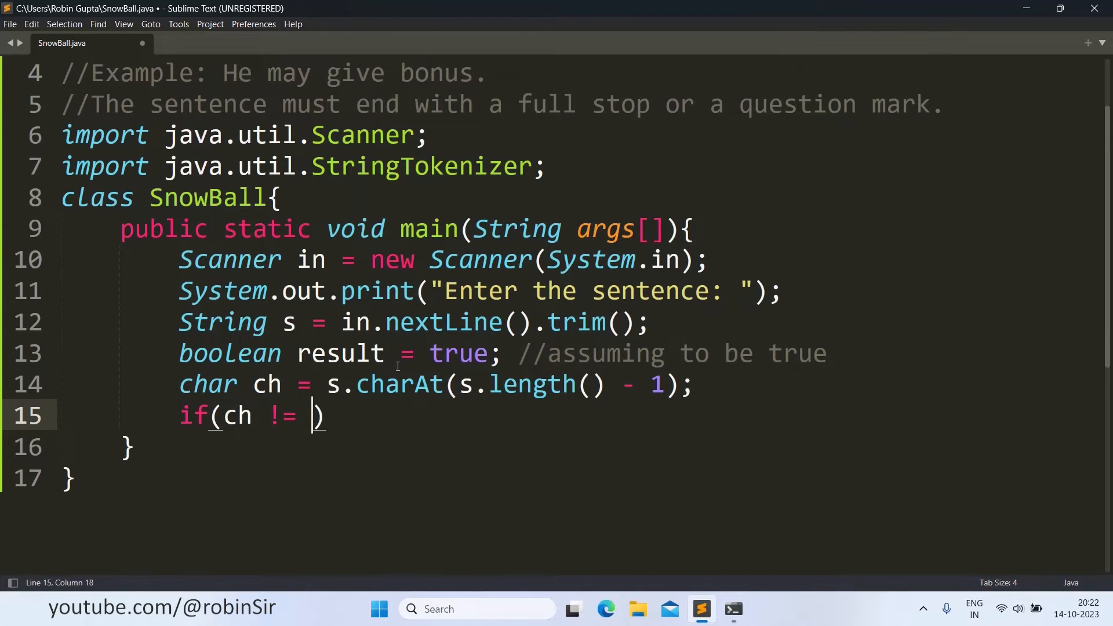
{"action": "type", "text": "'.'"}
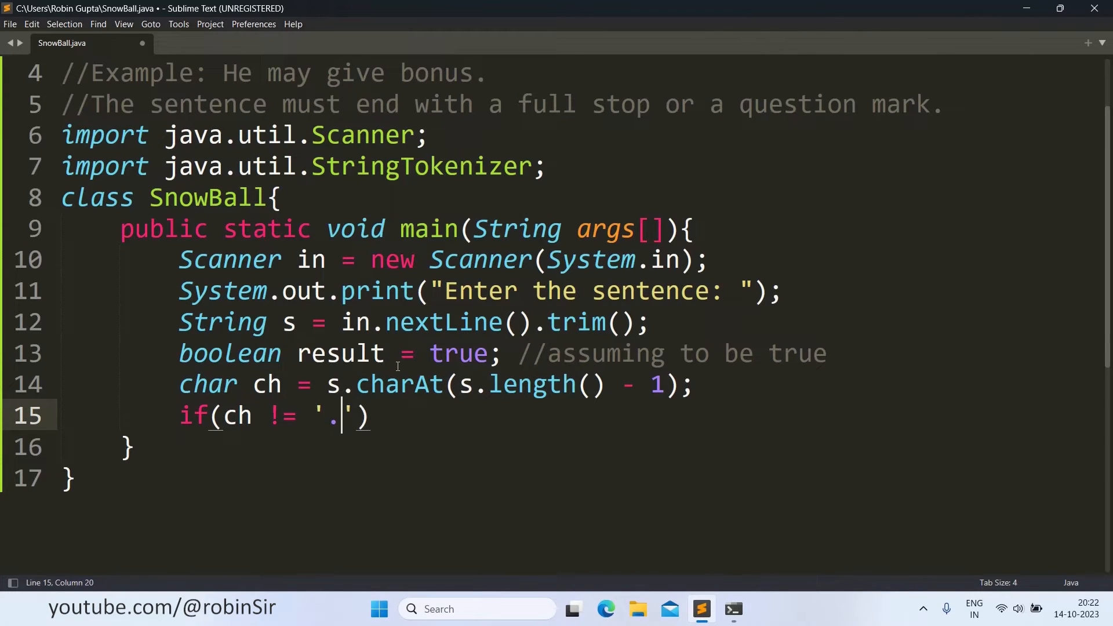
{"action": "type", "text": "&&"}
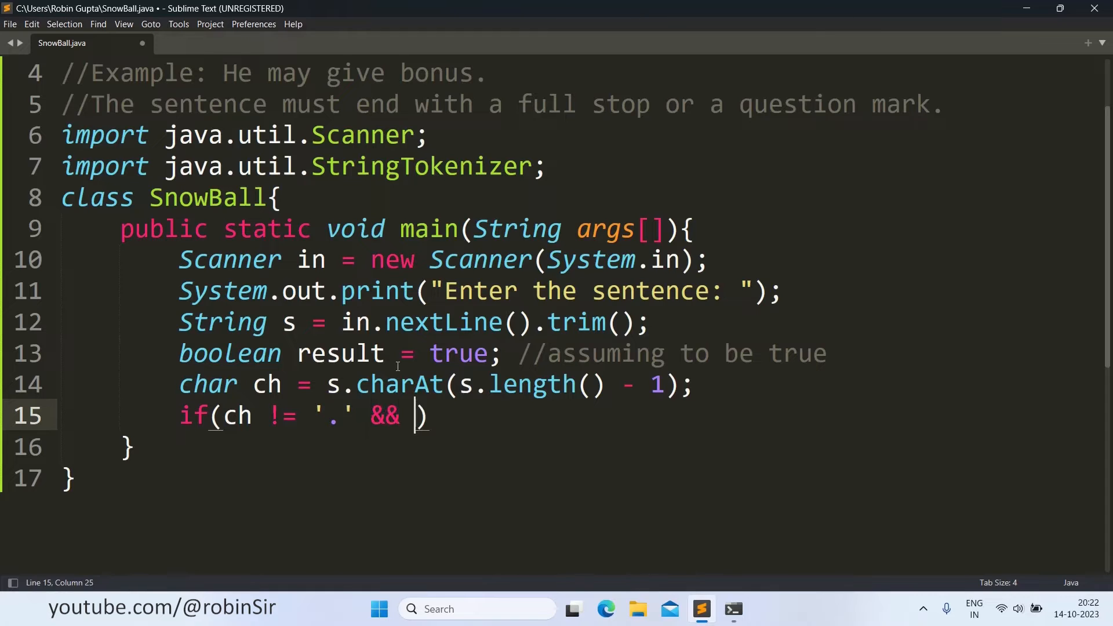
{"action": "type", "text": "ch !="}
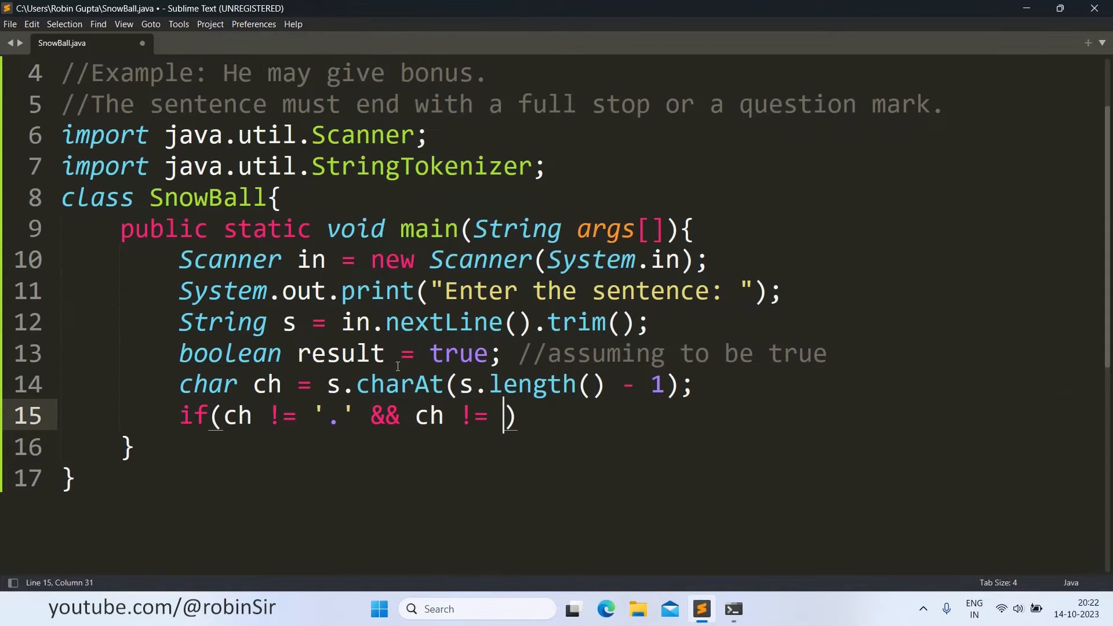
{"action": "type", "text": "'?'"}
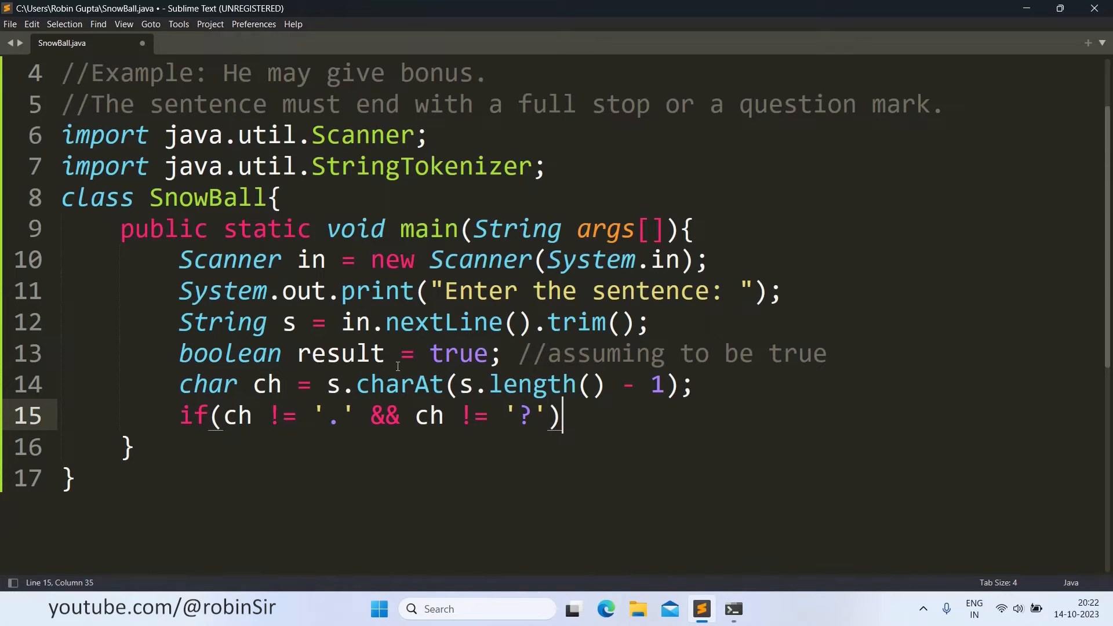
{"action": "type", "text": "{"}
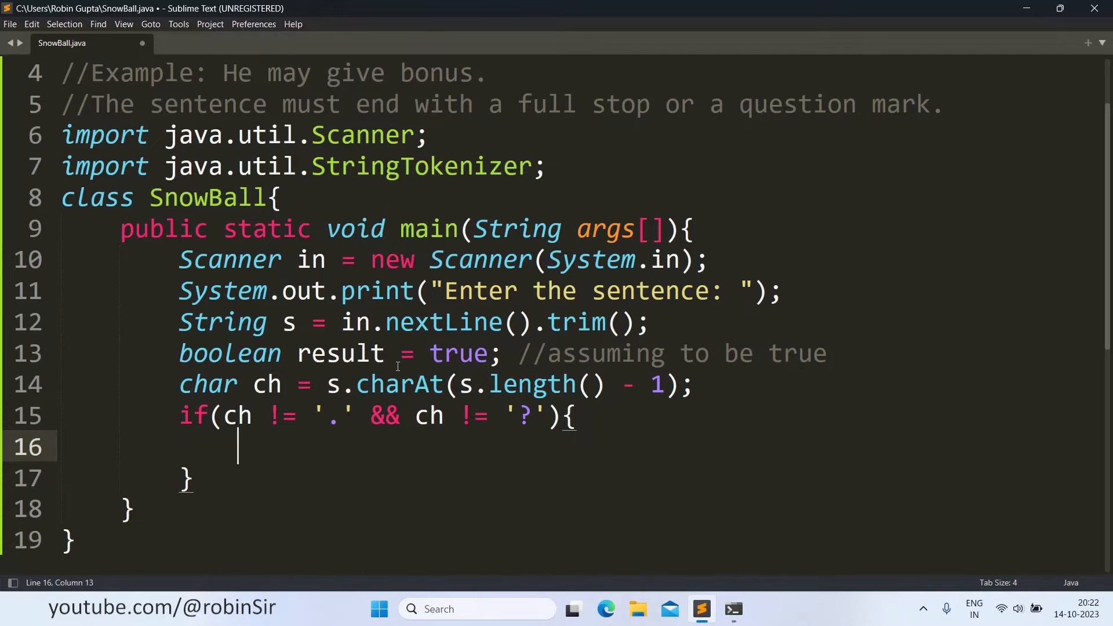
- Print "Incorrect terminating character. Invalid input." inside the if block
{"action": "type", "text": "System.O"}
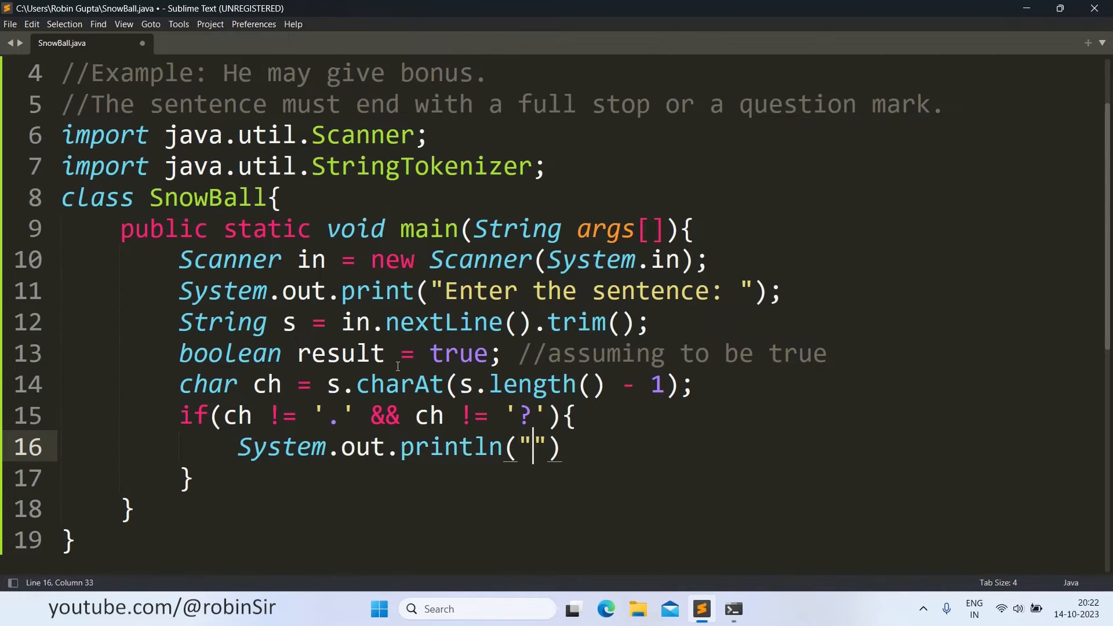
{"action": "type", "text": "Incorrec"}
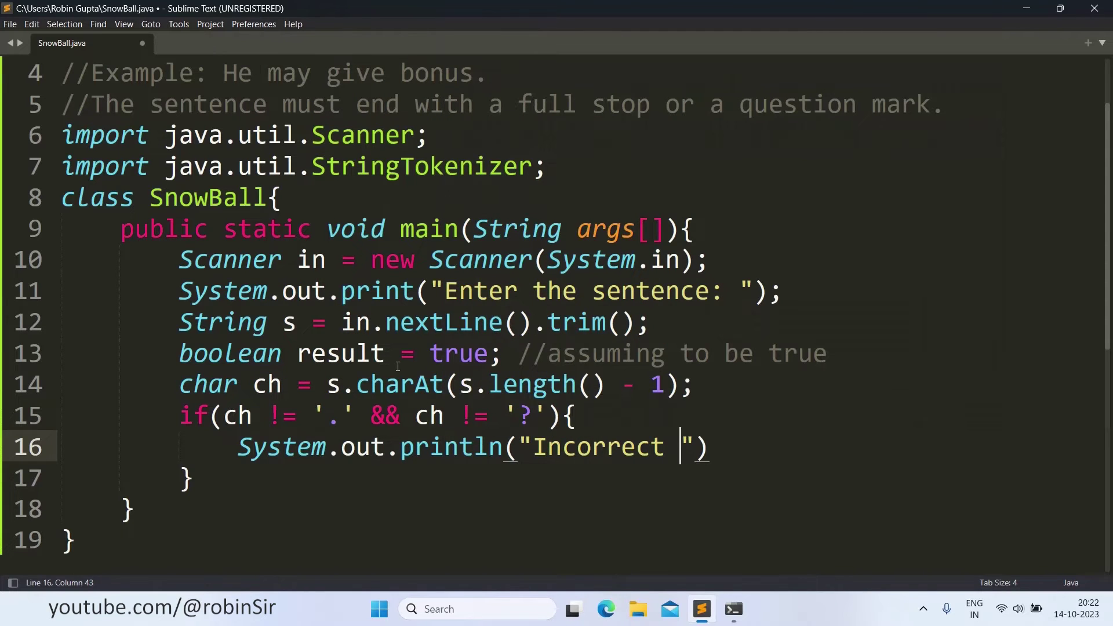
{"action": "type", "text": "te"}
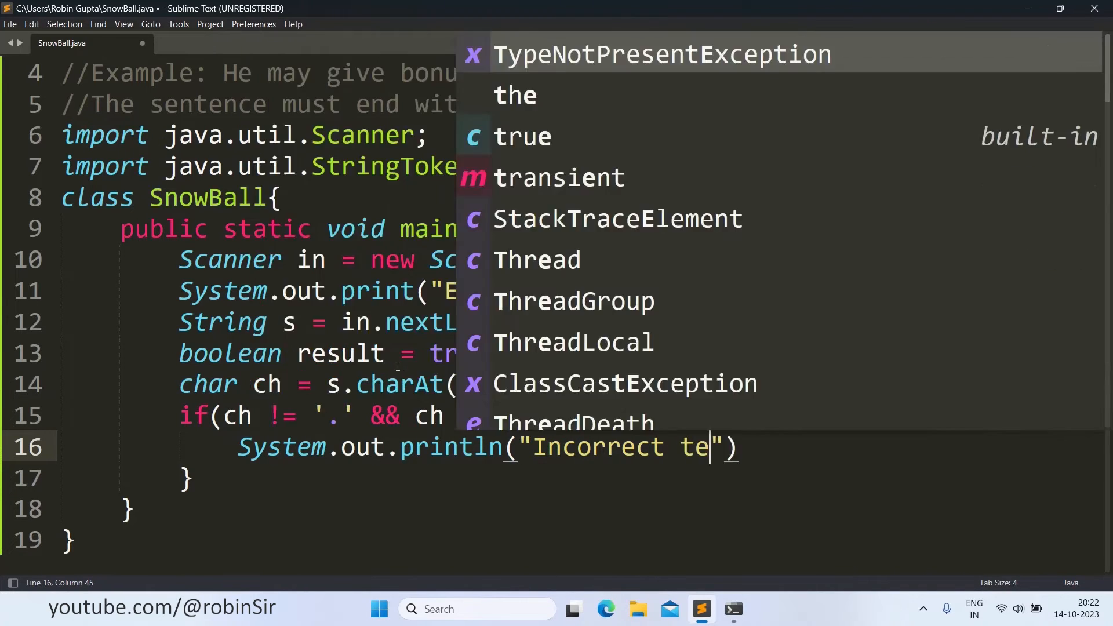
{"action": "type", "text": "rminating character."}
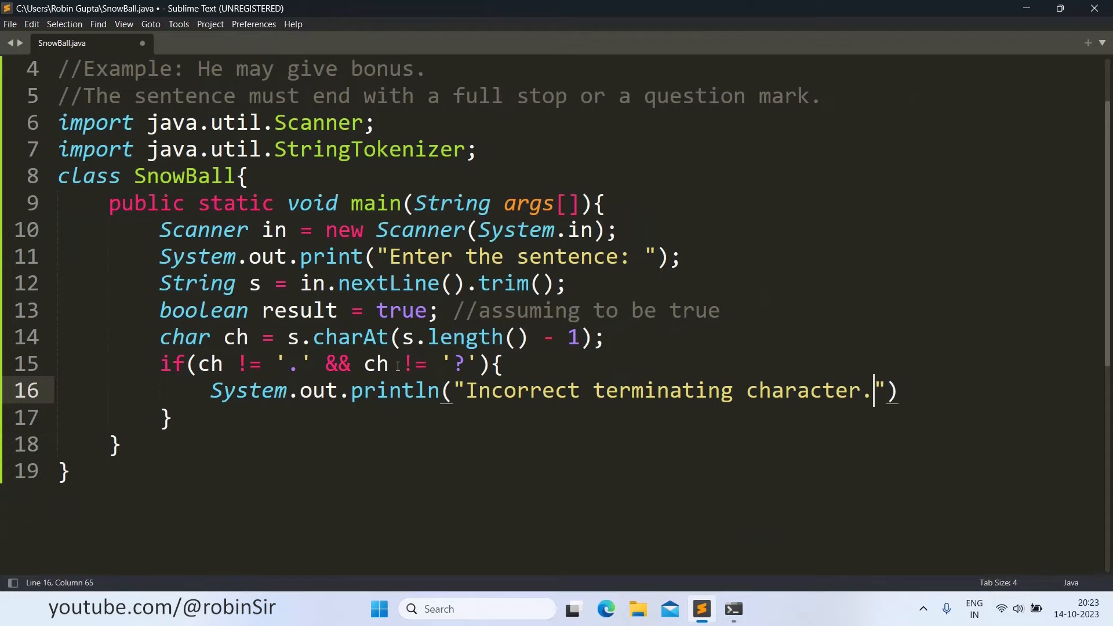
{"action": "type", "text": "Inva"}
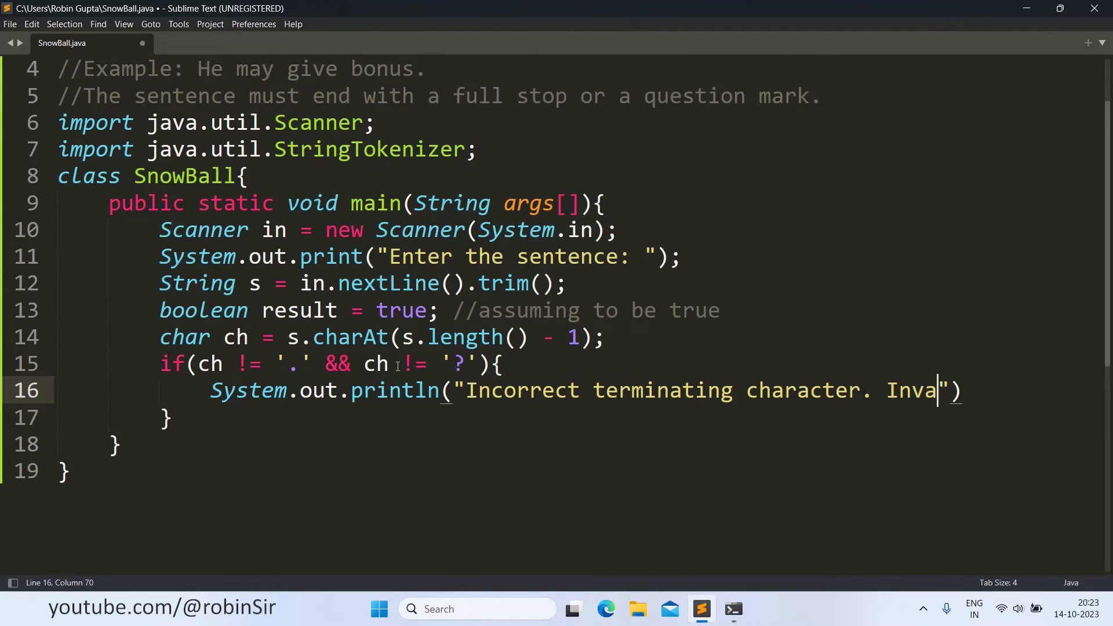
{"action": "type", "text": "lid"}
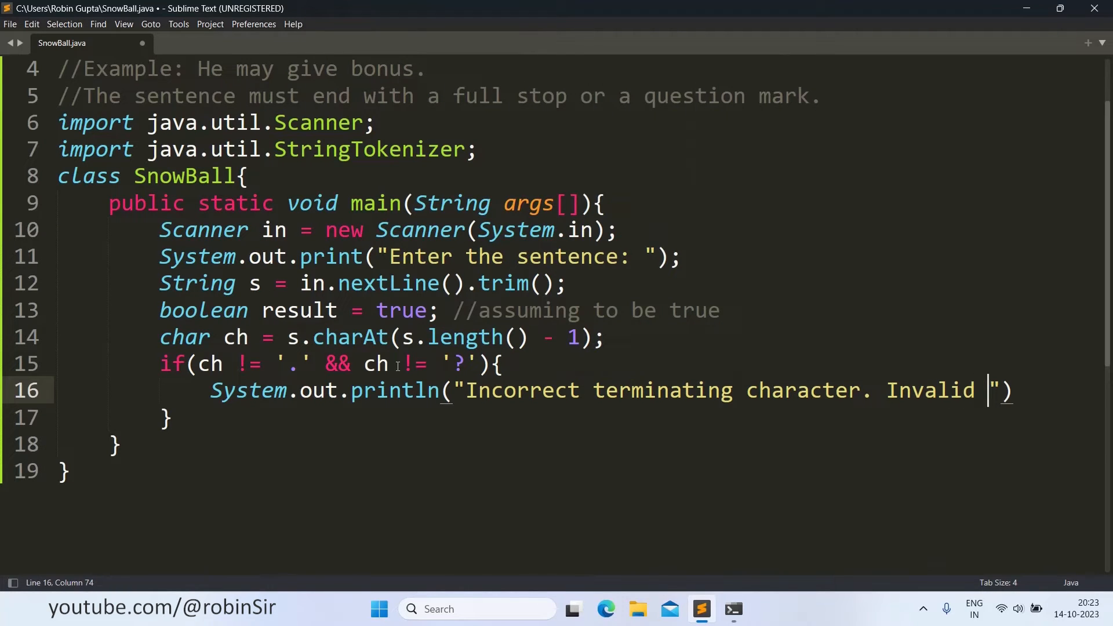
{"action": "type", "text": "input."}
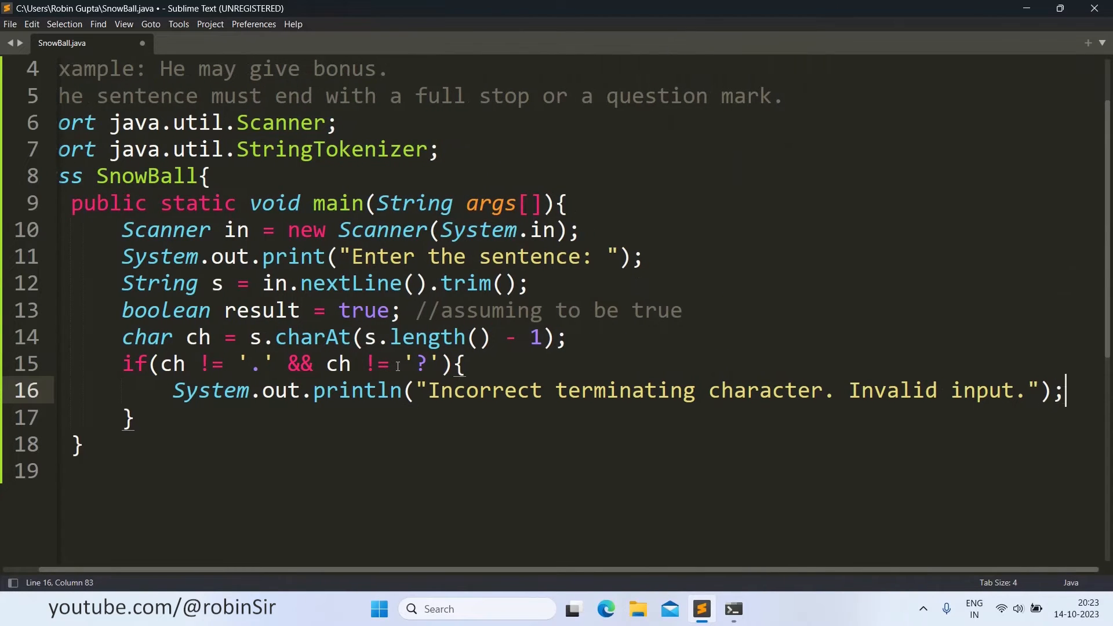
- Add return; after the error message and move the cursor past the if block
{"action": "key", "text": "enter"}
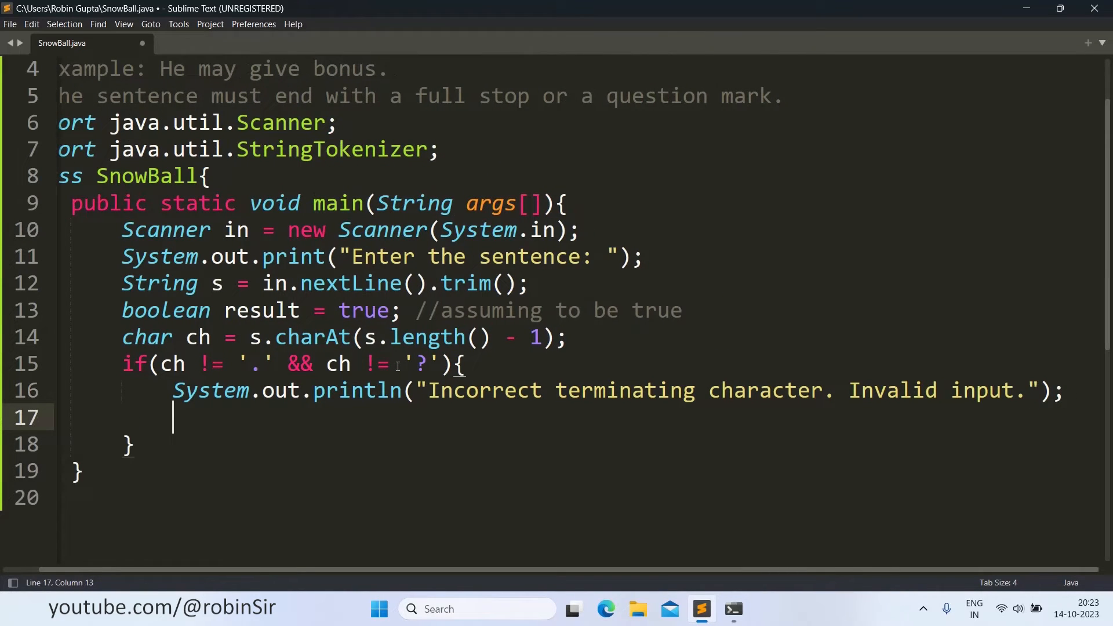
{"action": "type", "text": "return;"}
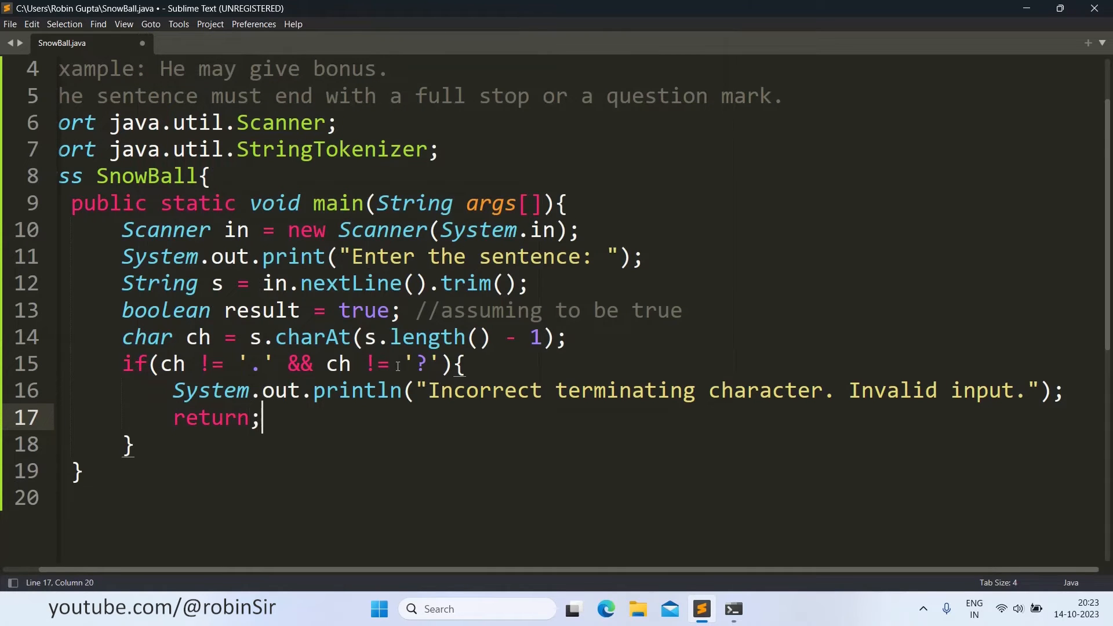
{"action": "mouse_move", "coordinate": [423, 564]}
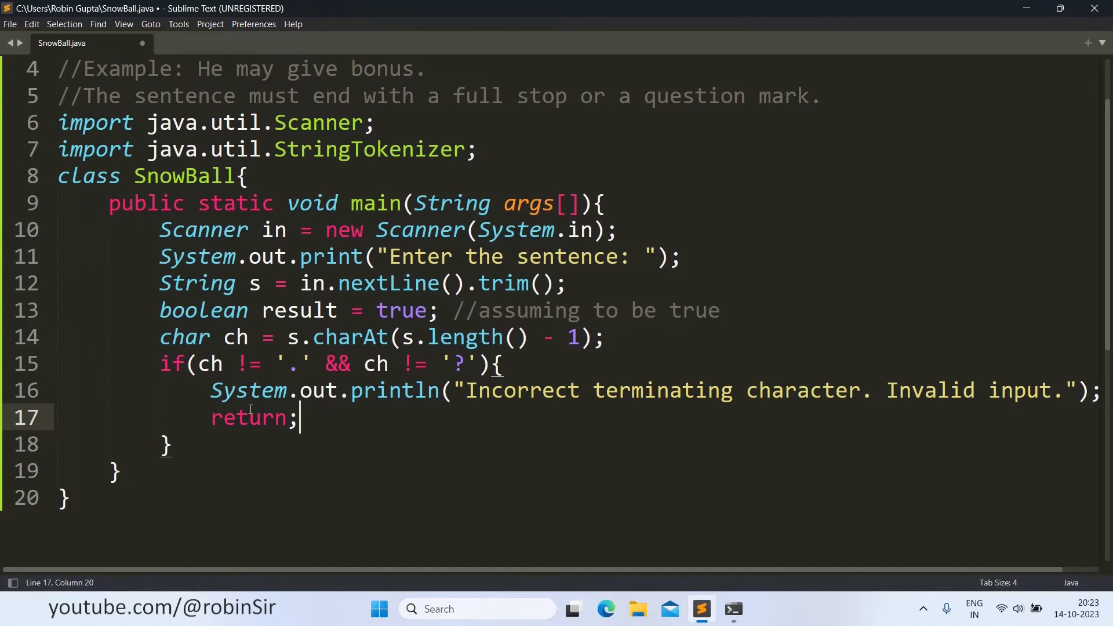
{"action": "mouse_move", "coordinate": [397, 134]}
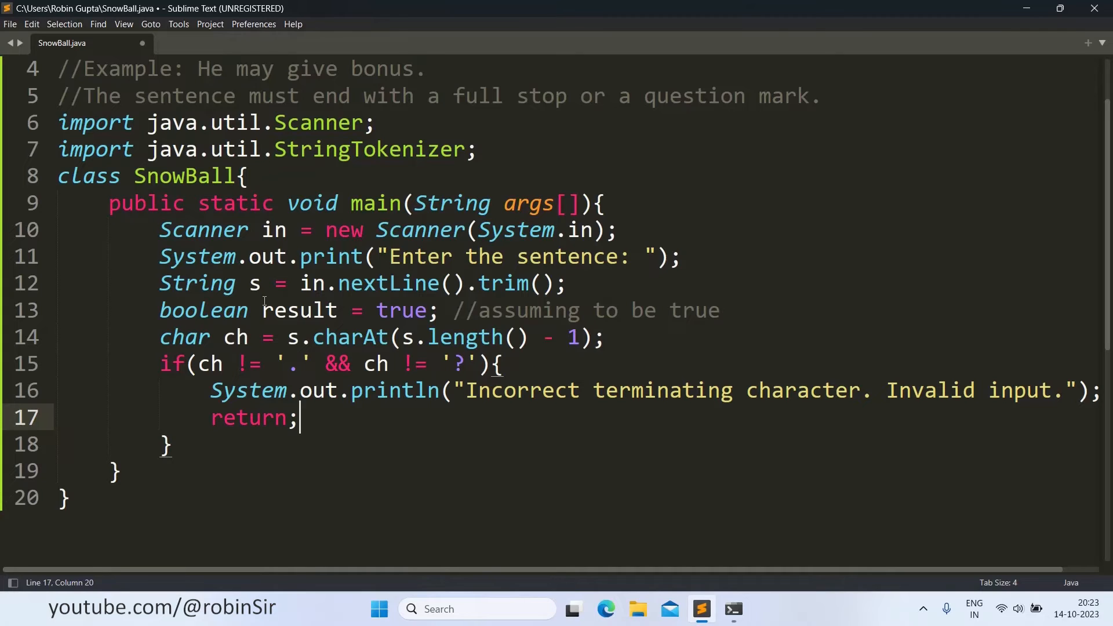
{"action": "left_click", "coordinate": [180, 444]}
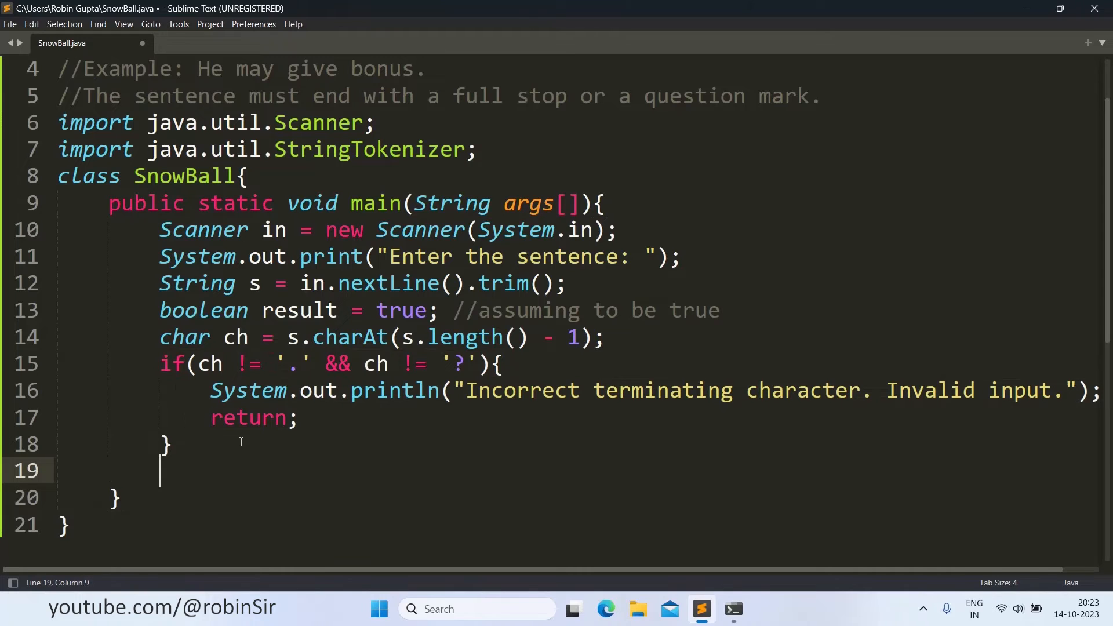
- Declare StringTokenizer st = new StringTokenizer(s, " ?!.,;:"); and start a new line
{"action": "type", "text": "StringTokenizer st ="}
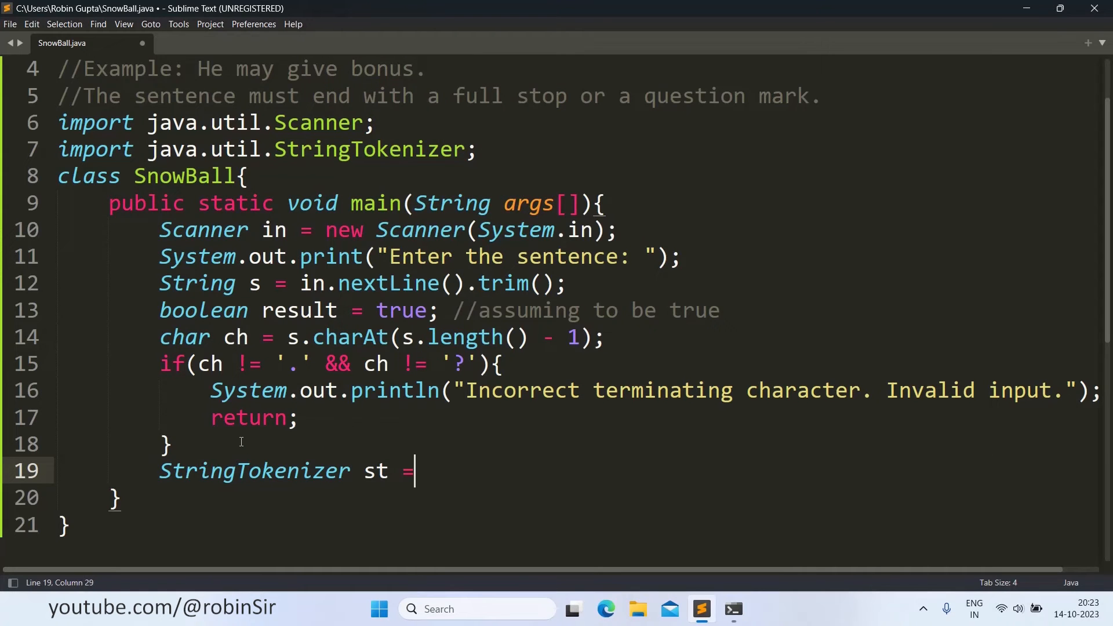
{"action": "type", "text": "new"}
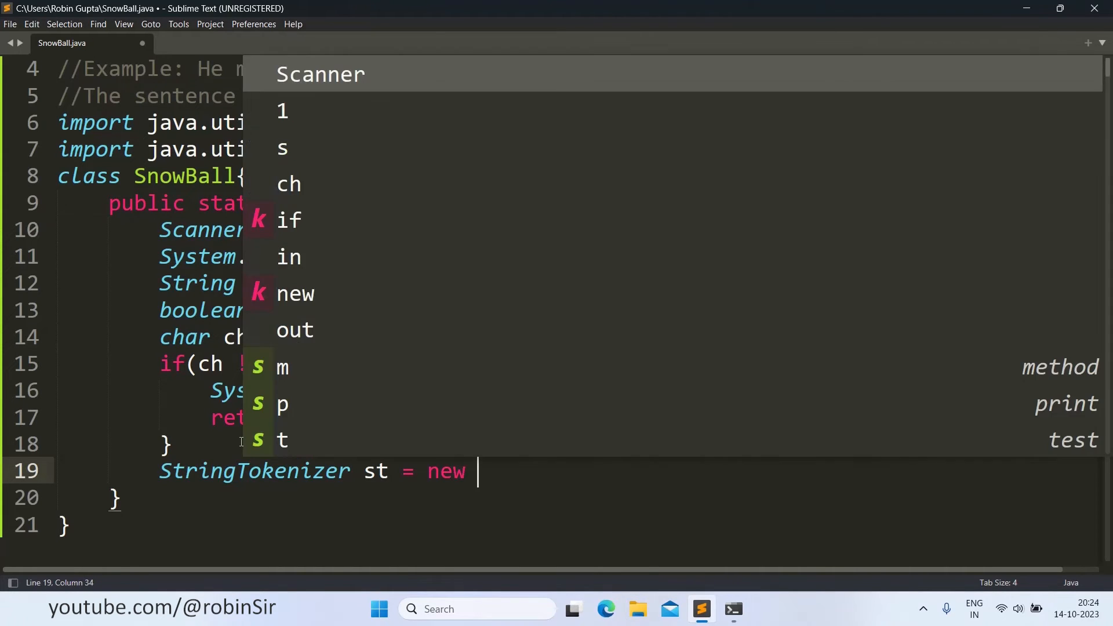
{"action": "type", "text": "StringTokenizer"}
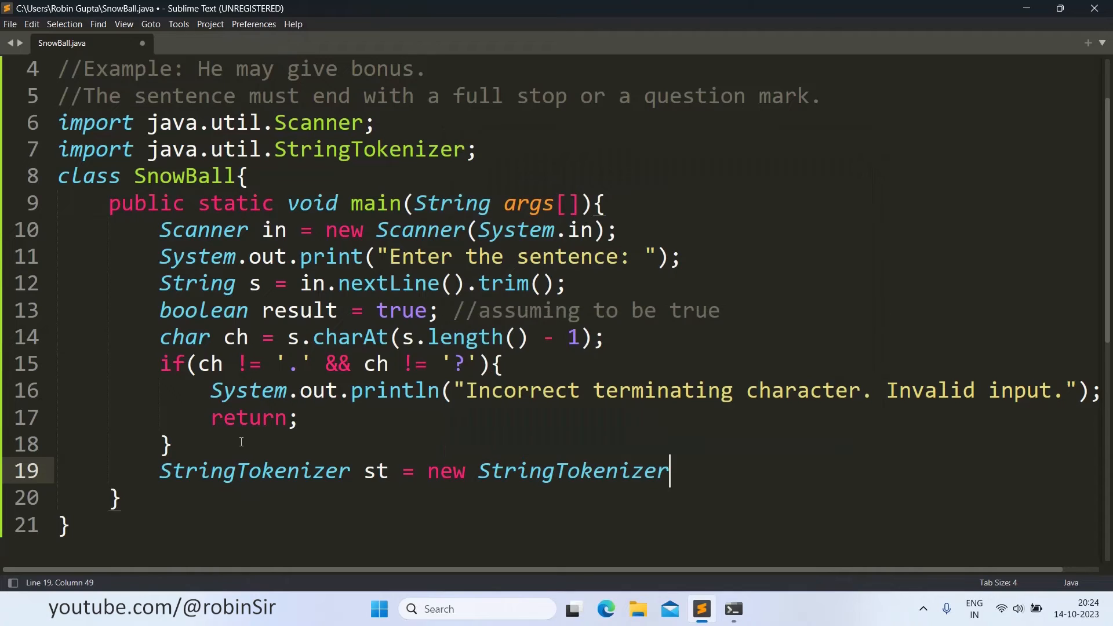
{"action": "type", "text": "("}
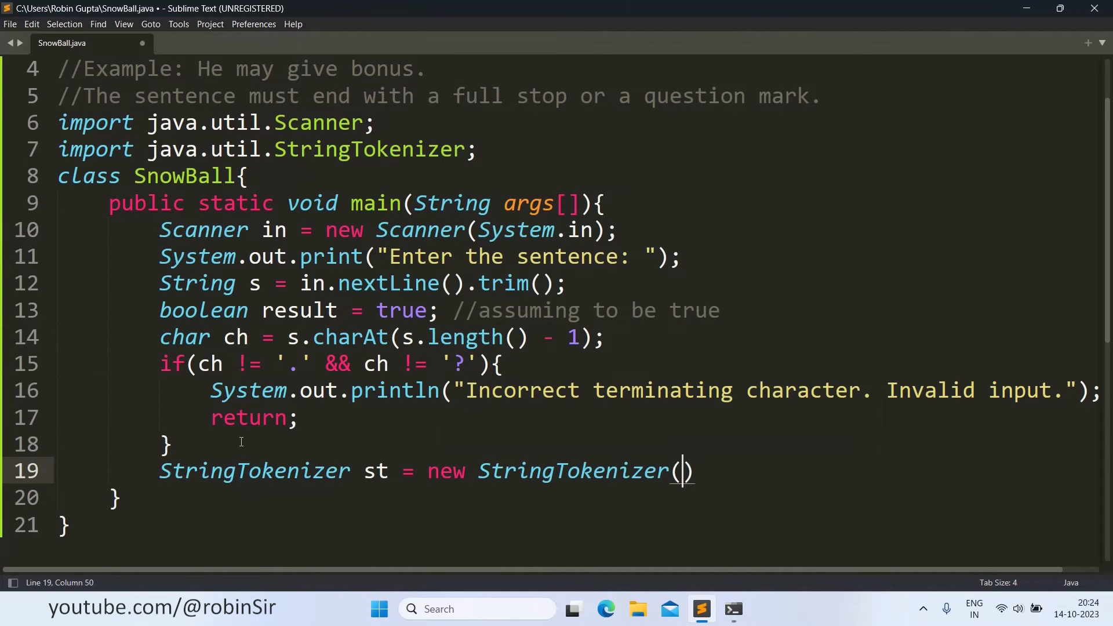
{"action": "type", "text": "s,"}
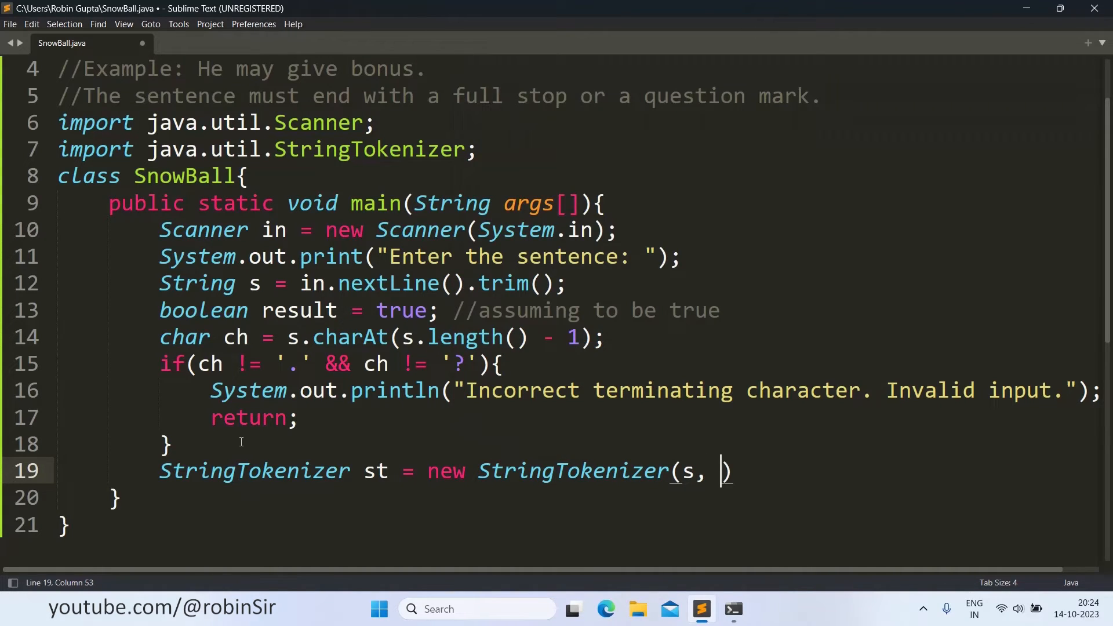
{"action": "type", "text": "\""}
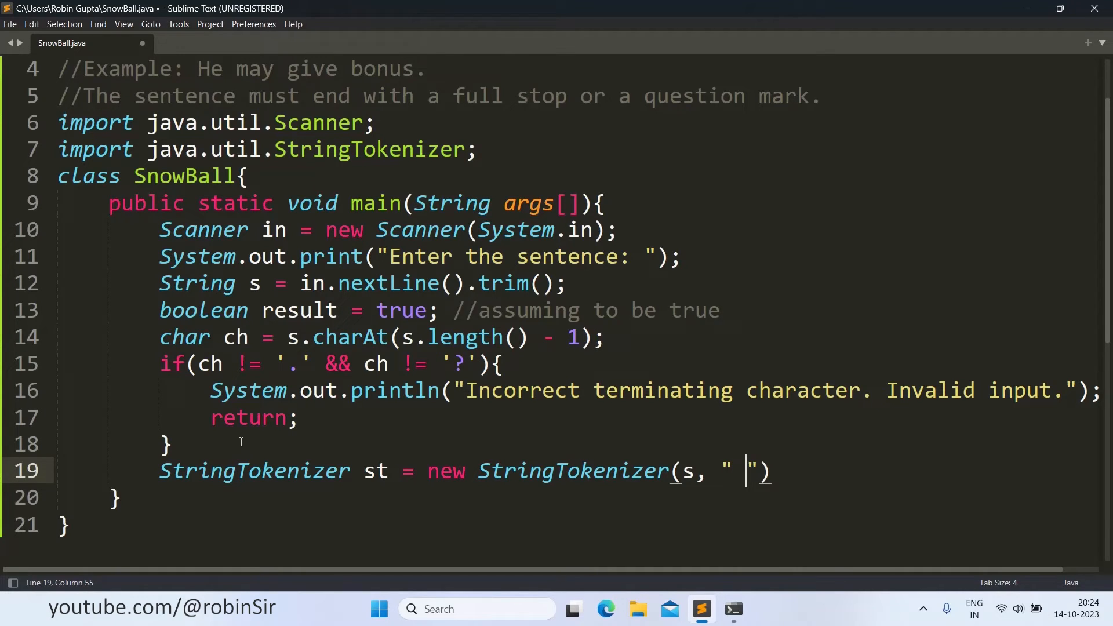
{"action": "type", "text": "?"}
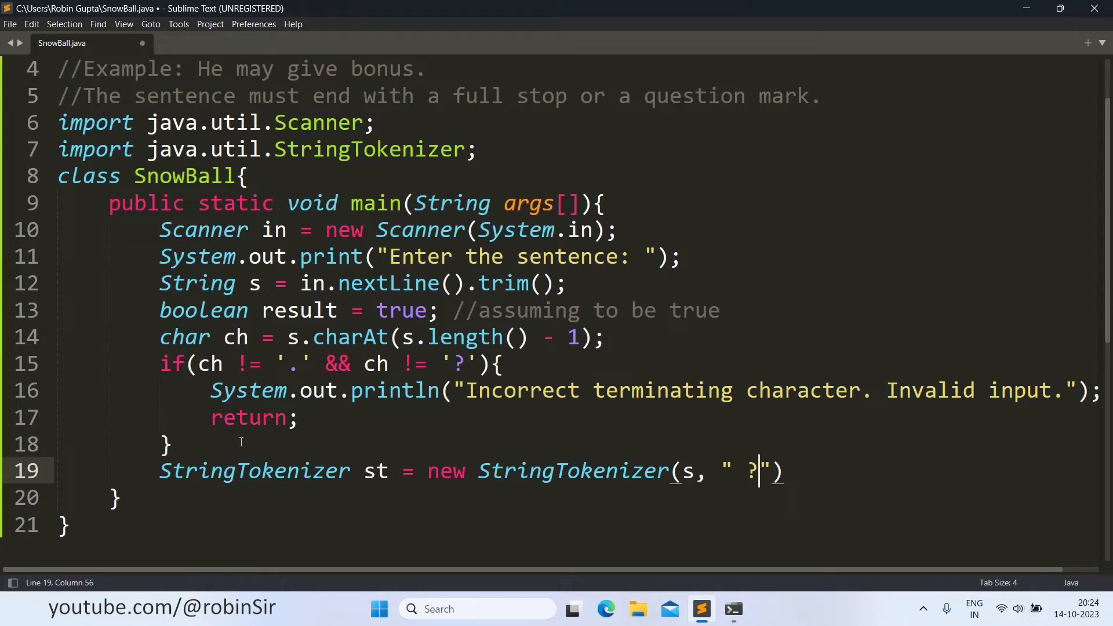
{"action": "type", "text": "!"}
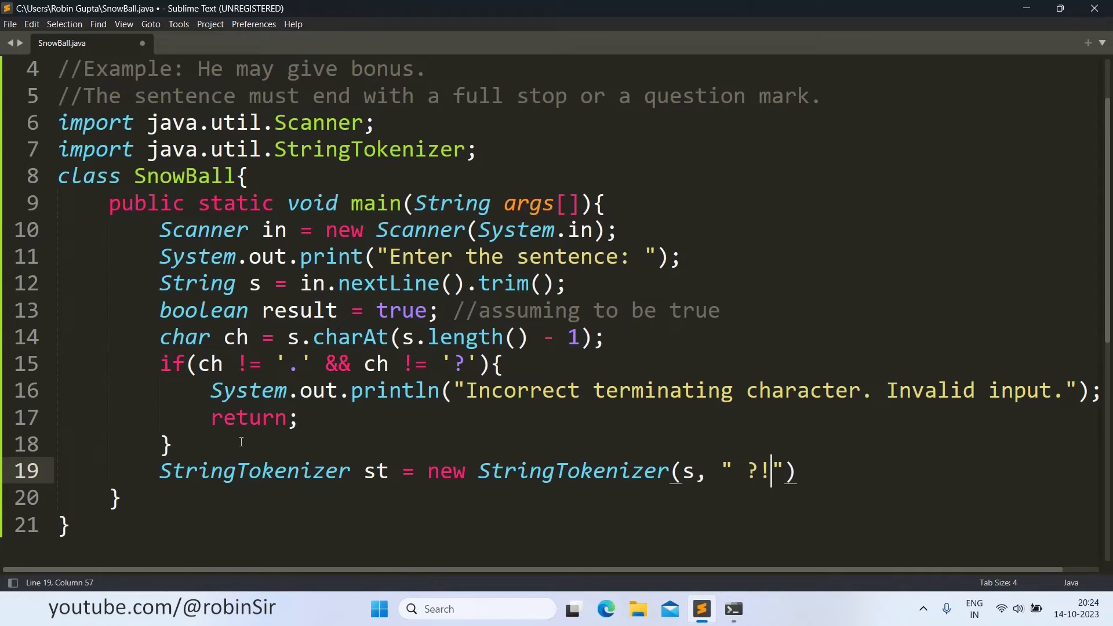
{"action": "type", "text": ".,"}
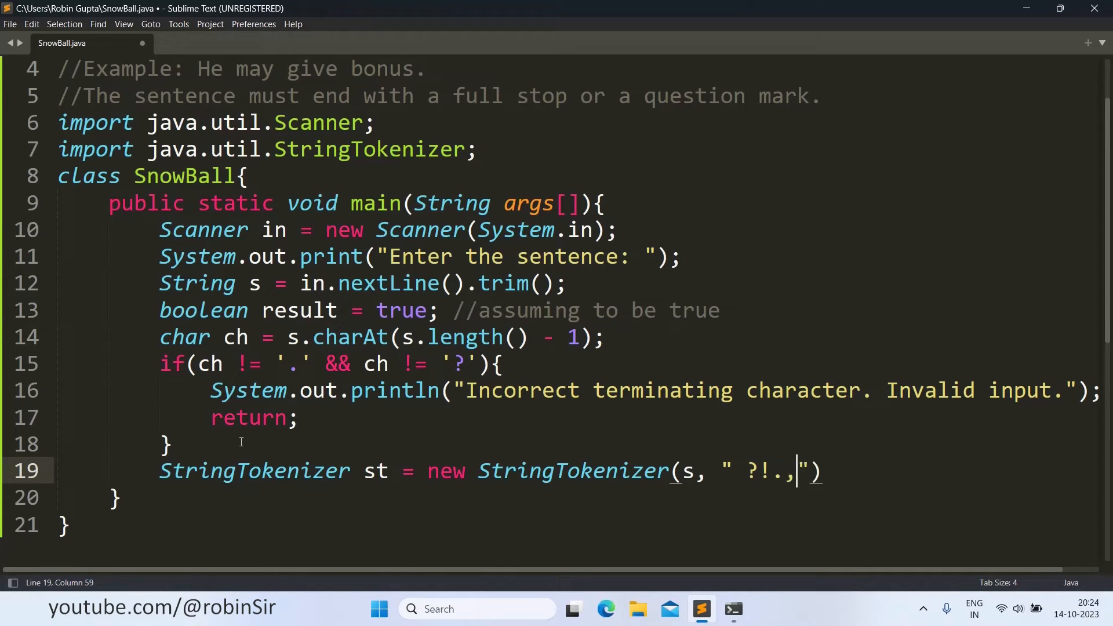
{"action": "type", "text": ";"}
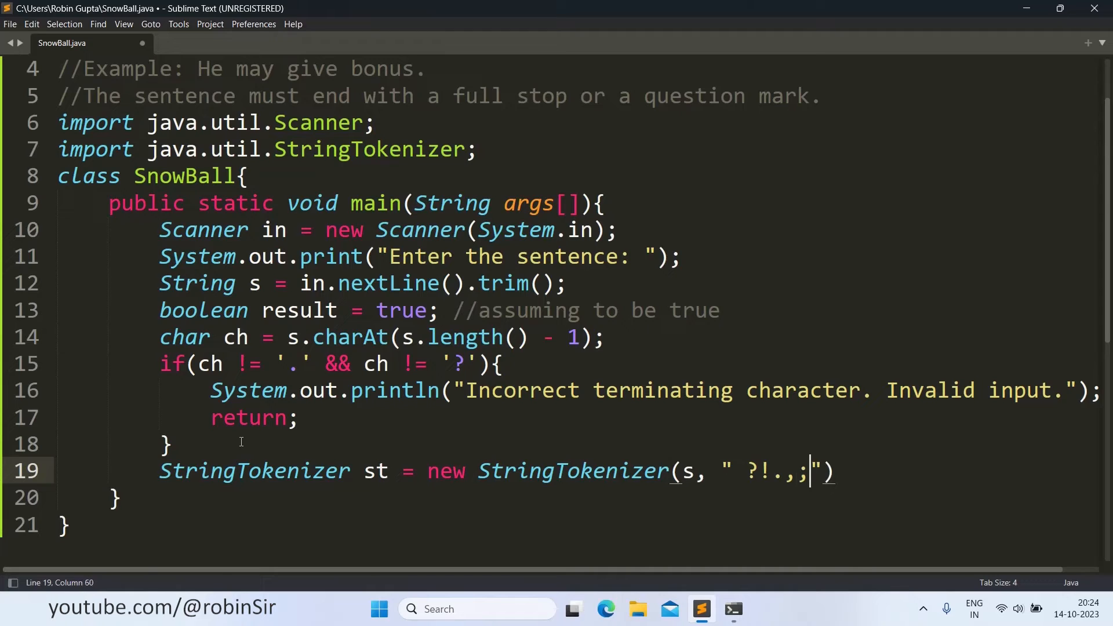
{"action": "type", "text": ":"}
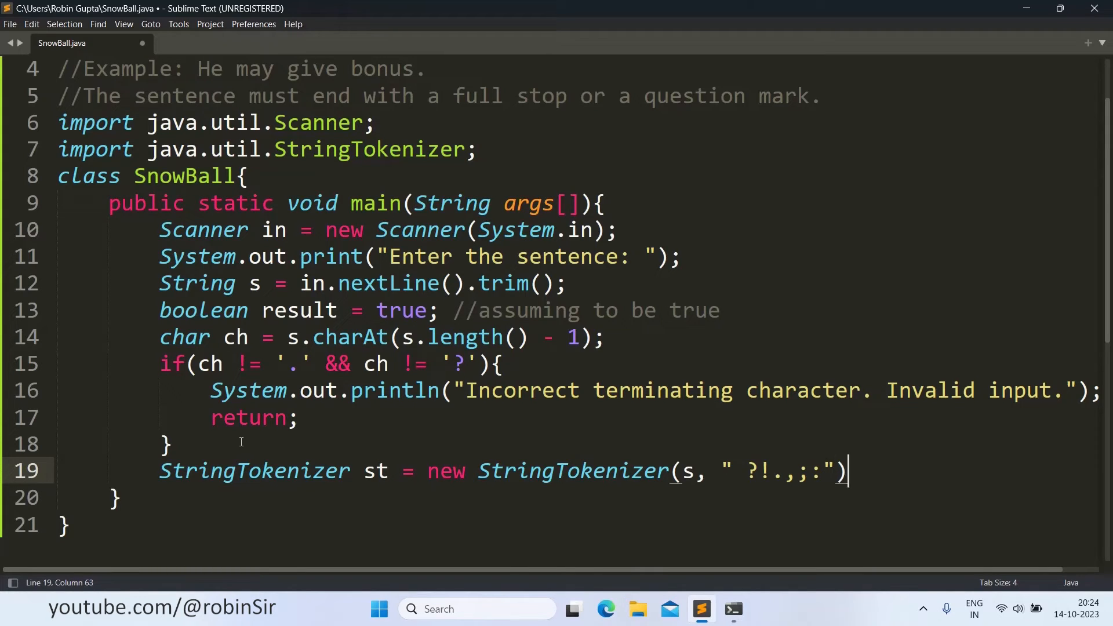
{"action": "type", "text": ";"}
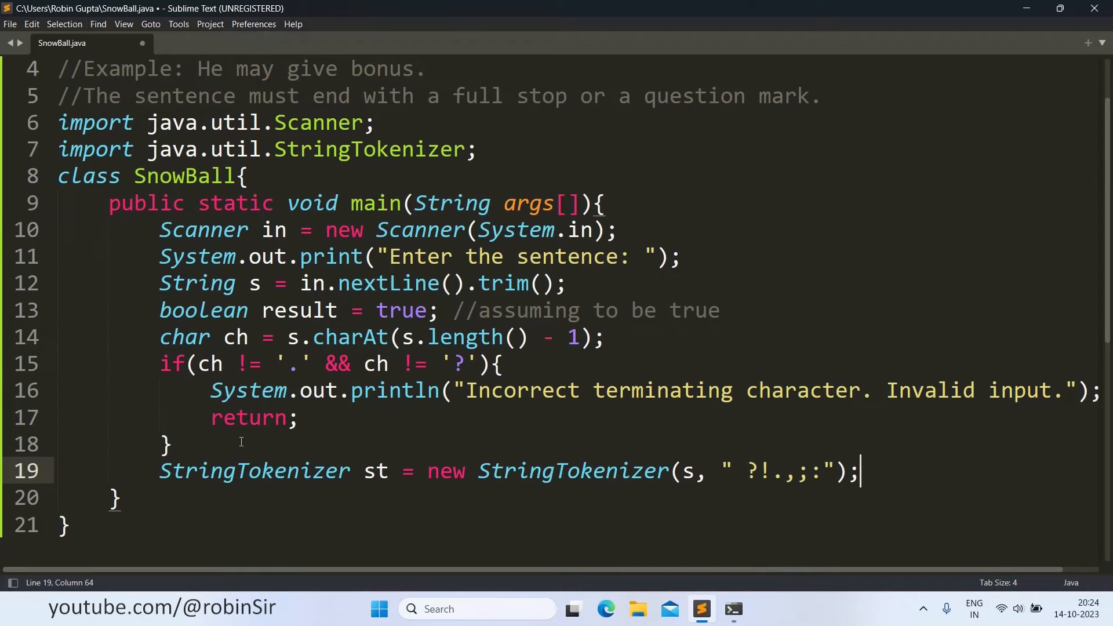
{"action": "key", "text": "Enter"}
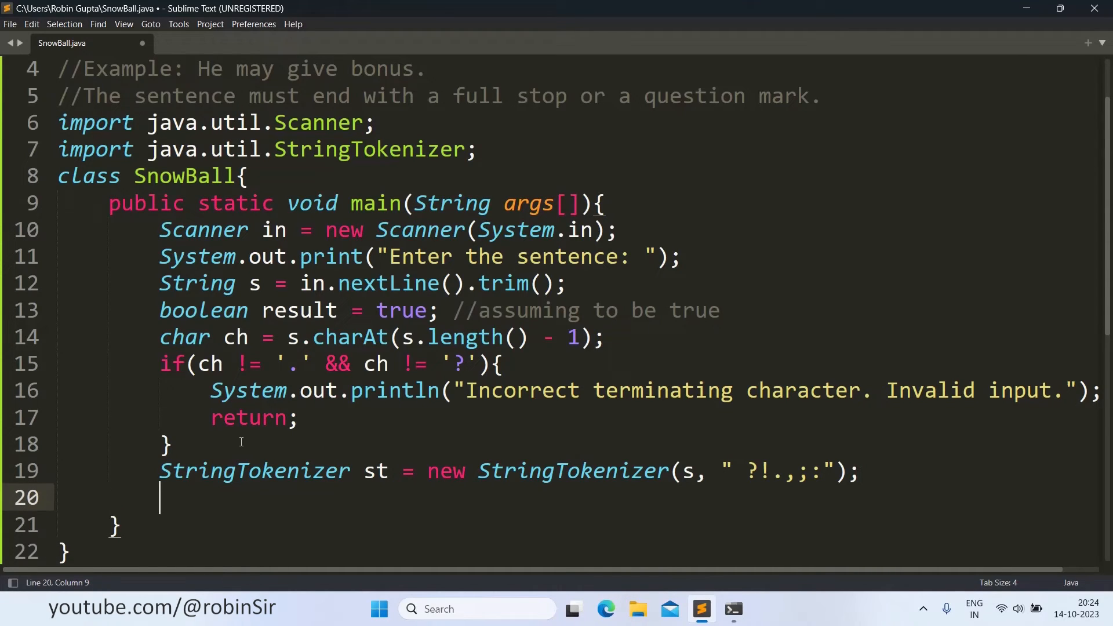
- Declare int count = 0; after the tokenizer and position the cursor below it
{"action": "type", "text": "int"}
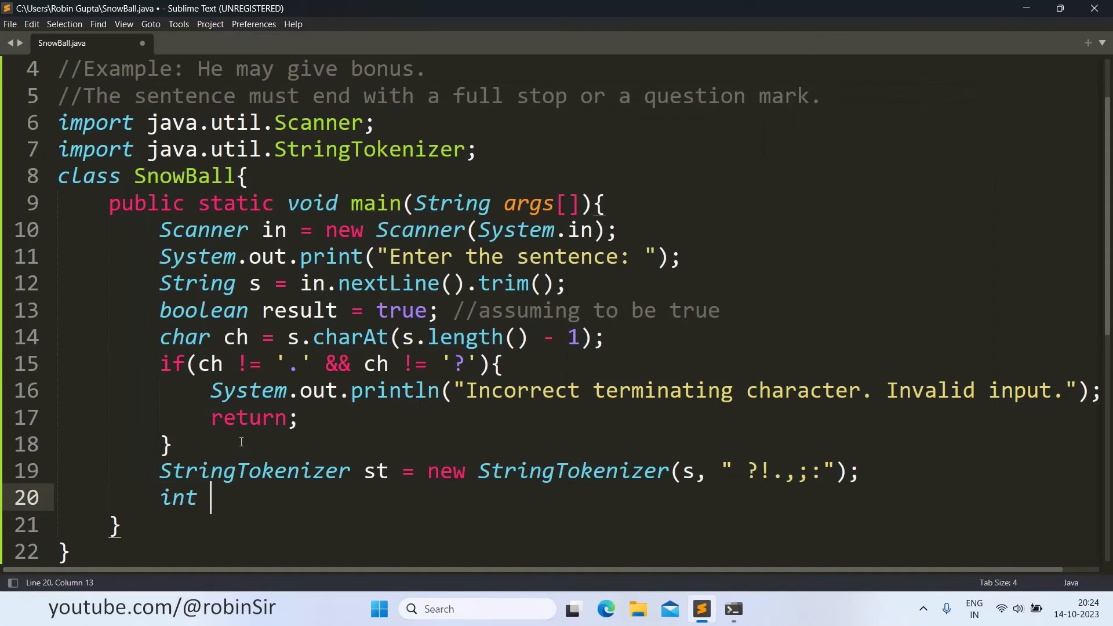
{"action": "type", "text": "count = 0"}
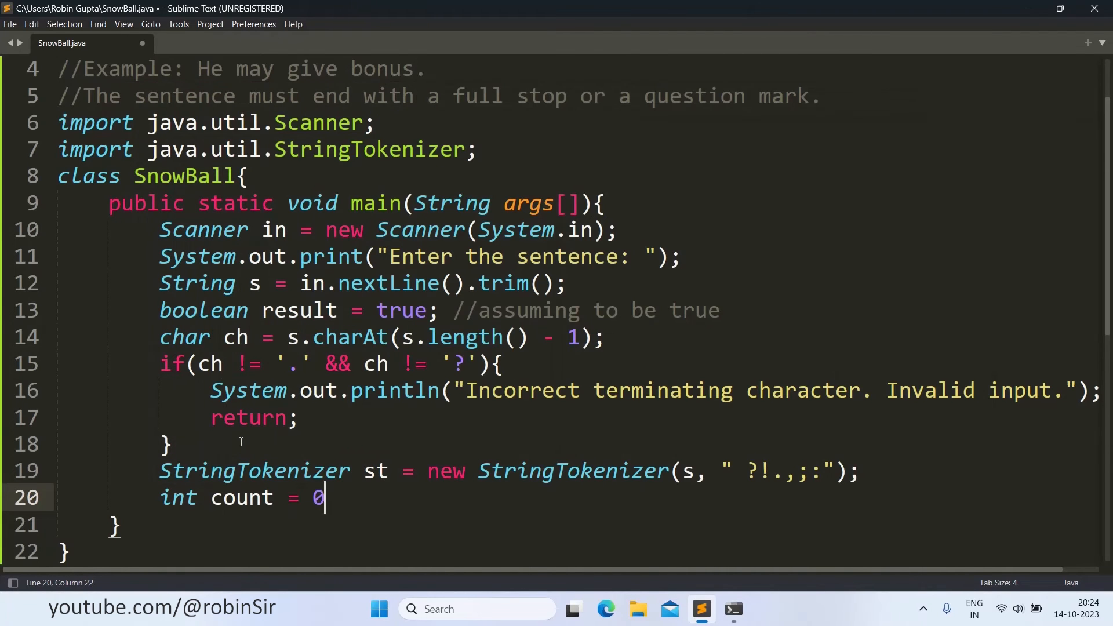
{"action": "type", "text": ";"}
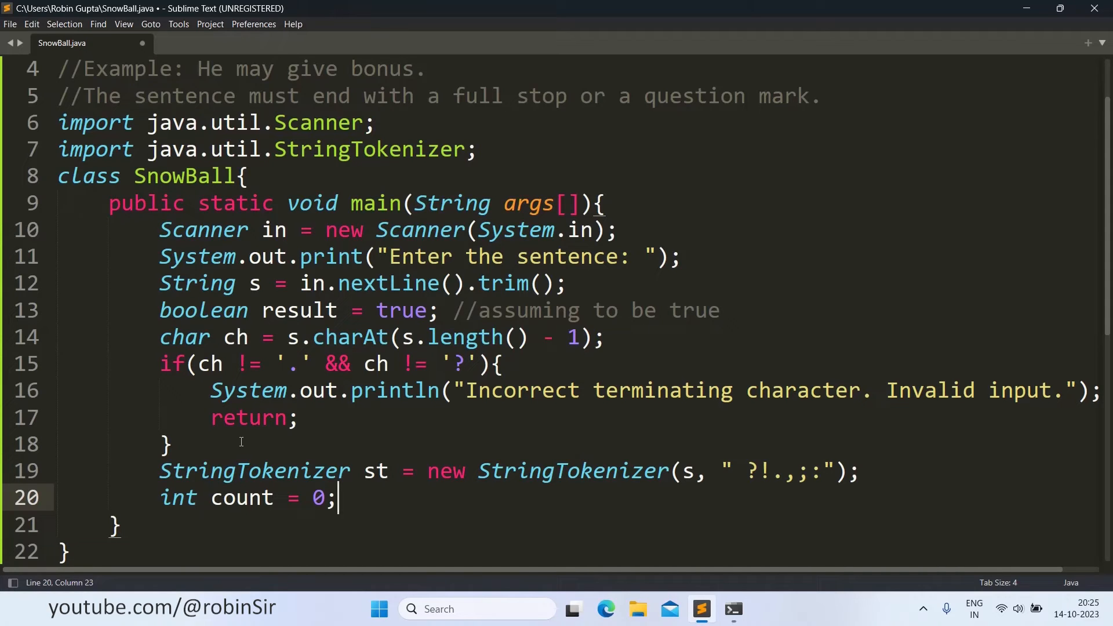
{"action": "mouse_move", "coordinate": [61, 583]}
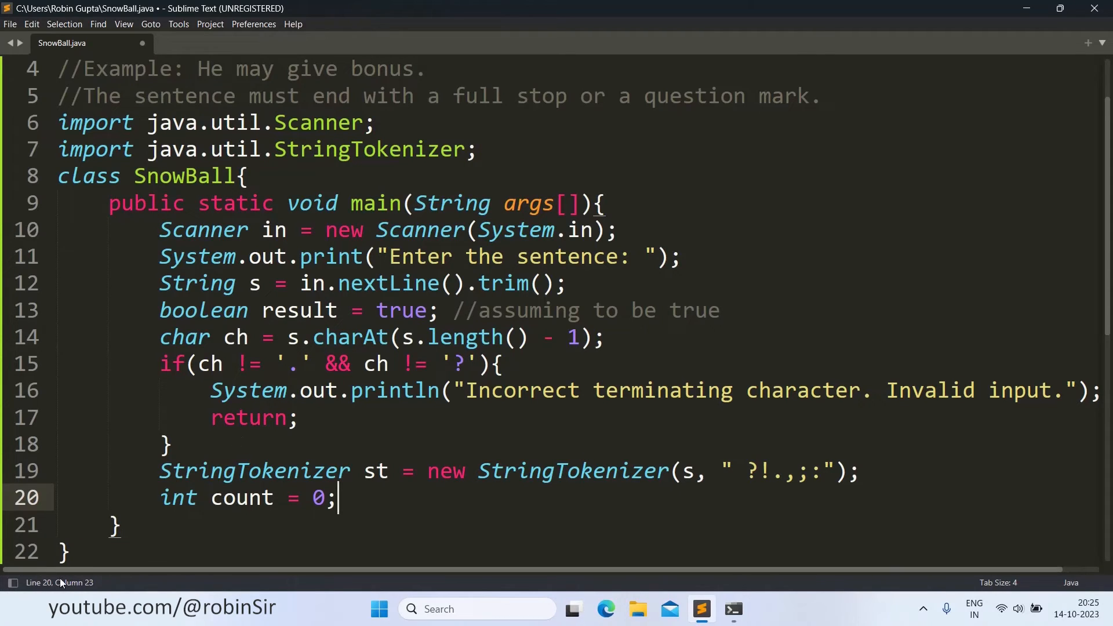
{"action": "scroll", "scroll_direction": "down", "scroll_amount": 3}
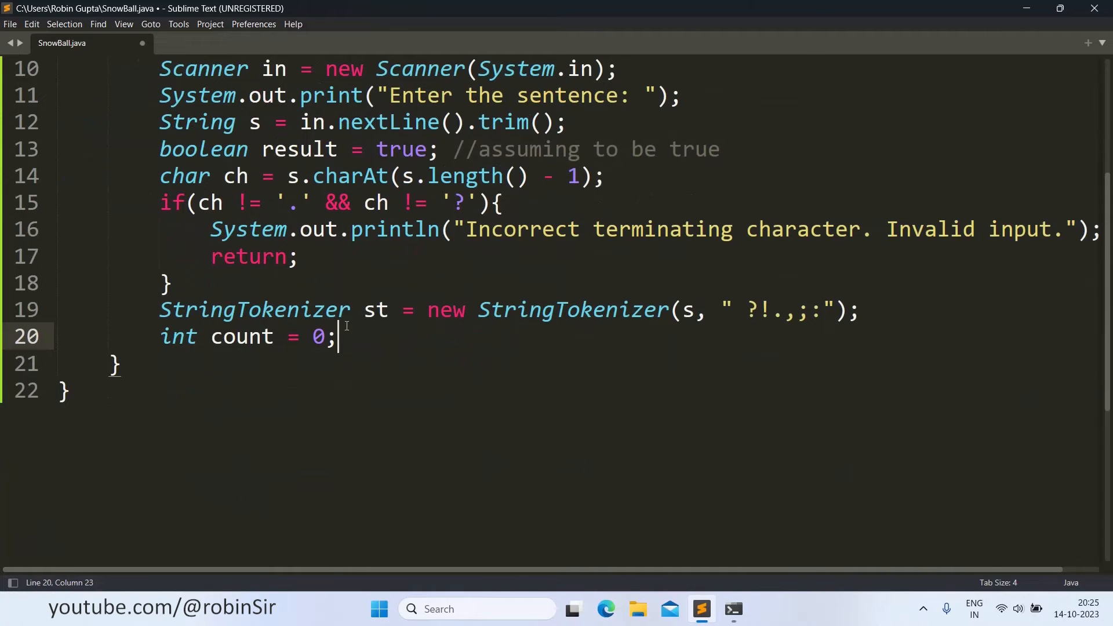
{"action": "double_click", "coordinate": [376, 309]}
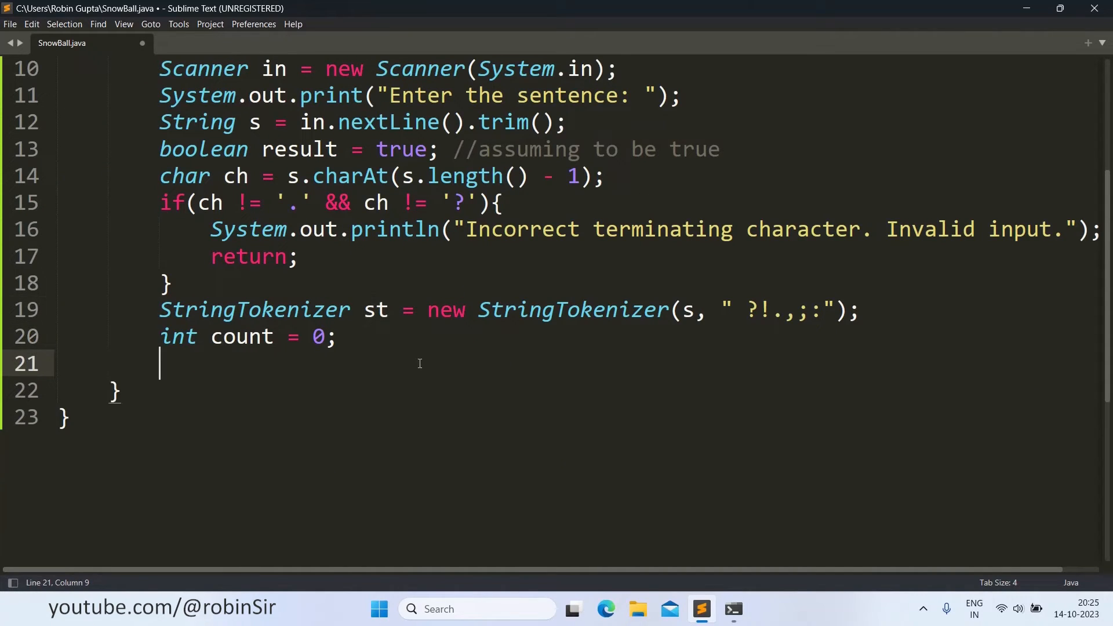
- Write the loop header for(int i = 1; i <= st.countTokens(); i++)
{"action": "type", "text": "for(i"}
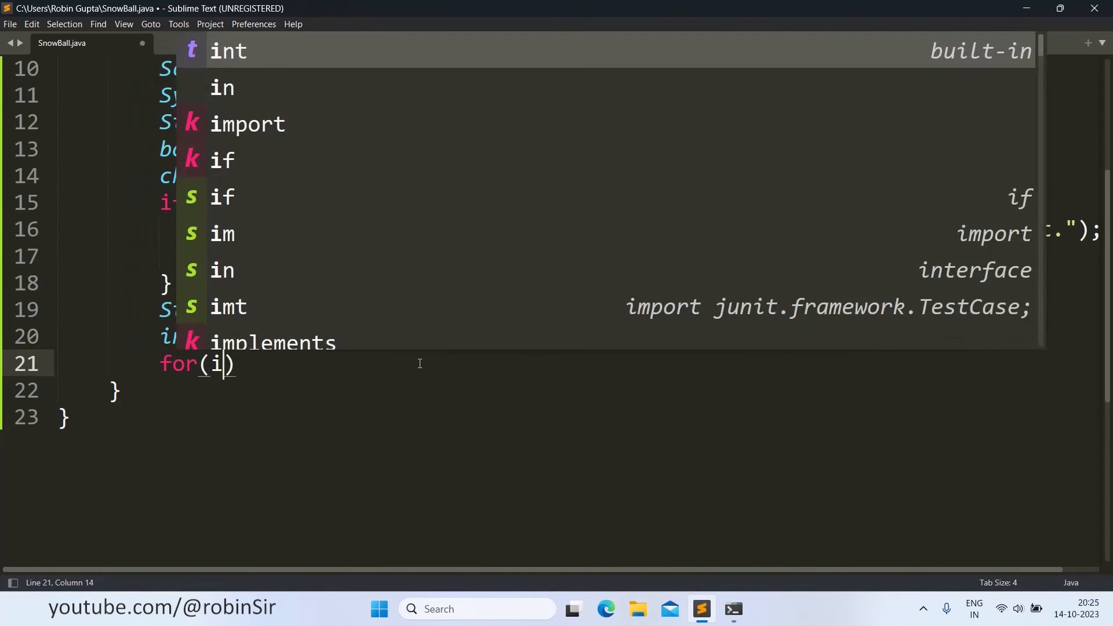
{"action": "type", "text": "nt i ="}
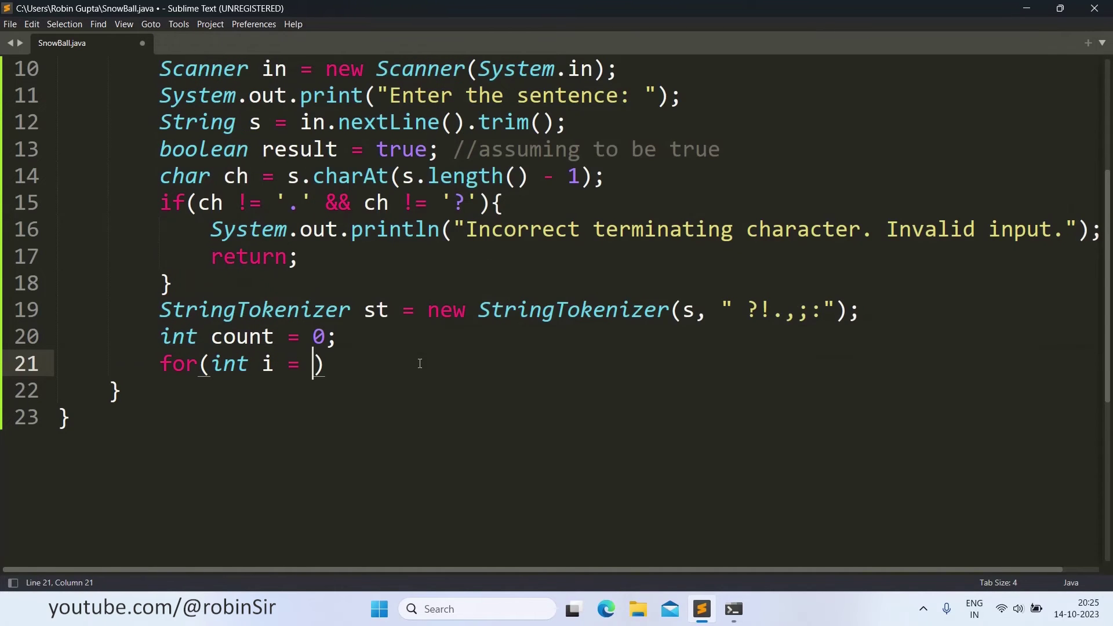
{"action": "type", "text": "1; i <"}
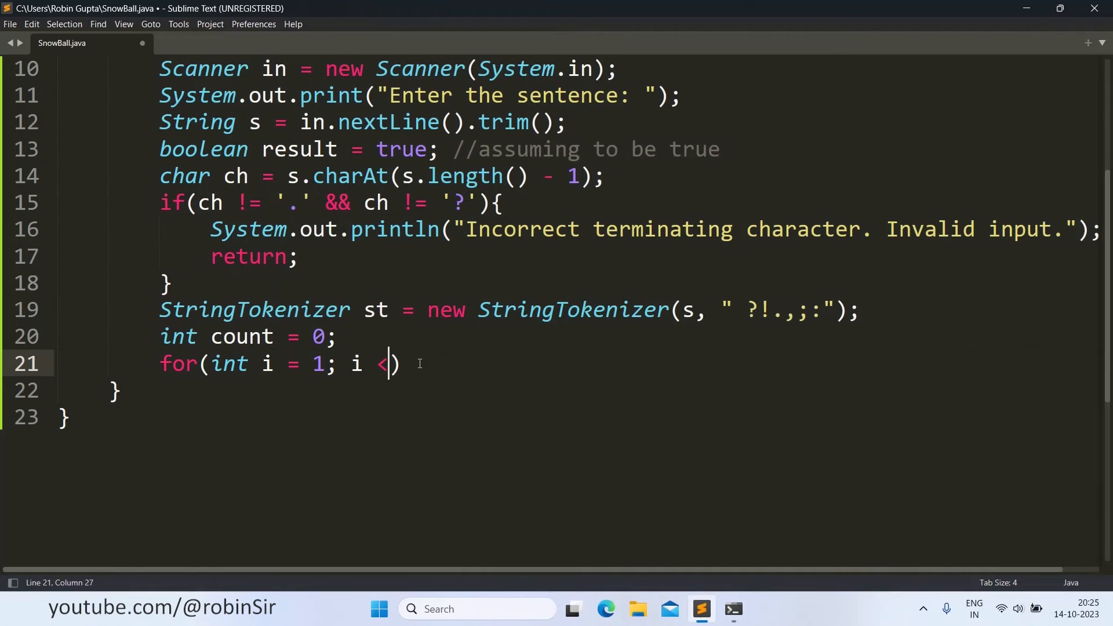
{"action": "type", "text": "= st."}
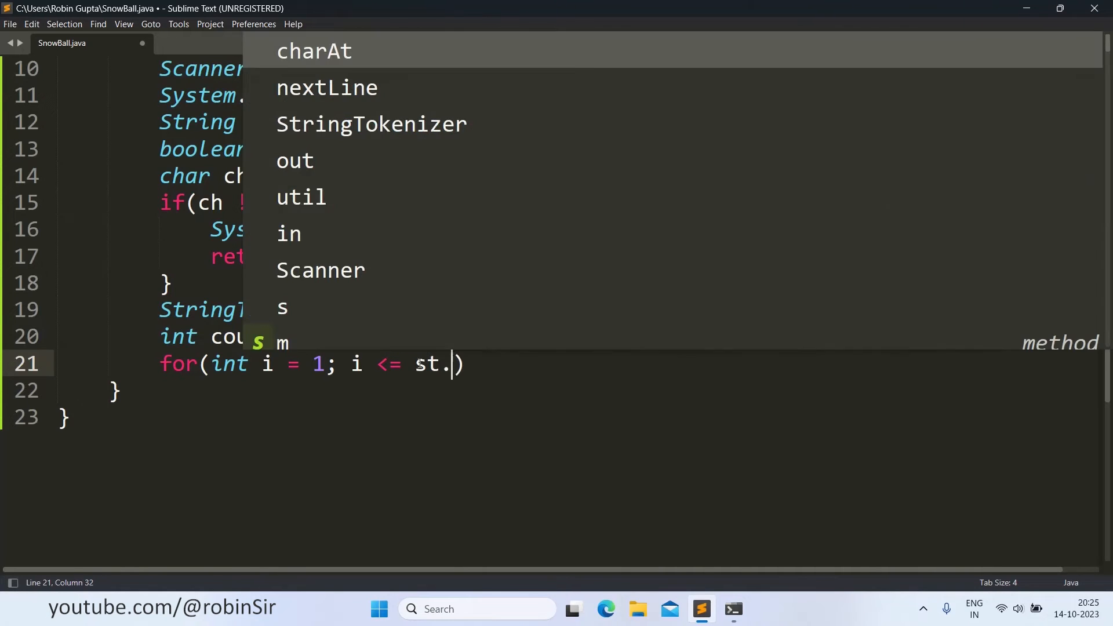
{"action": "type", "text": "countT"}
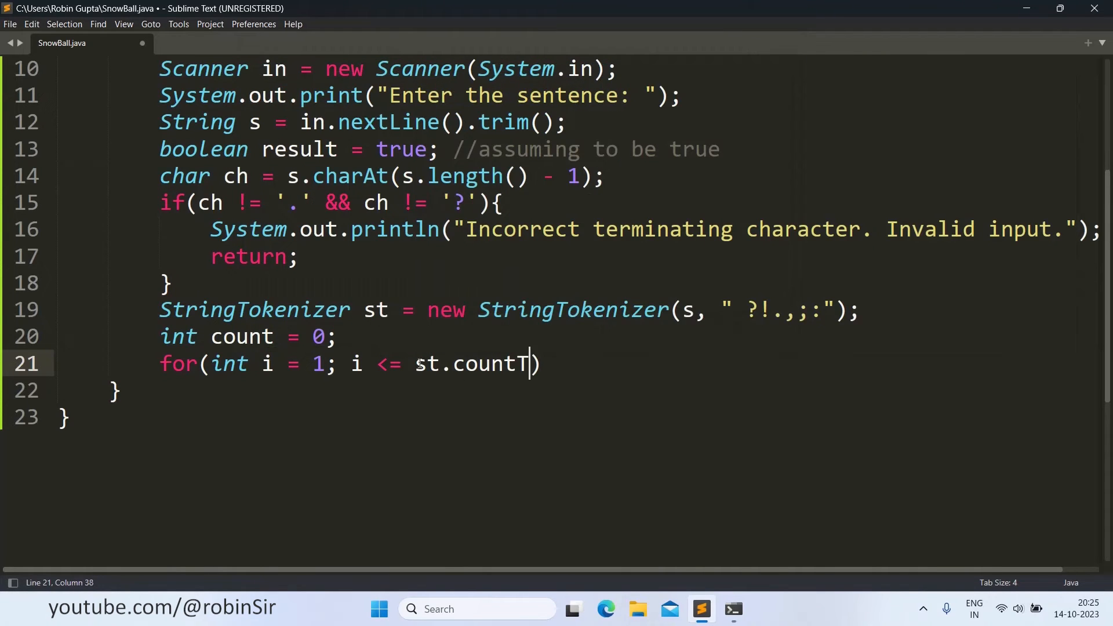
{"action": "type", "text": "okens()"}
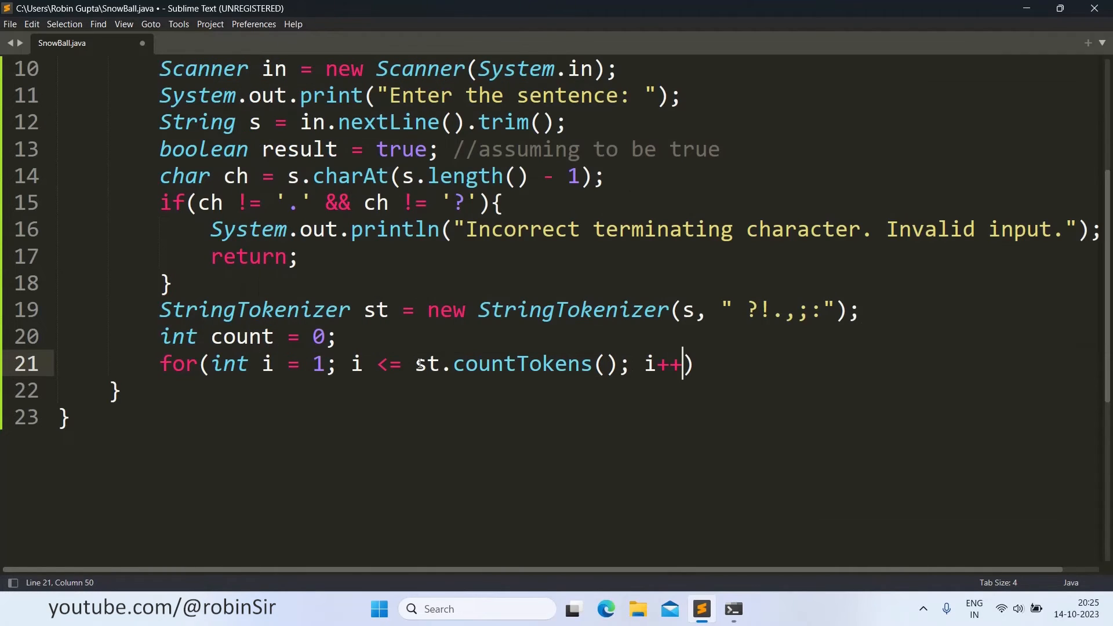
{"action": "key", "text": "Right"}
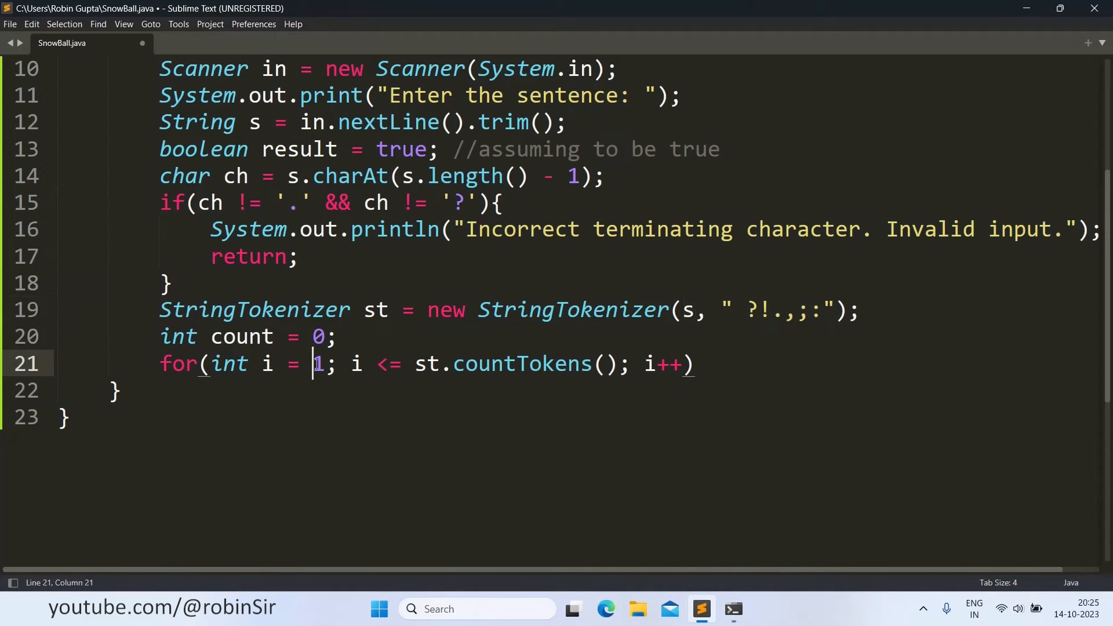
{"action": "left_click_drag", "start_coordinate": [313, 363], "coordinate": [602, 363]}
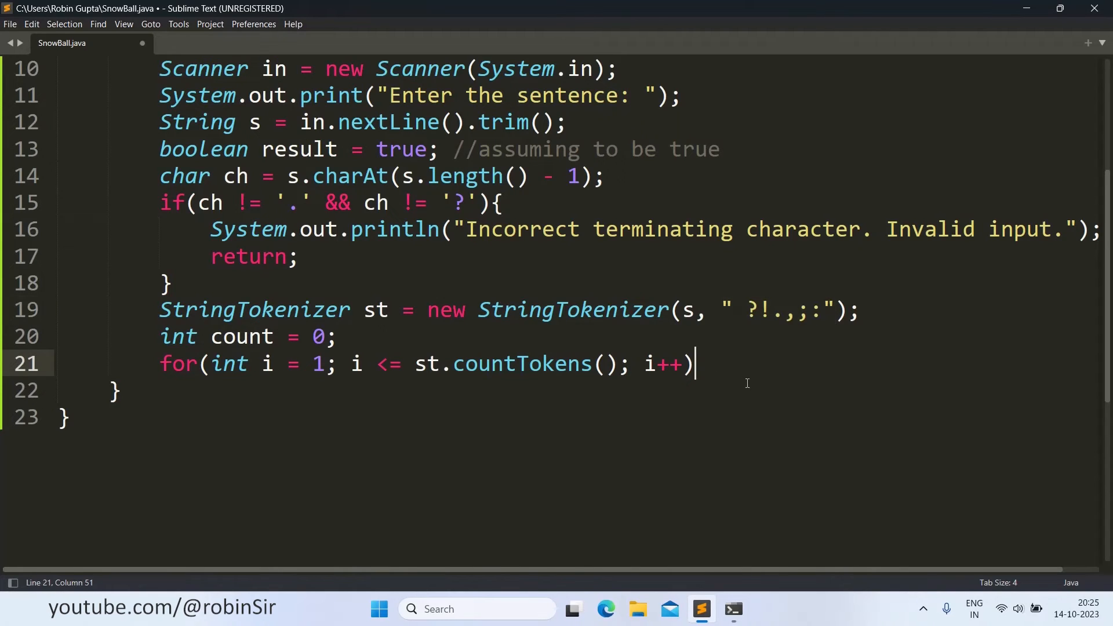
- Open the loop body and store st.nextToken() in String word
{"action": "type", "text": "{"}
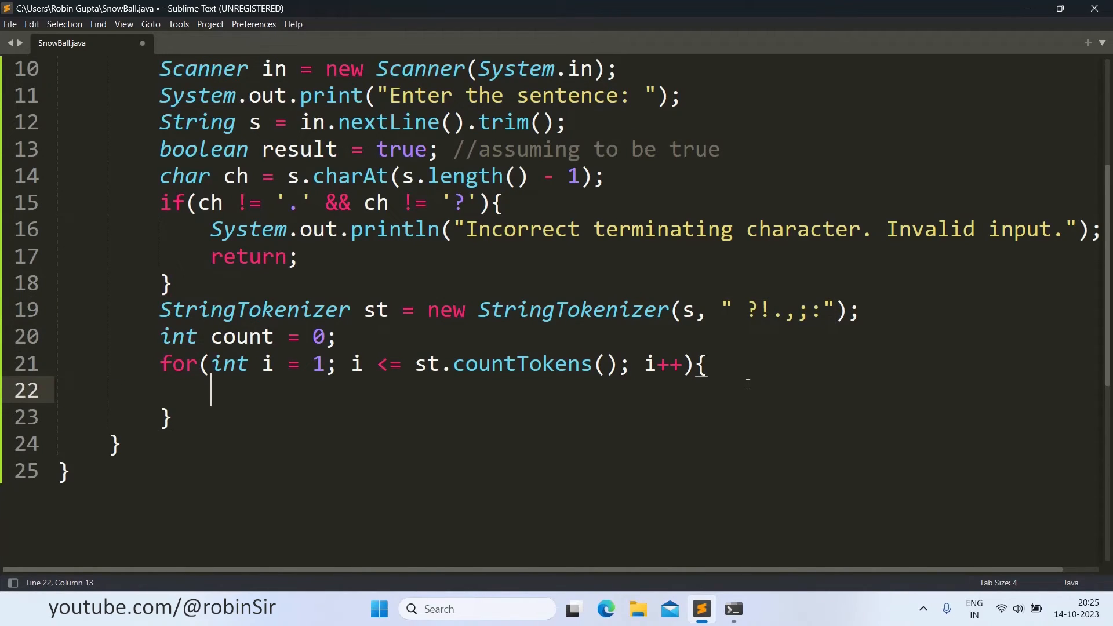
{"action": "type", "text": "String"}
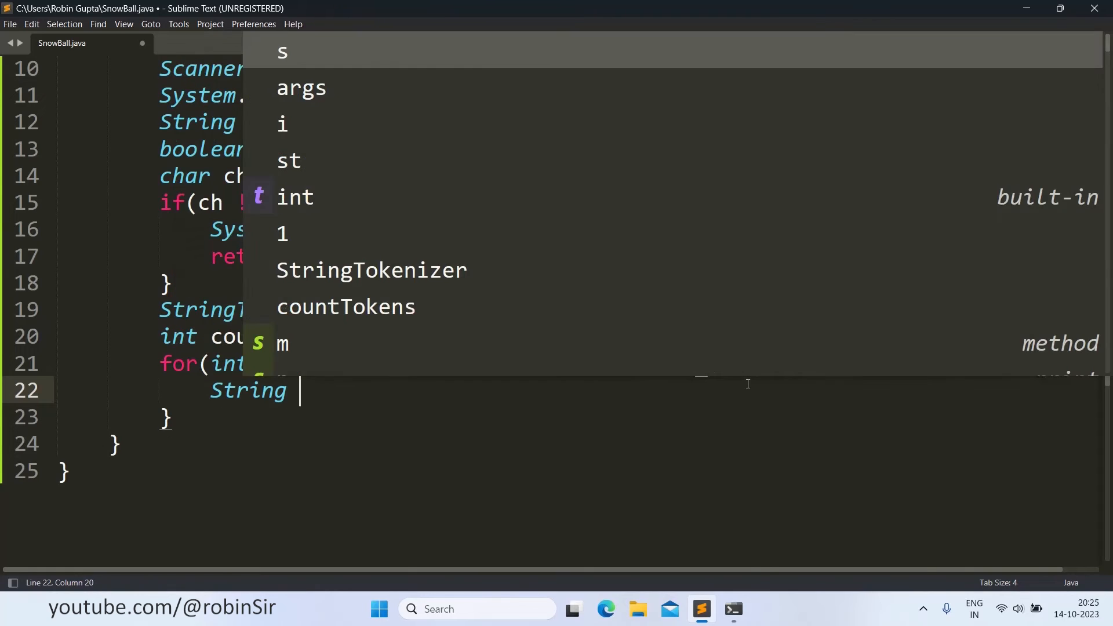
{"action": "type", "text": "word ="}
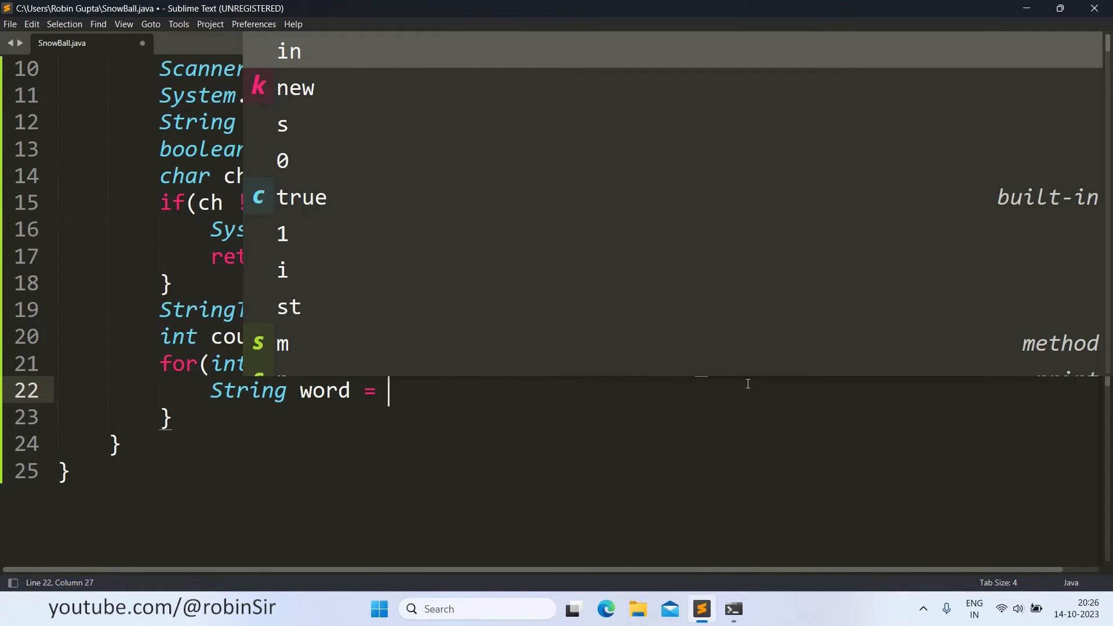
{"action": "type", "text": "st.next"}
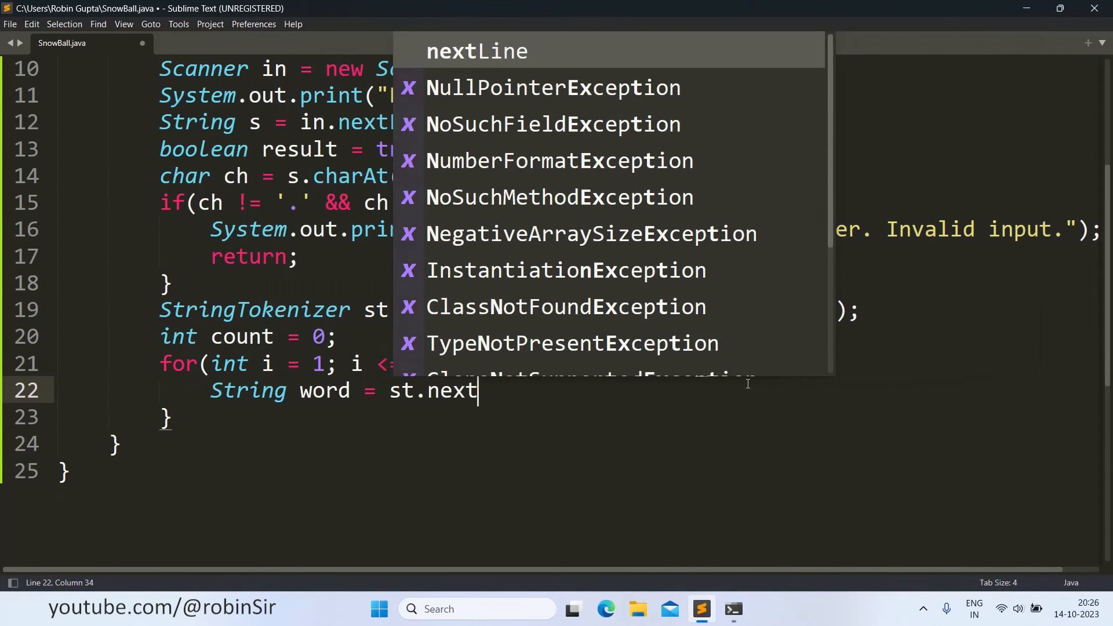
{"action": "type", "text": "Token"}
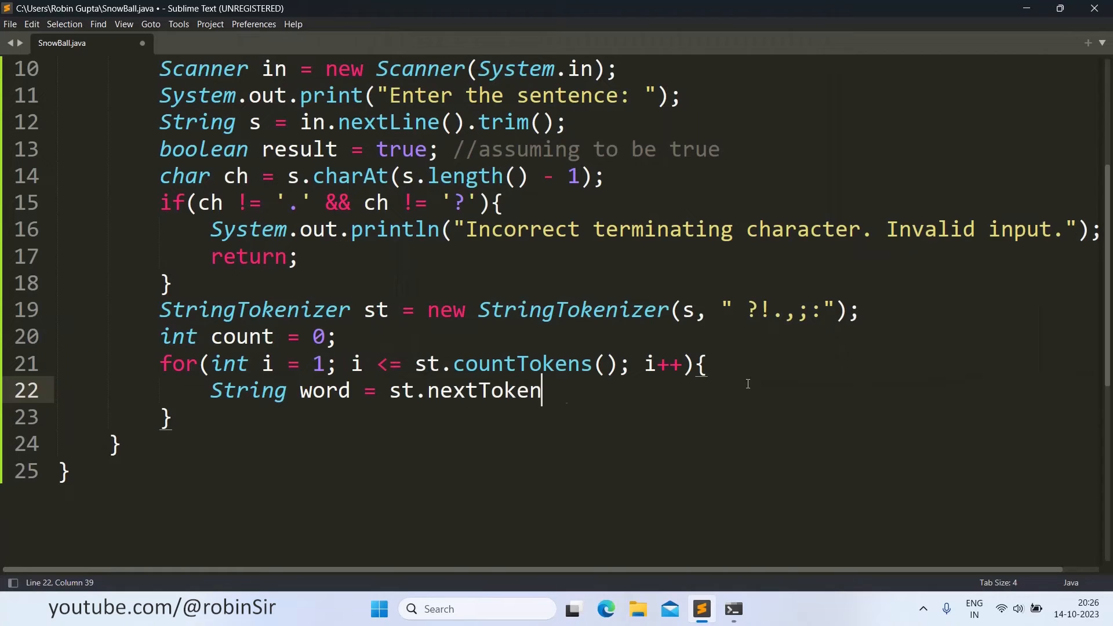
{"action": "type", "text": "();"}
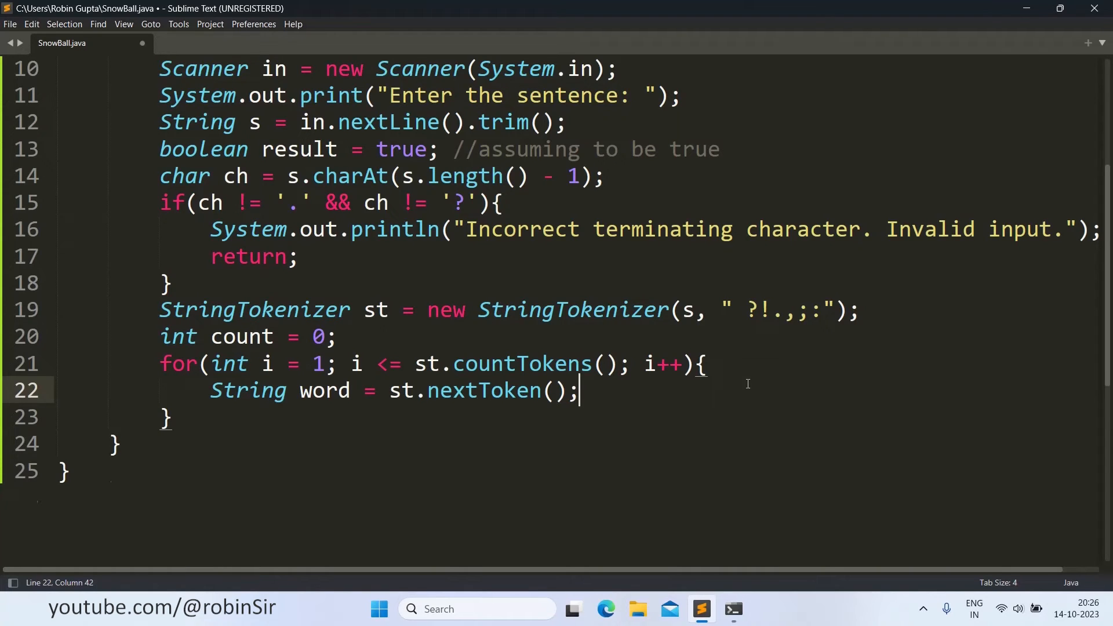
- Add if(i == 1) count = word.length(); inside the loop
{"action": "key", "text": "Enter"}
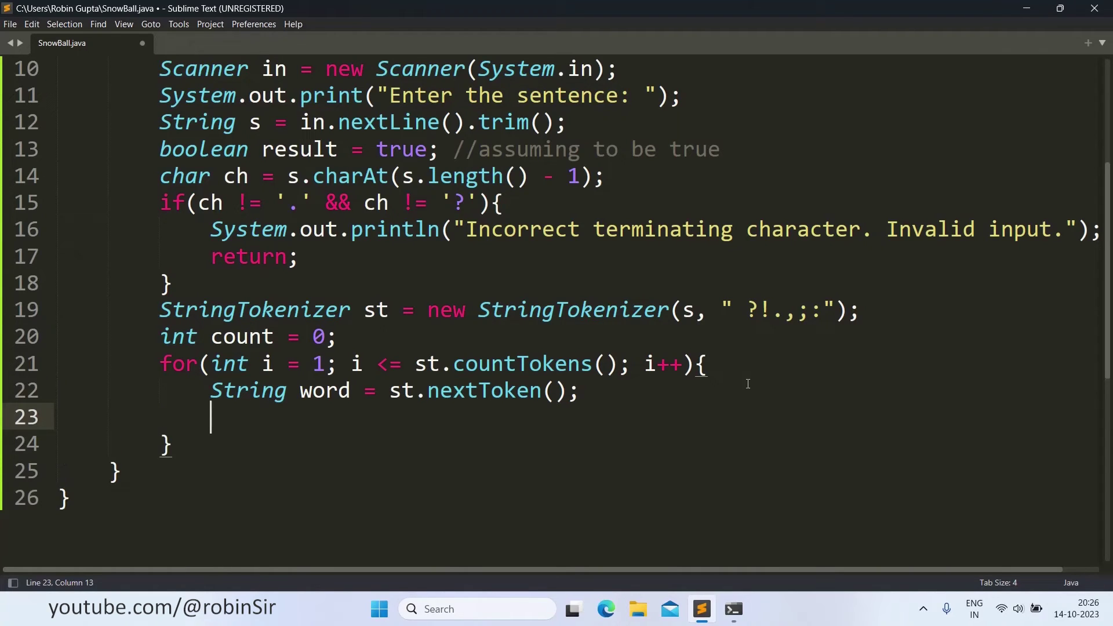
{"action": "type", "text": "i"}
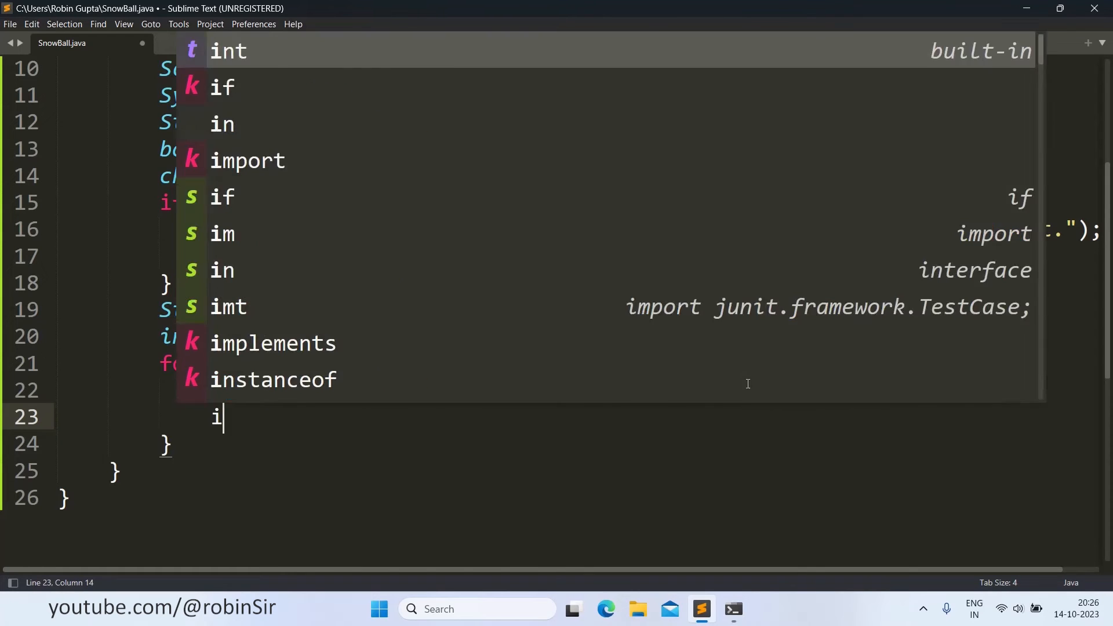
{"action": "type", "text": "f(i =="}
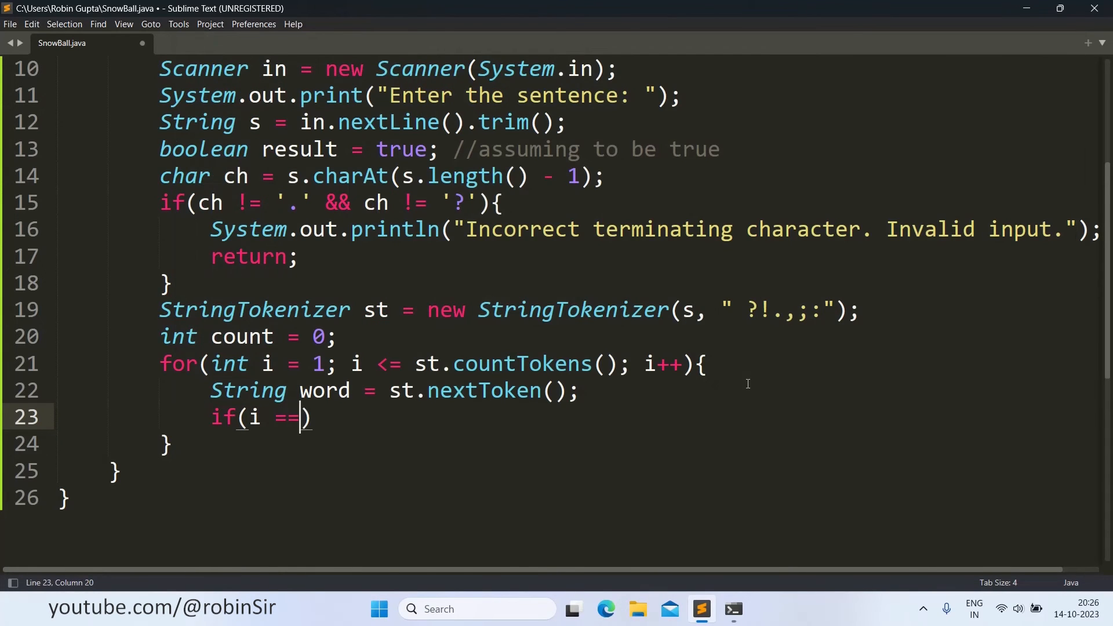
{"action": "type", "text": "1"}
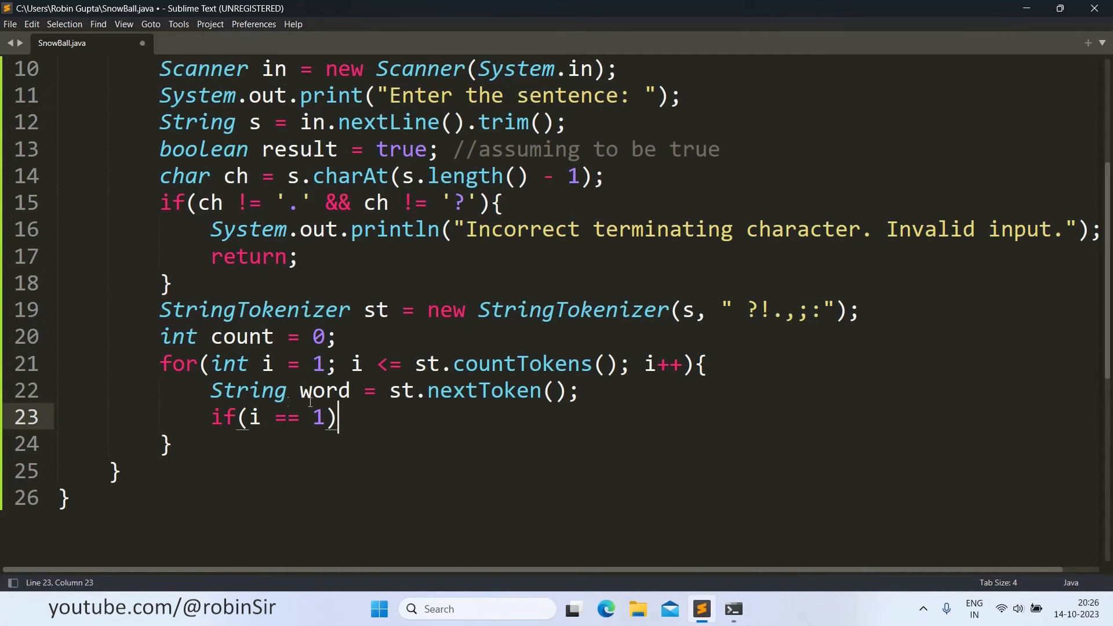
{"action": "mouse_move", "coordinate": [471, 440]}
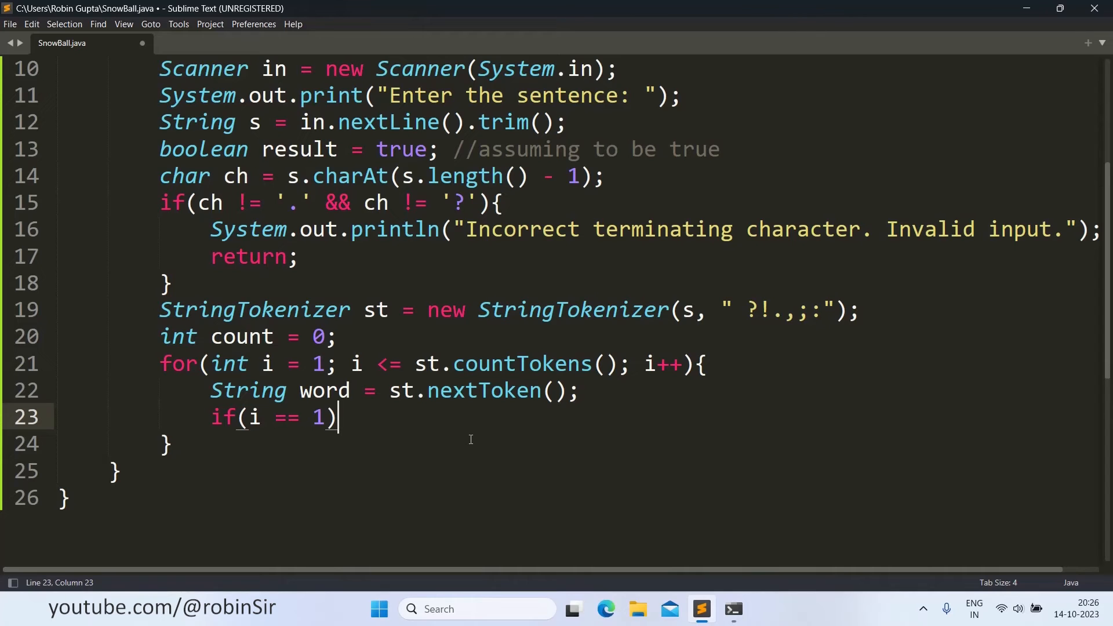
{"action": "key", "text": "enter"}
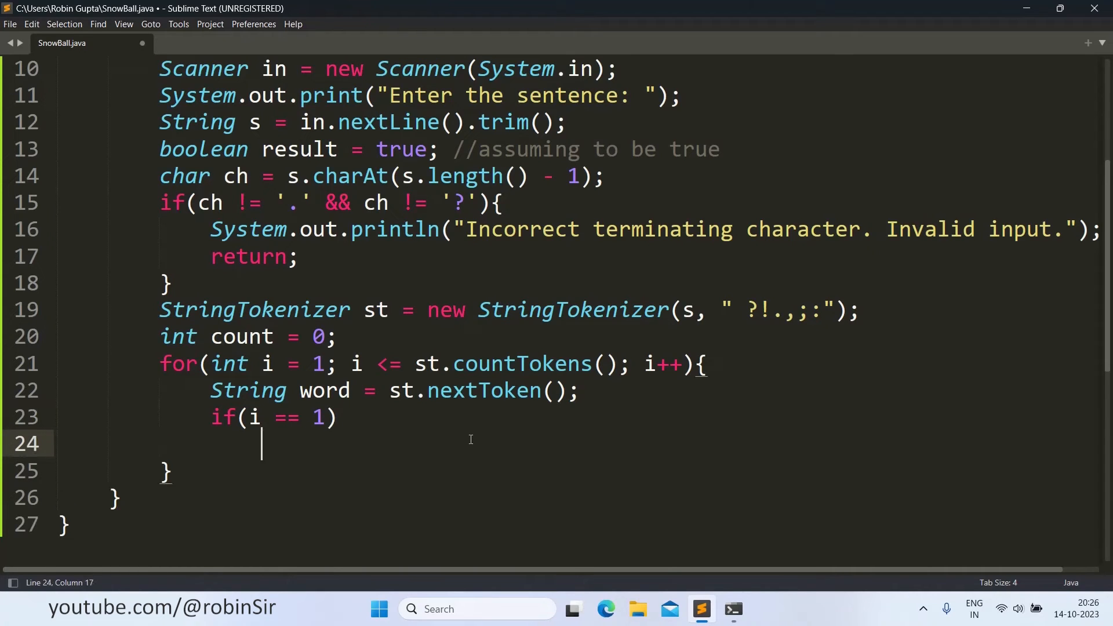
{"action": "type", "text": "count"}
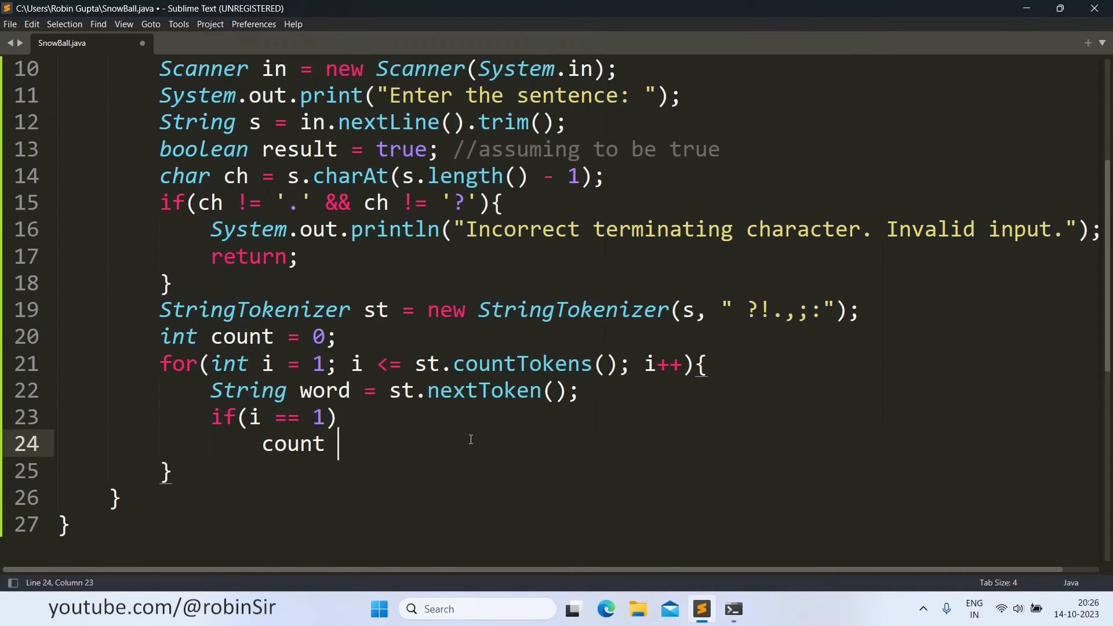
{"action": "type", "text": "="}
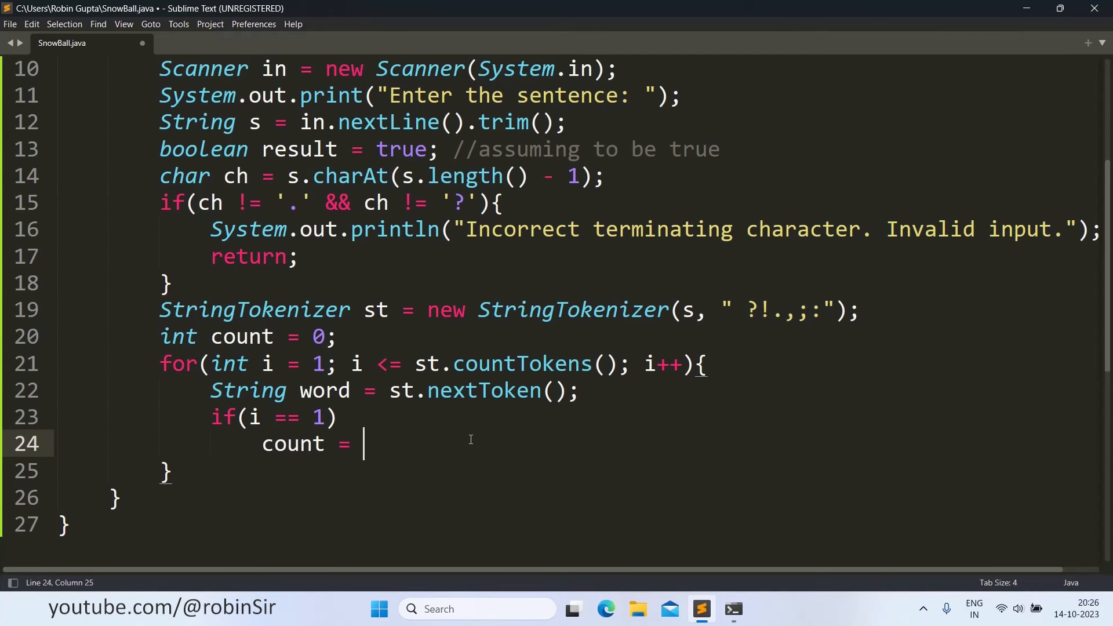
{"action": "type", "text": "wo"}
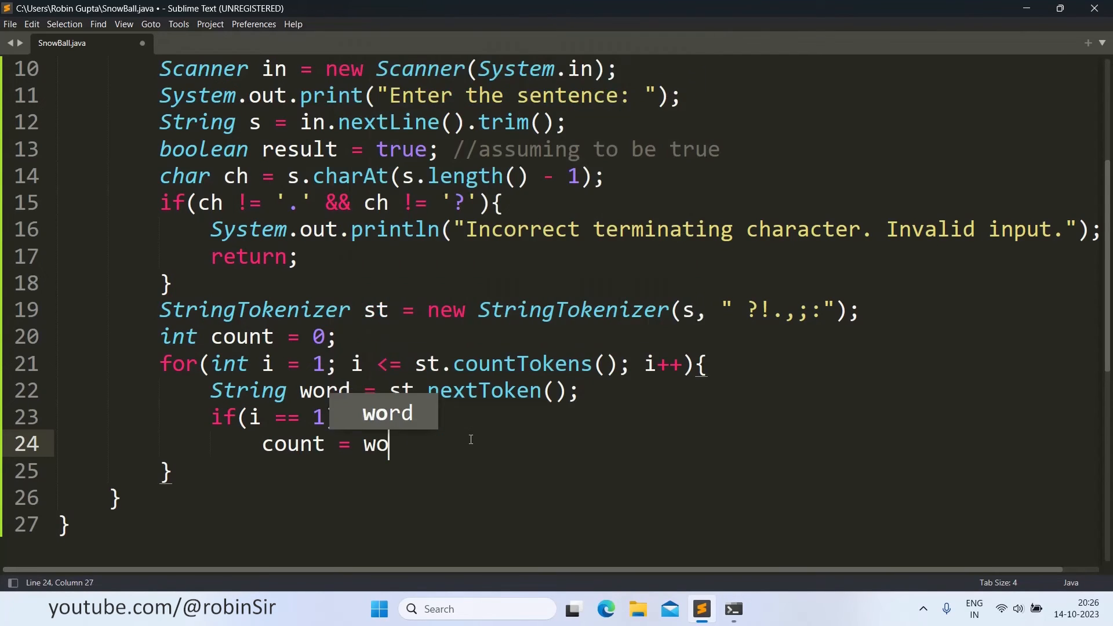
{"action": "type", "text": "rd.length"}
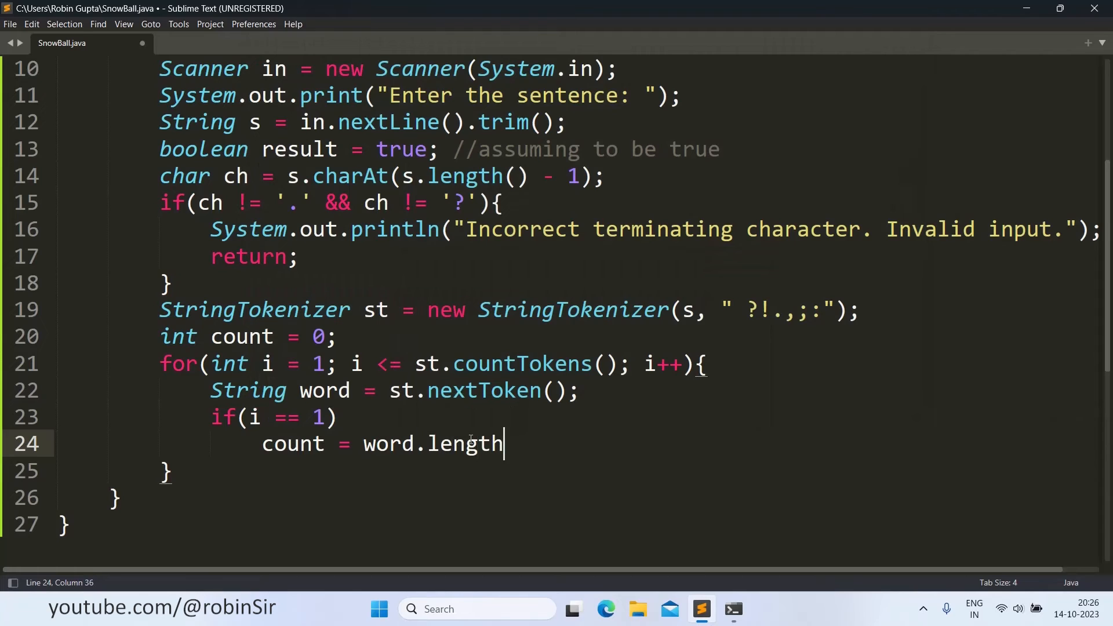
{"action": "type", "text": "();"}
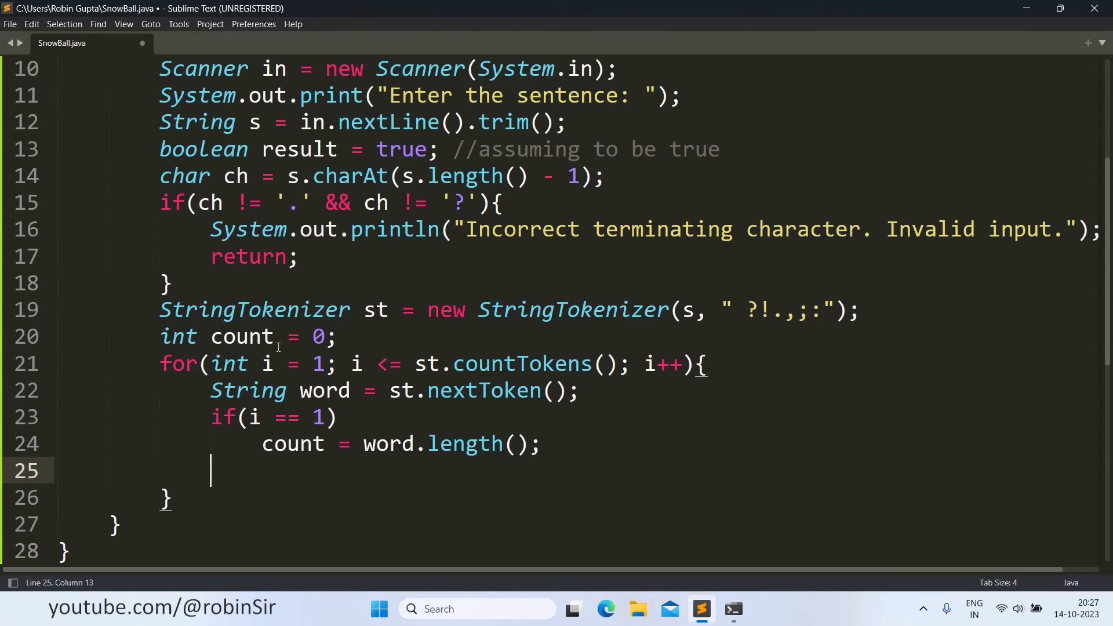
- Add if(count != word.length()){ result = false; break; } inside the loop
{"action": "type", "text": "if"}
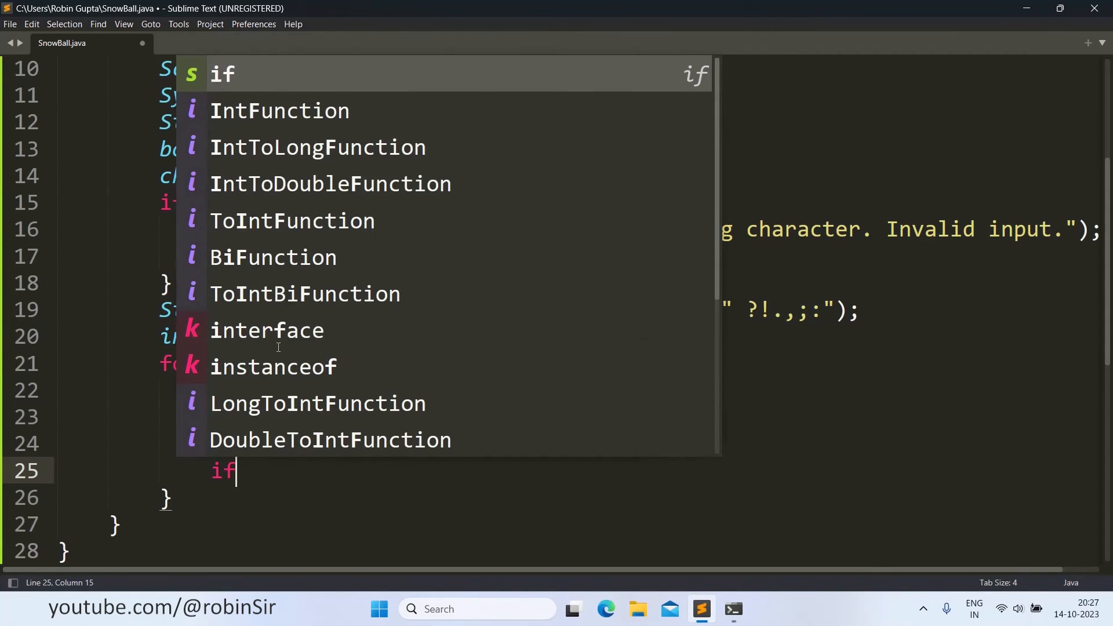
{"action": "type", "text": "(count !="}
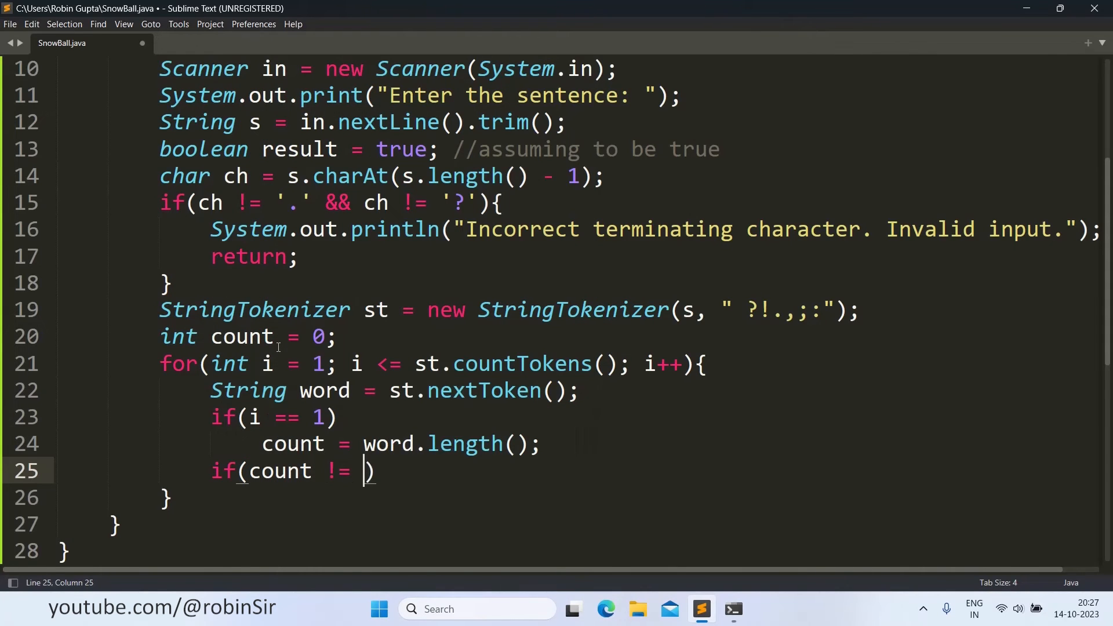
{"action": "type", "text": "word.length("}
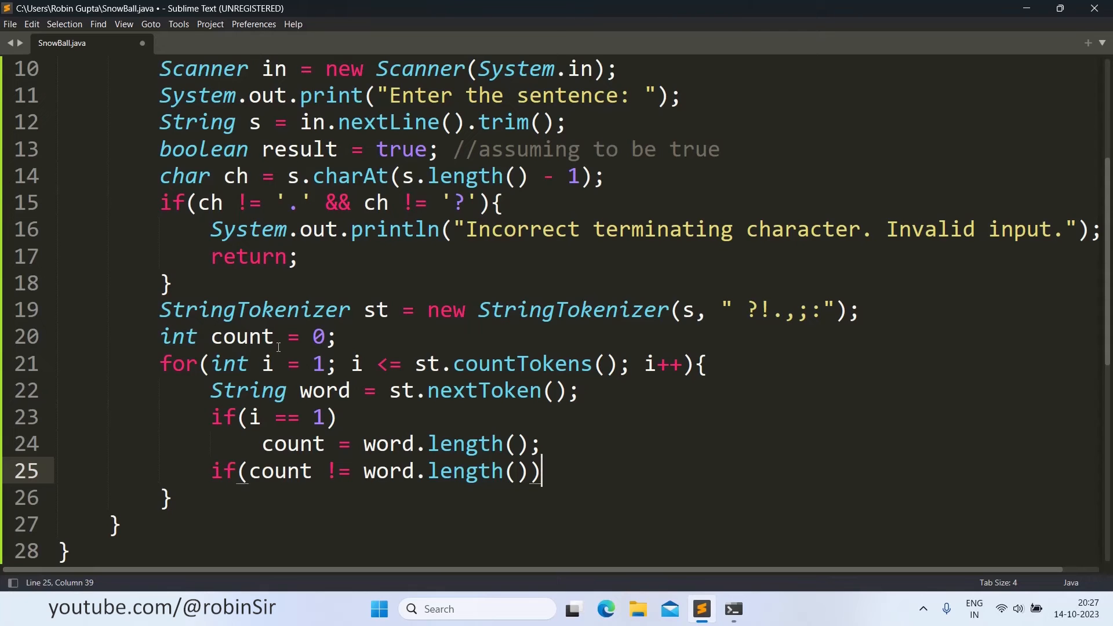
{"action": "type", "text": "{"}
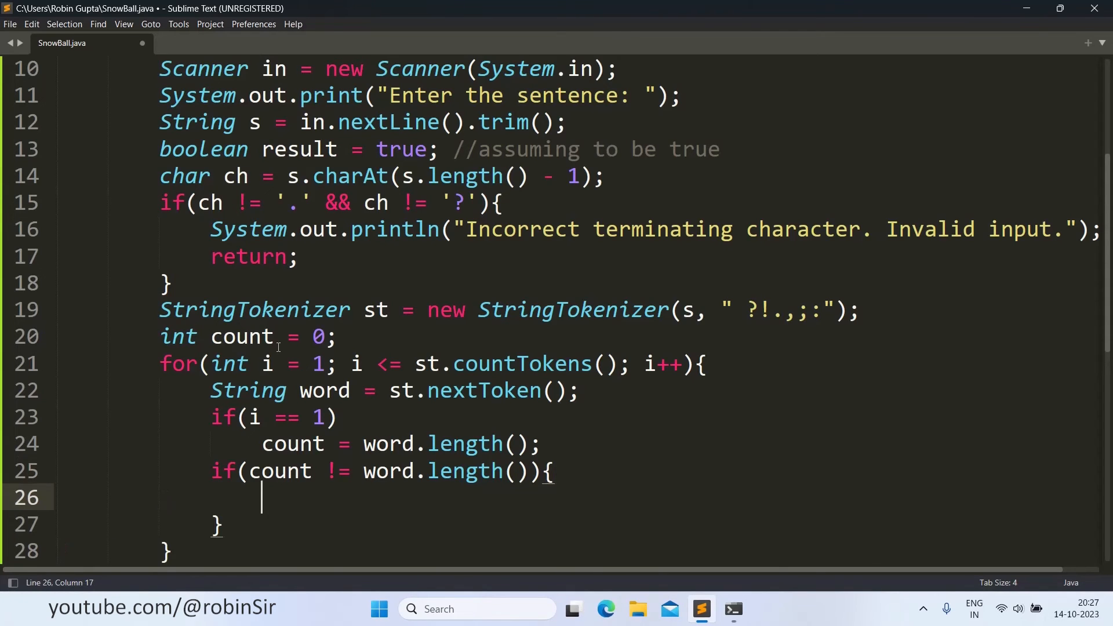
{"action": "type", "text": "result ="}
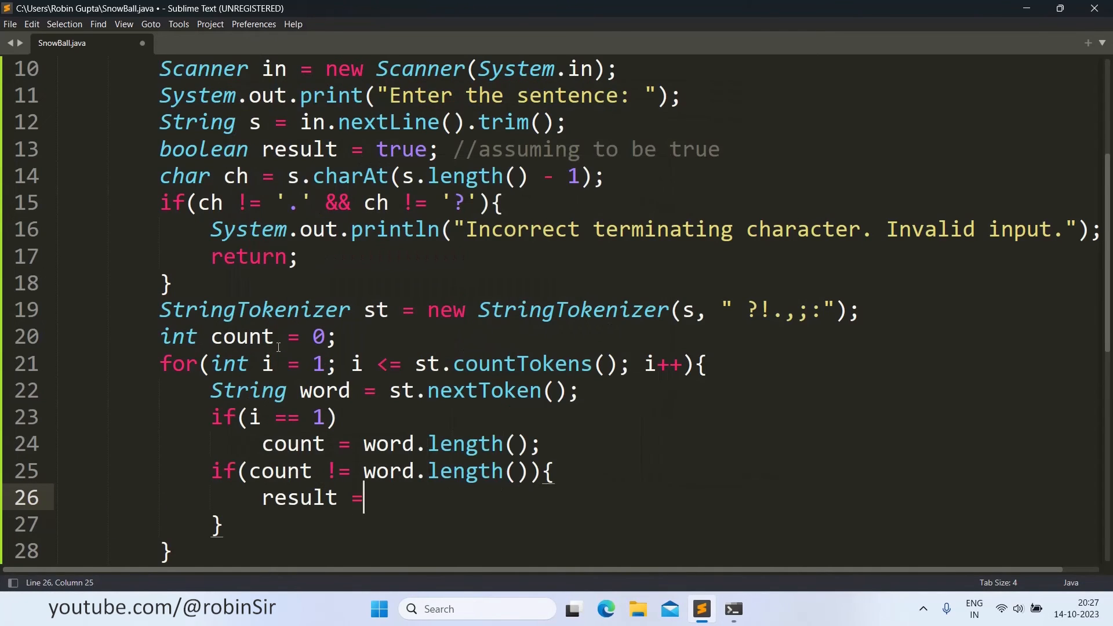
{"action": "type", "text": "false;"}
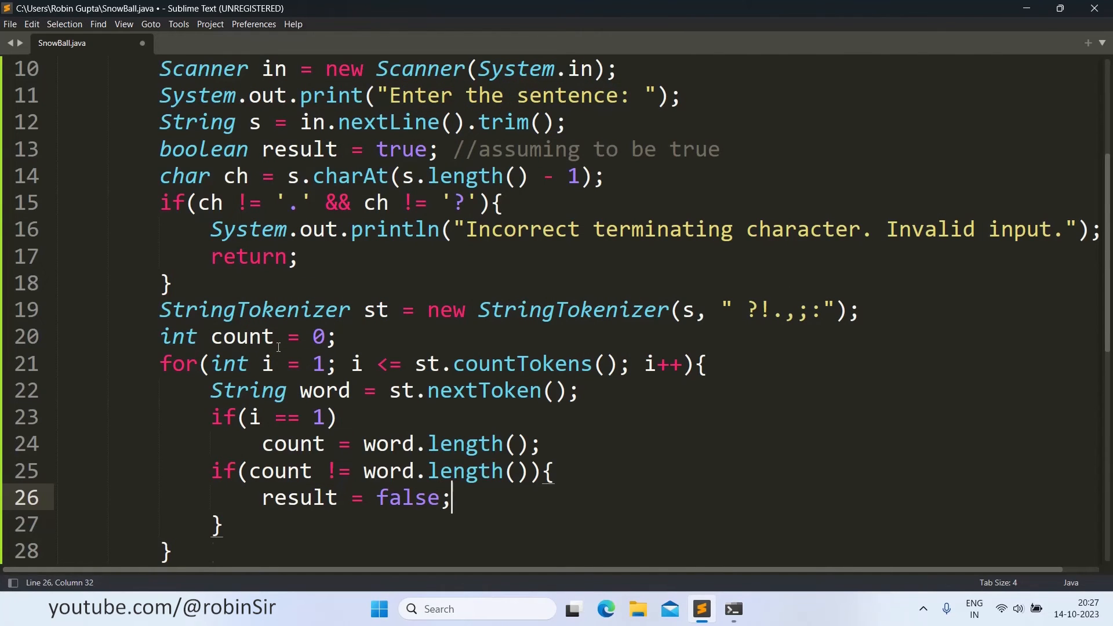
{"action": "type", "text": "break;"}
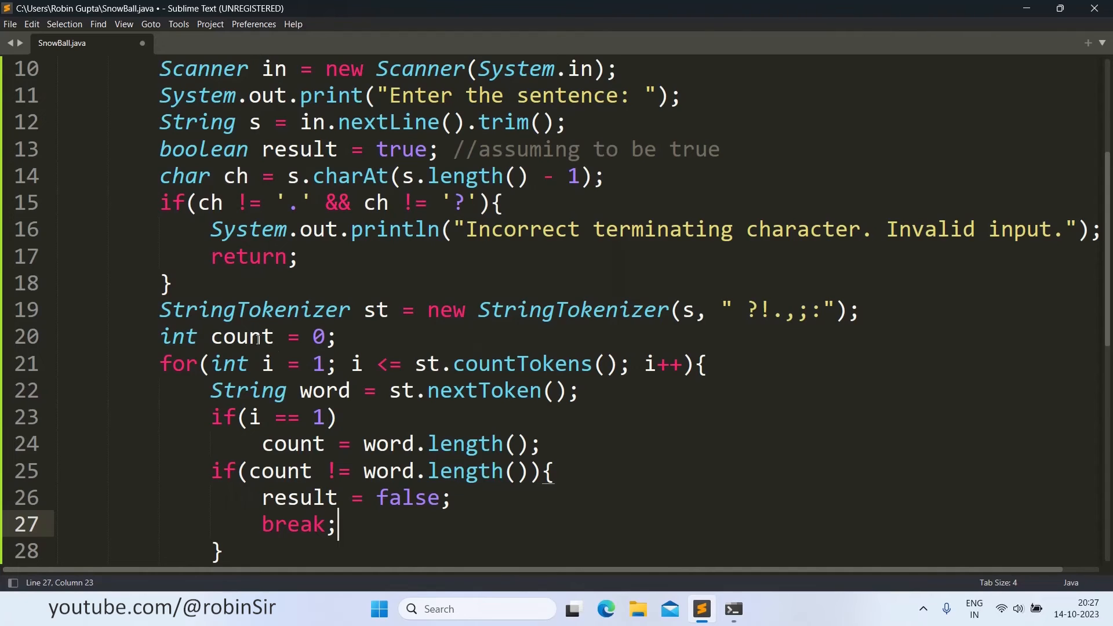
{"action": "scroll", "scroll_direction": "down", "scroll_amount": 3}
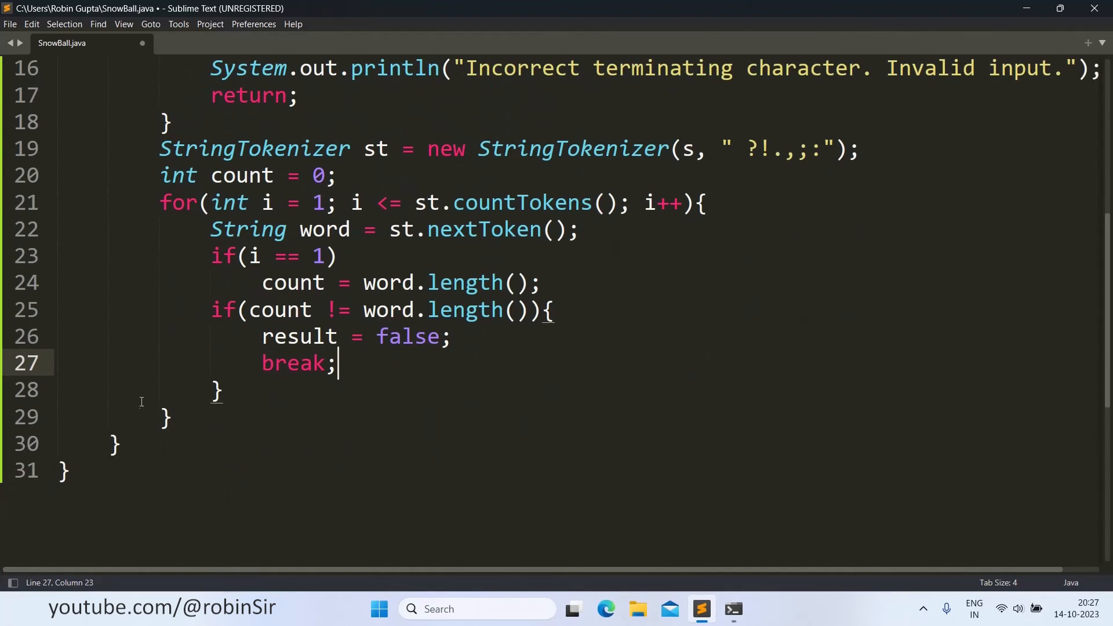
{"action": "mouse_move", "coordinate": [146, 396]}
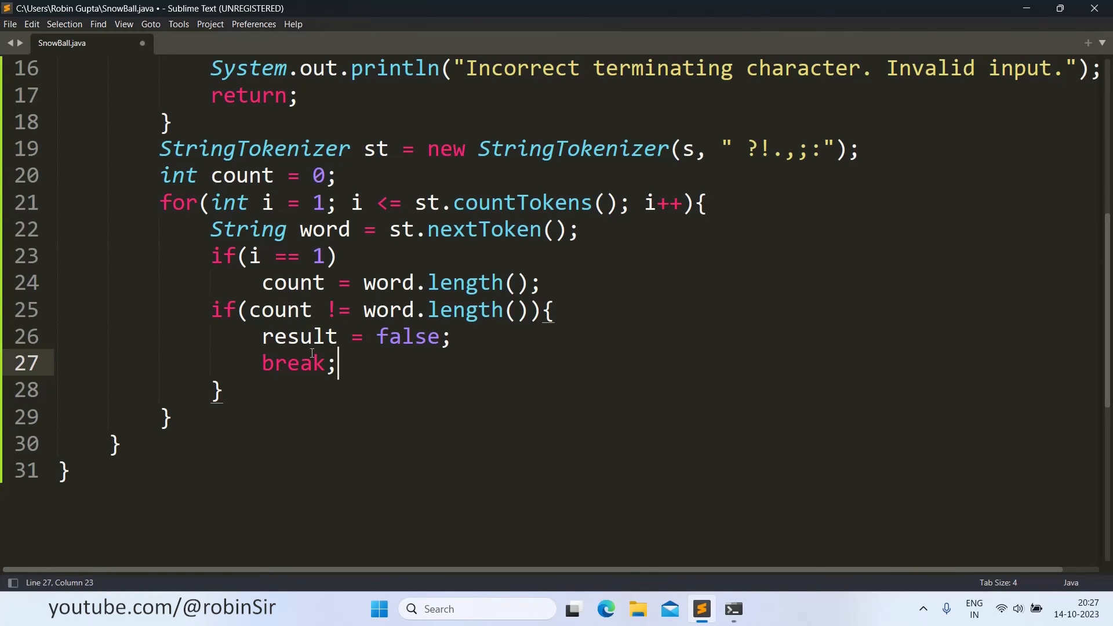
- Add count++; after the mismatch check and move the cursor past the loop
{"action": "left_click", "coordinate": [226, 390]}
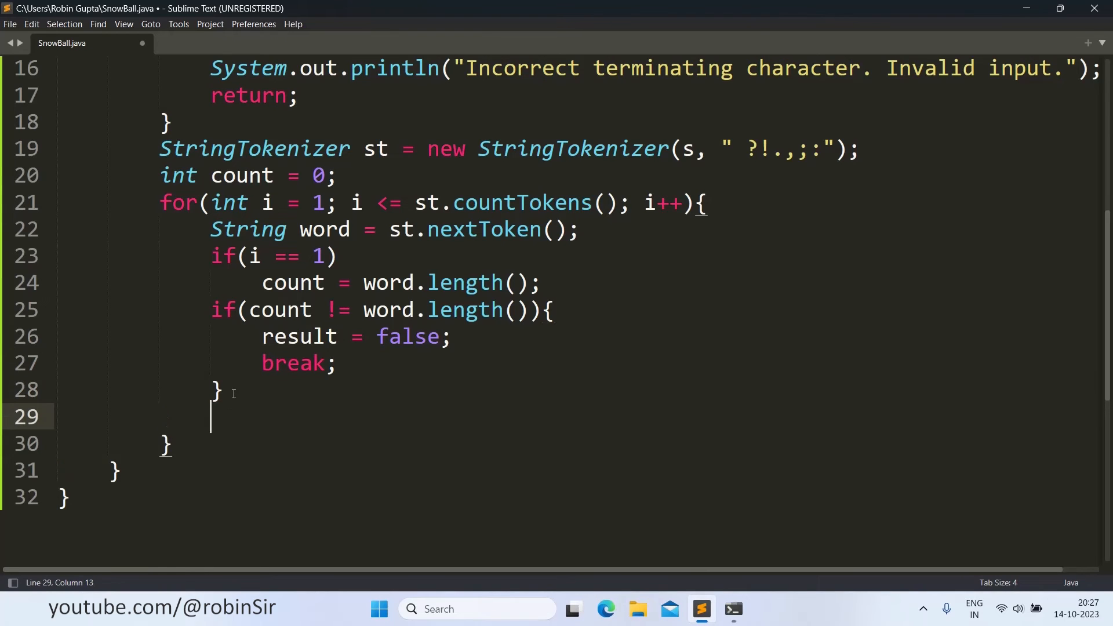
{"action": "type", "text": "count++"}
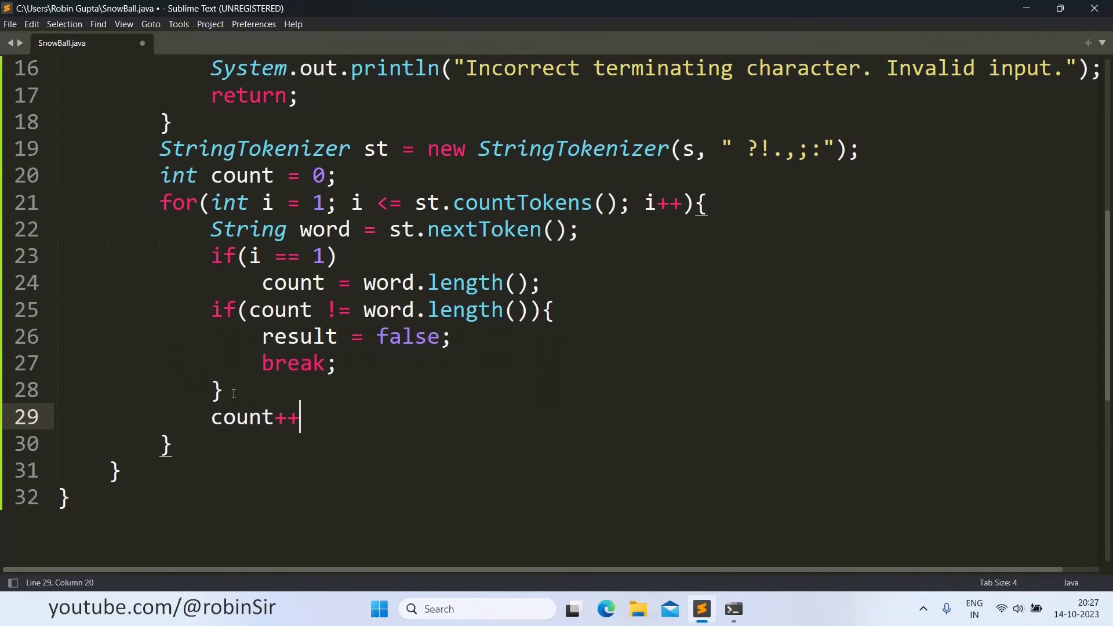
{"action": "type", "text": ";"}
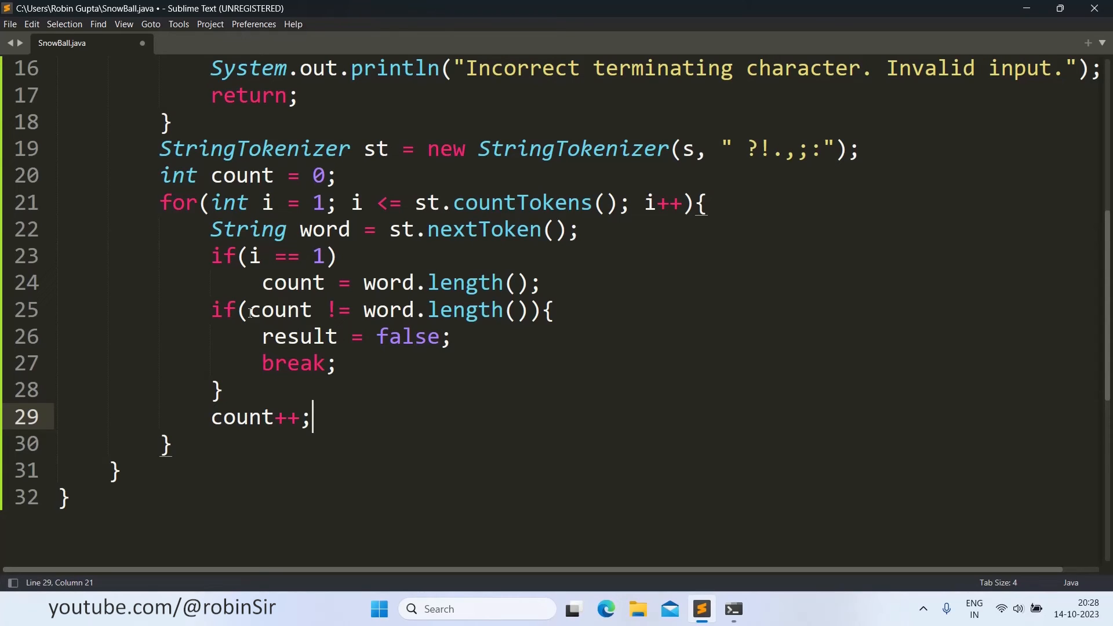
{"action": "left_click", "coordinate": [171, 444]}
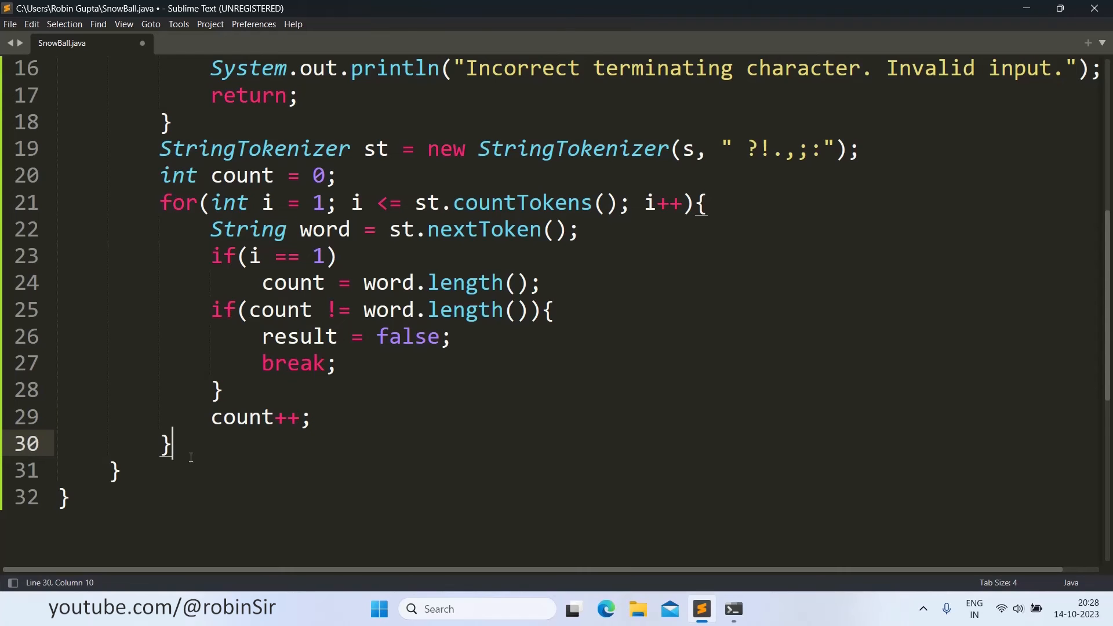
- Write if(result) printing "It is a snowball string!"
{"action": "type", "text": "if"}
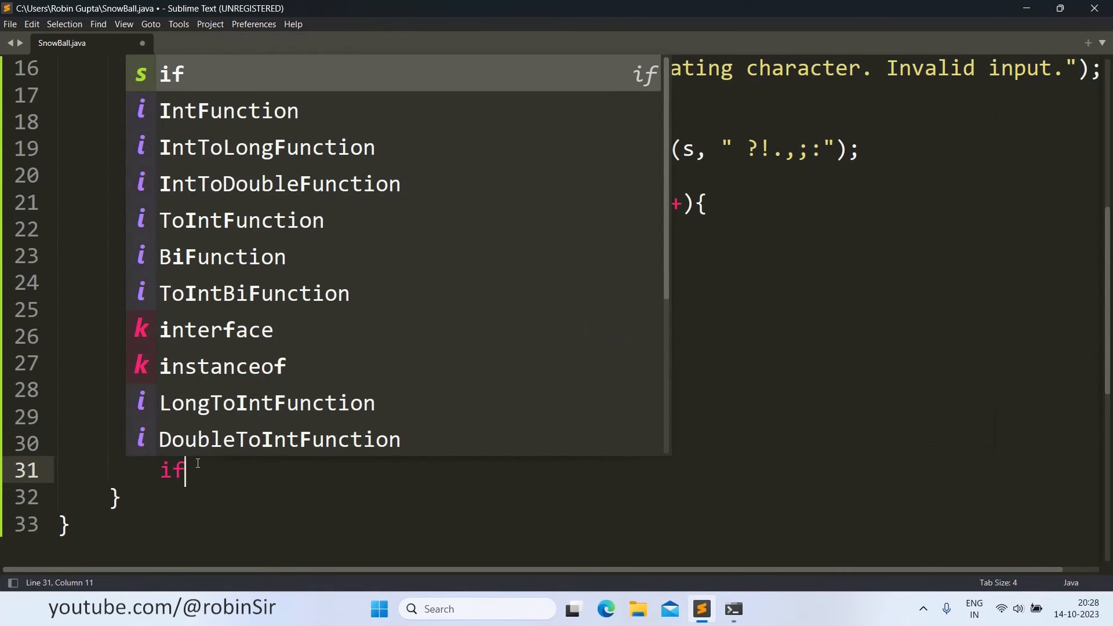
{"action": "type", "text": "(result)"}
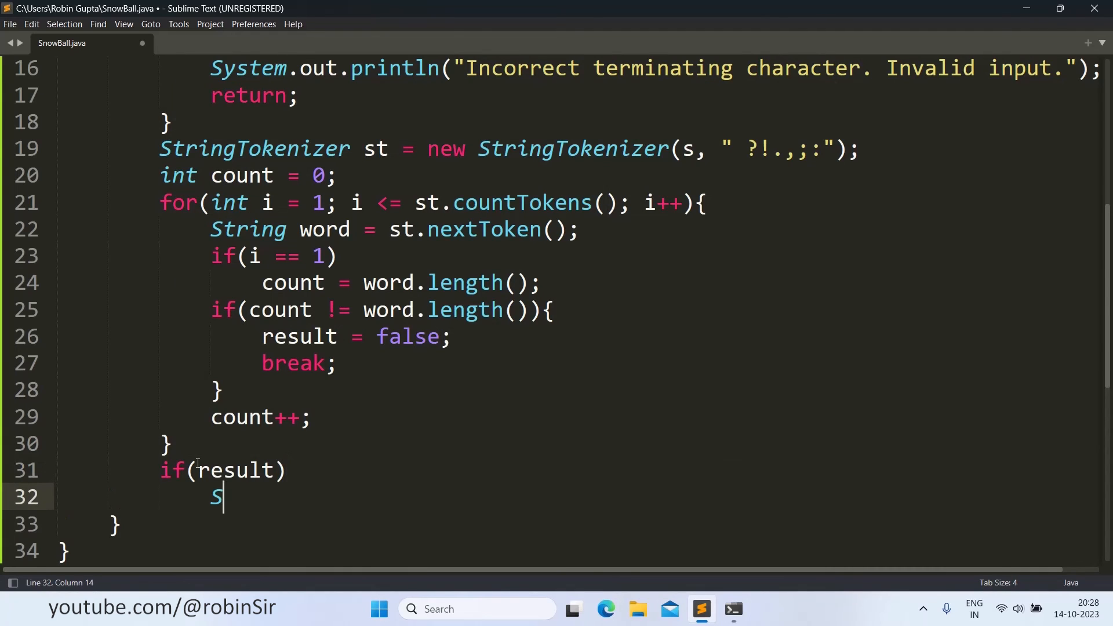
{"action": "type", "text": "ystem.out."}
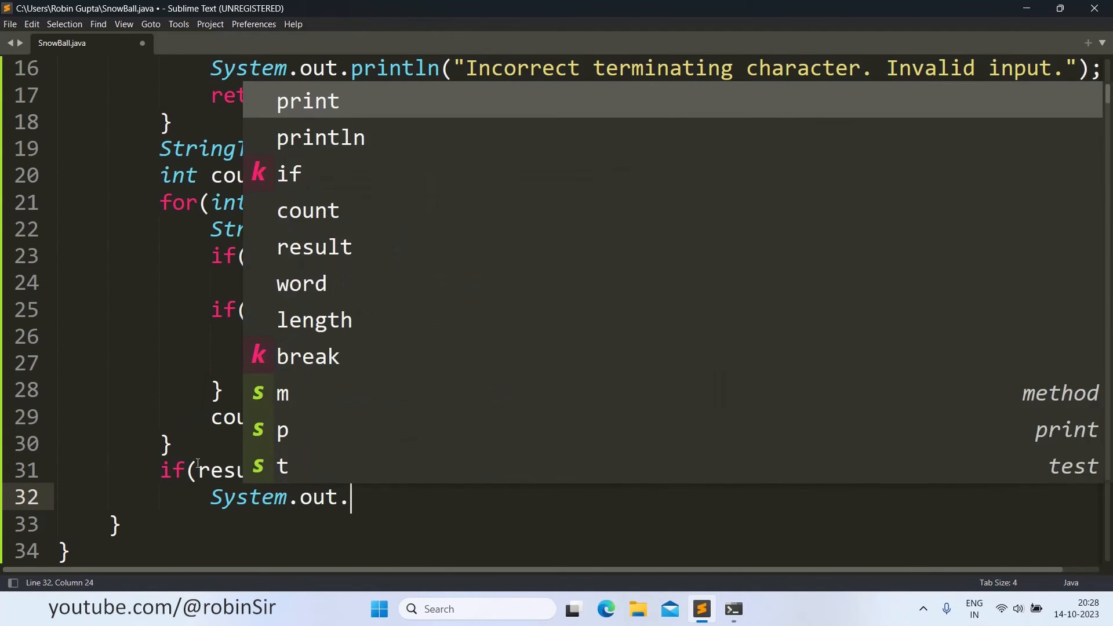
{"action": "type", "text": "println(\"\")"}
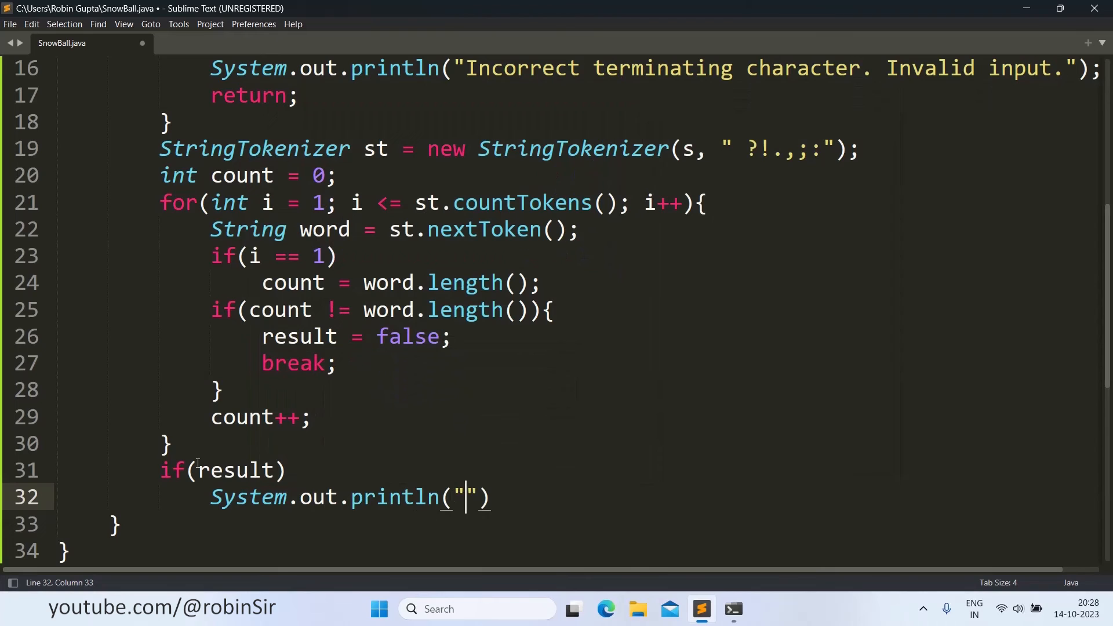
{"action": "type", "text": "It i"}
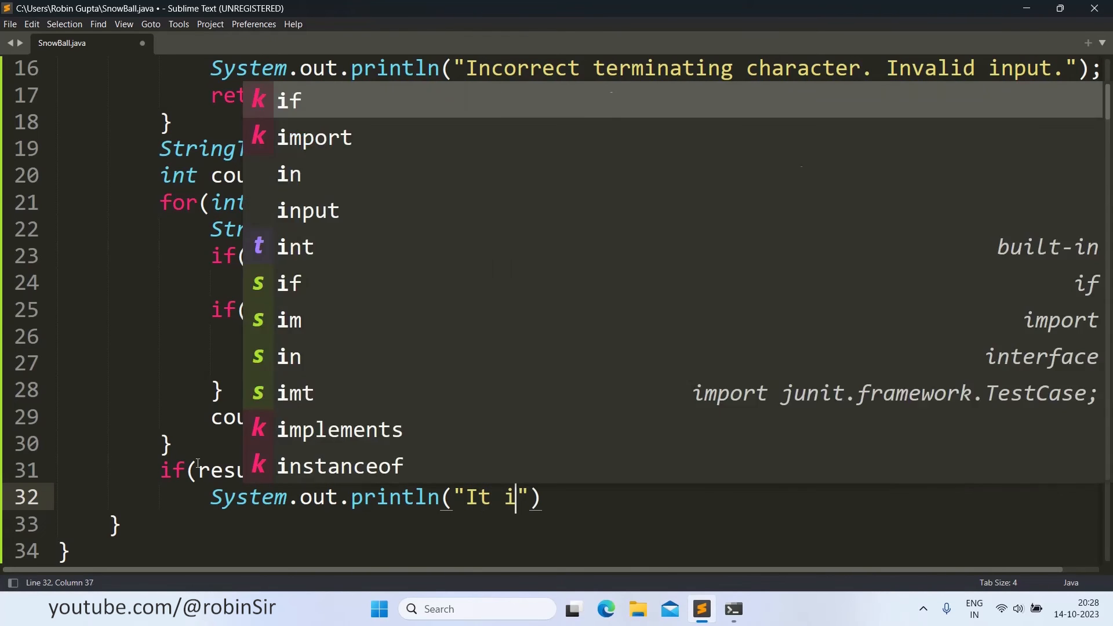
{"action": "type", "text": "s a snowball"}
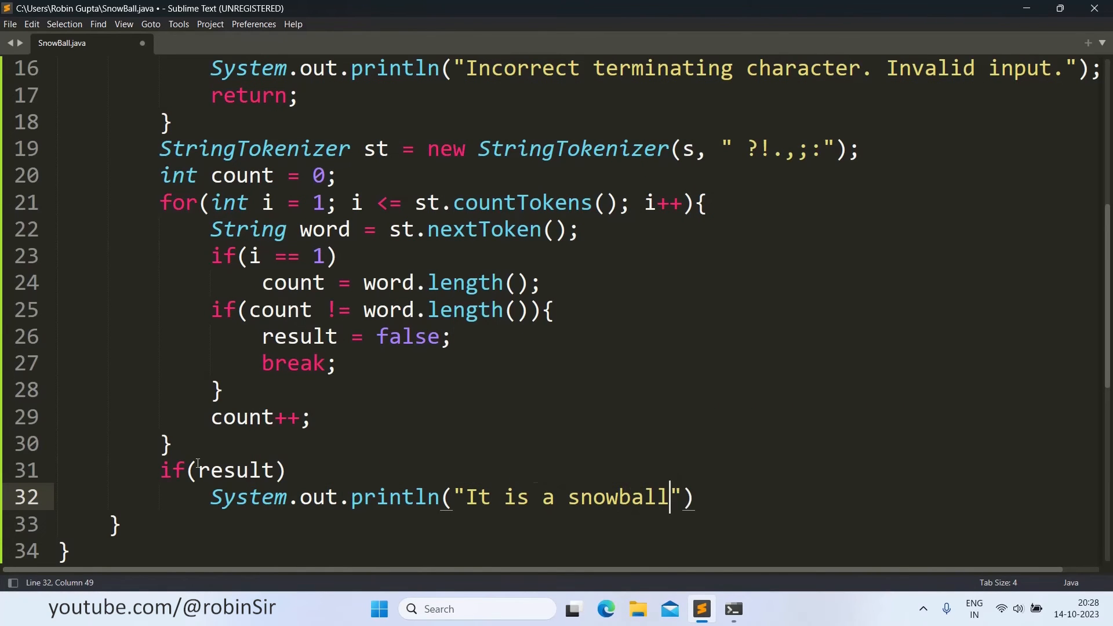
{"action": "type", "text": "string!"}
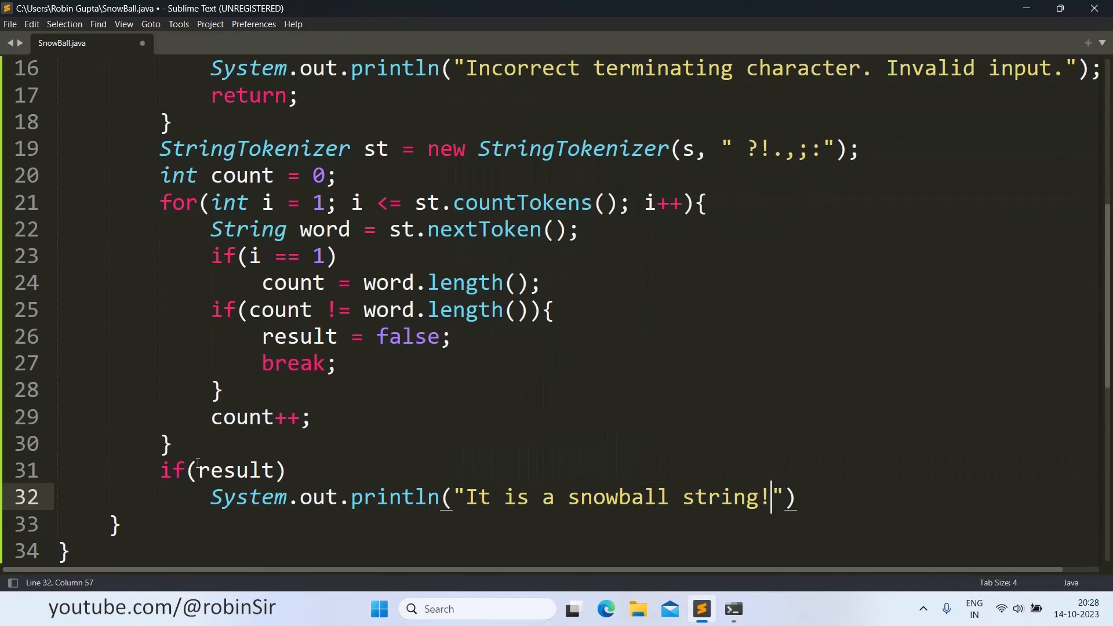
- Add the else printing "It is not a snowball string." and save SnowBall.java
{"action": "type", "text": "else"}
{"action": "type", "text": "System"}
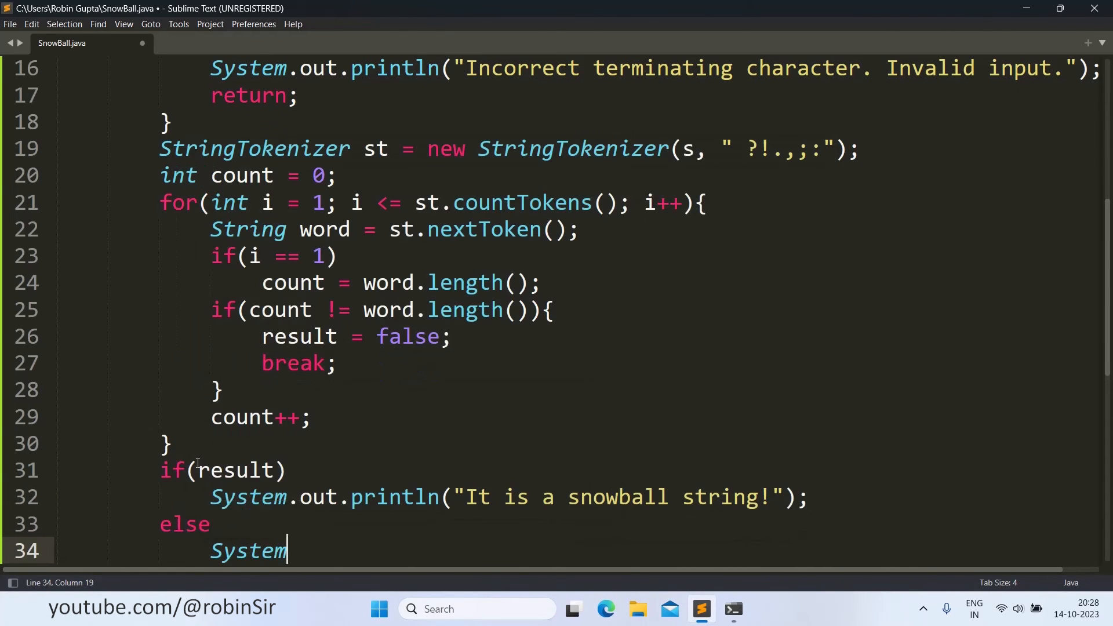
{"action": "type", "text": ".out.print"}
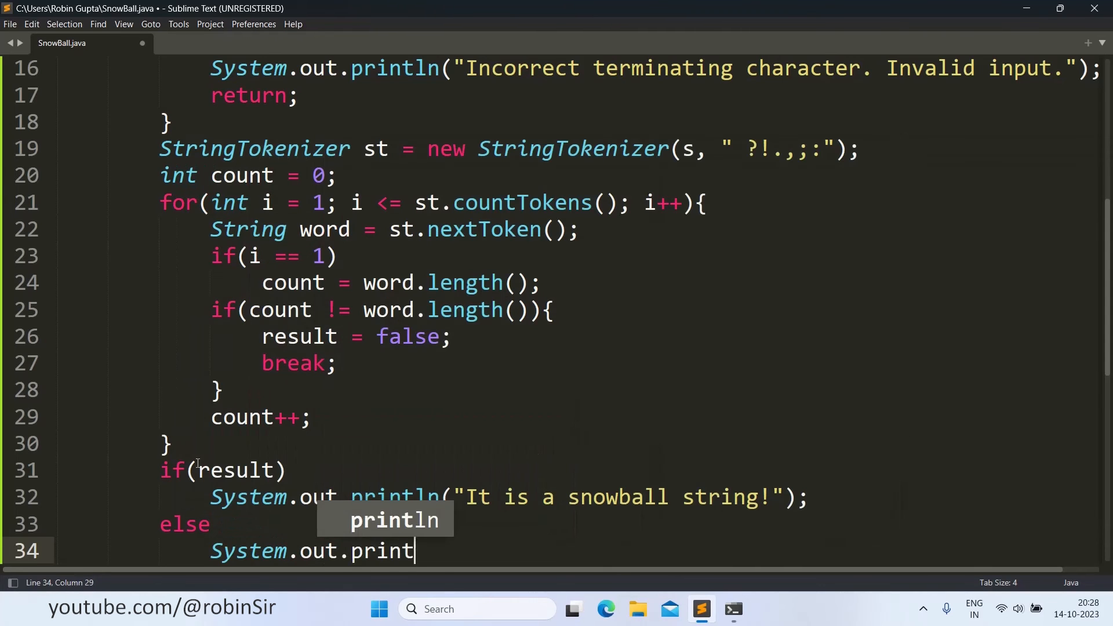
{"action": "type", "text": "ln(\"It\""}
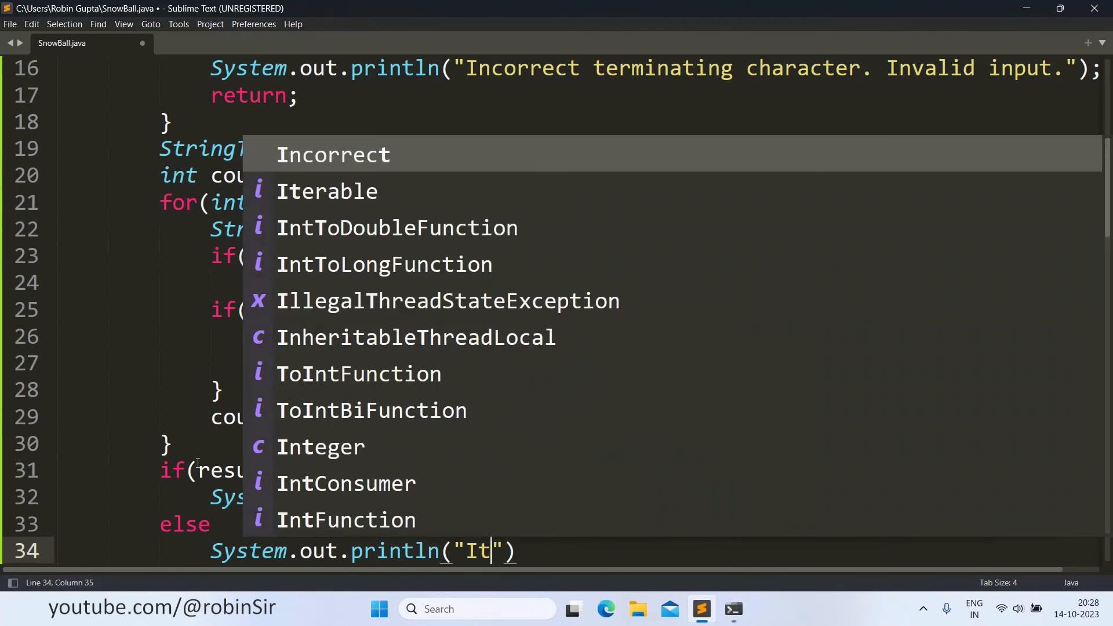
{"action": "type", "text": "is not a s"}
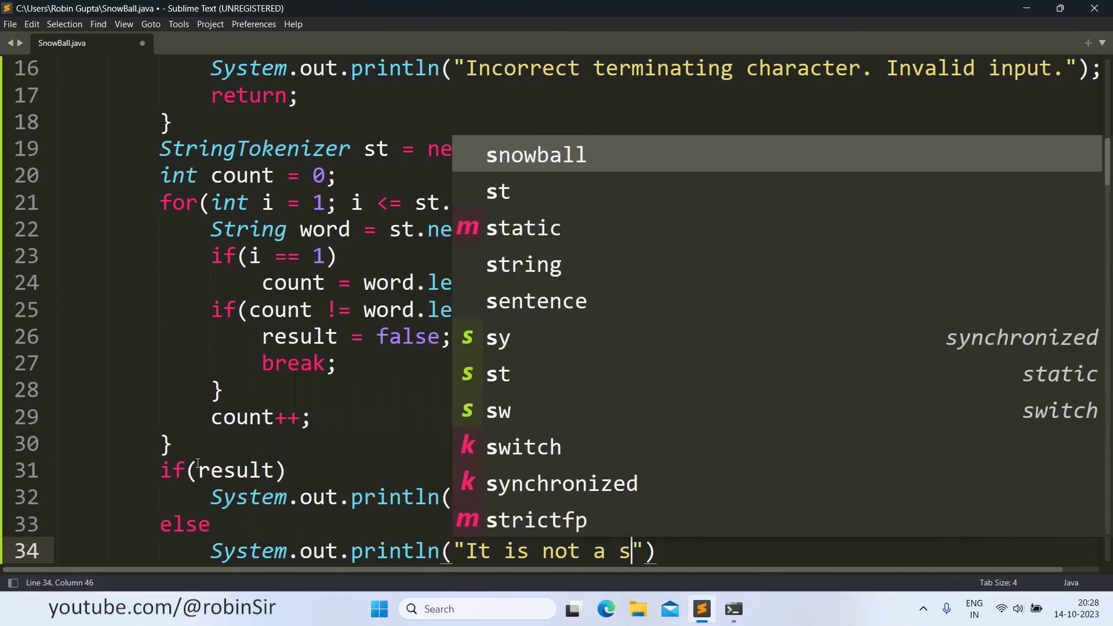
{"action": "type", "text": "nowball string."}
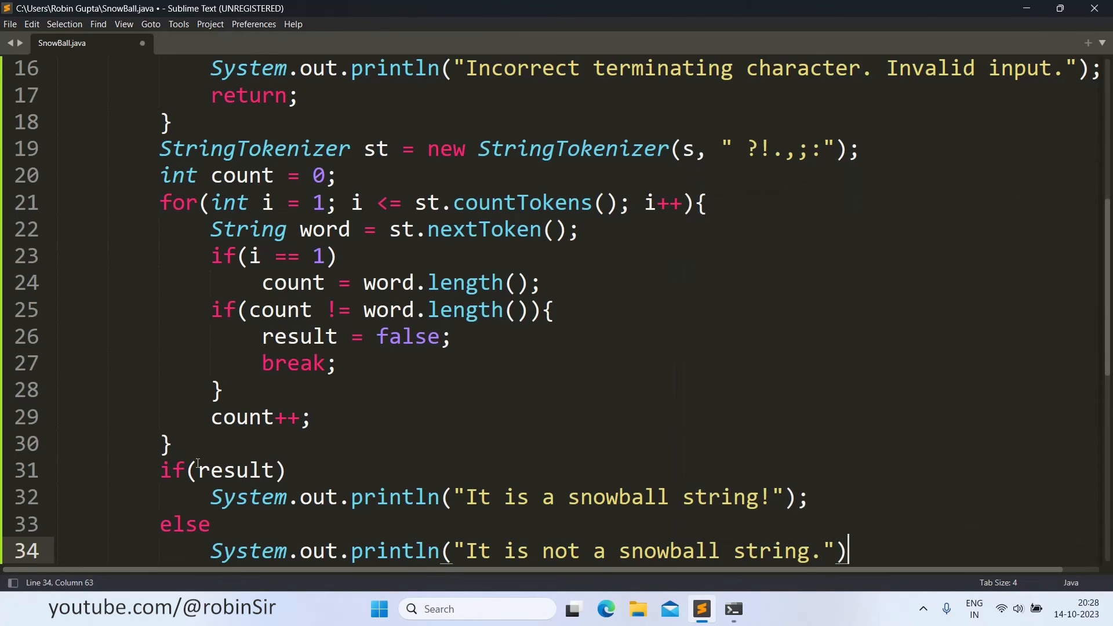
{"action": "type", "text": ";"}
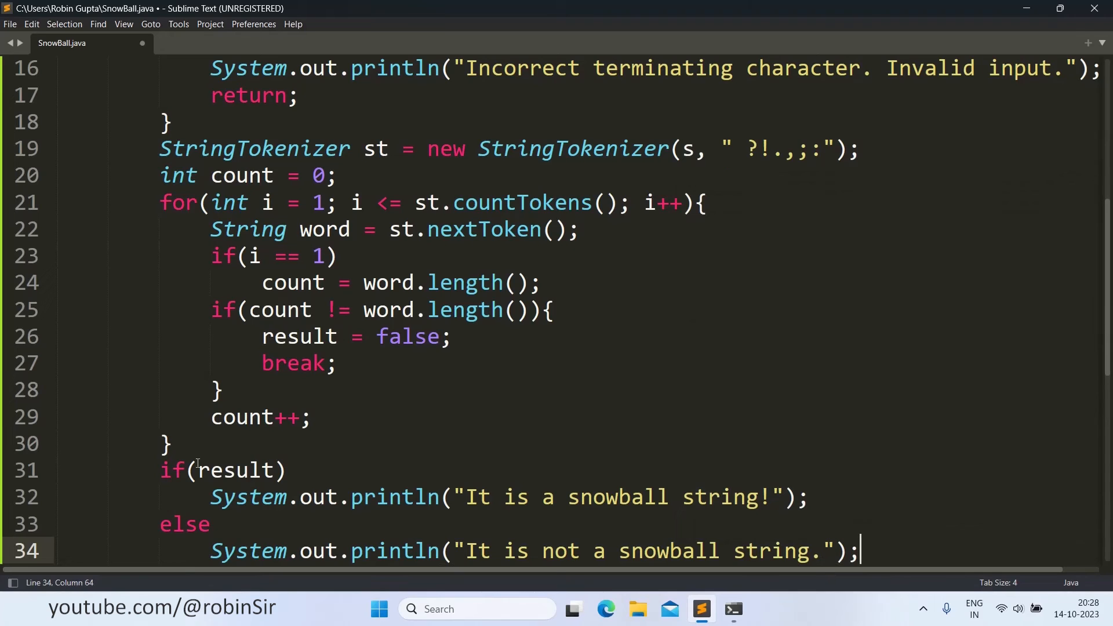
{"action": "key", "text": "ctrl+s"}
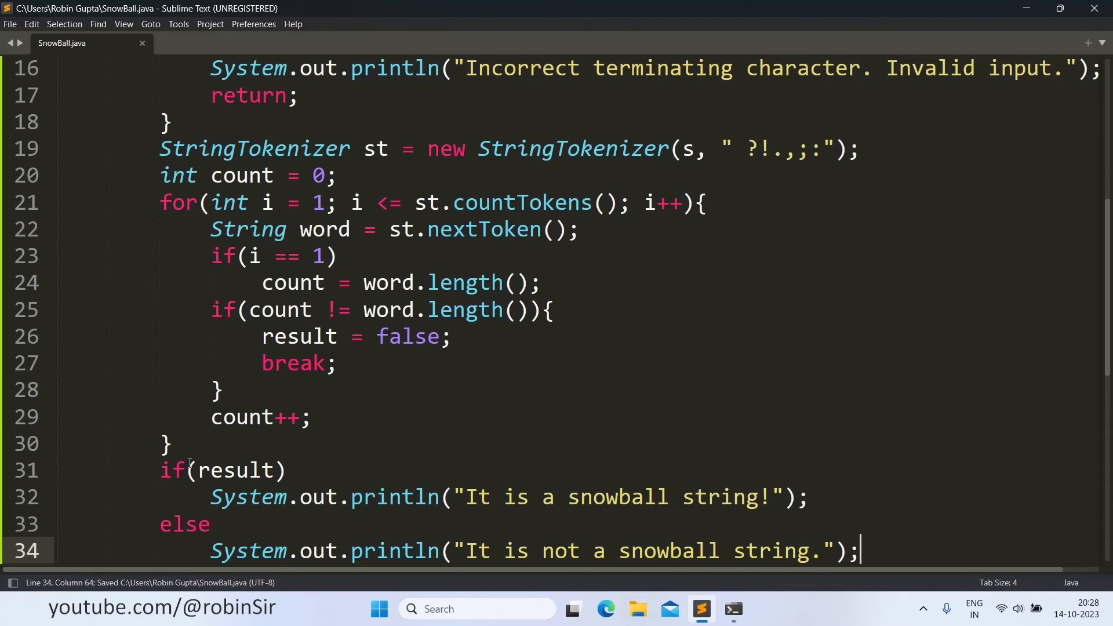
- Launch Command Prompt from the taskbar to compile the finished SnowBall.java
{"action": "scroll", "scroll_direction": "down", "scroll_amount": 3}
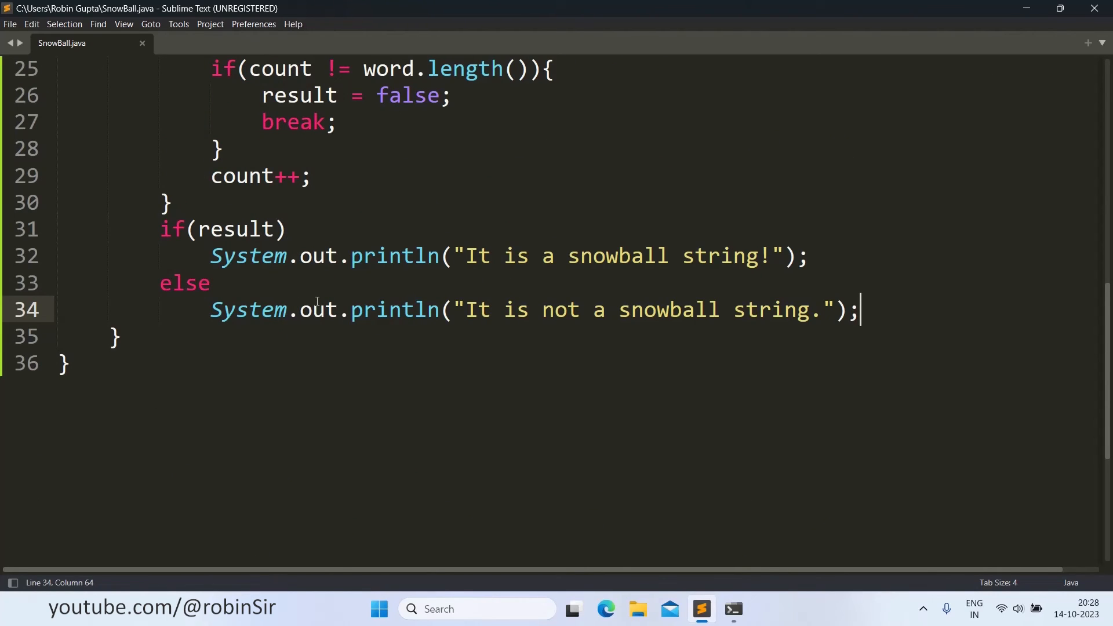
{"action": "mouse_move", "coordinate": [1027, 7]}
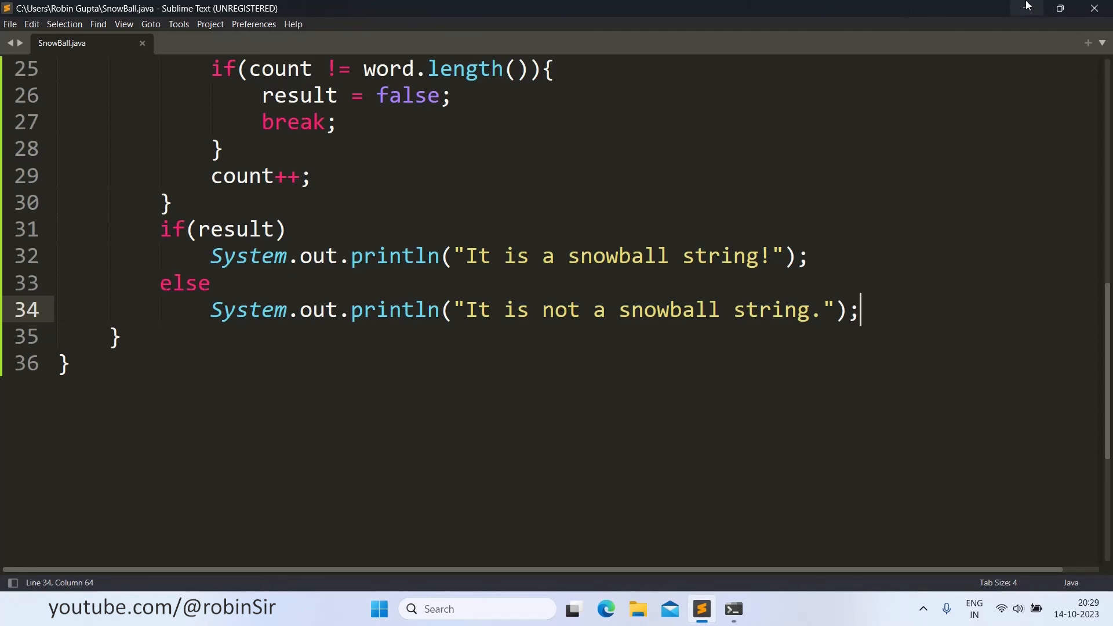
{"action": "left_click", "coordinate": [734, 609]}
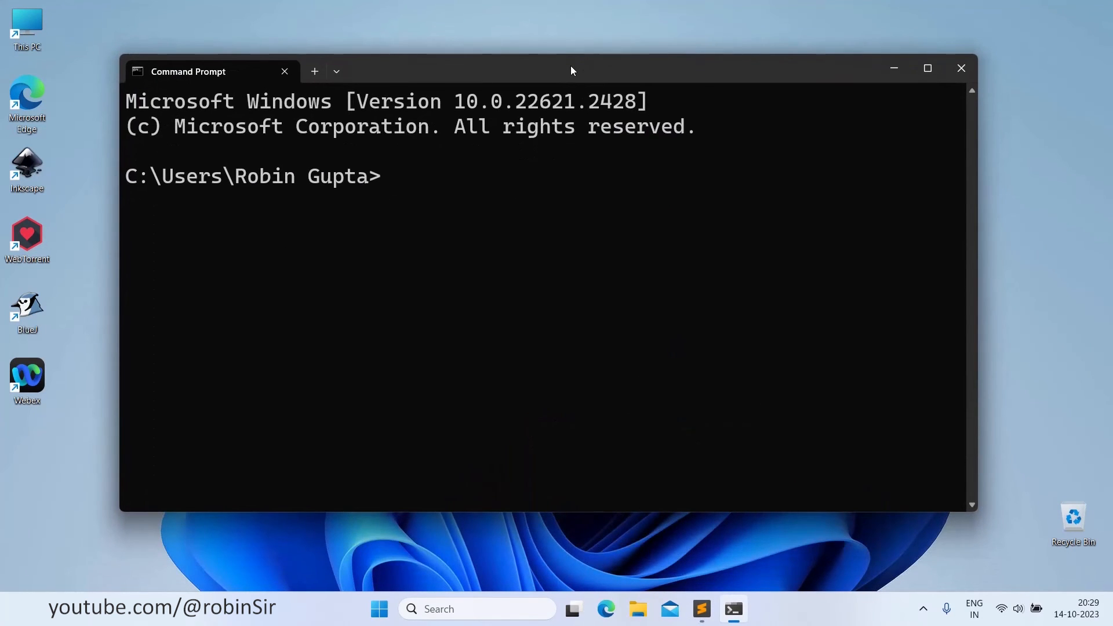
- Compile SnowBall.java and run it with 'I am the Lord.', reported as a snowball string
{"action": "type", "text": "javac Sb"}
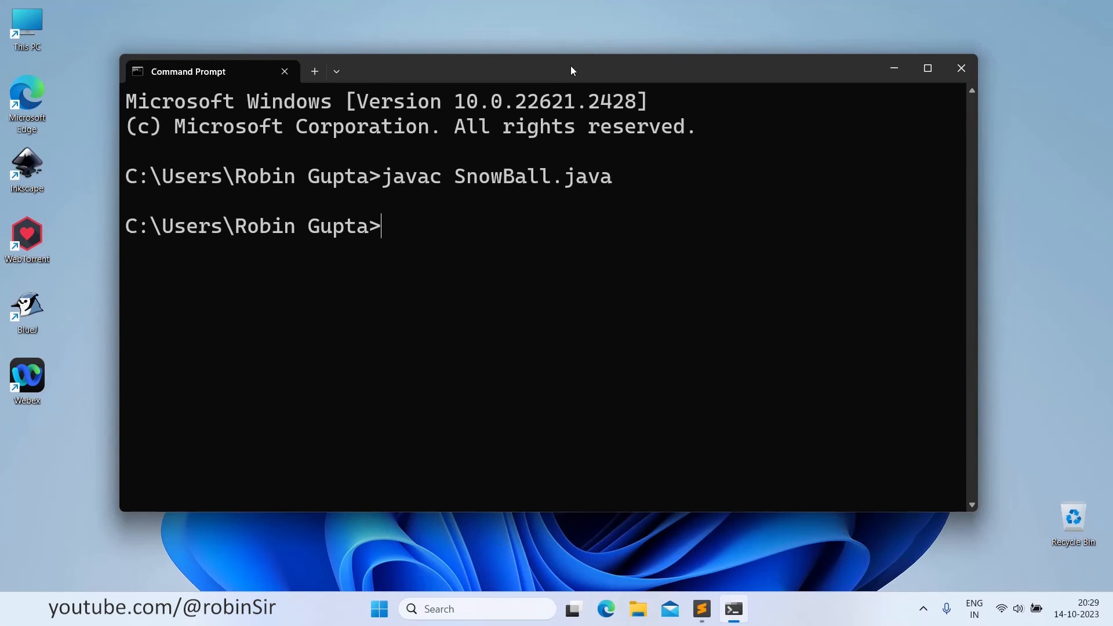
{"action": "type", "text": "java Sno"}
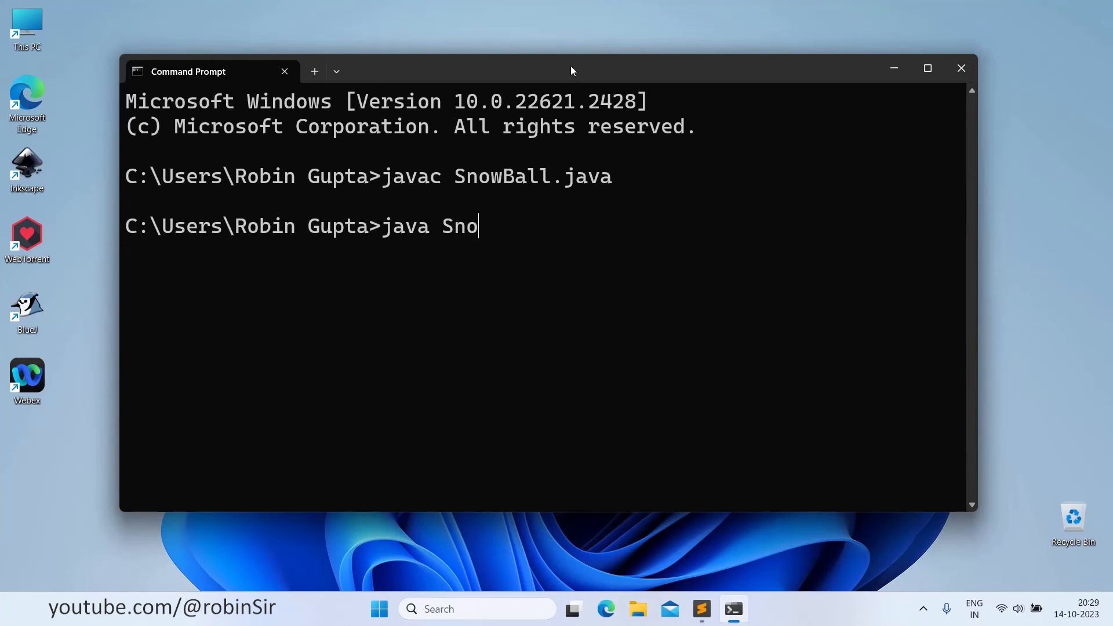
{"action": "type", "text": "wBall."}
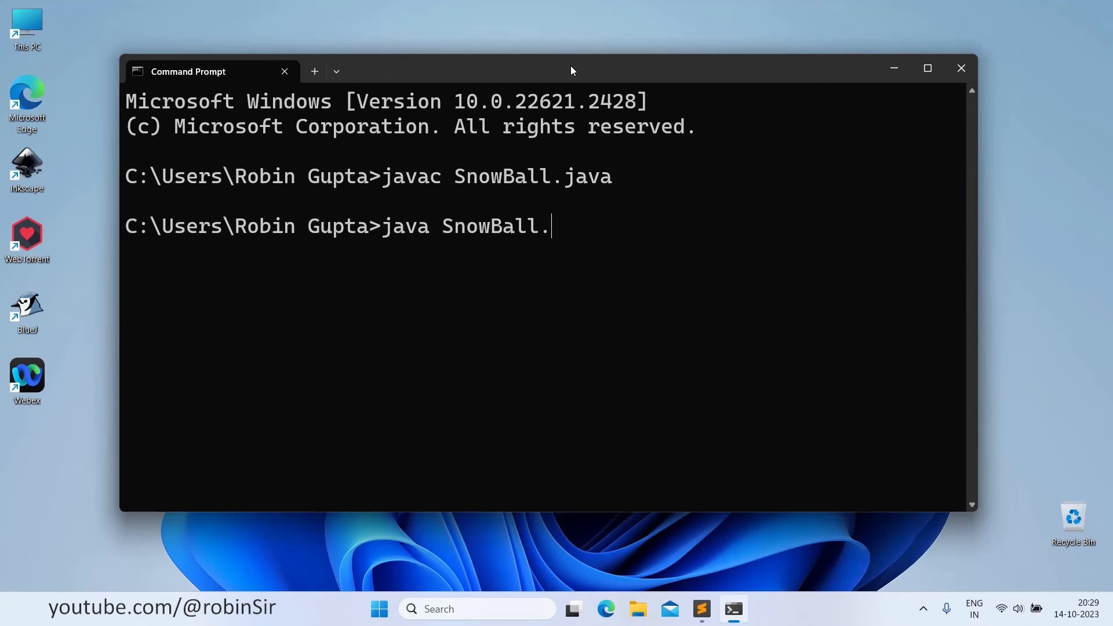
{"action": "key", "text": "Enter"}
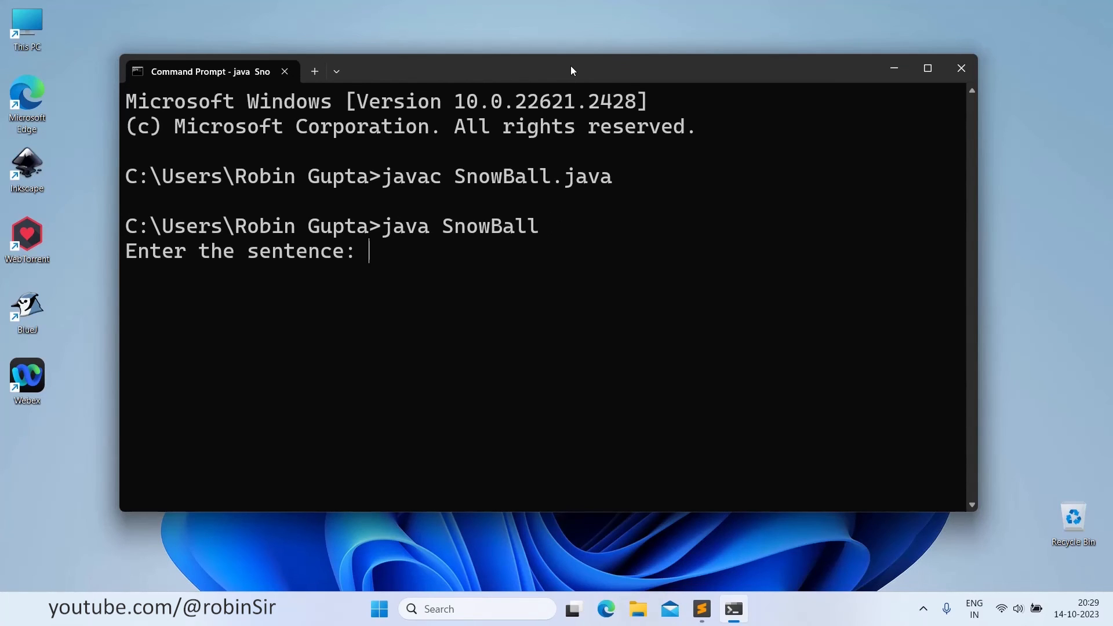
{"action": "type", "text": "I"}
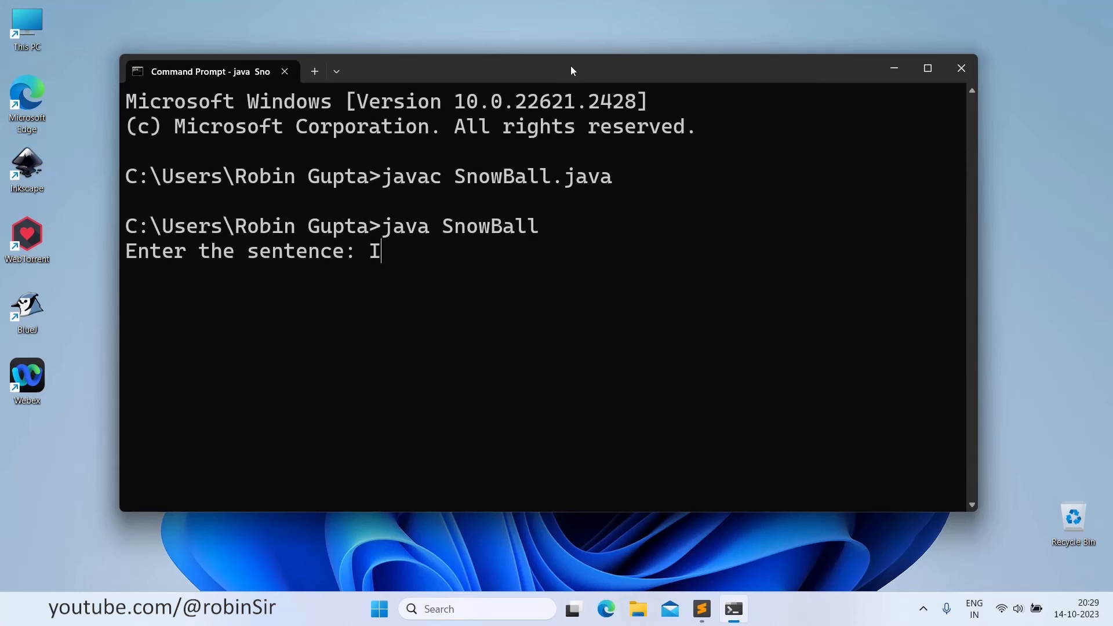
{"action": "type", "text": "am the Lord"}
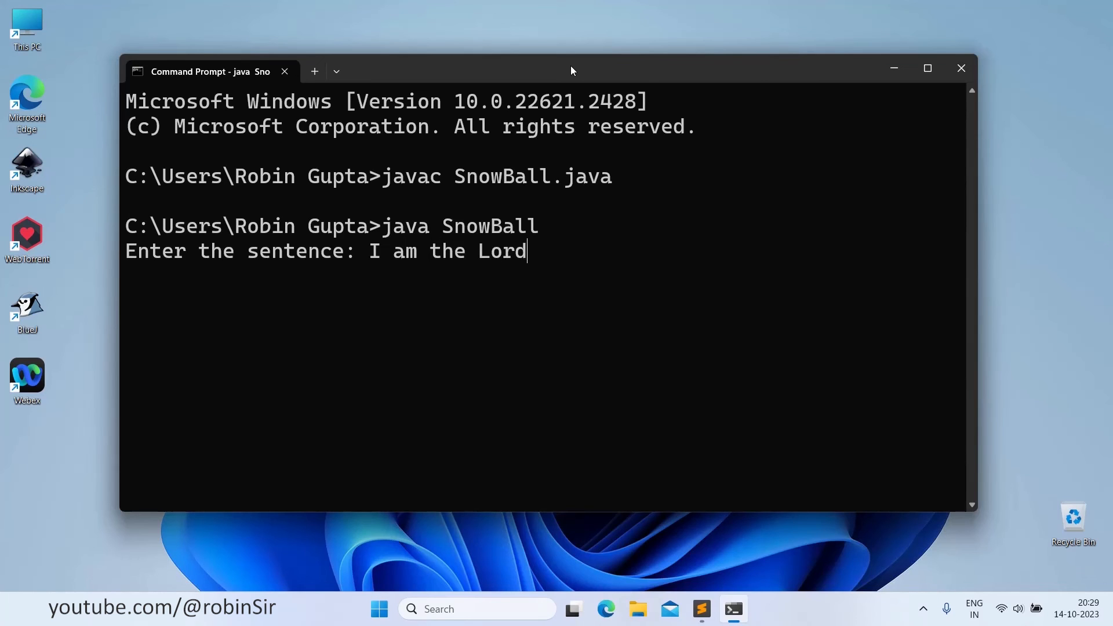
{"action": "key", "text": "enter"}
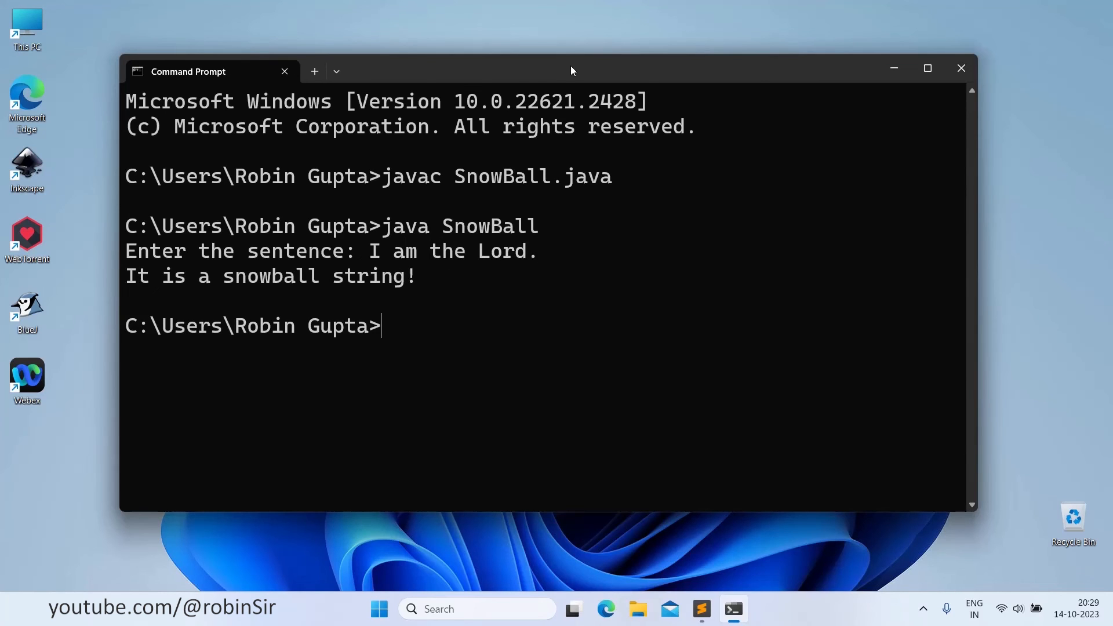
{"action": "mouse_move", "coordinate": [423, 298]}
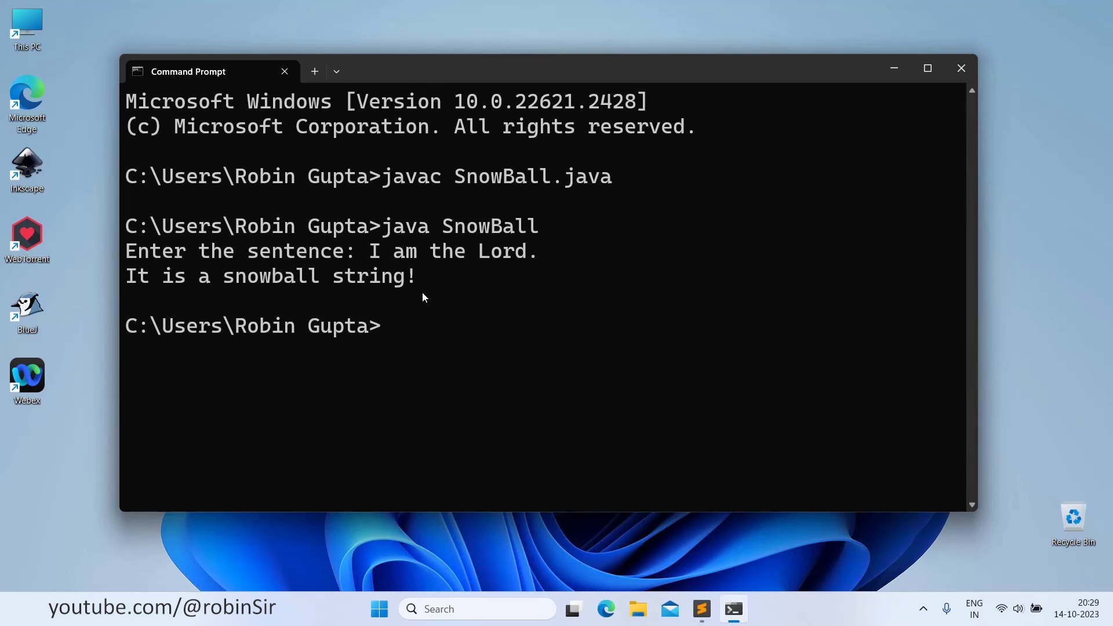
- Run SnowBall again with 'He may give bonus.', also reported as a snowball string
{"action": "type", "text": "java SnowBall"}
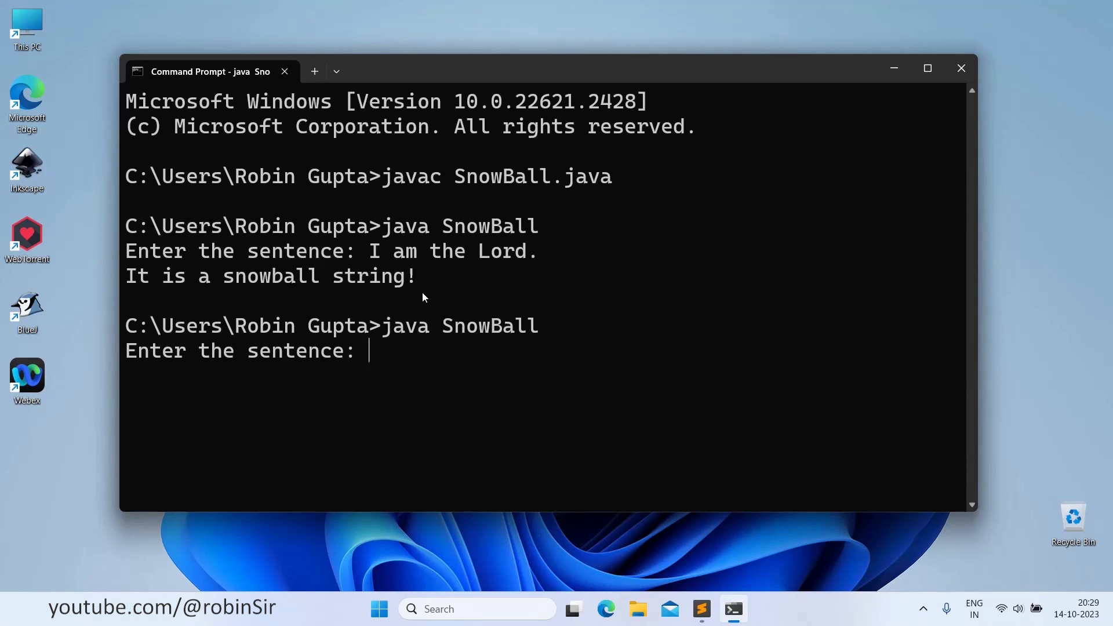
{"action": "type", "text": "He may give bonus."}
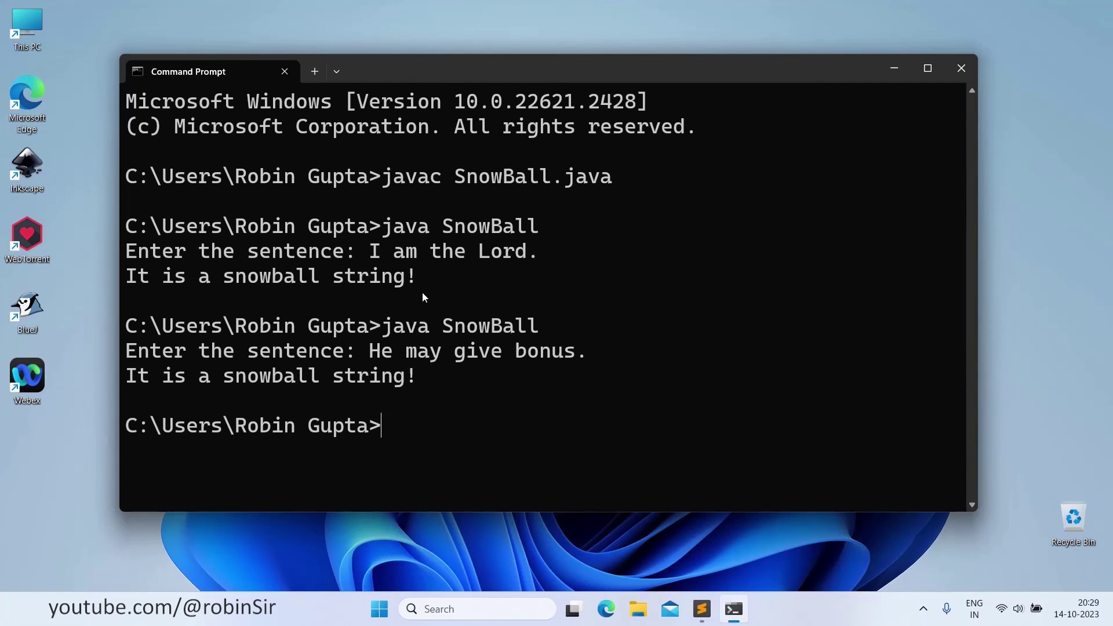
- Run SnowBall with 'Look before you leap.', reported as not a snowball string
{"action": "type", "text": "java SnowBall"}
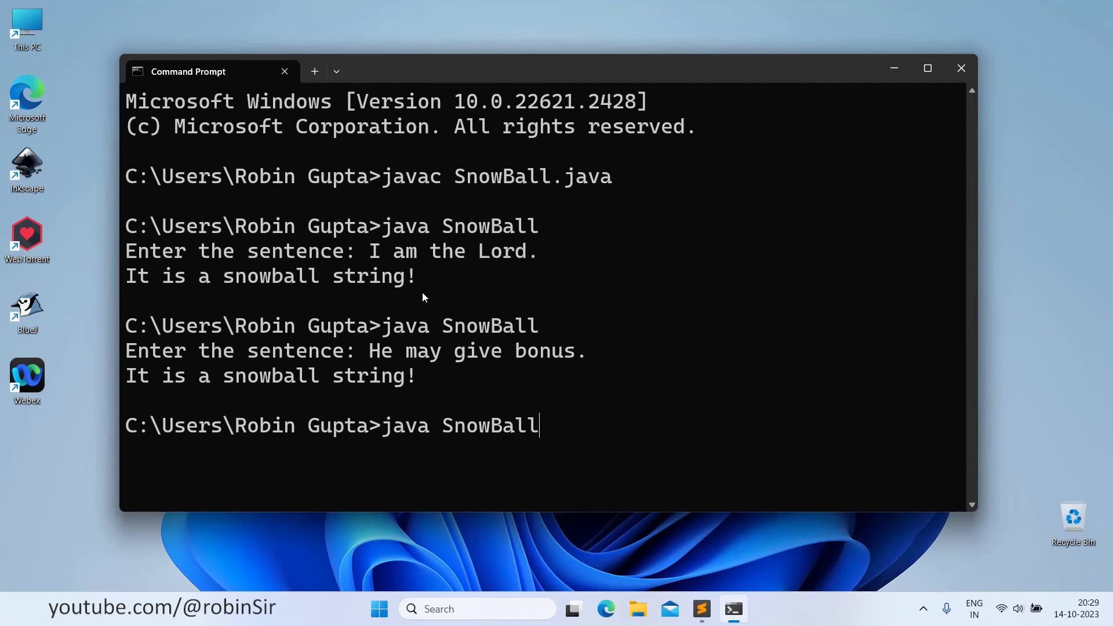
{"action": "key", "text": "Enter"}
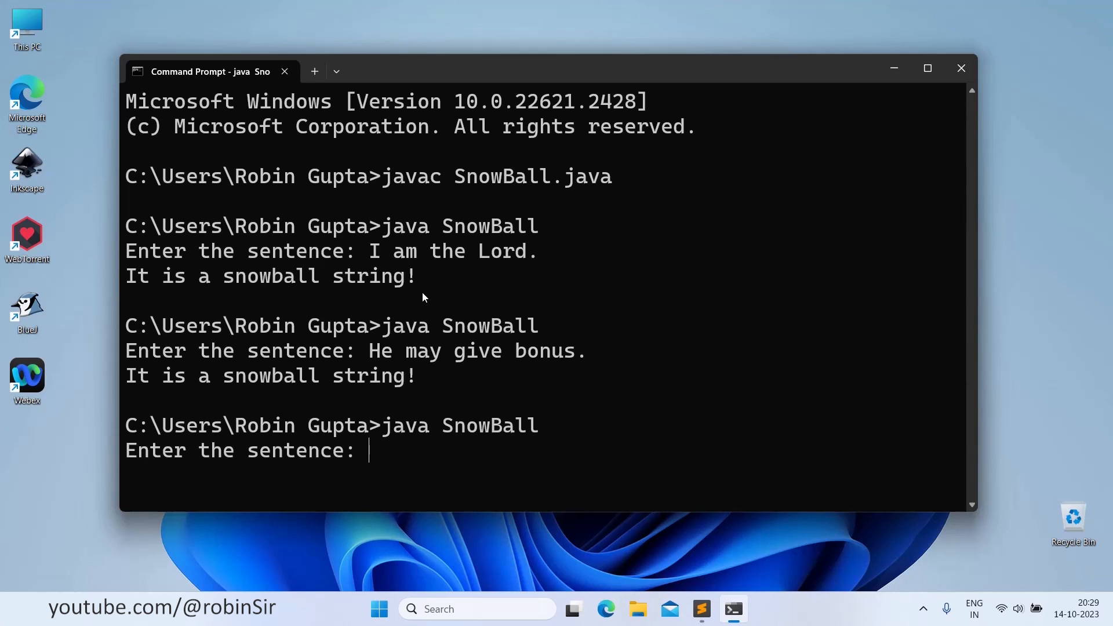
{"action": "type", "text": "Look"}
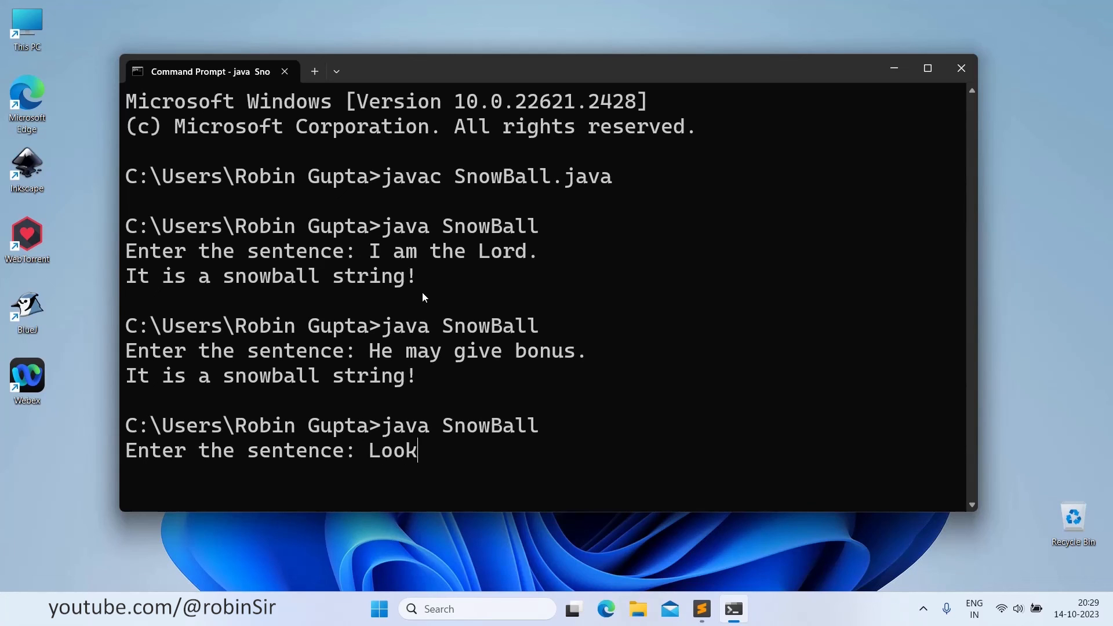
{"action": "type", "text": "before you"}
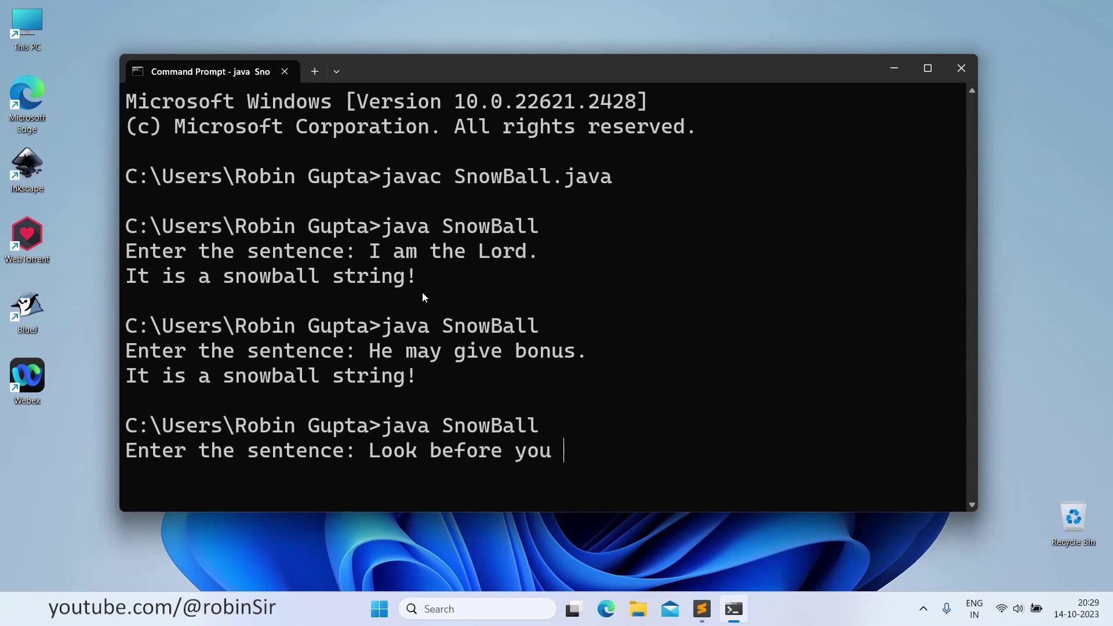
{"action": "type", "text": "leap."}
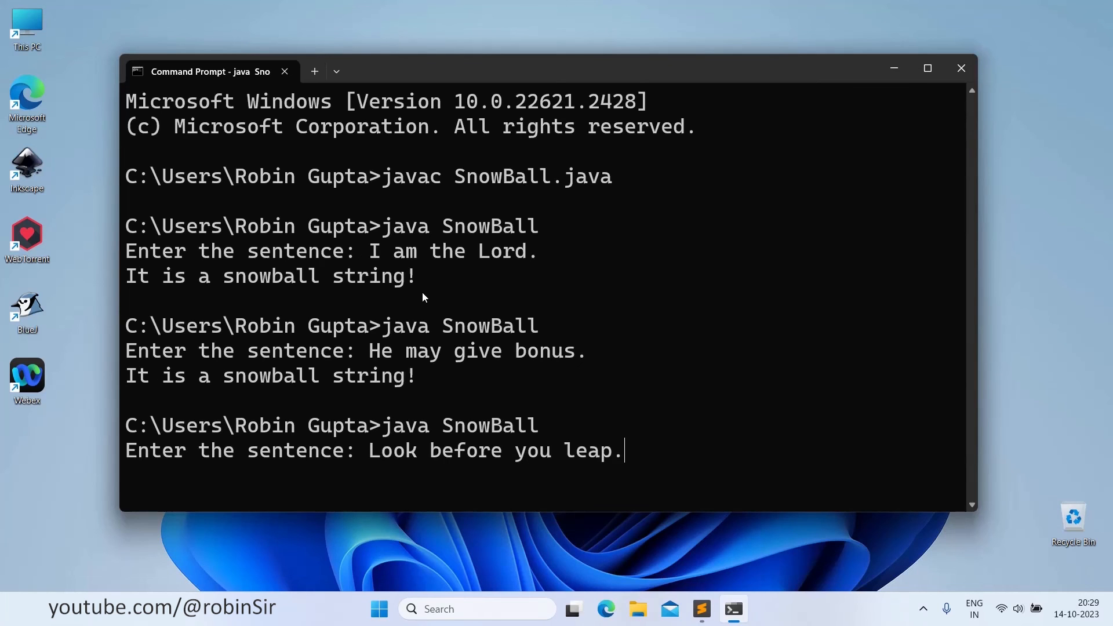
{"action": "key", "text": "enter"}
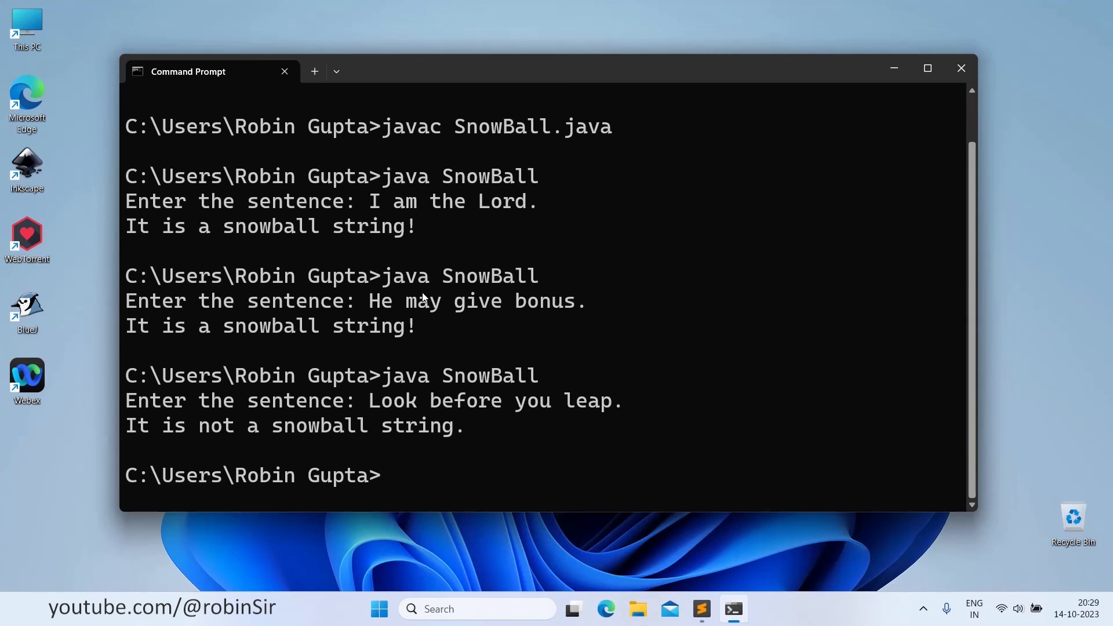
- Run SnowBall with 'The child is from our school!', rejected as invalid input
{"action": "type", "text": "java SnowBall"}
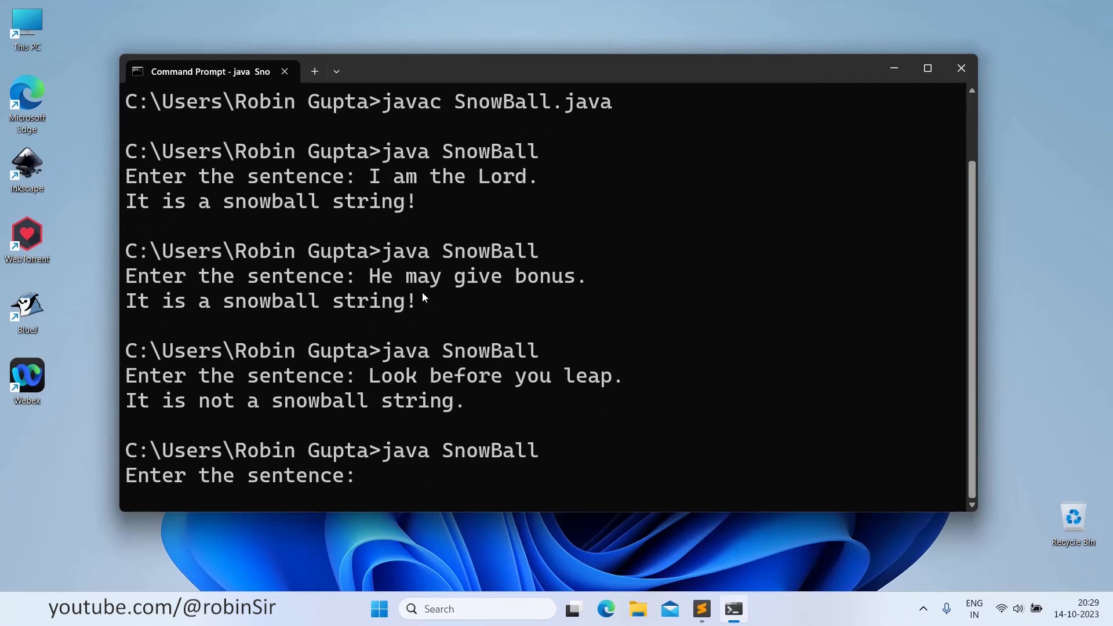
{"action": "type", "text": "The child is"}
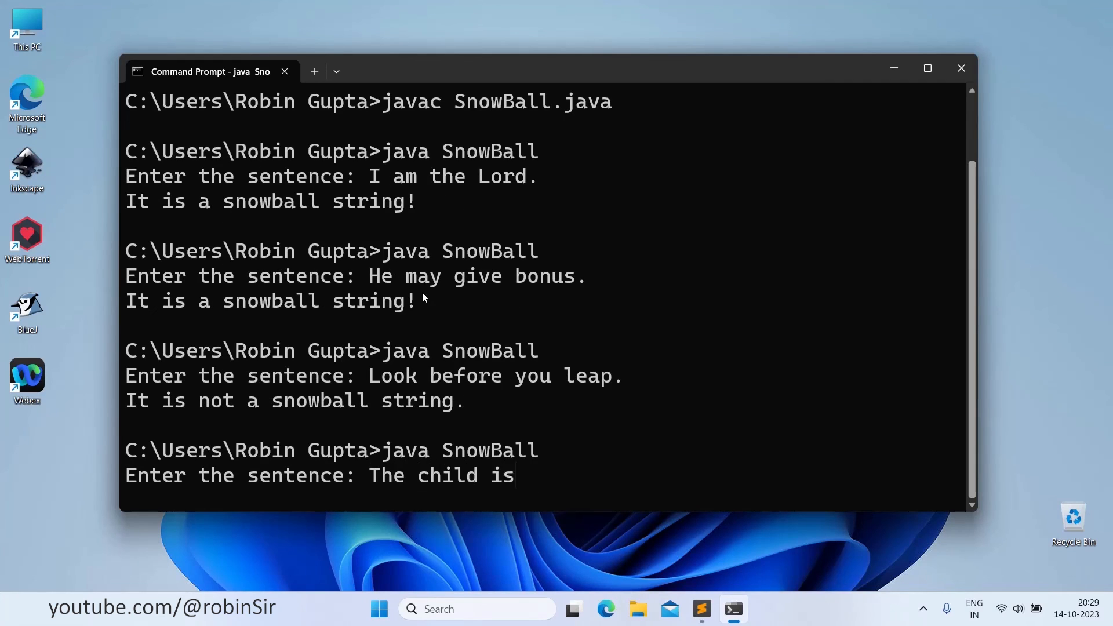
{"action": "type", "text": "from our"}
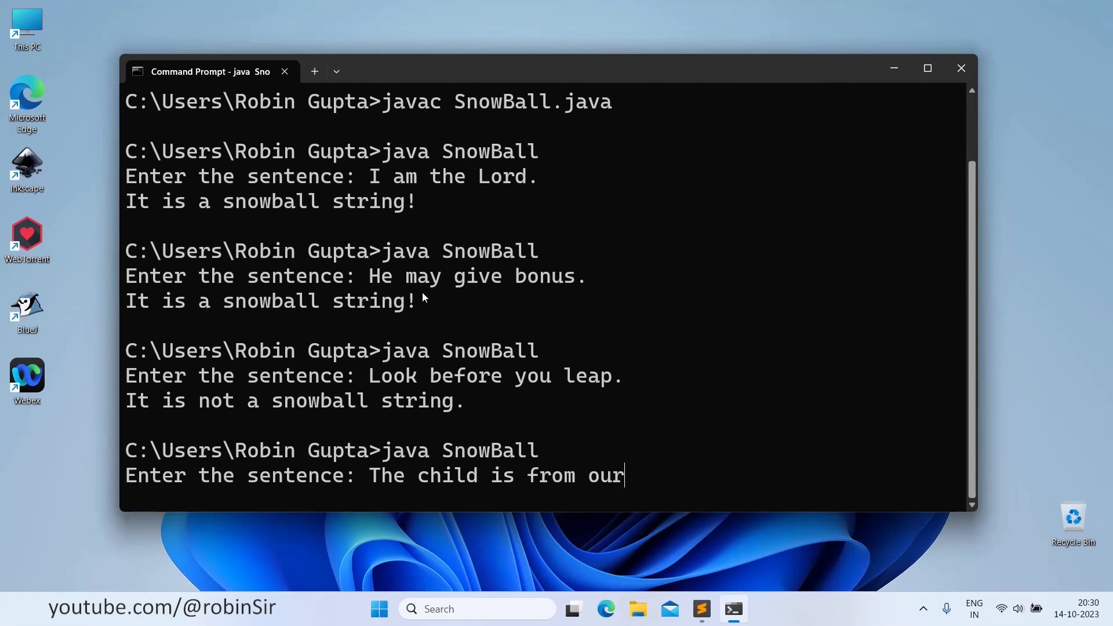
{"action": "type", "text": "school"}
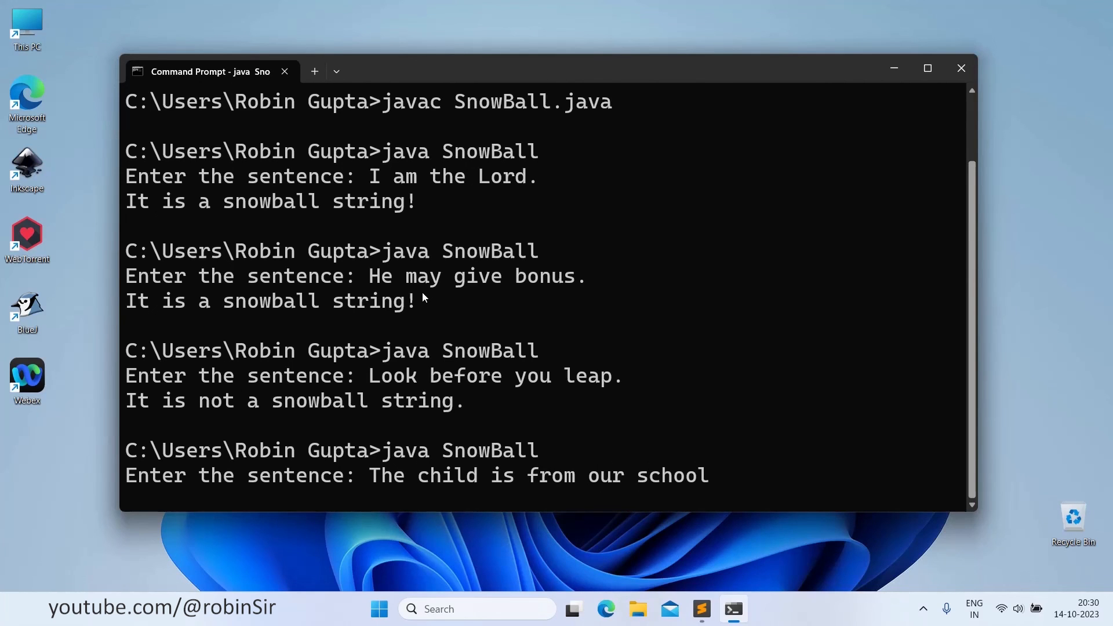
{"action": "key", "text": "enter"}
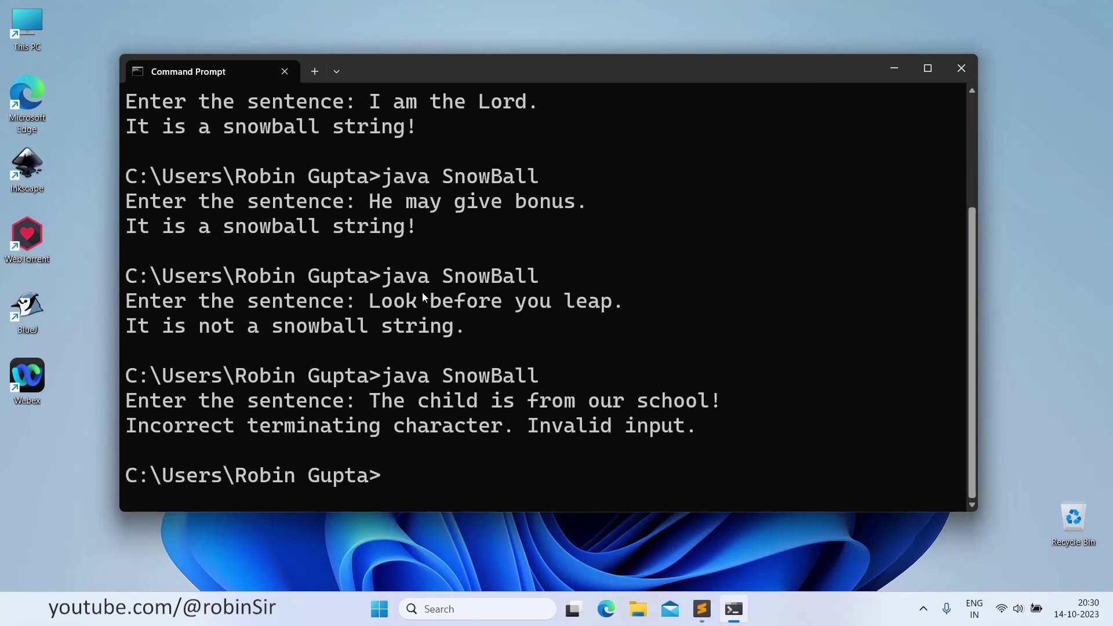
- Return to Sublime Text and scroll through SnowBall.java from comments to final if-else
{"action": "left_click", "coordinate": [702, 609]}
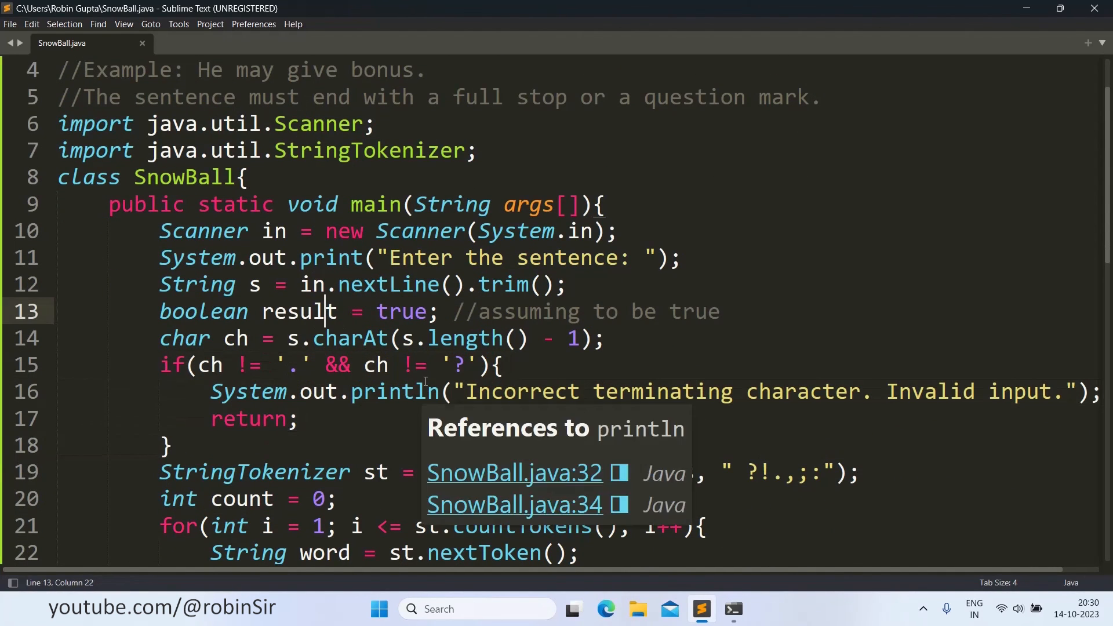
{"action": "scroll", "scroll_direction": "down", "scroll_amount": 3}
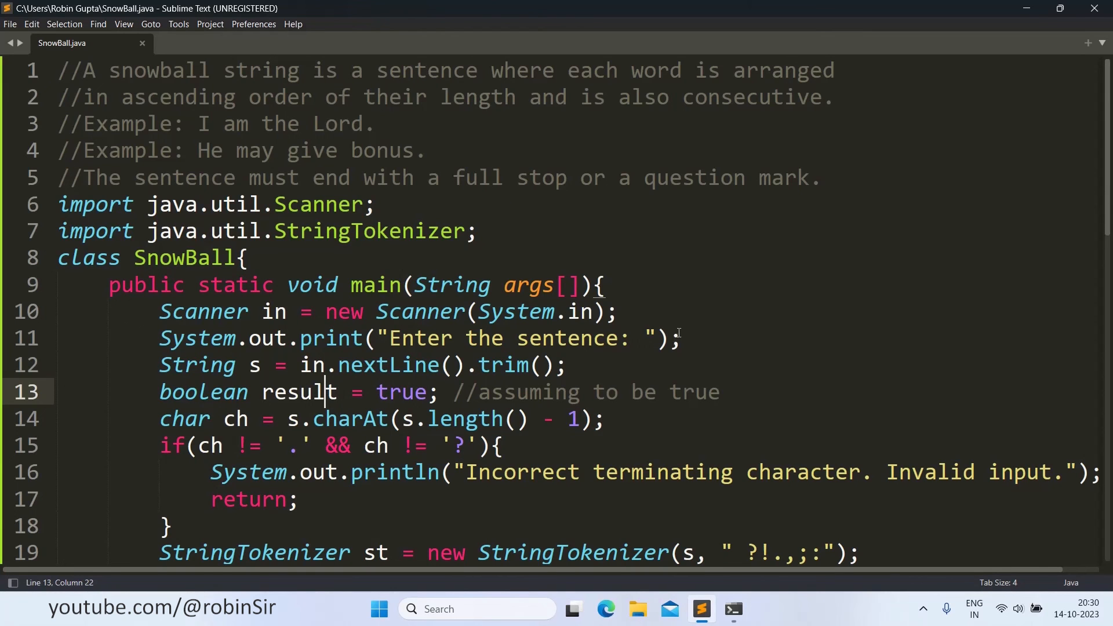
{"action": "scroll", "scroll_direction": "down", "scroll_amount": 3}
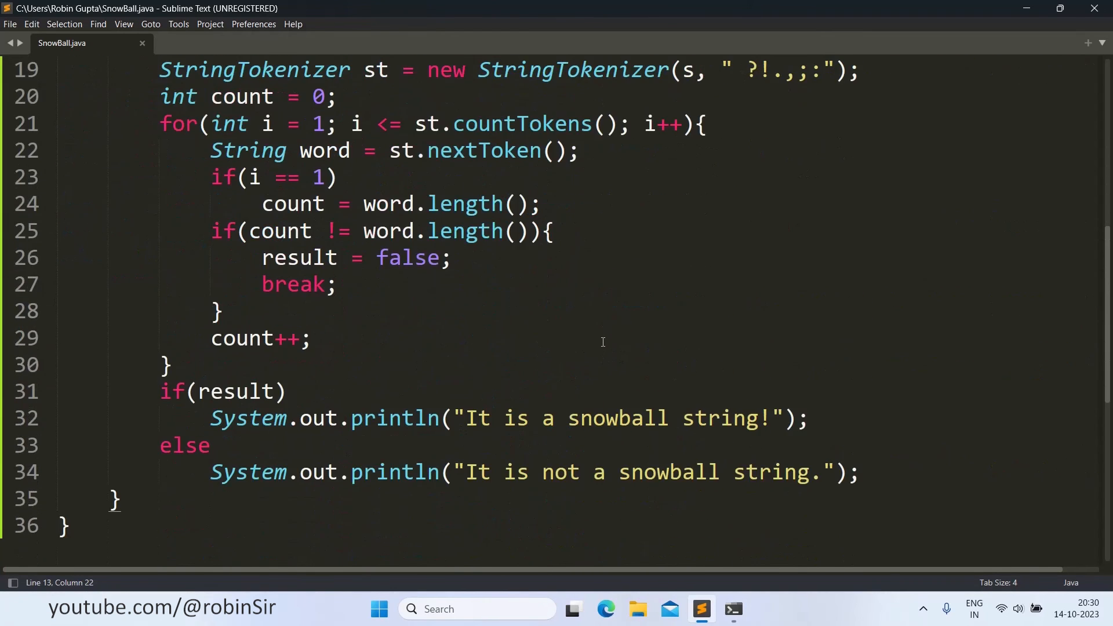